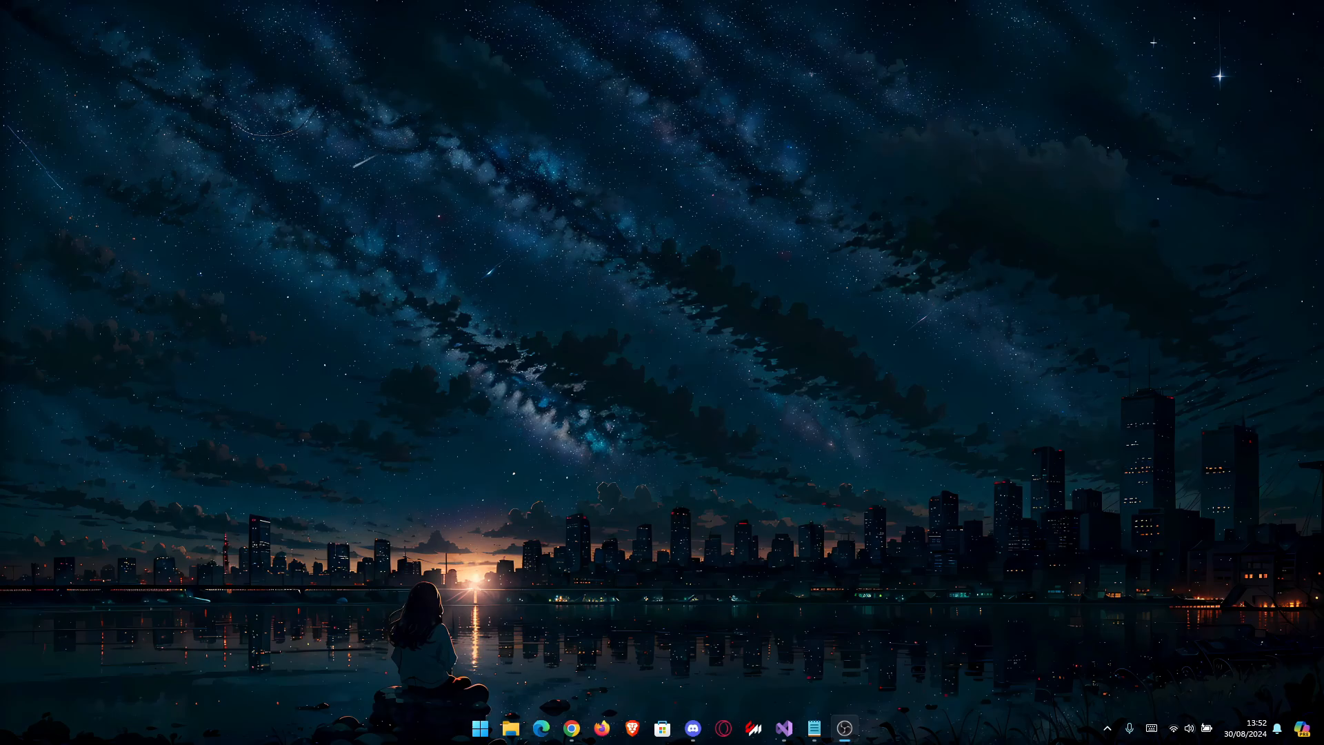
mouse_move(826, 701)
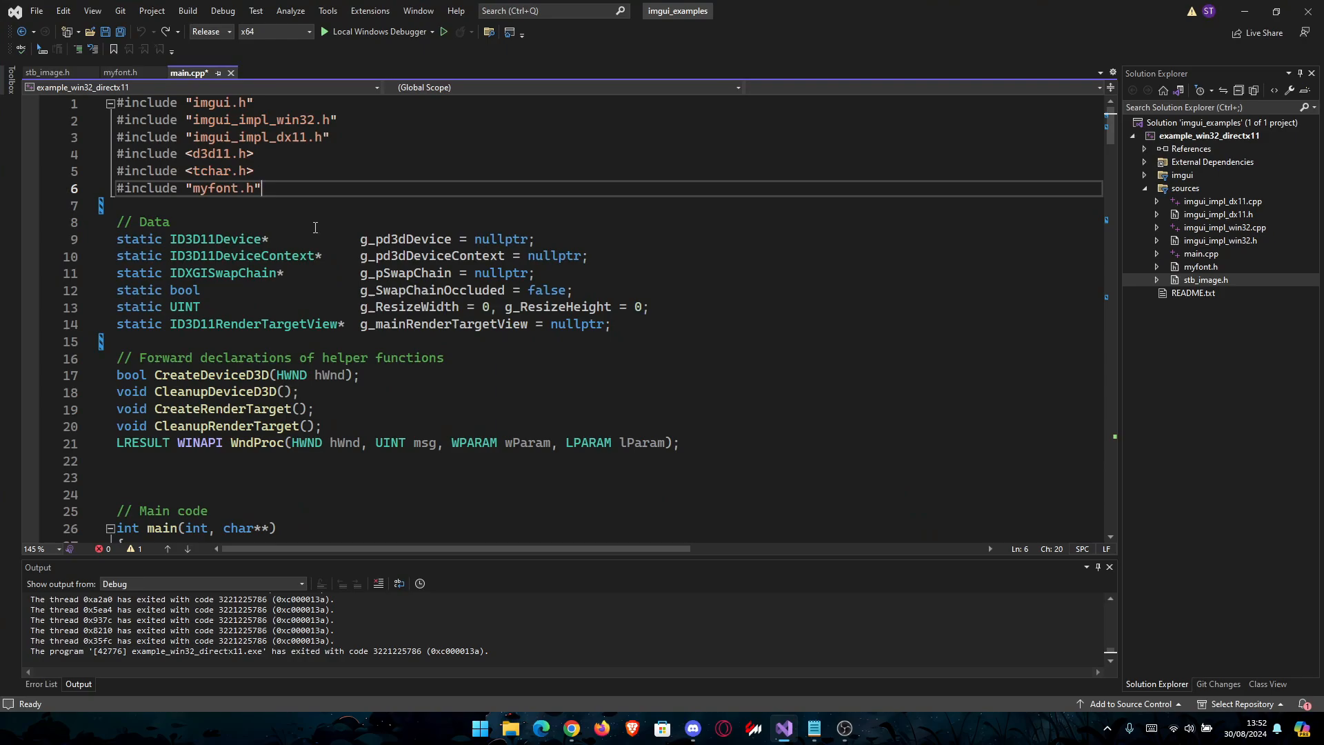
mouse_move(369, 225)
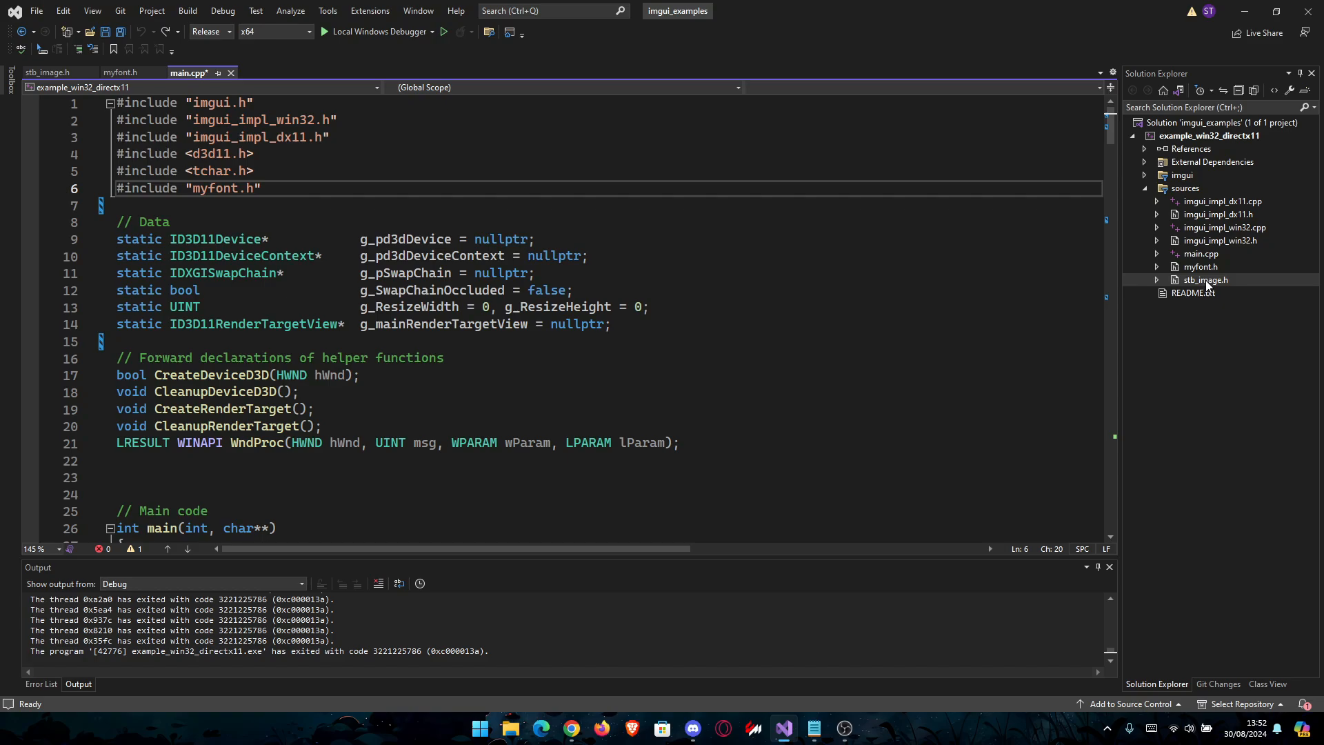
Add #define STB_IMAGE_IMPLEMENTATION and #include "stb_image.h" below the myfont.h include in main.cpp.
click(49, 73)
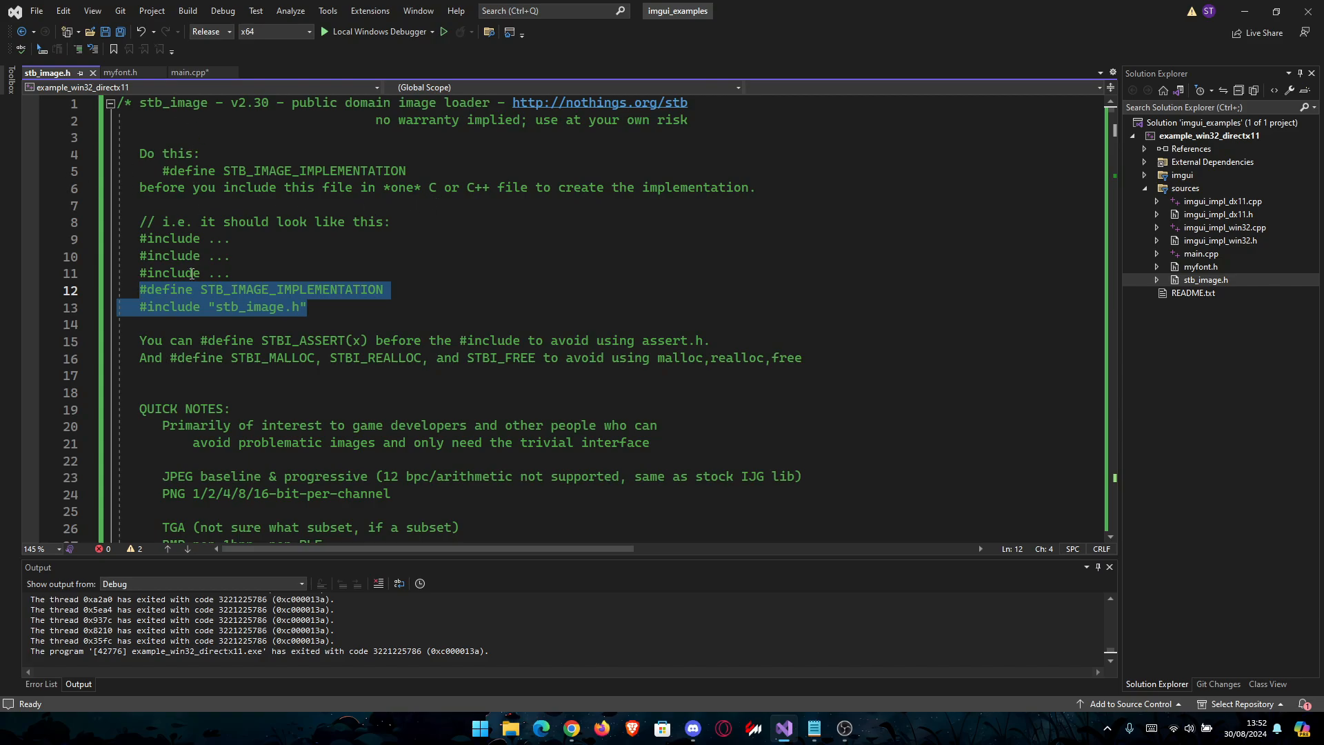
click(298, 306)
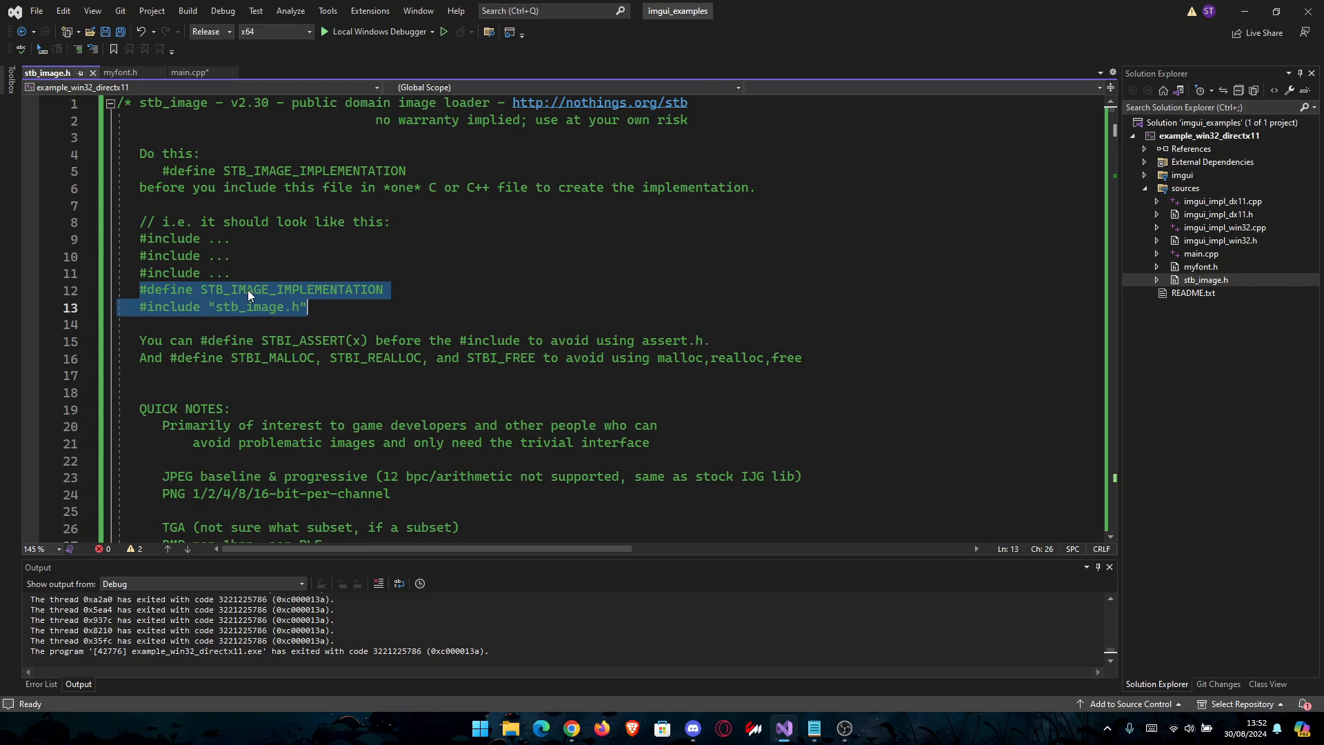
mouse_move(282, 315)
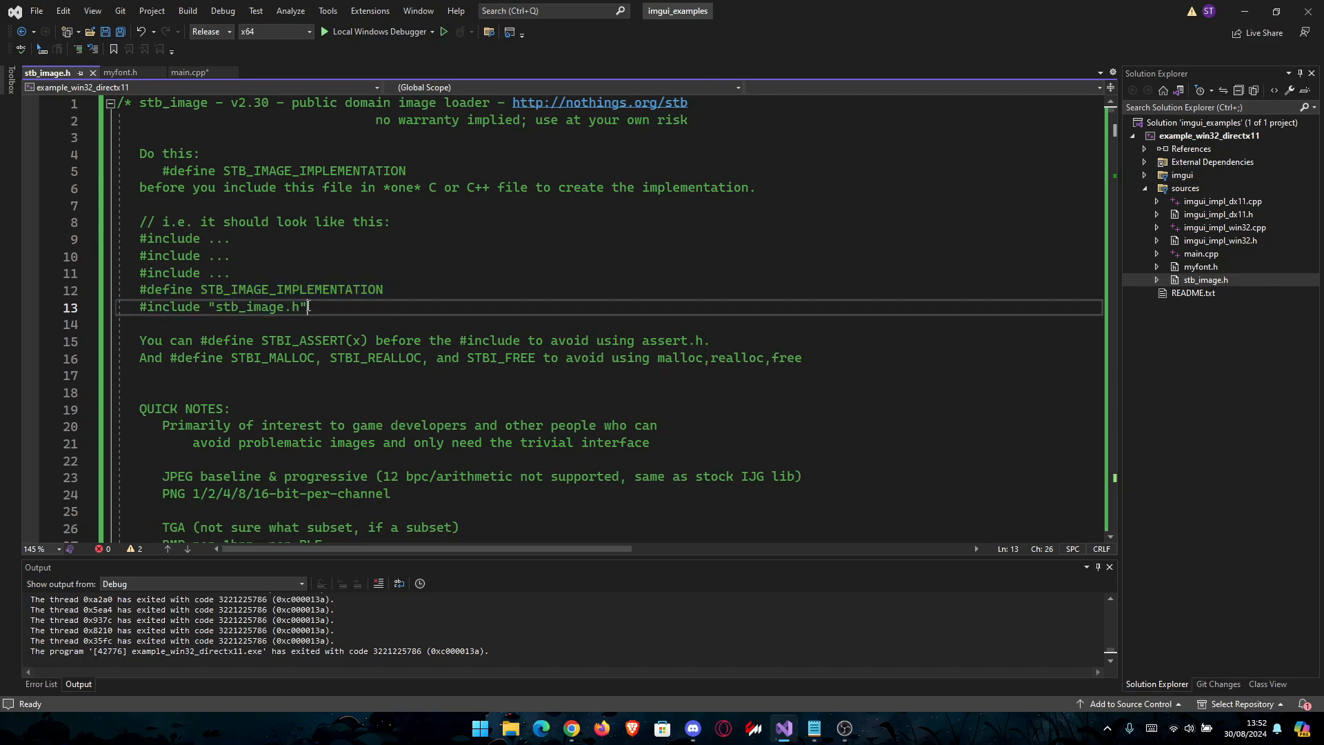
click(188, 71)
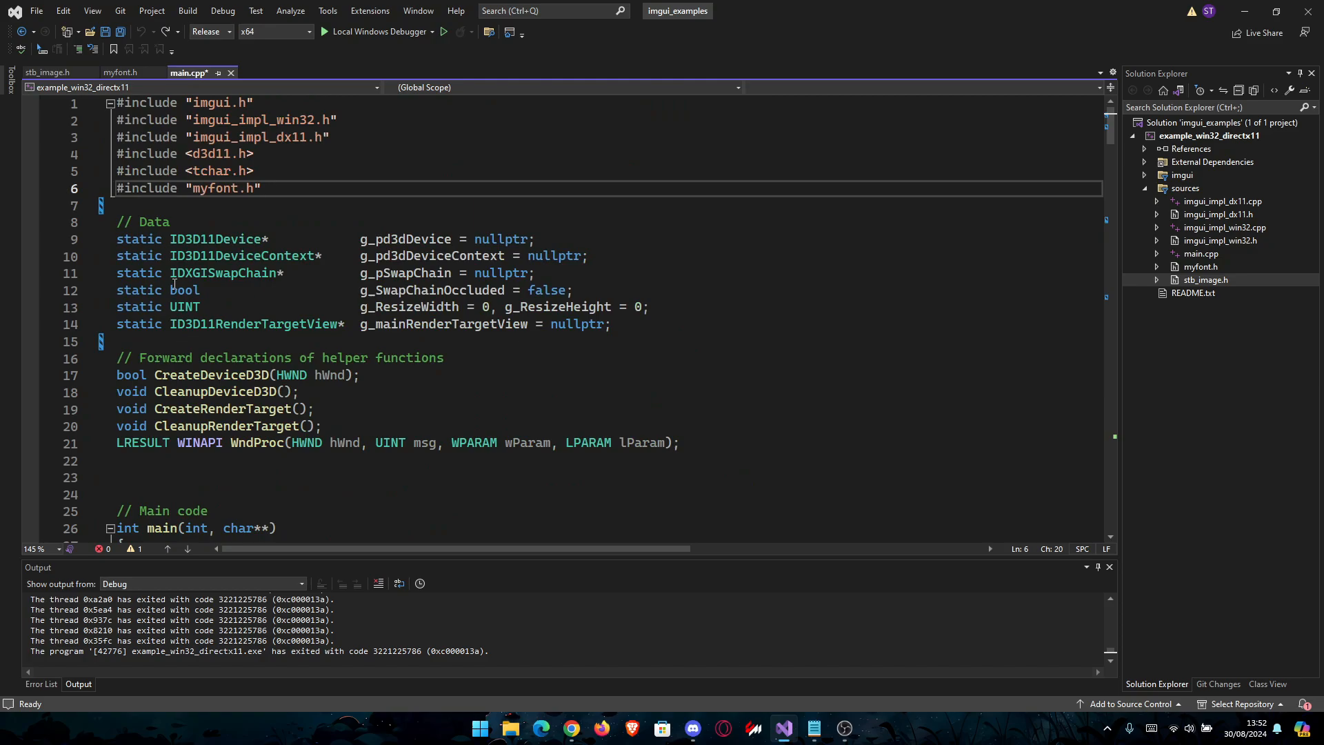
text(#define STB_IMAGE_IMPLEMENTATION)
text(#include "stb_image.h")
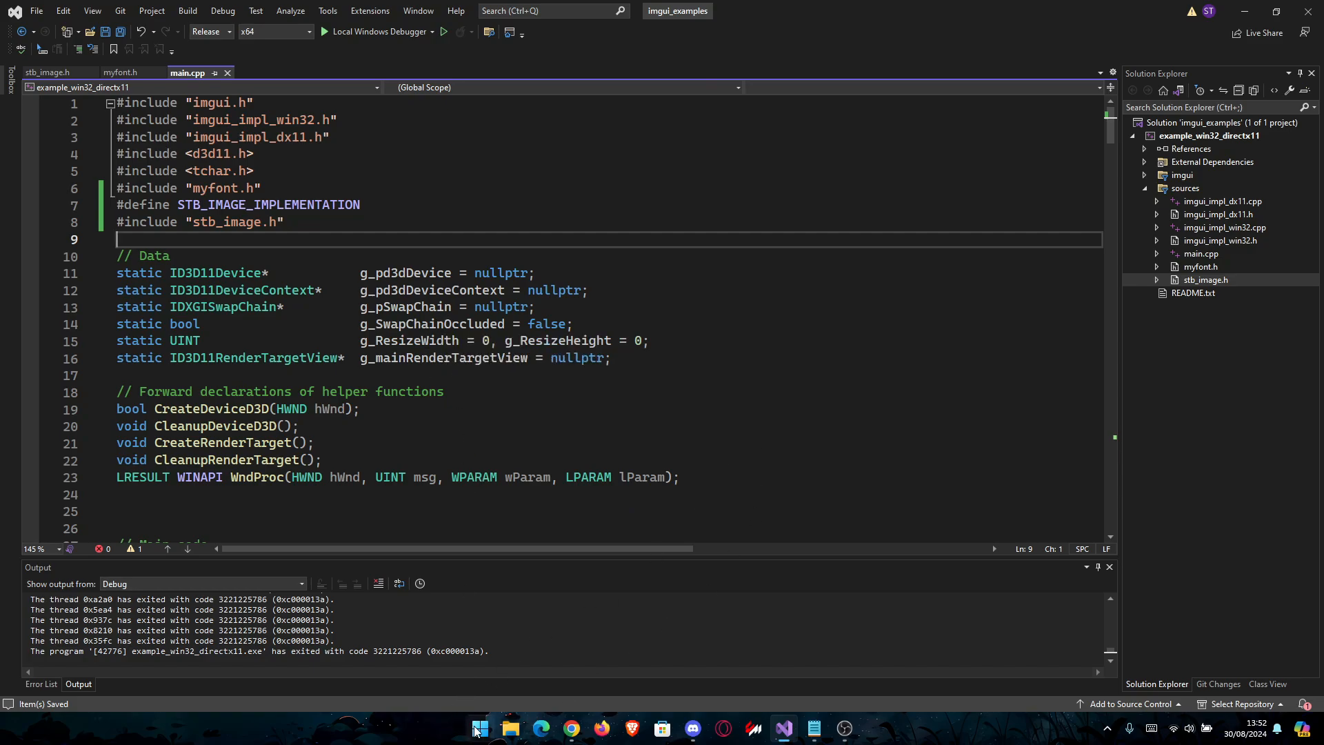
mouse_move(477, 729)
text(hxd)
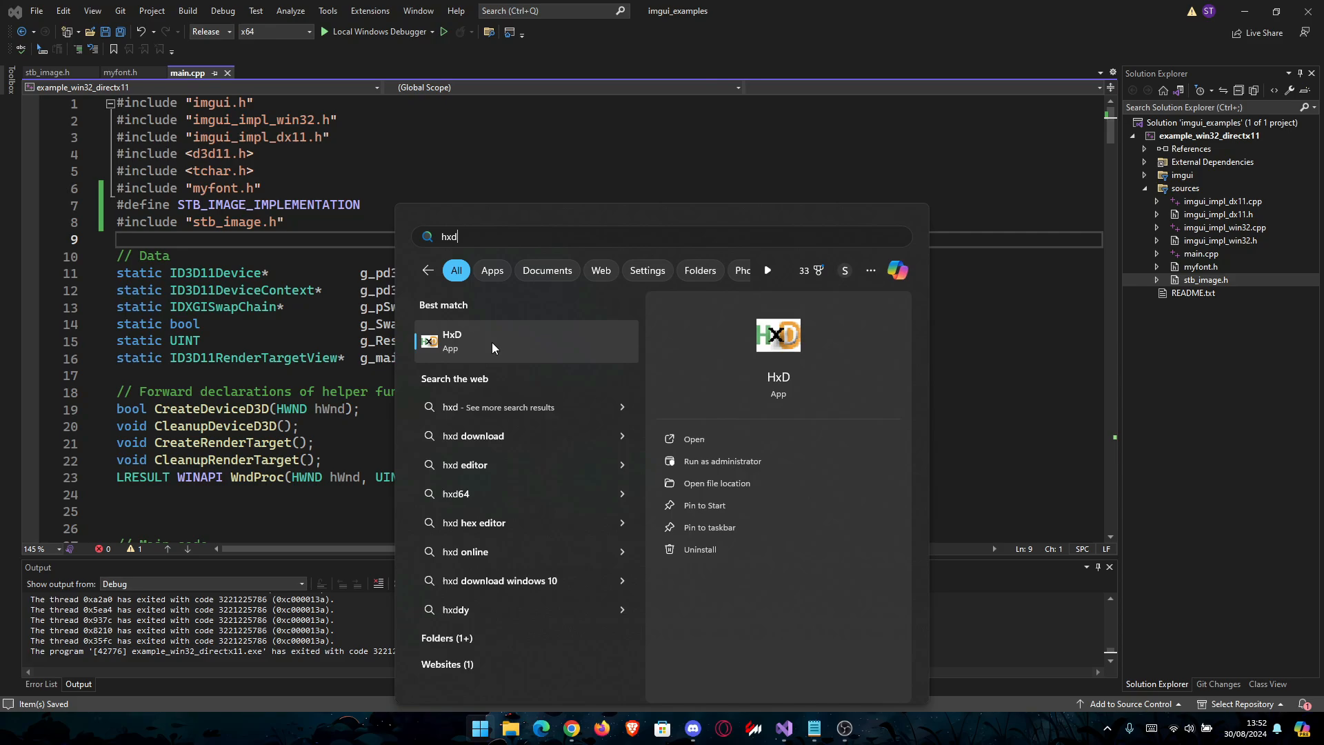
click(451, 339)
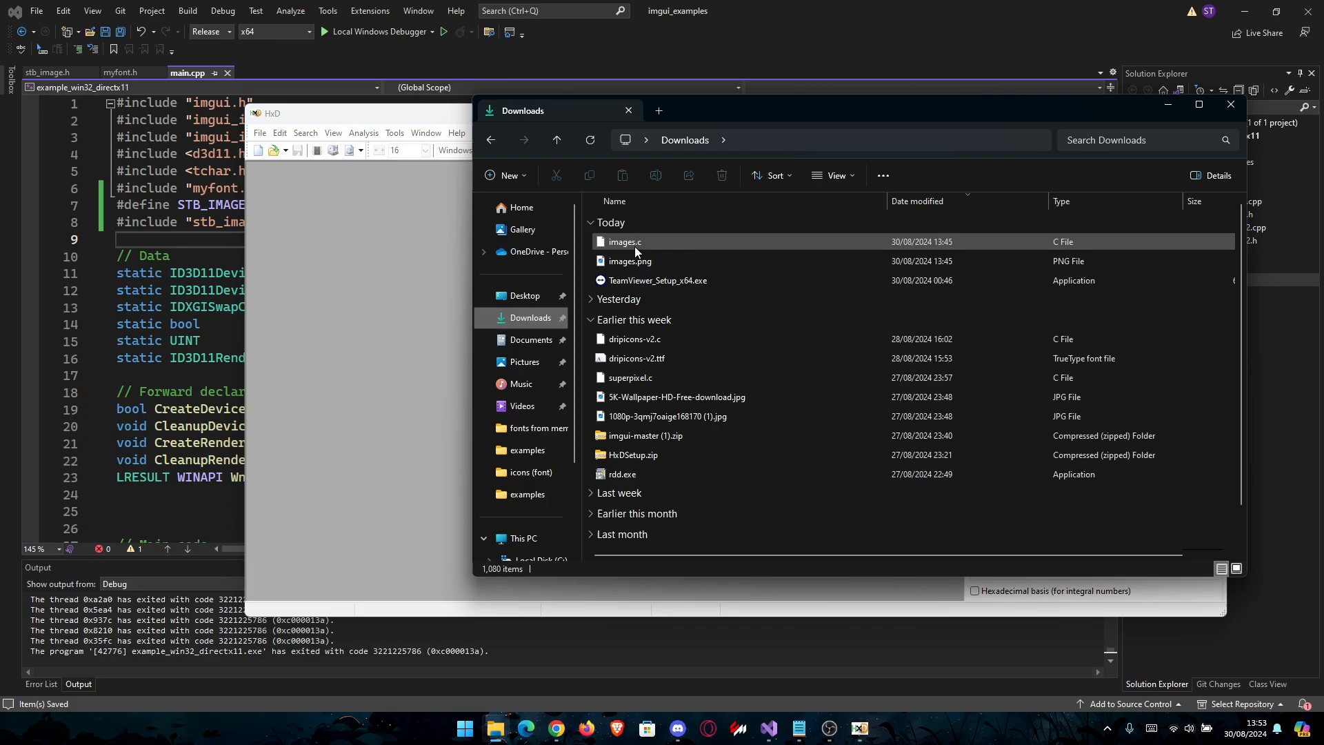
double_click(629, 261)
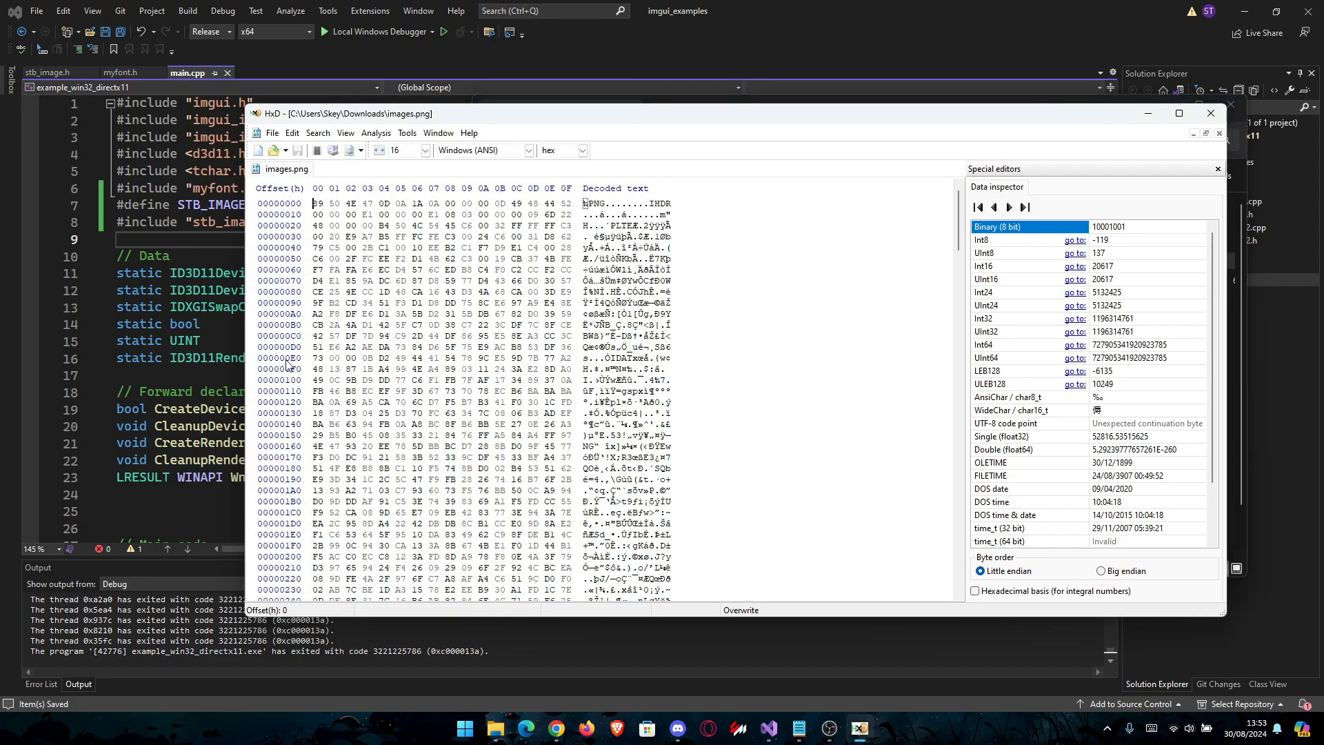
mouse_move(496, 728)
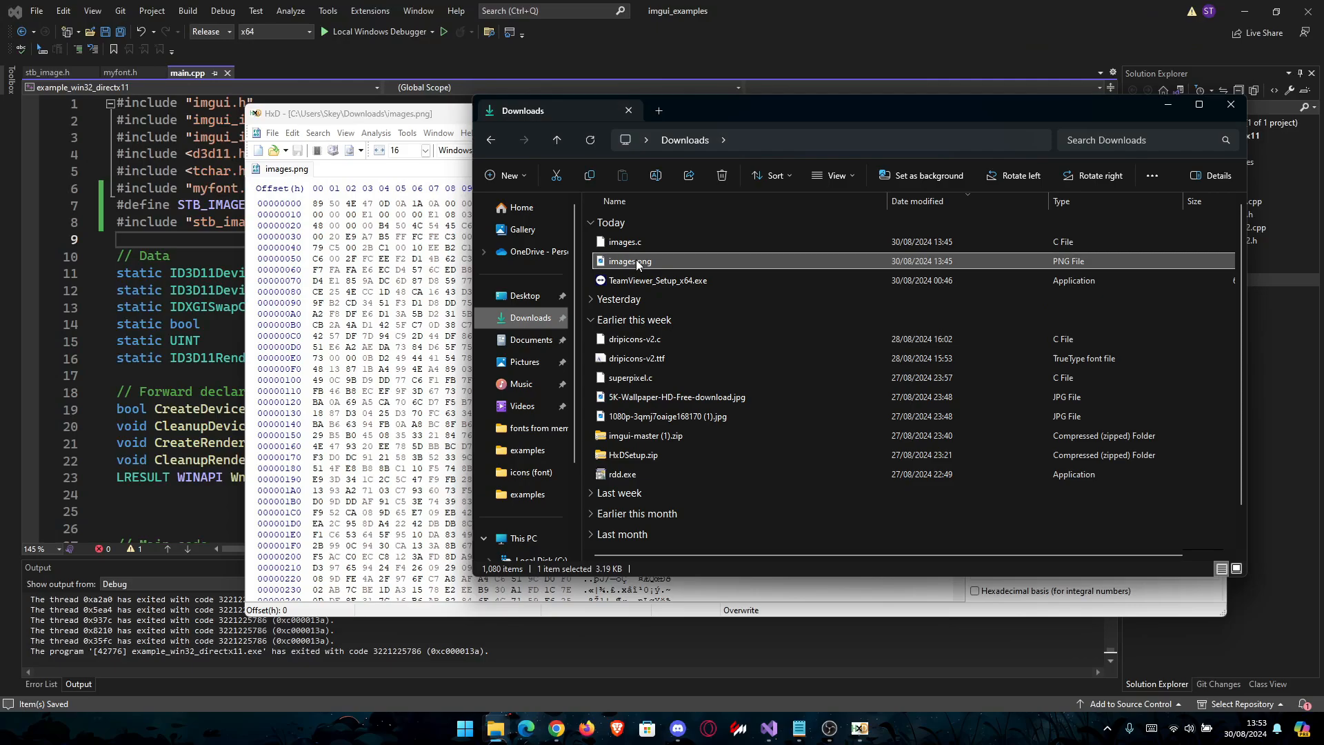
double_click(629, 260)
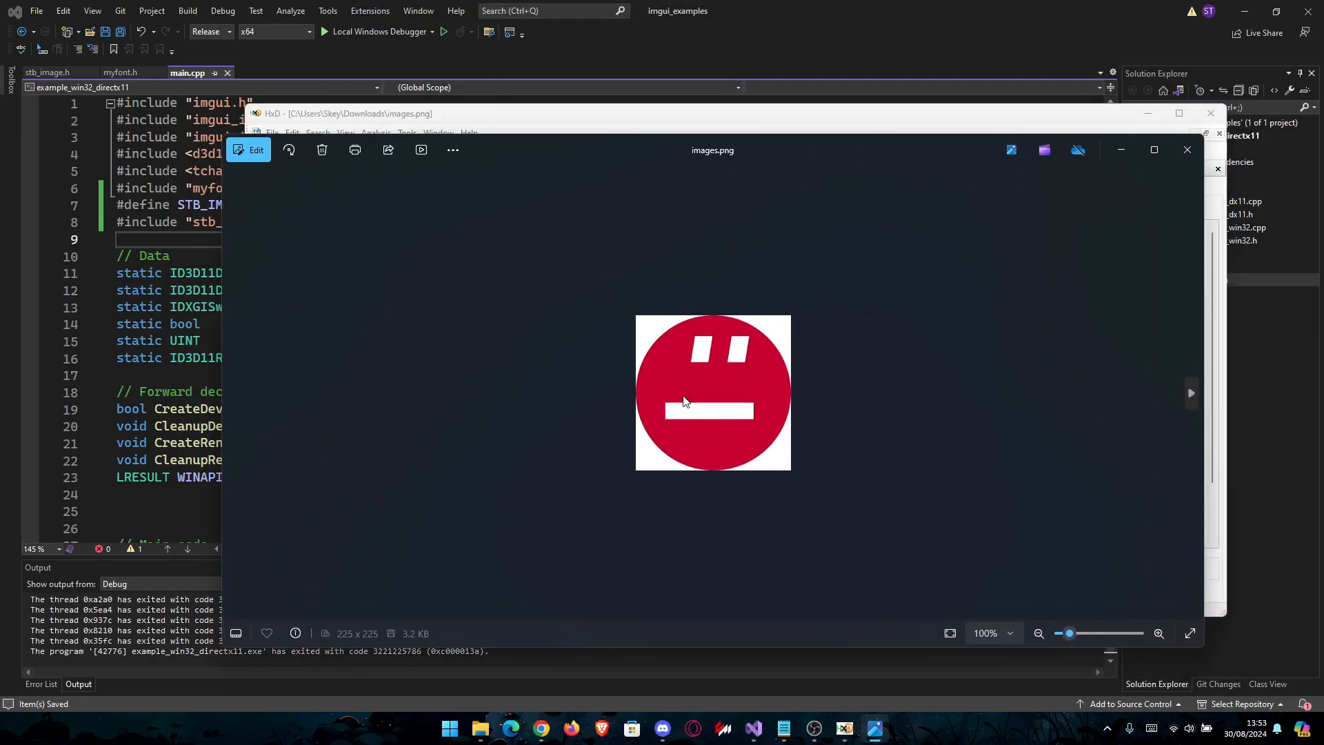
click(248, 149)
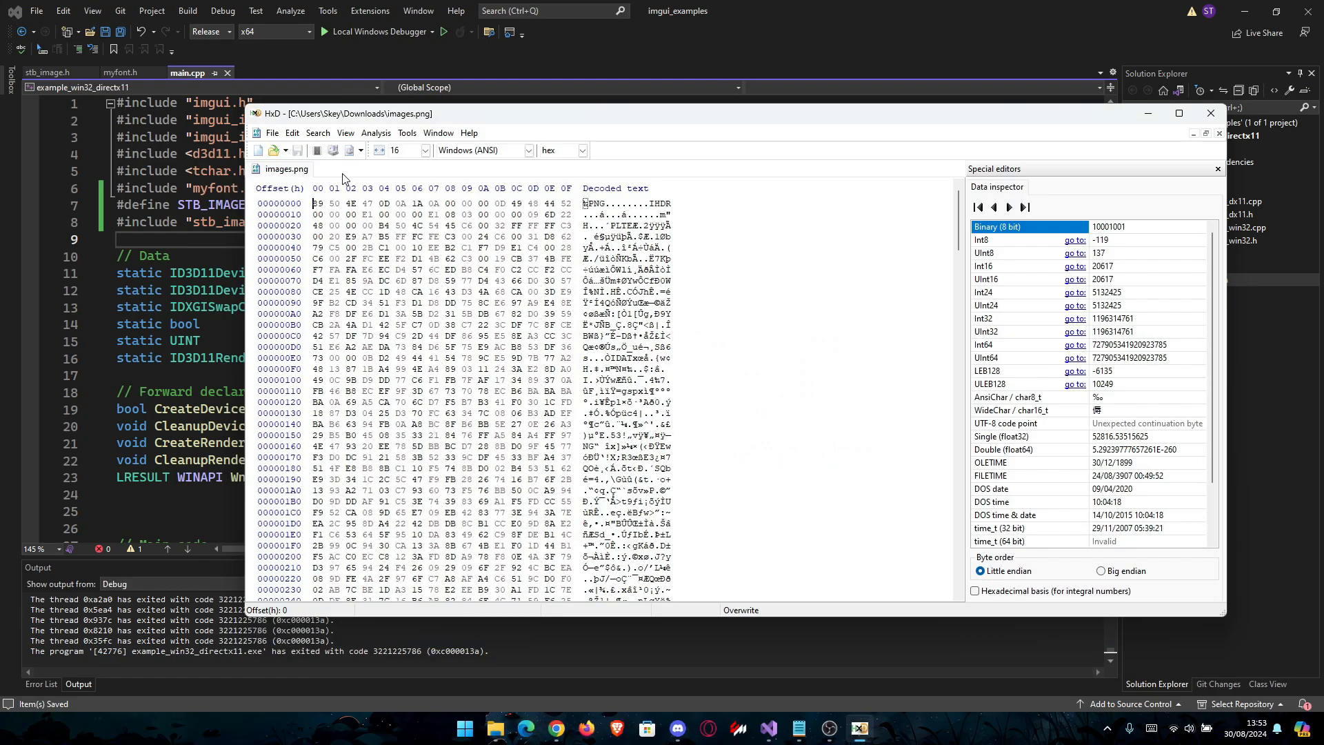
click(271, 132)
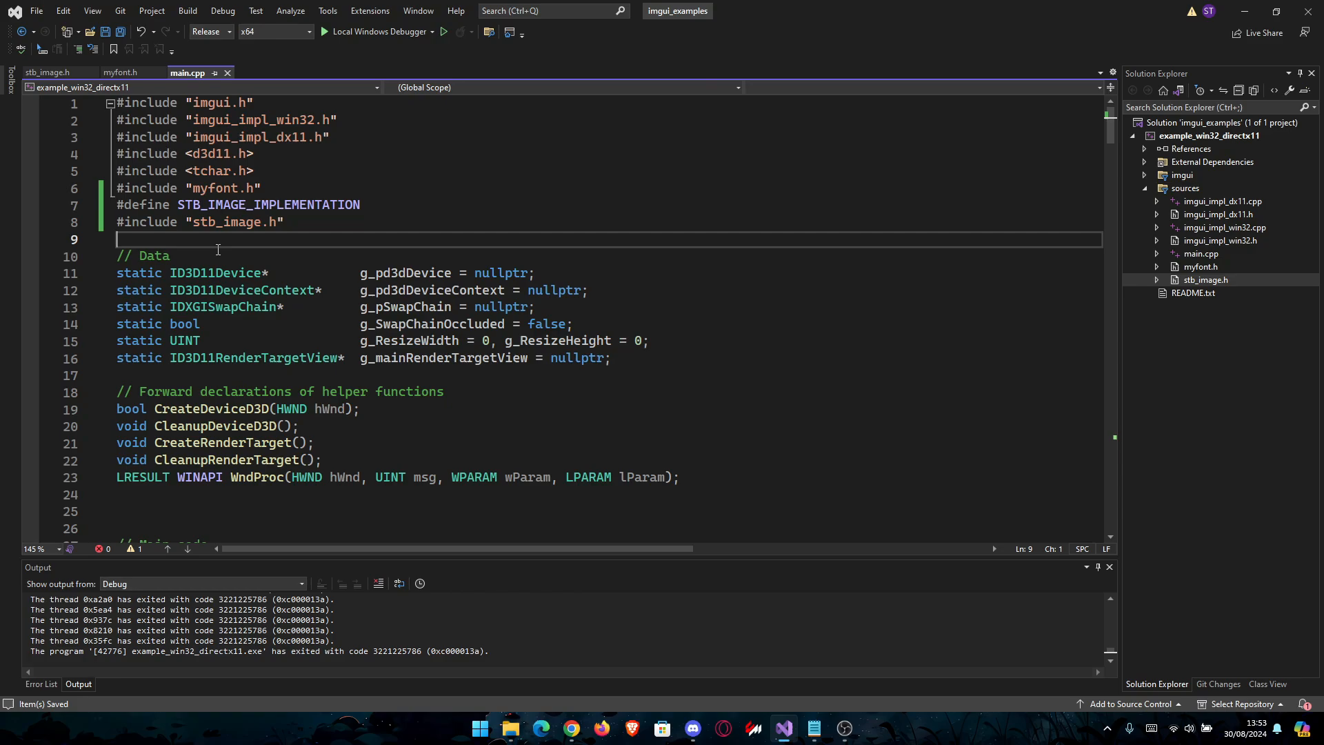
Wrap the embedded PNG bytes in myfont.h as 'unsigned char image_data[] = { ... }' and save.
click(120, 73)
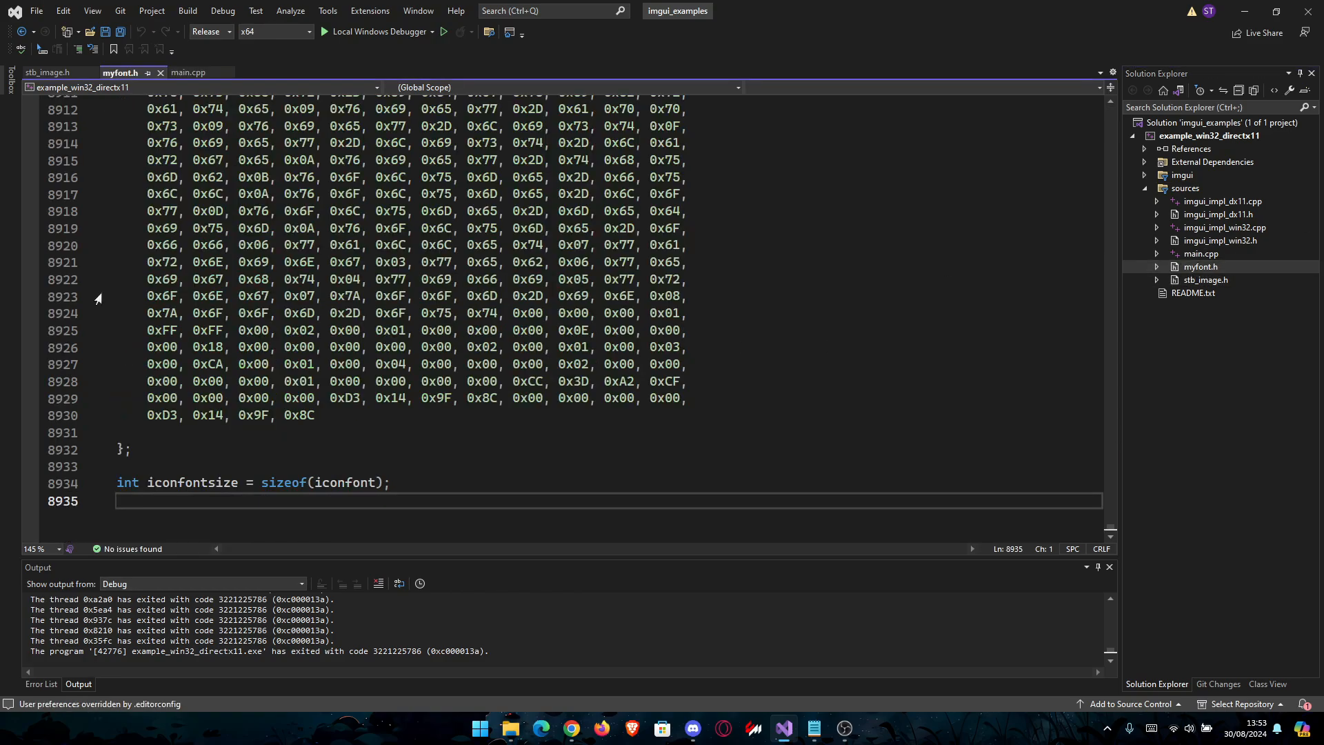
scroll(down, 3)
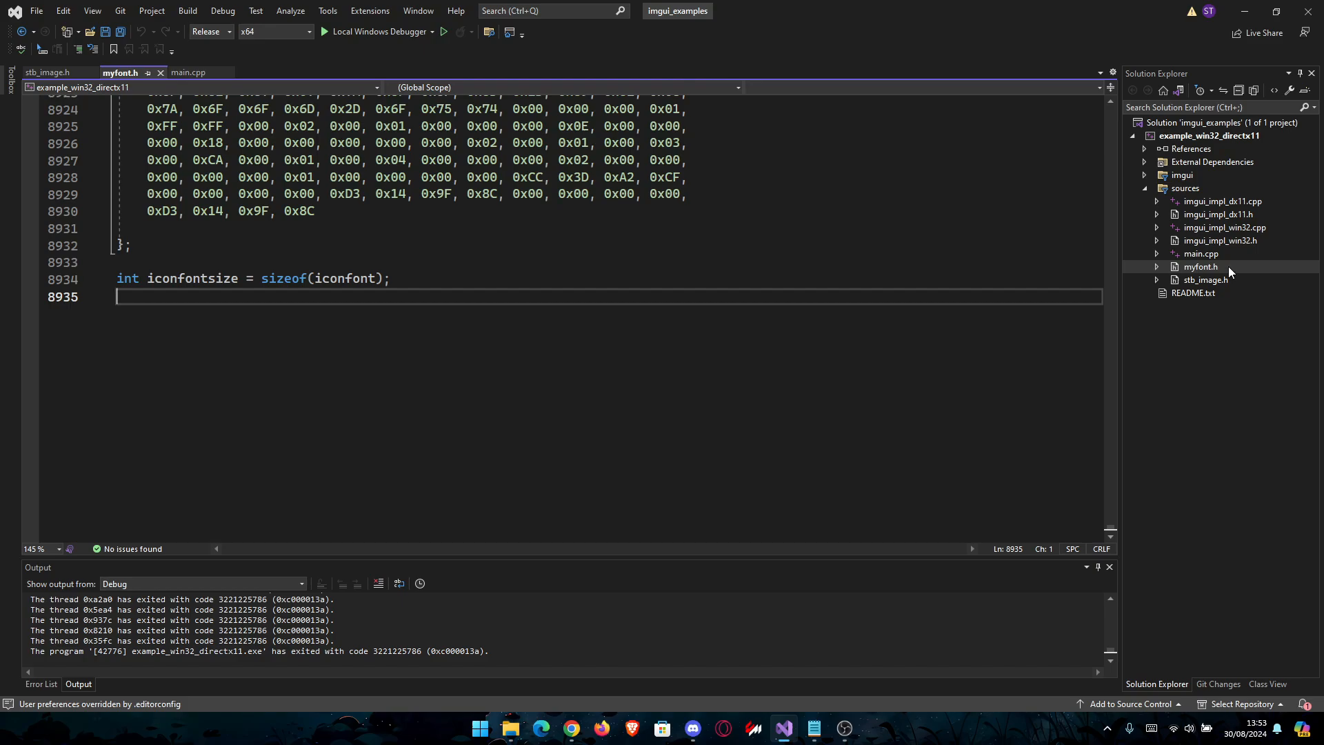
mouse_move(1198, 273)
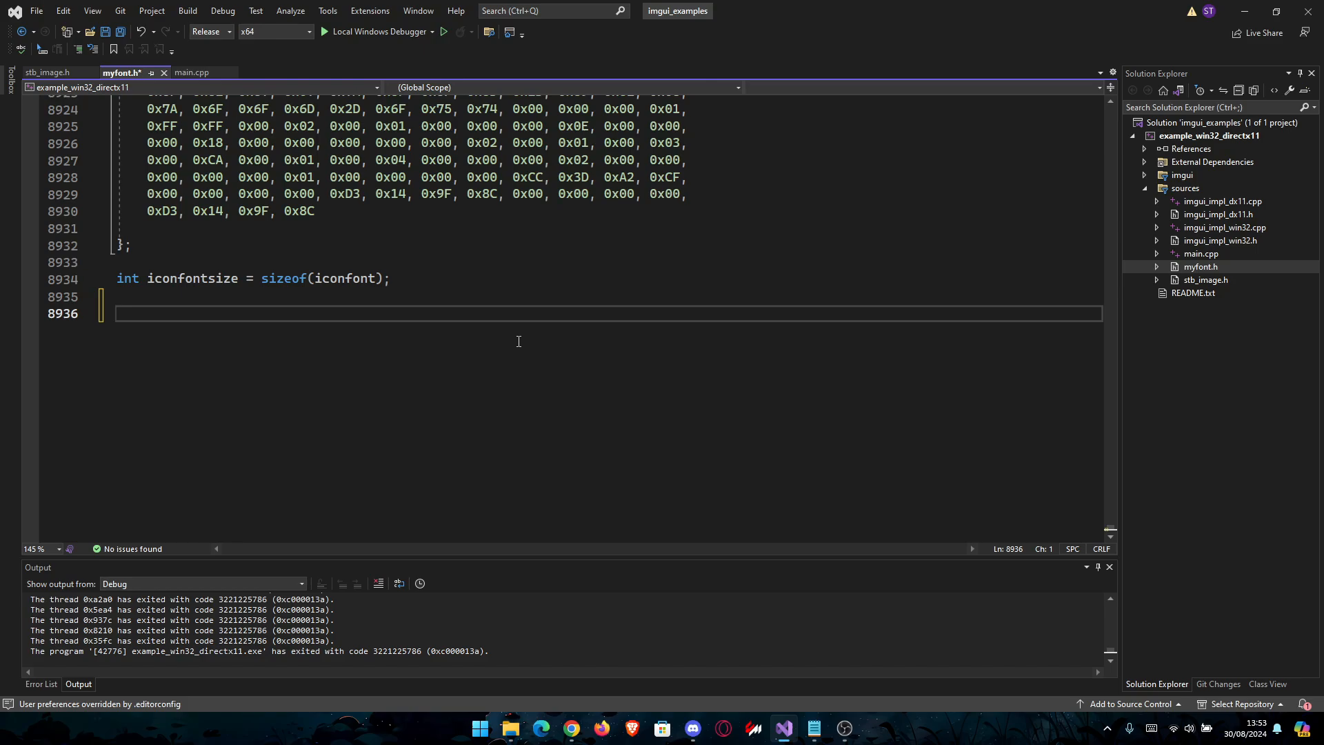
text(unsigned)
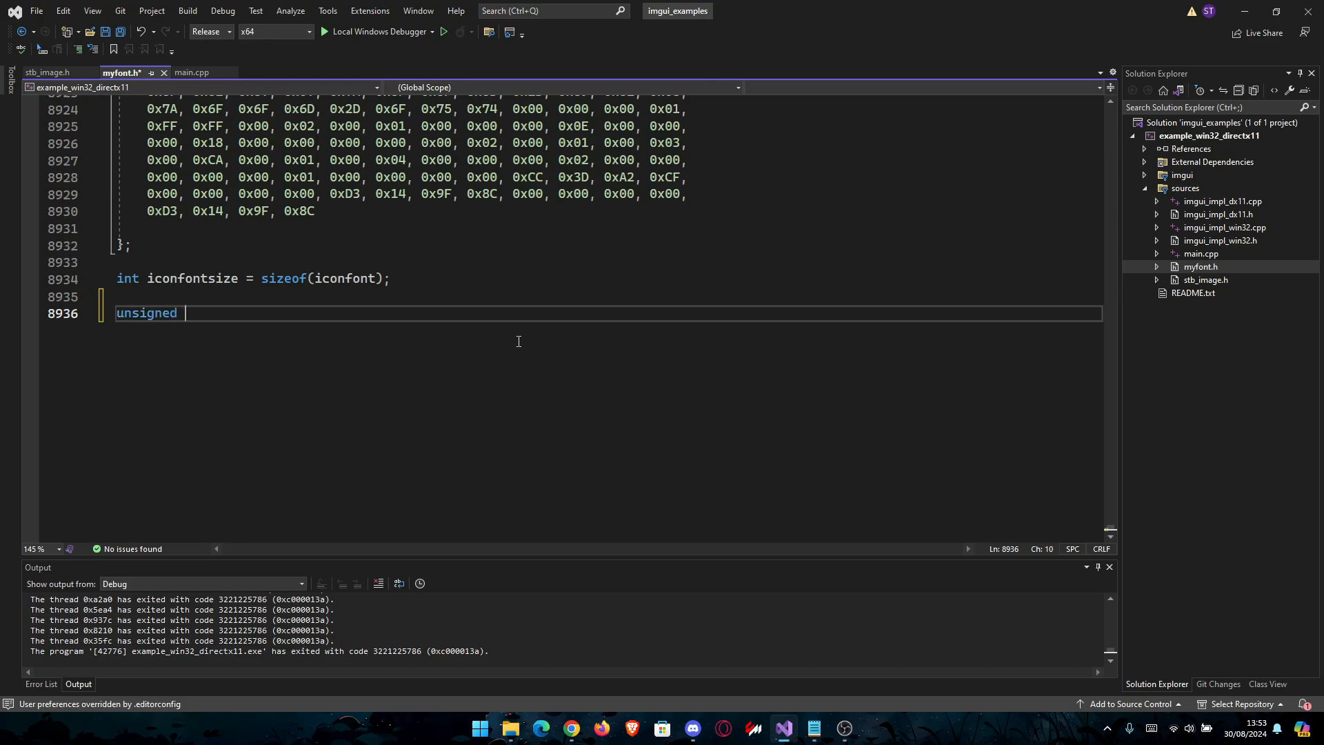
text(char image)
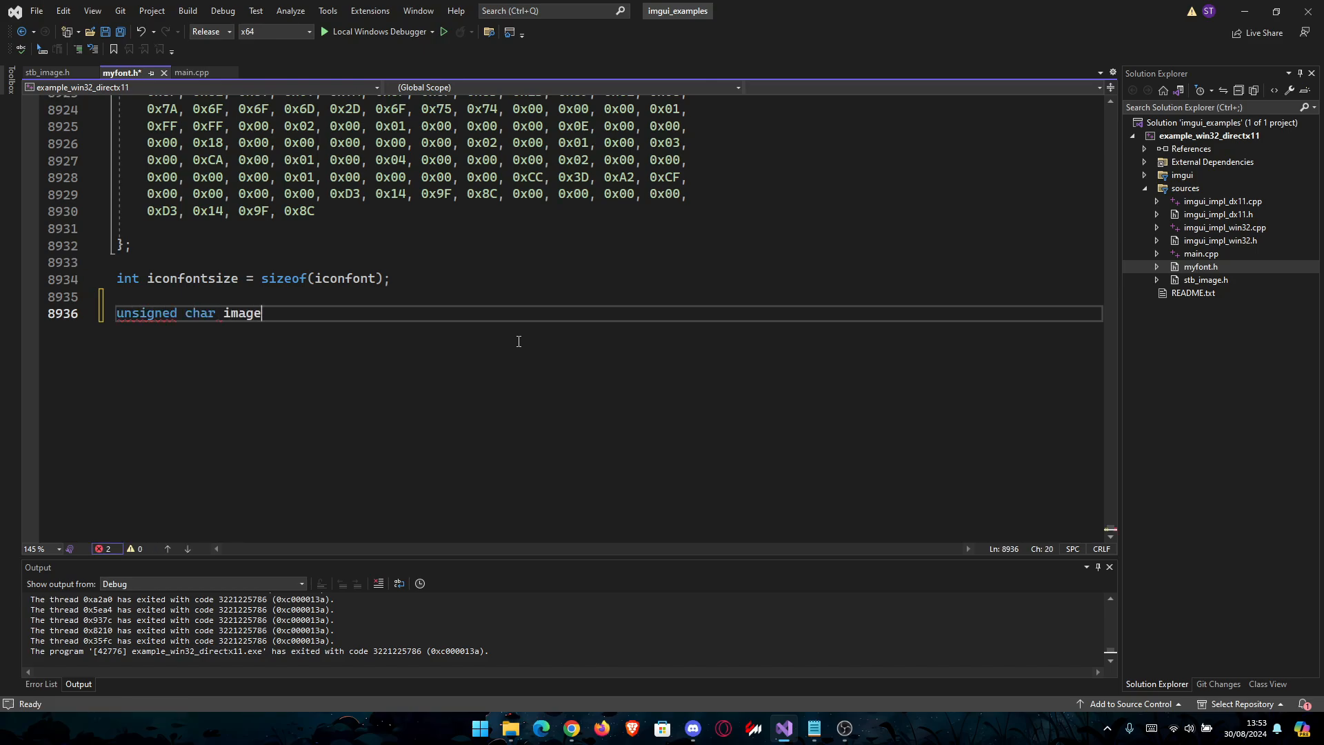
text(_data)
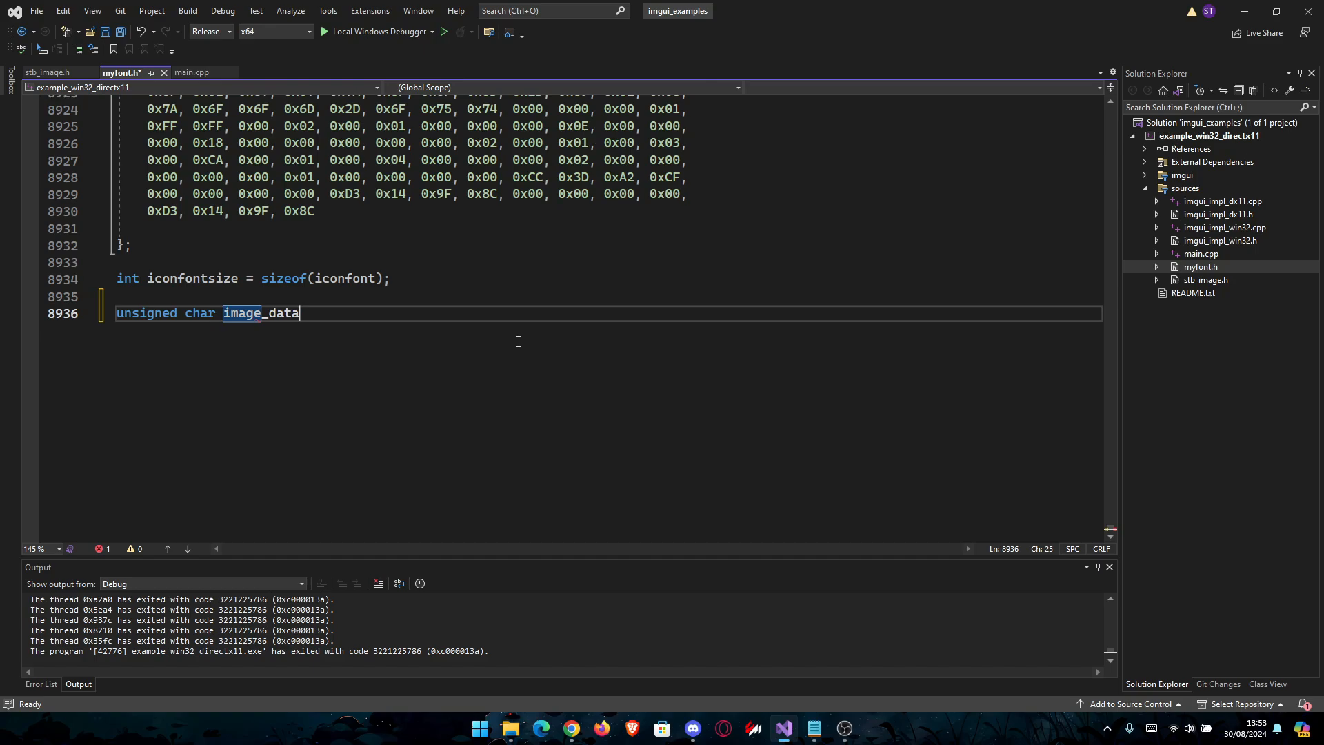
text([] =)
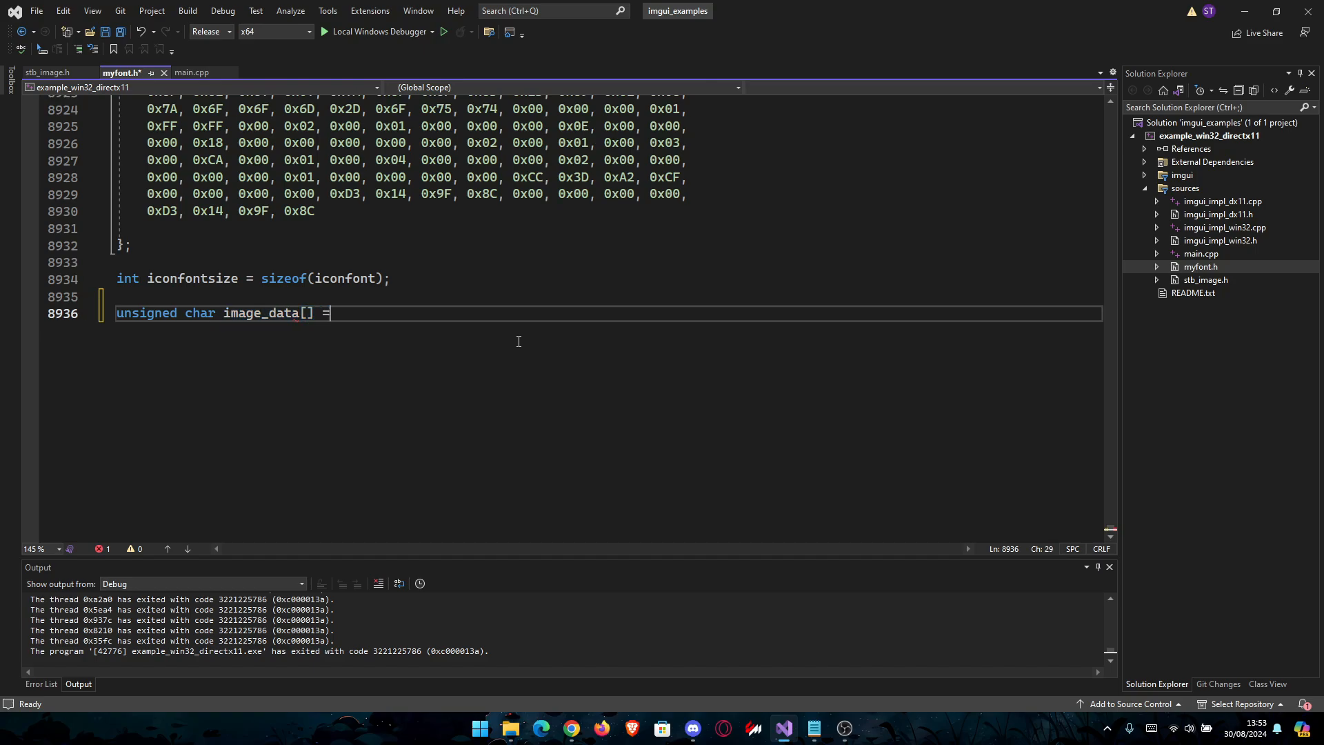
text({)
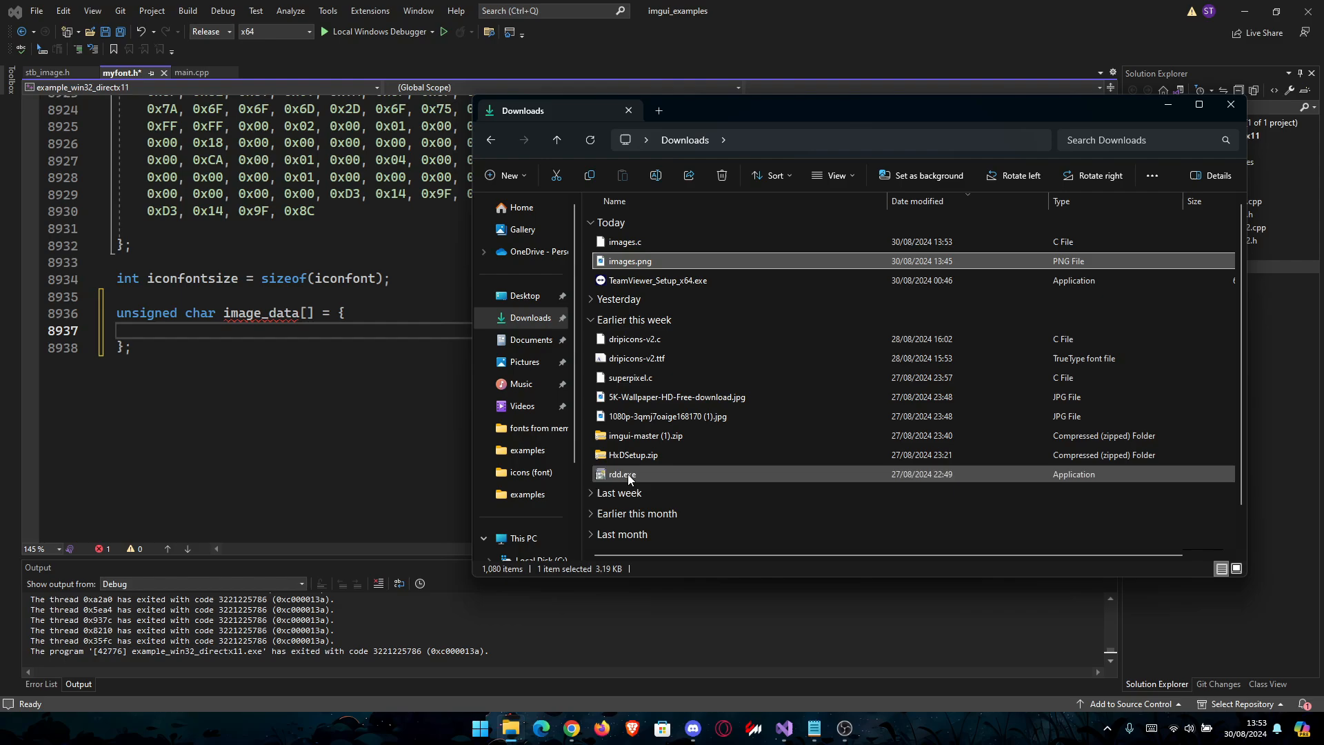
click(658, 280)
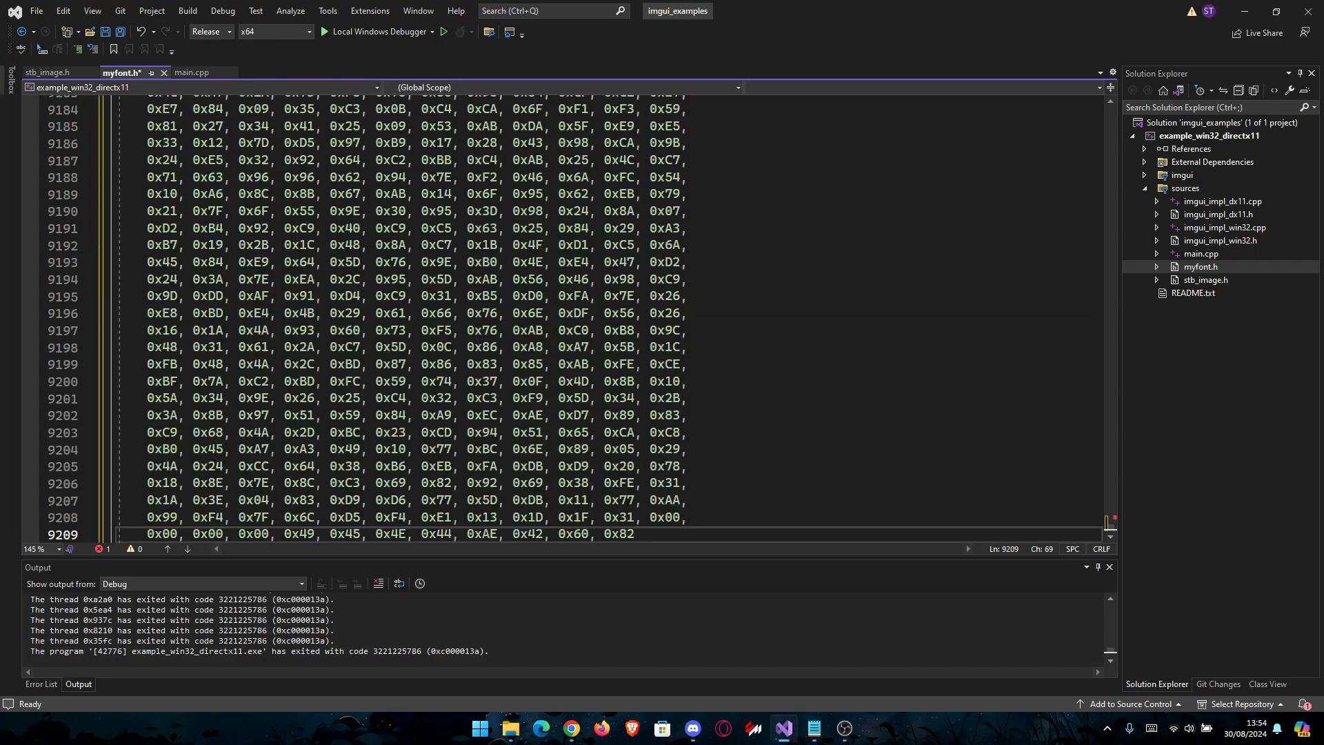
scroll(up, 3)
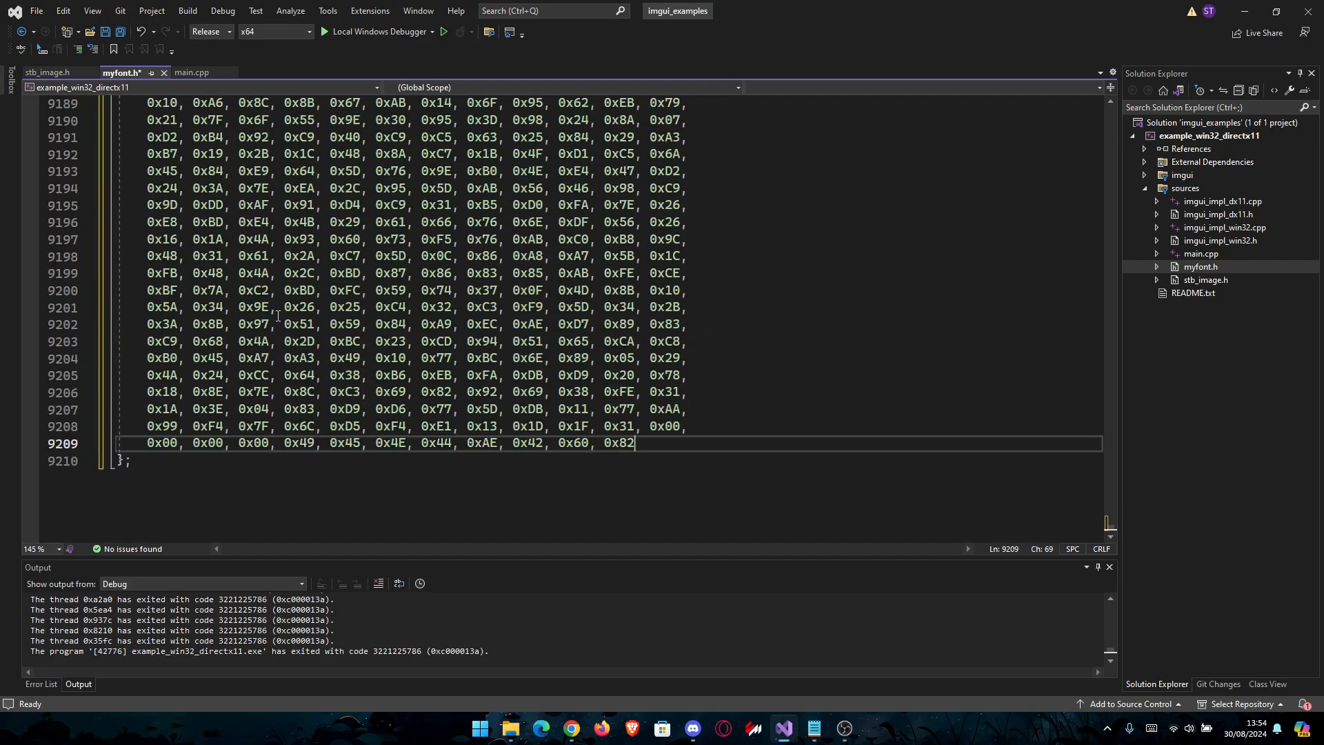
key(ctrl+s)
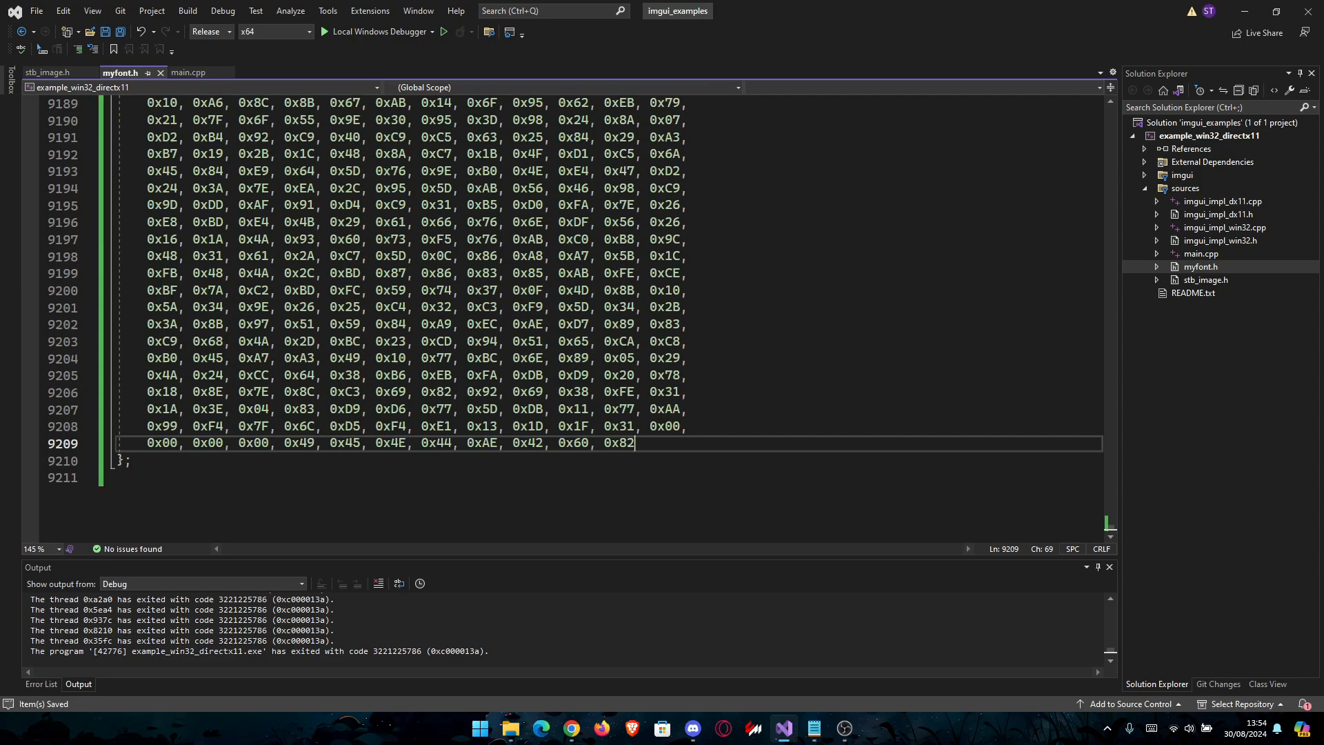
mouse_move(152, 476)
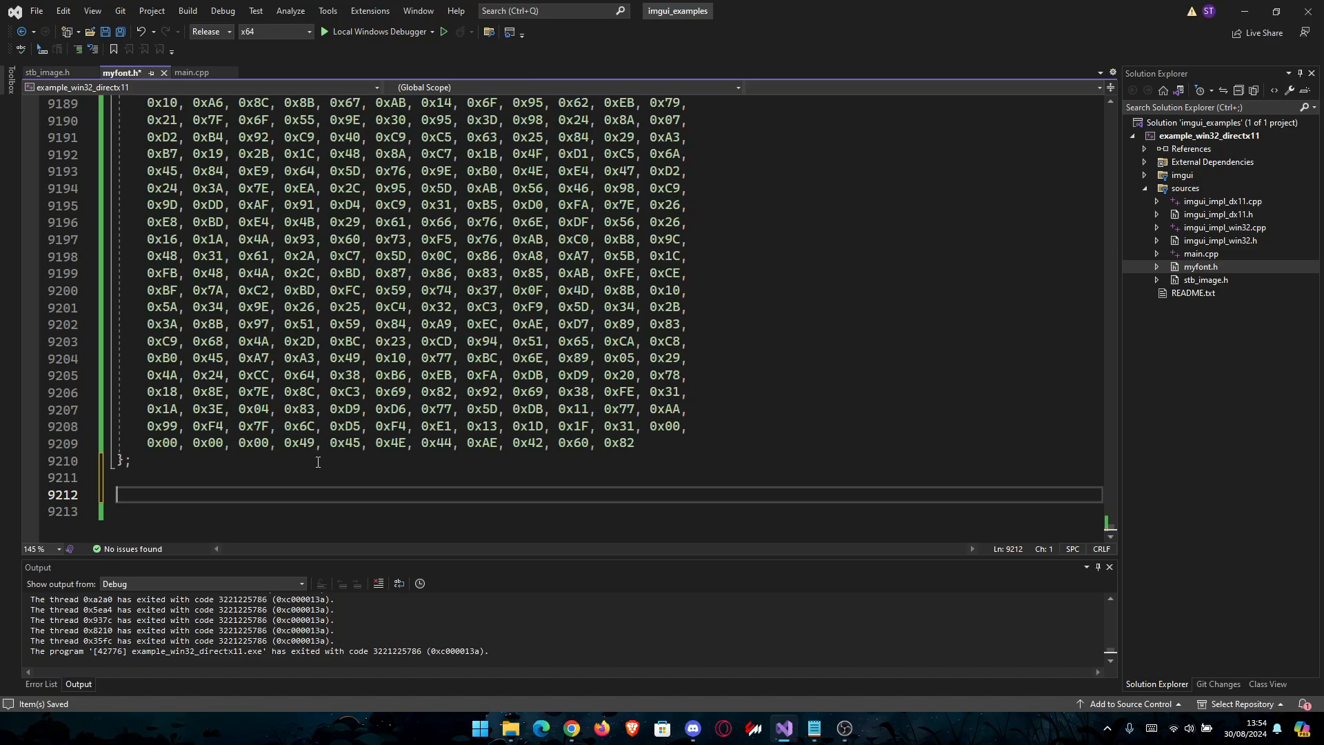
Declare 'int image_width, image_height, channels;' after the image byte array.
text(int image_)
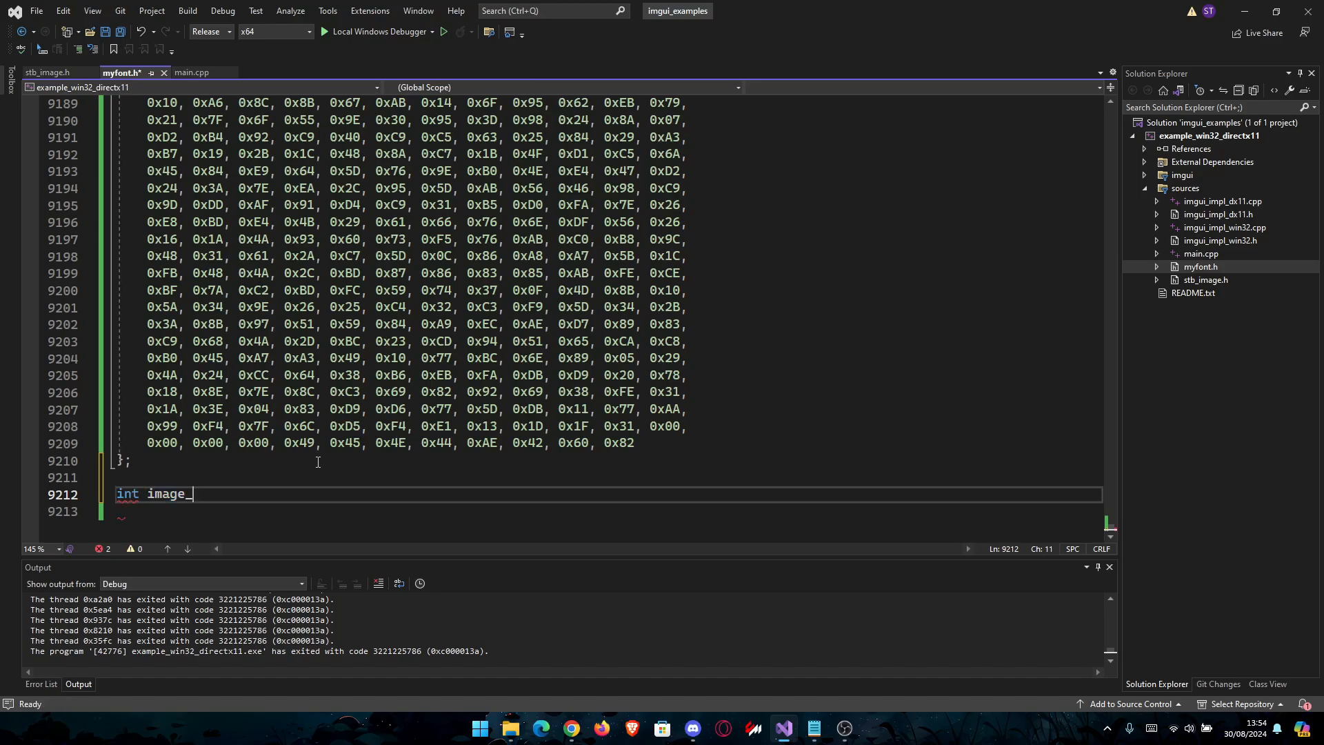
text(width)
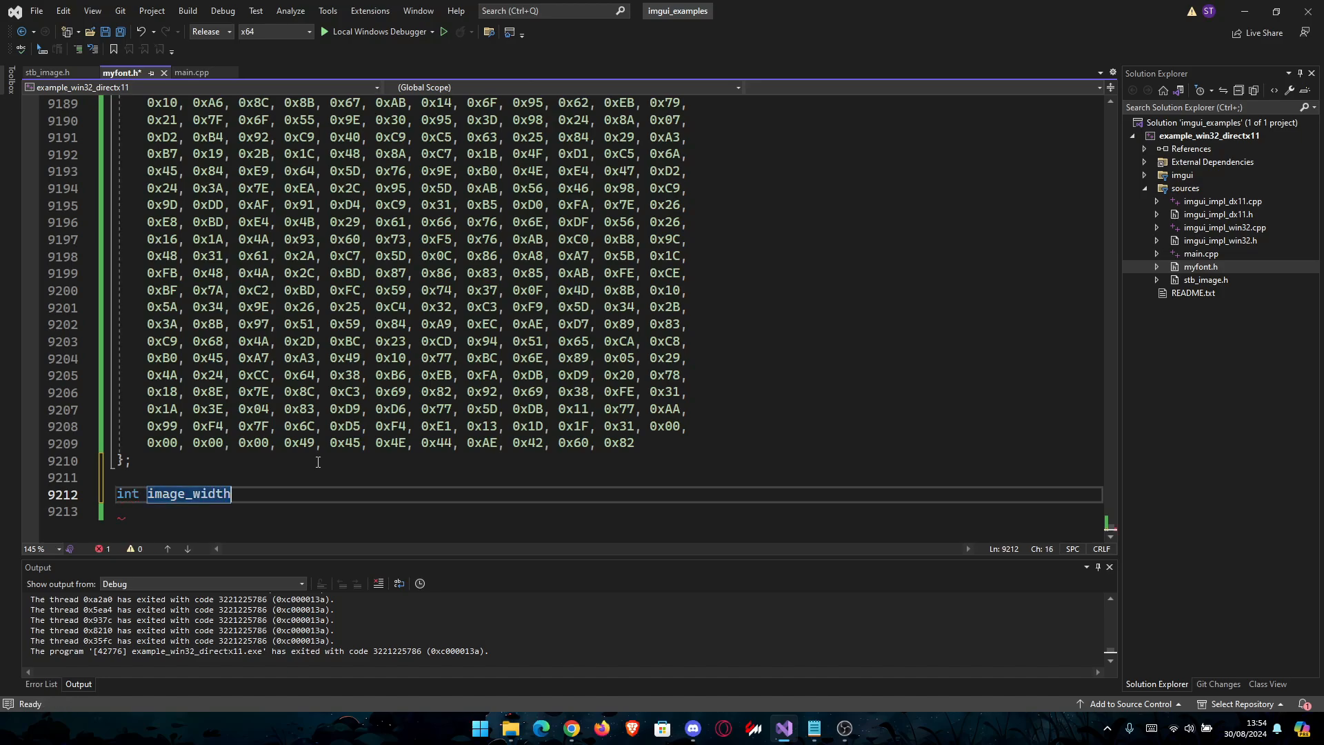
text(, image)
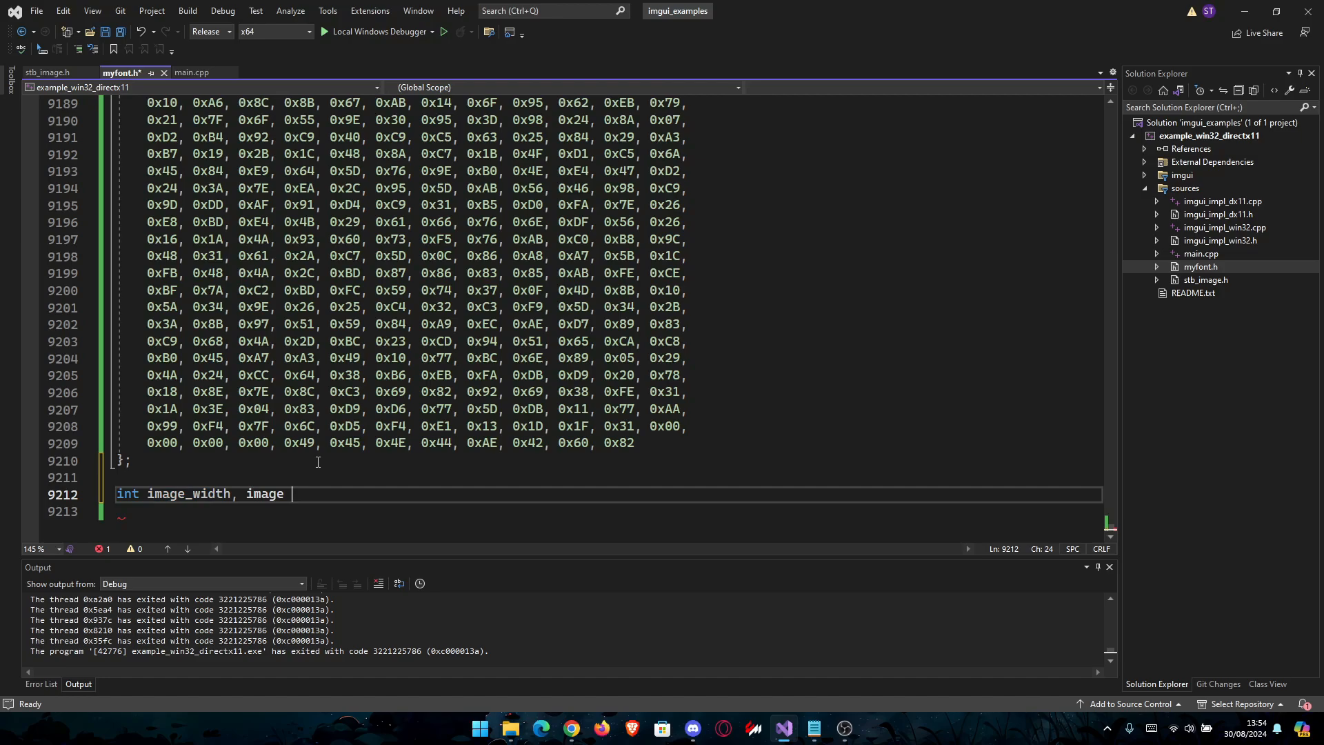
text(_height)
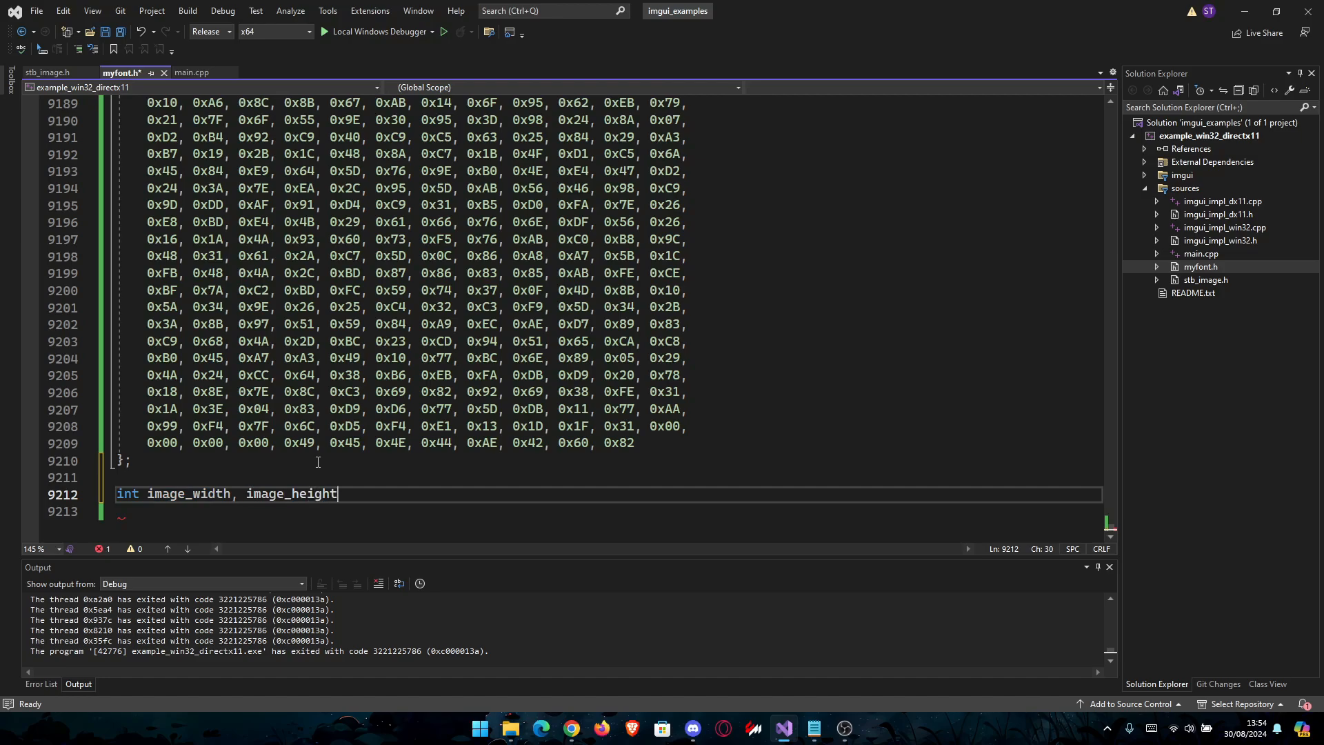
text(, channel)
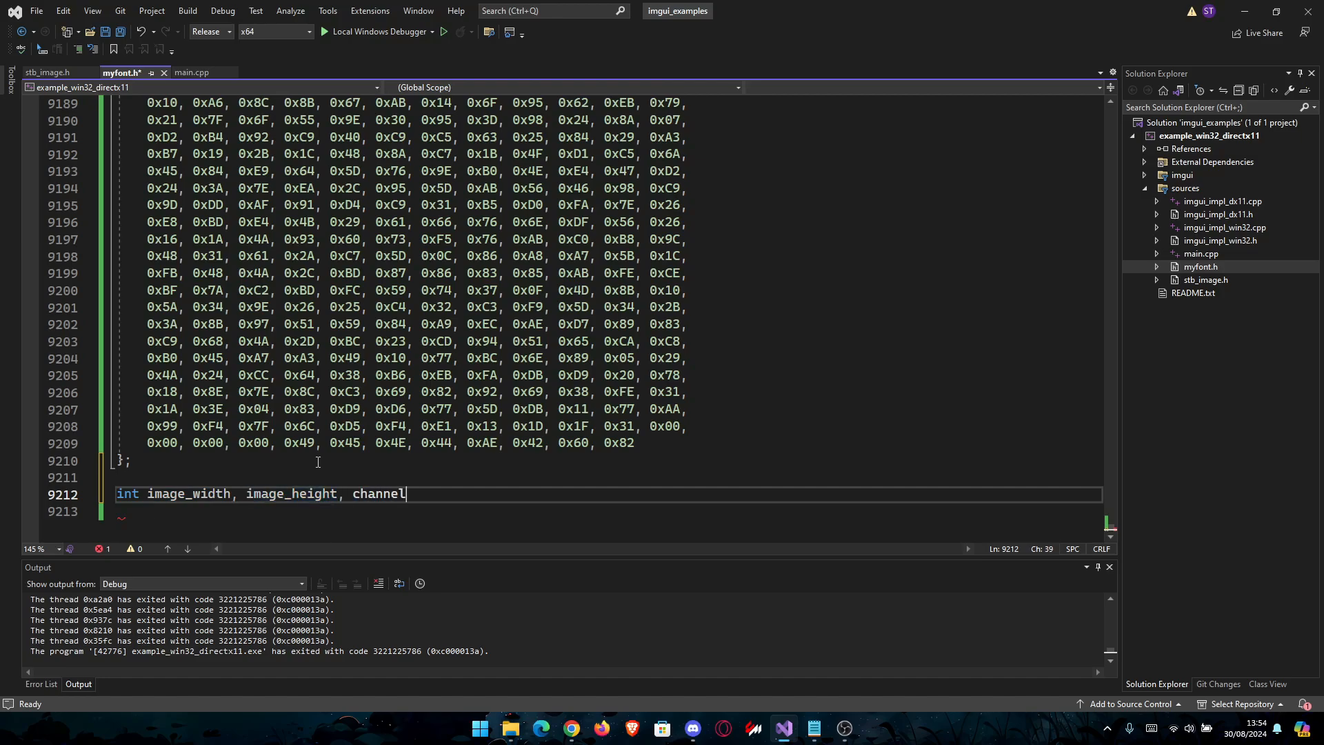
text(s;)
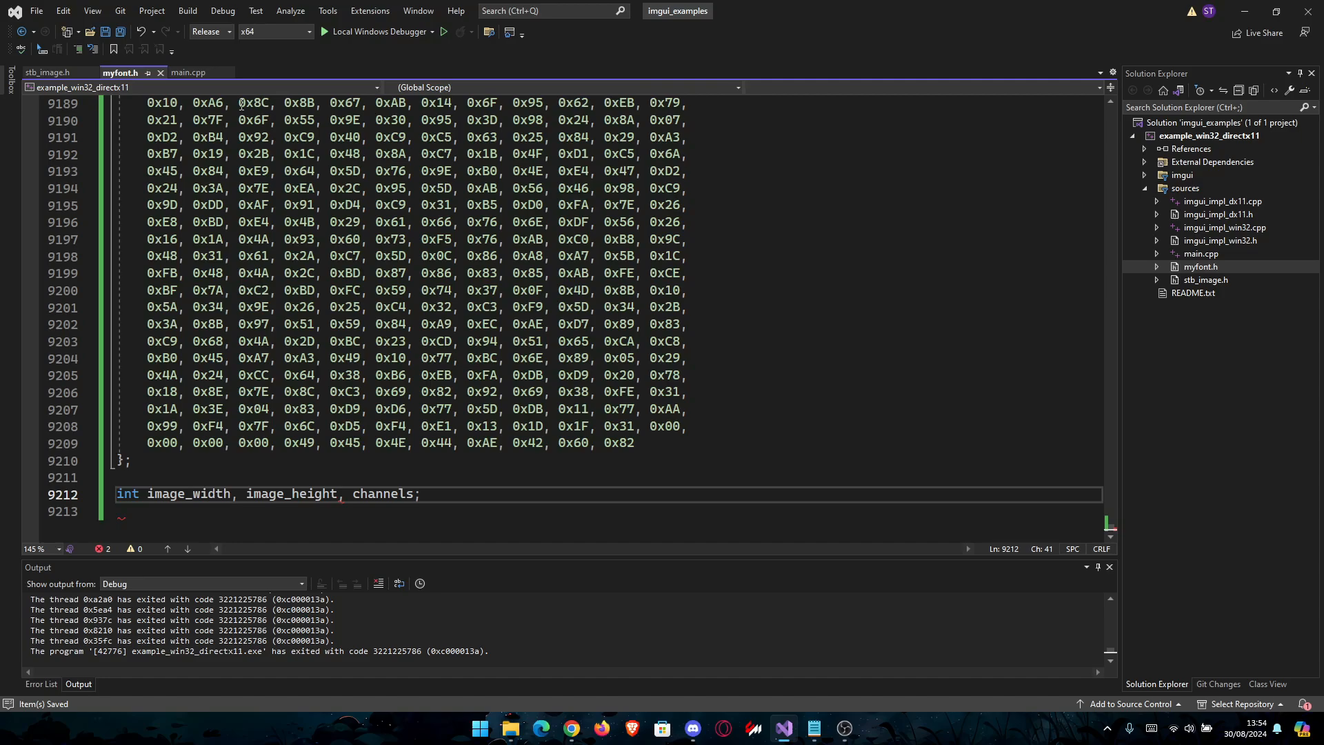
Review main.cpp's d3d11.h include and move down to the blank line before the main loop.
click(188, 73)
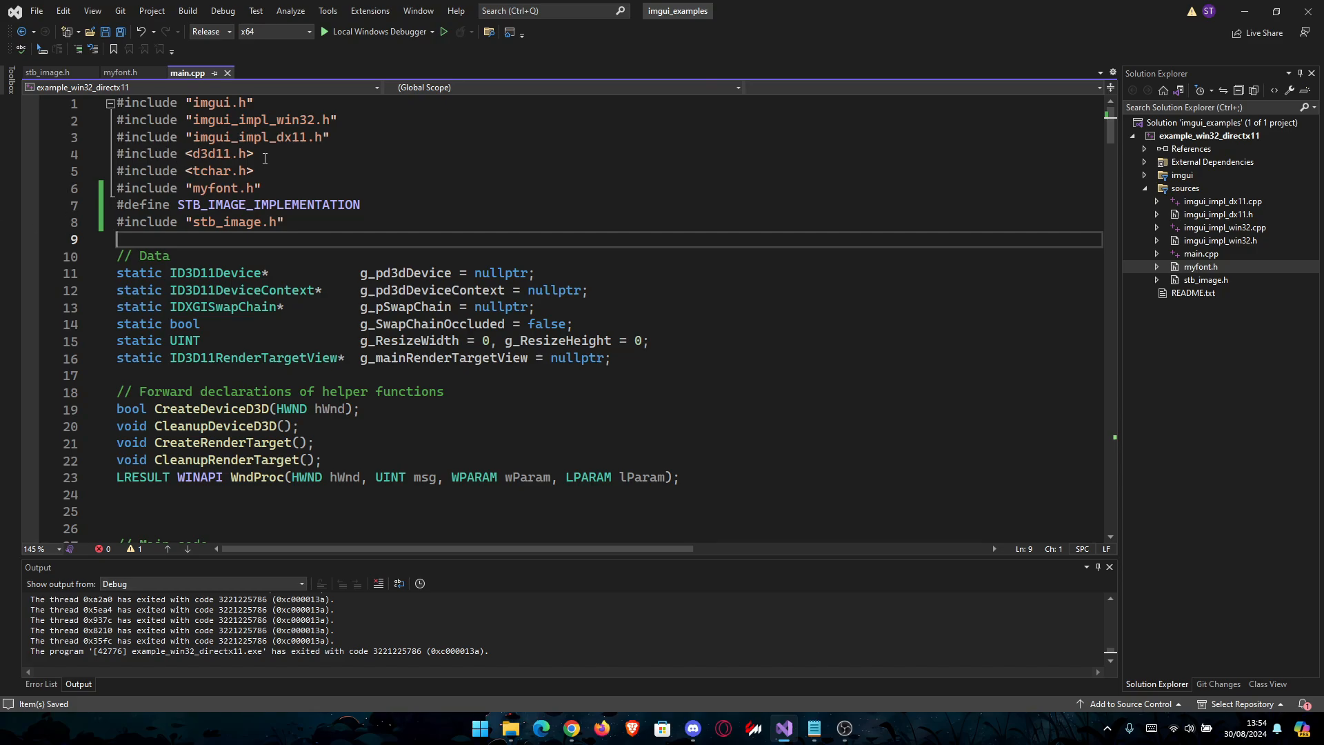
triple_click(183, 153)
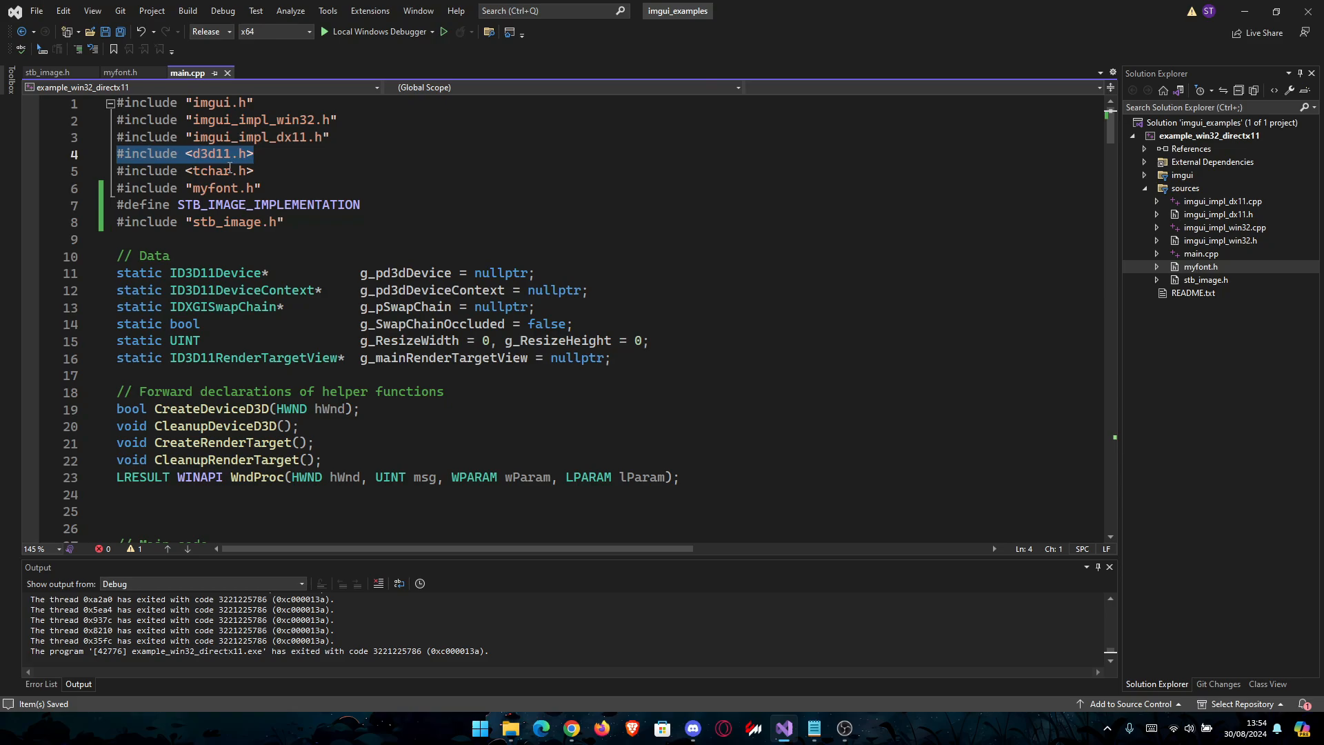
click(249, 154)
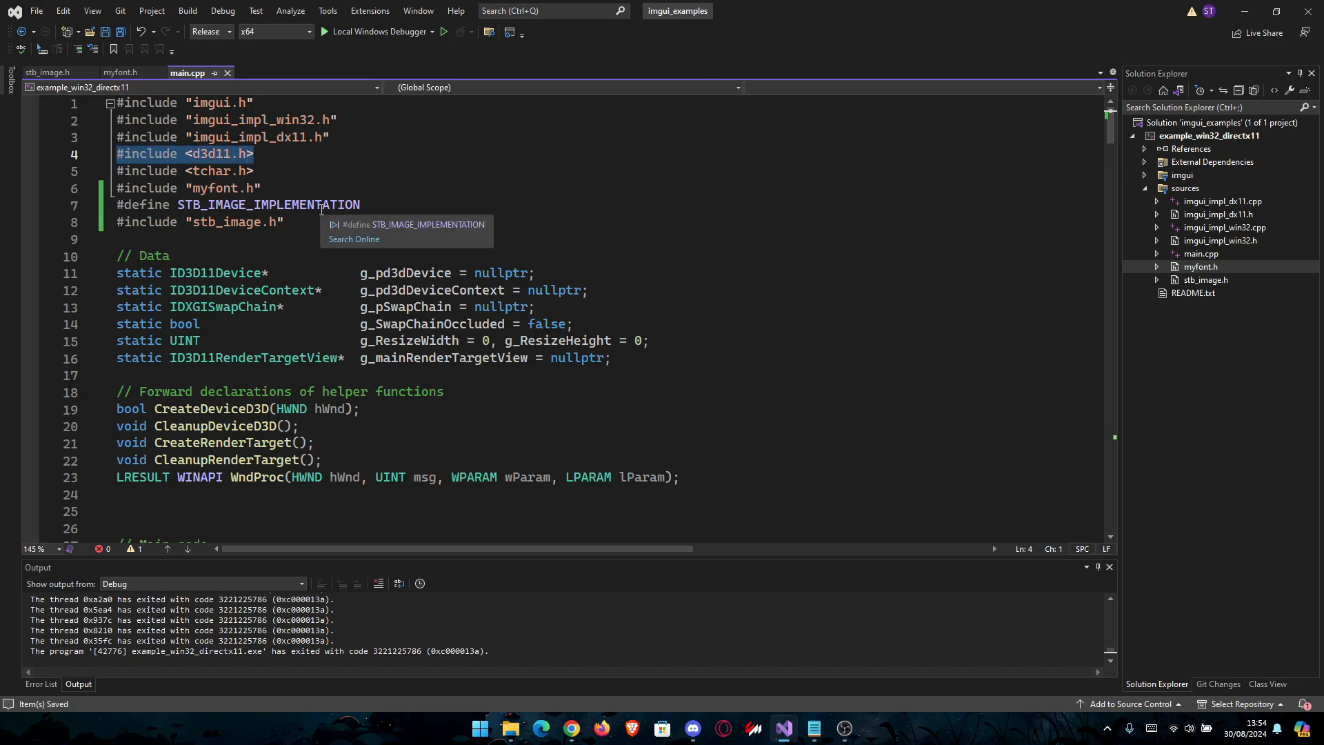
mouse_move(371, 221)
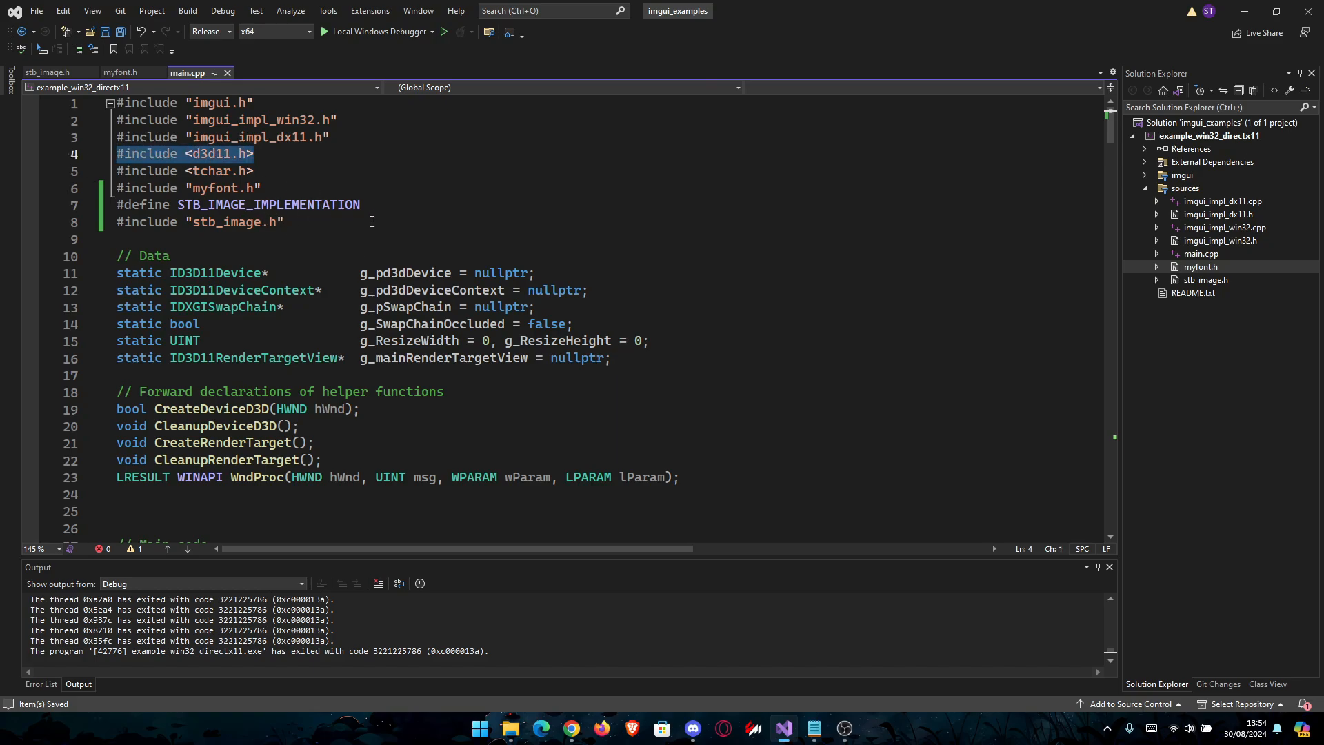
scroll(down, 3)
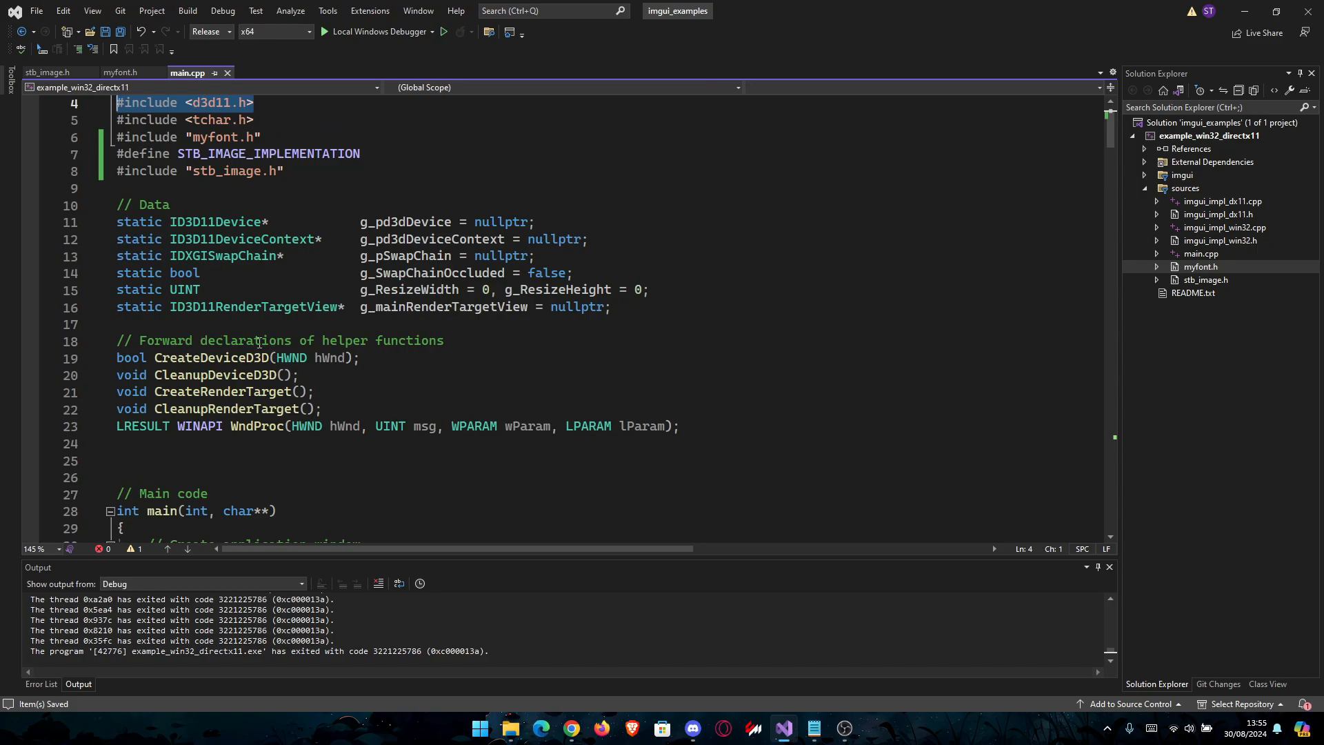
scroll(down, 3)
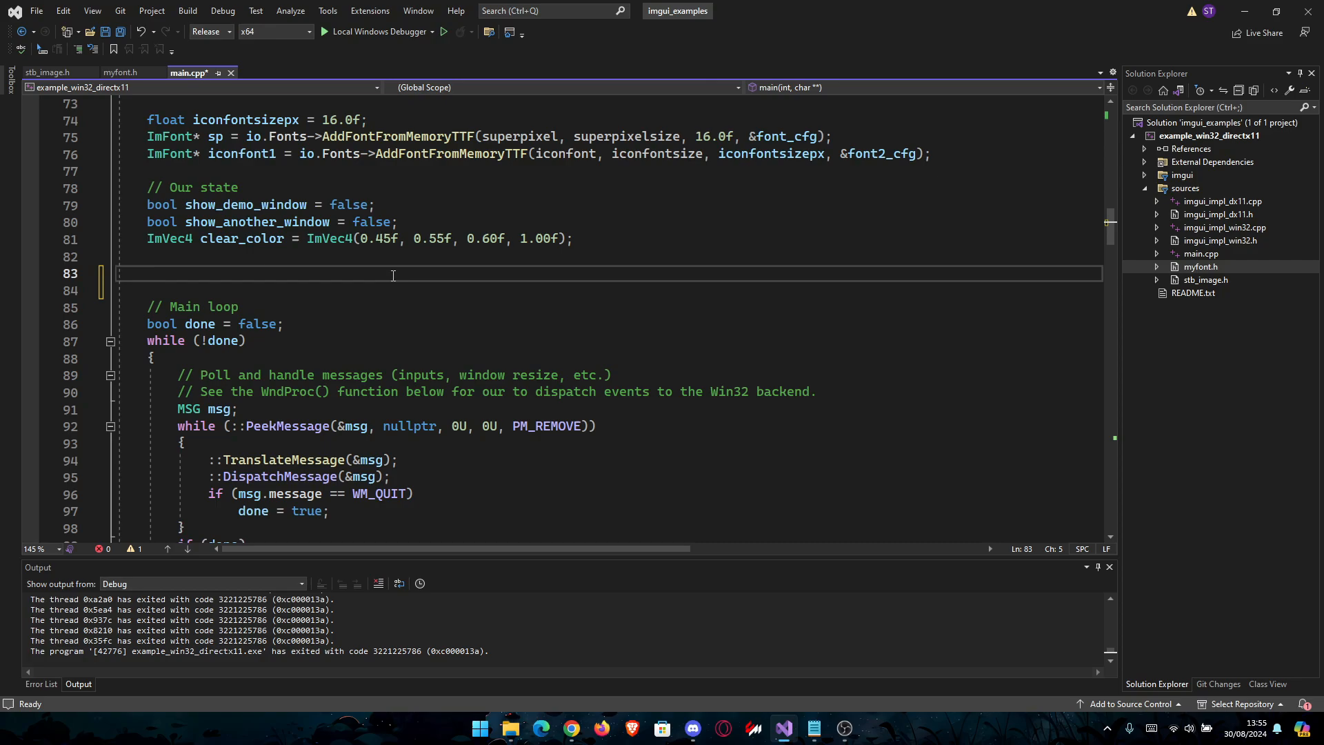
Start 'unsigned char* rgba_data = stbi_load_from_memory(image_data, sizeof(image_data), ...' before the main loop.
click(148, 273)
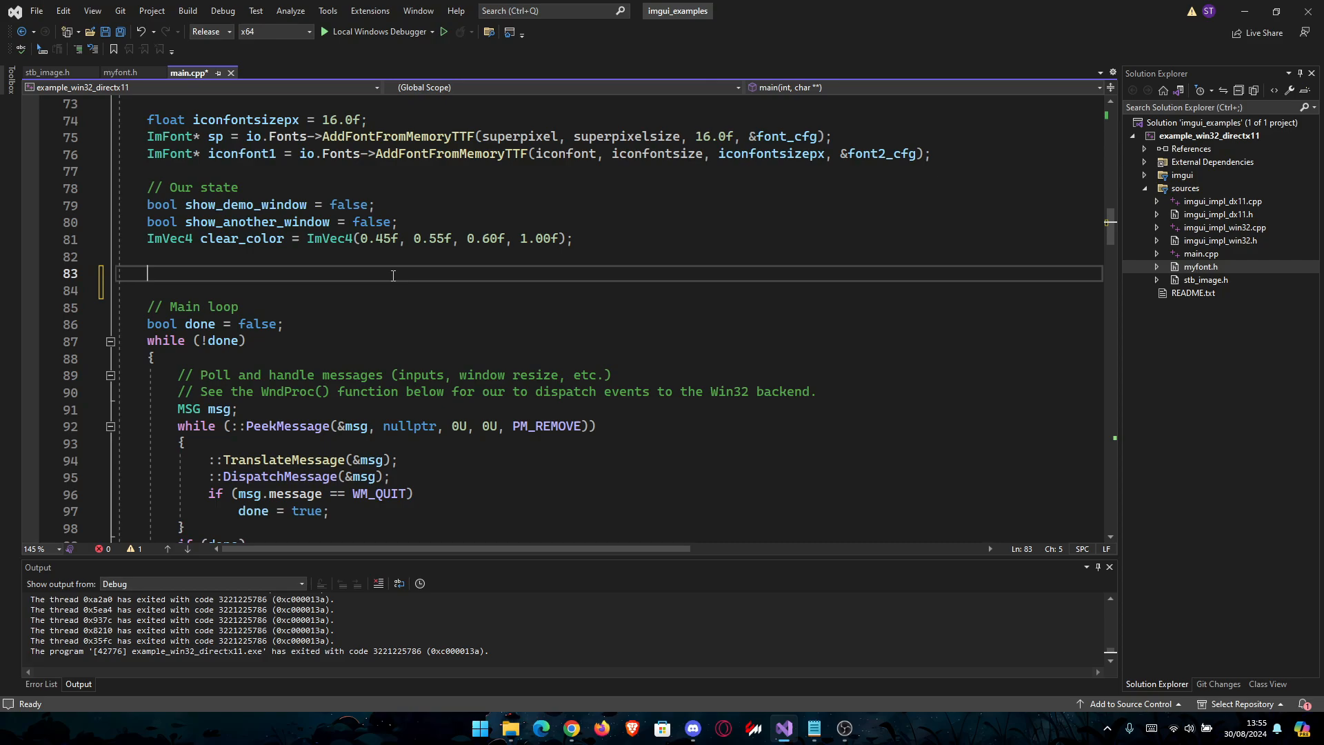
text(unsig)
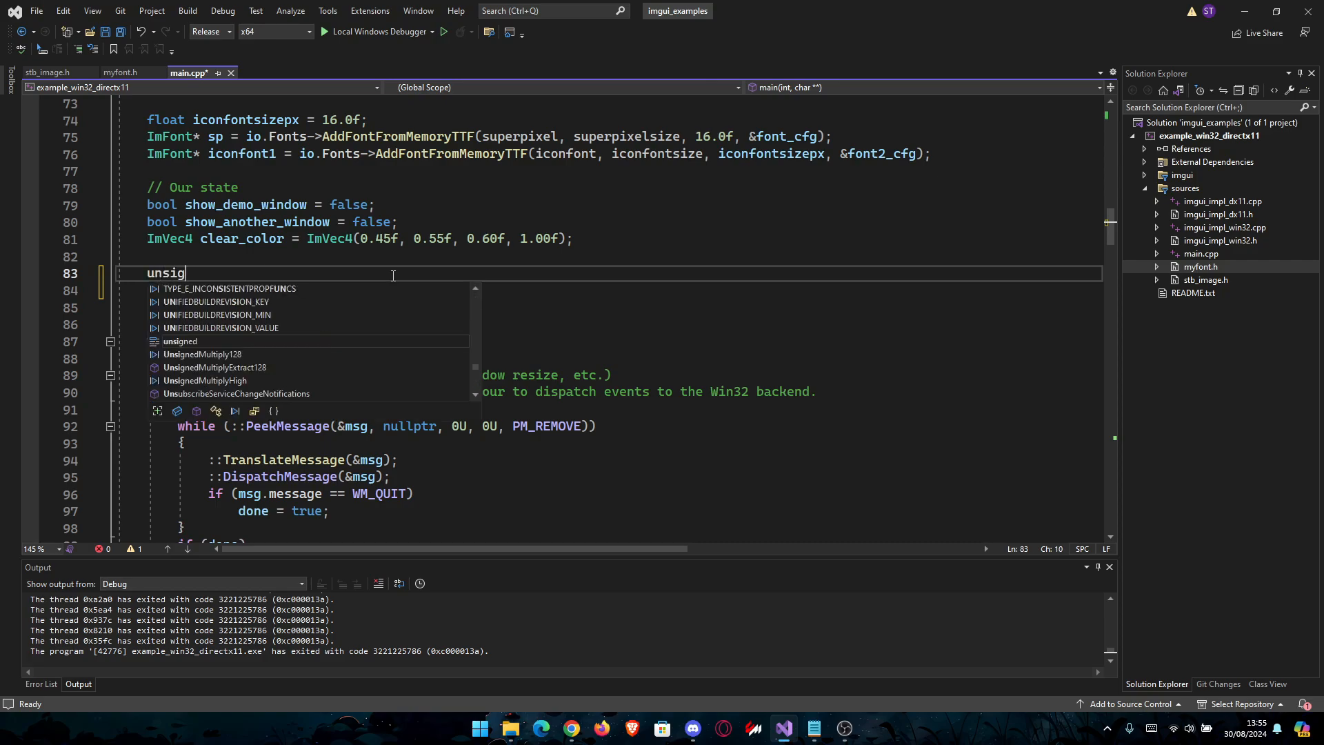
text(ned char*)
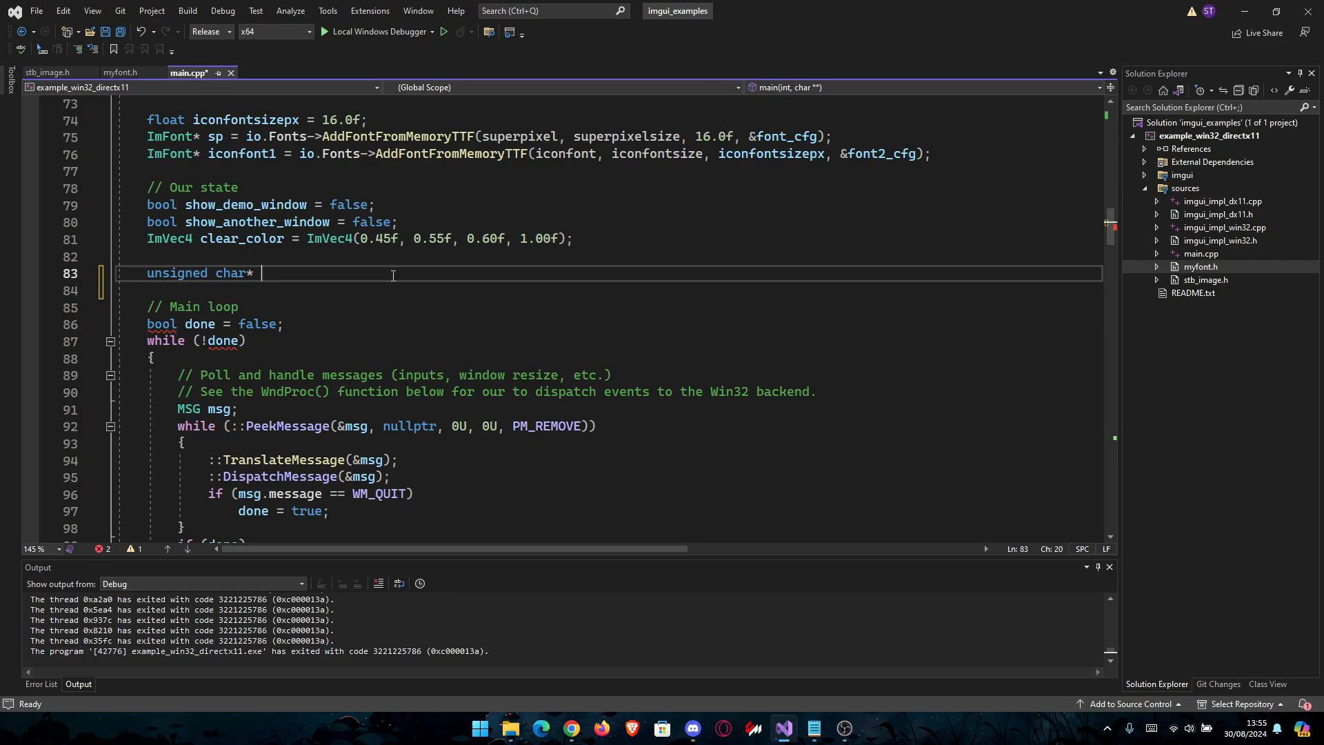
text(rgba_data =)
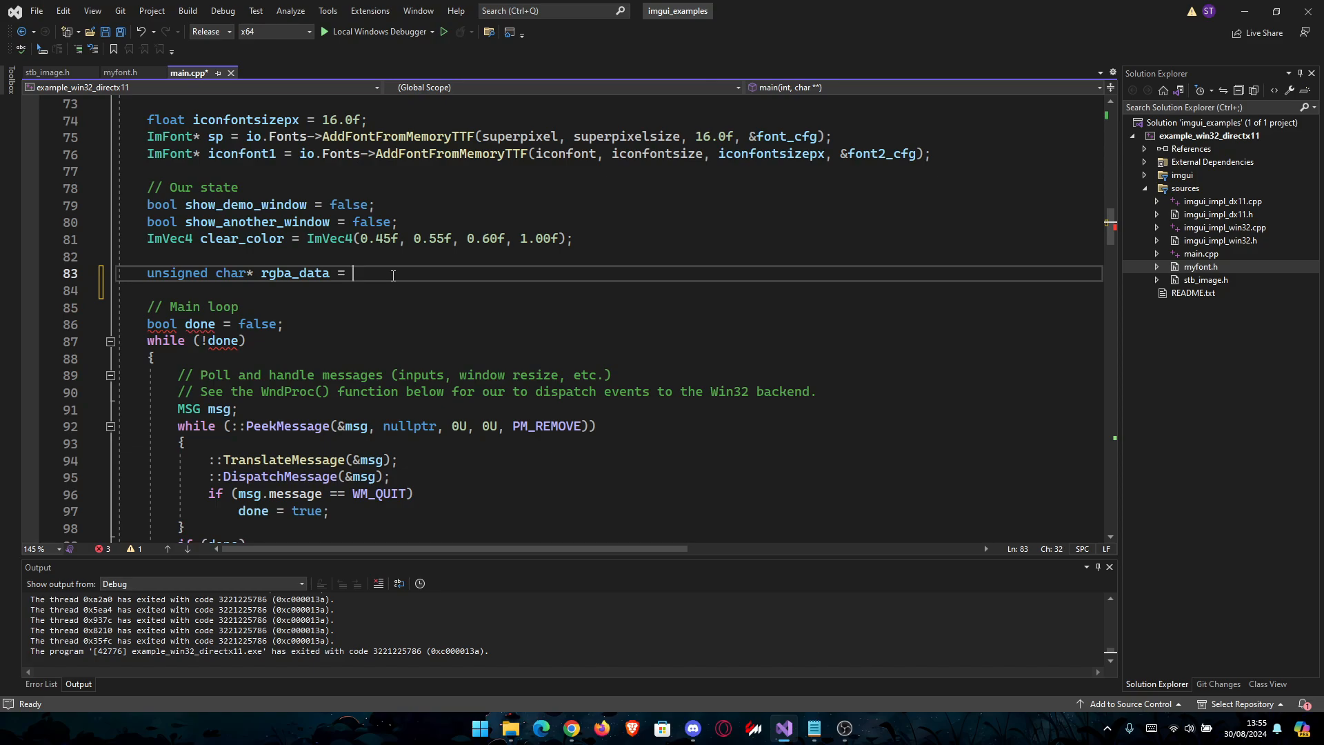
text(stbi_l)
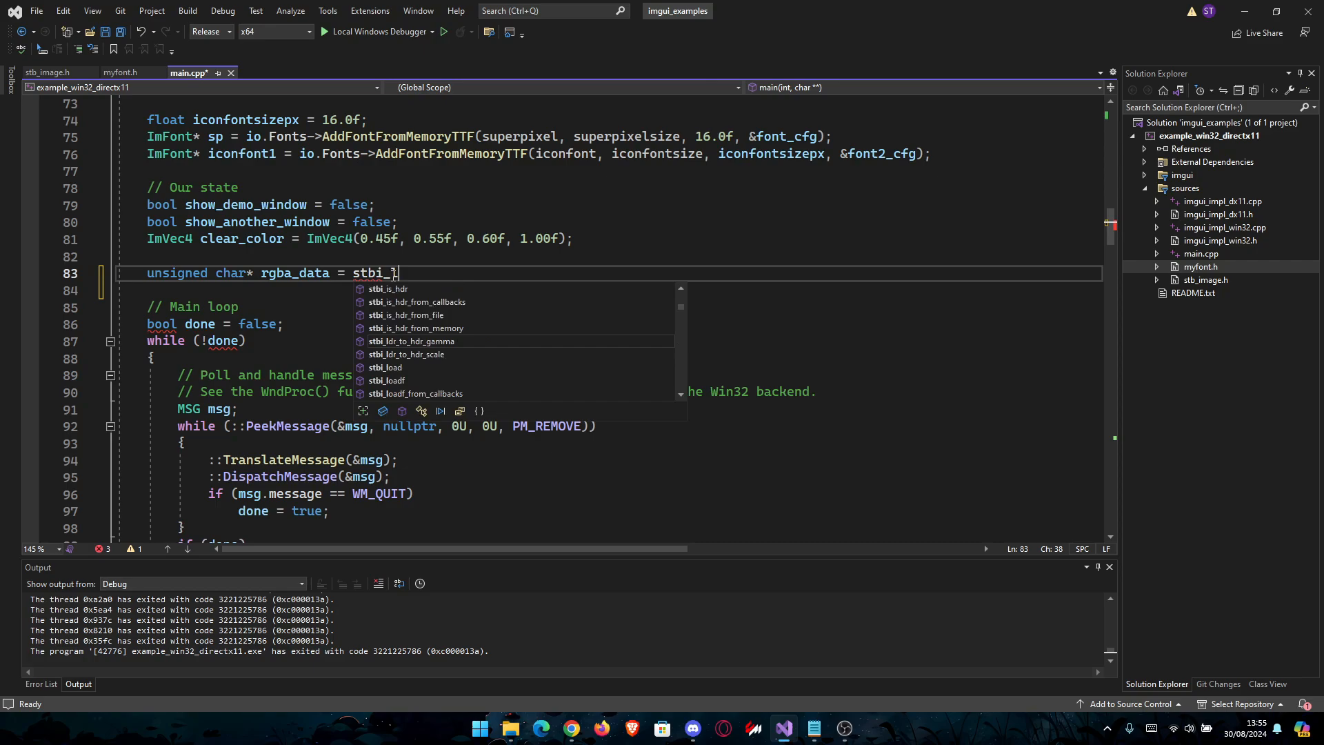
text(load_from_memory()
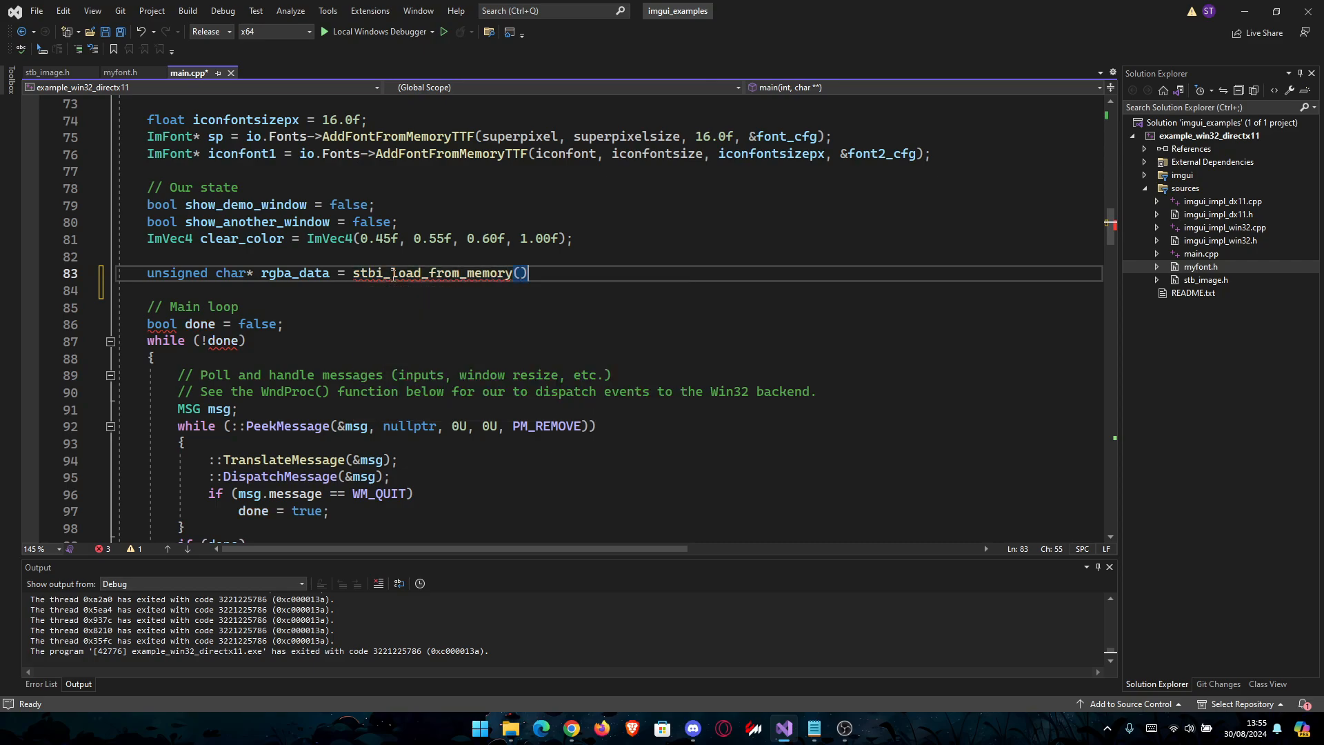
text(image_data)
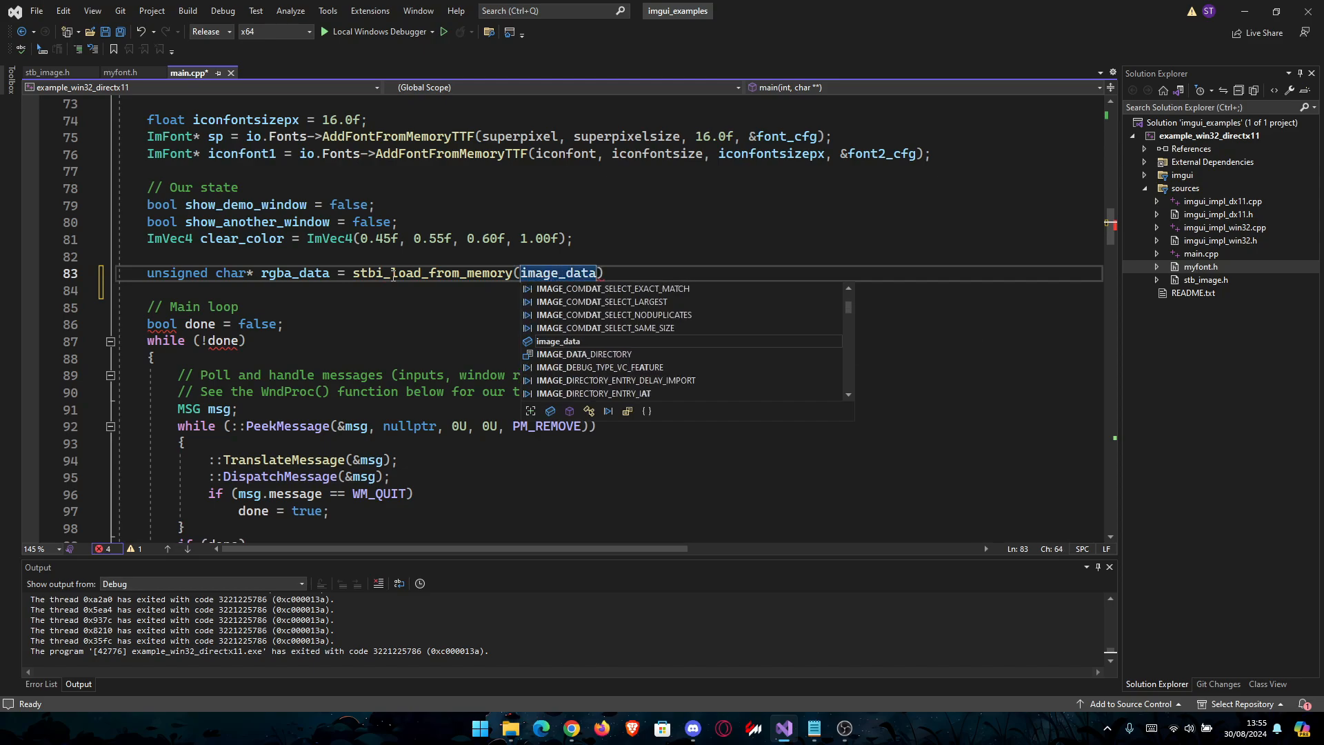
text(, sizeof())
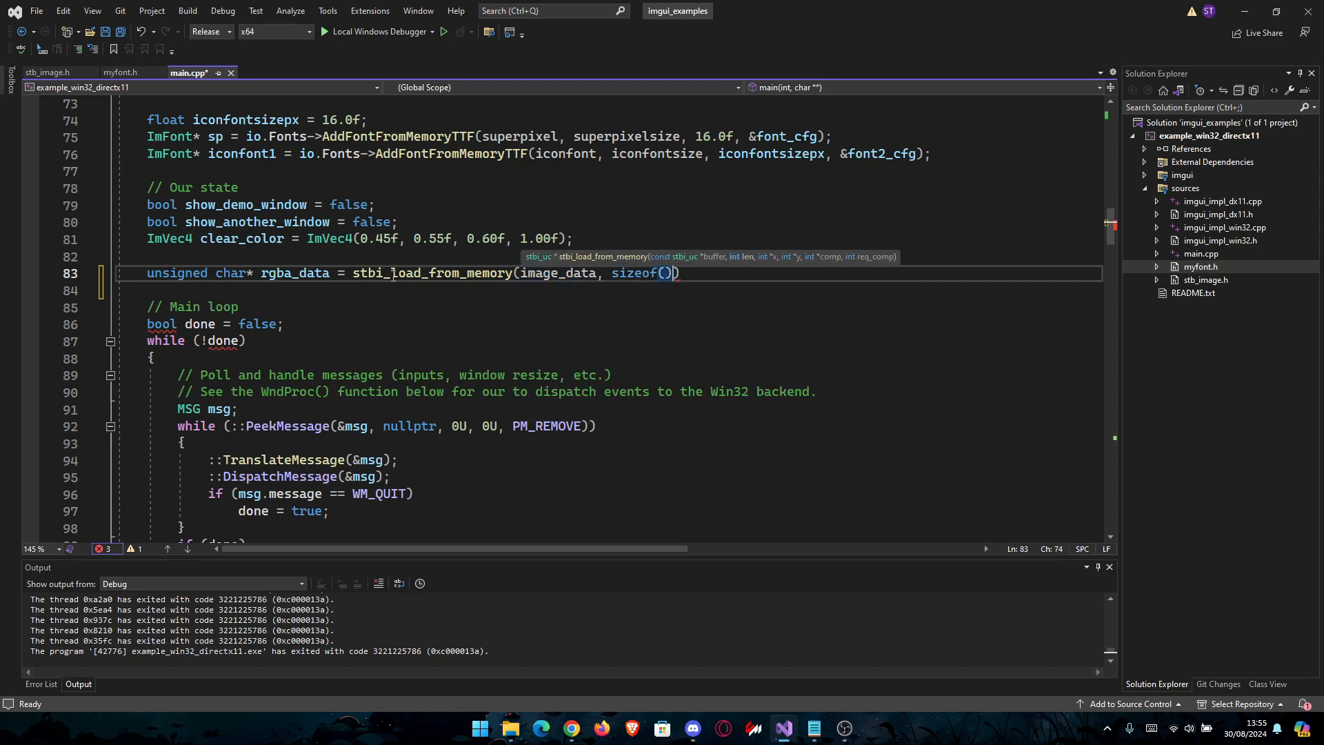
text(image_da)
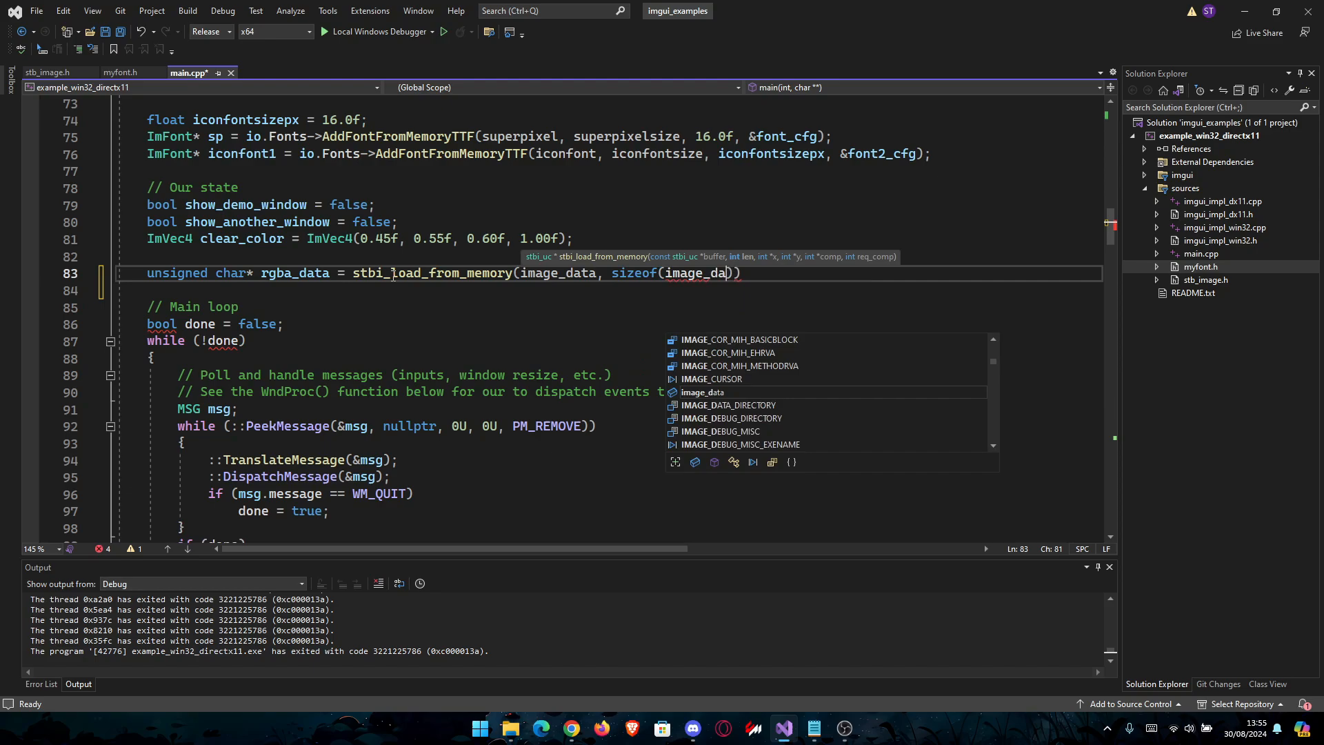
text(ta)
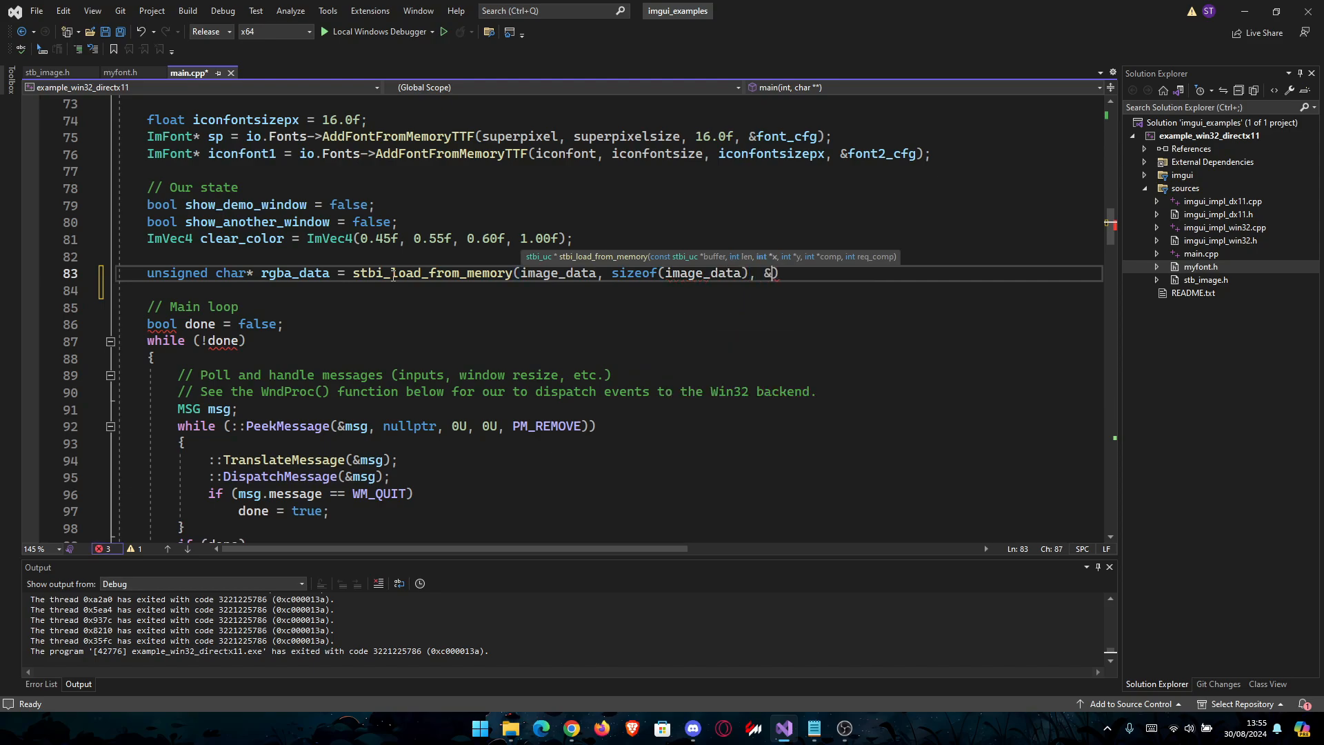
Finish the call with &image_width, &image_height, &channels and 4 requested channels.
text(image_widht)
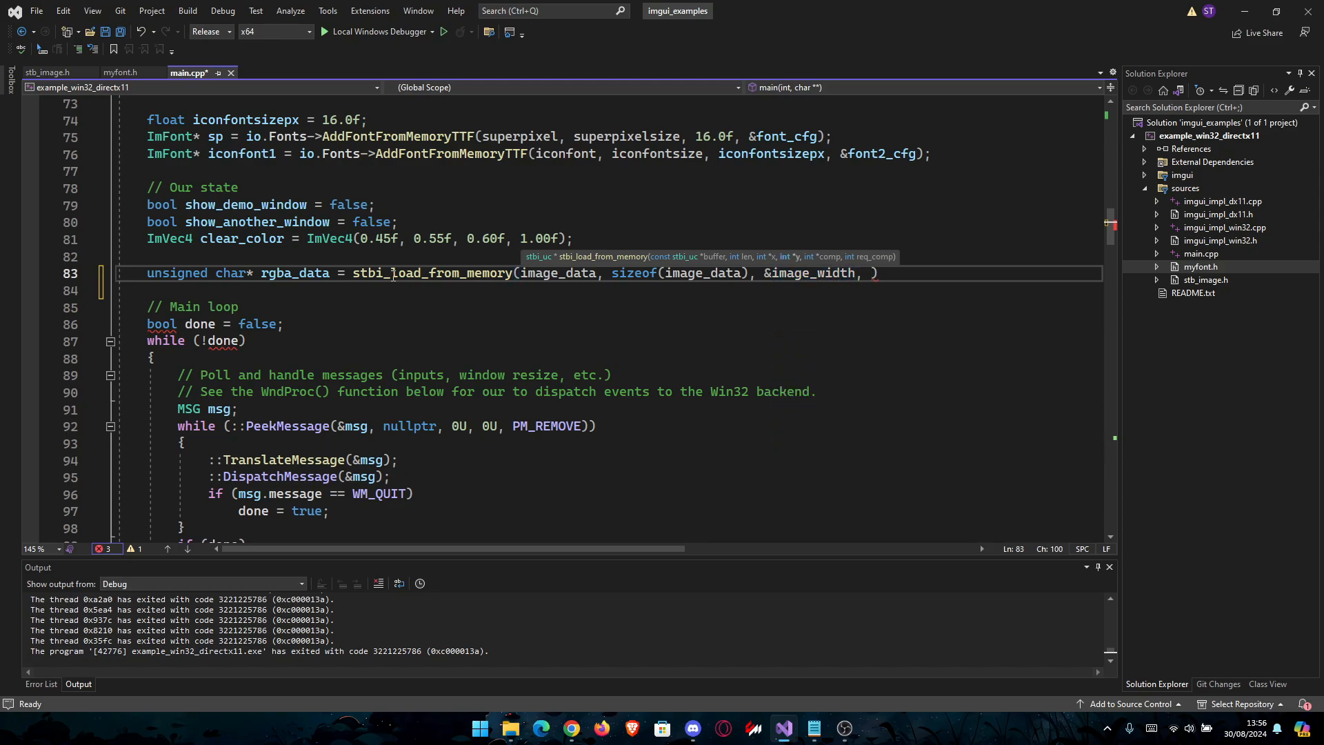
text(&image_height,)
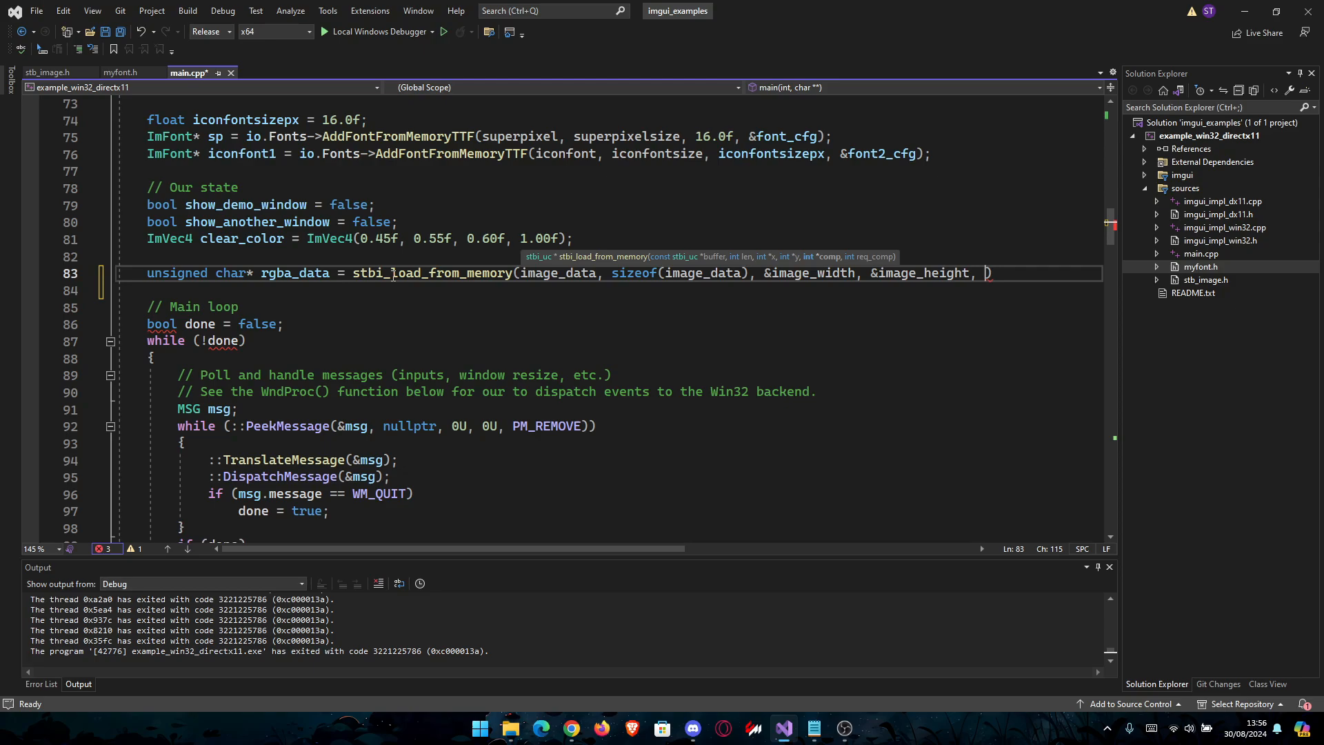
text(&channels))
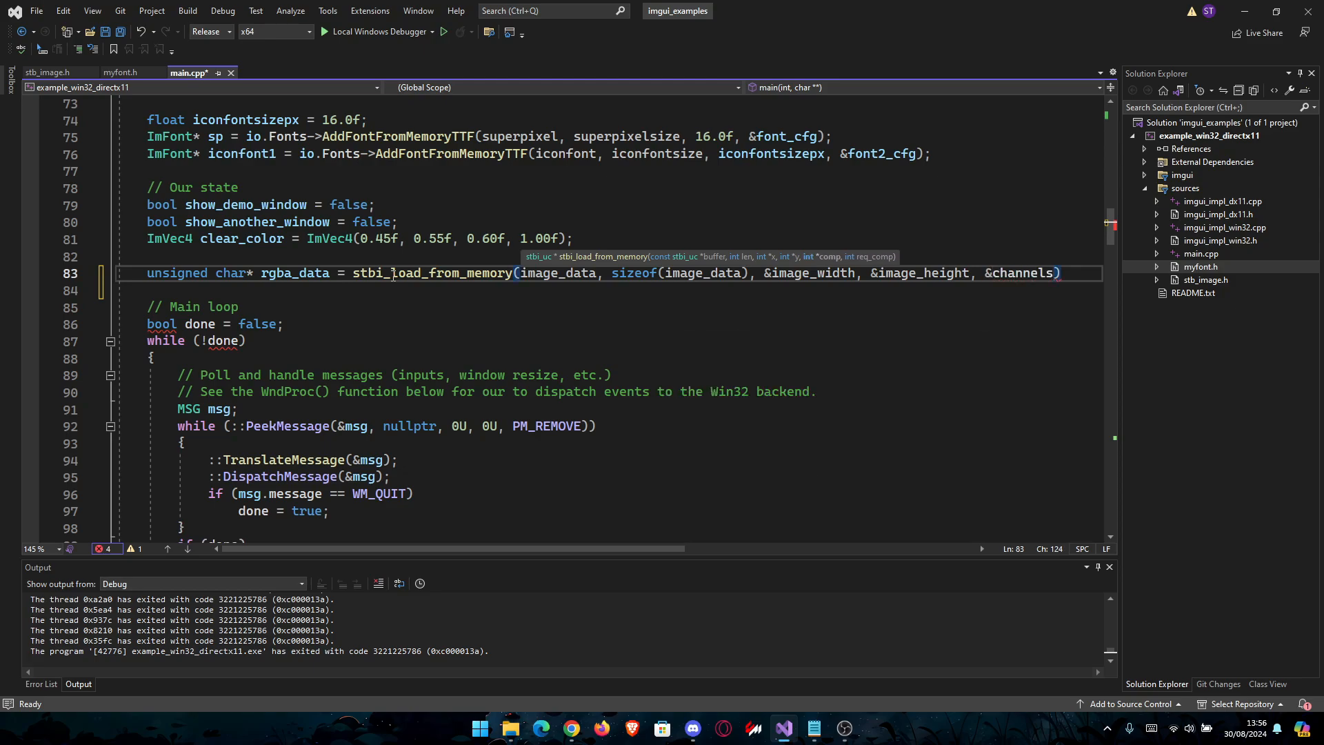
text(,)
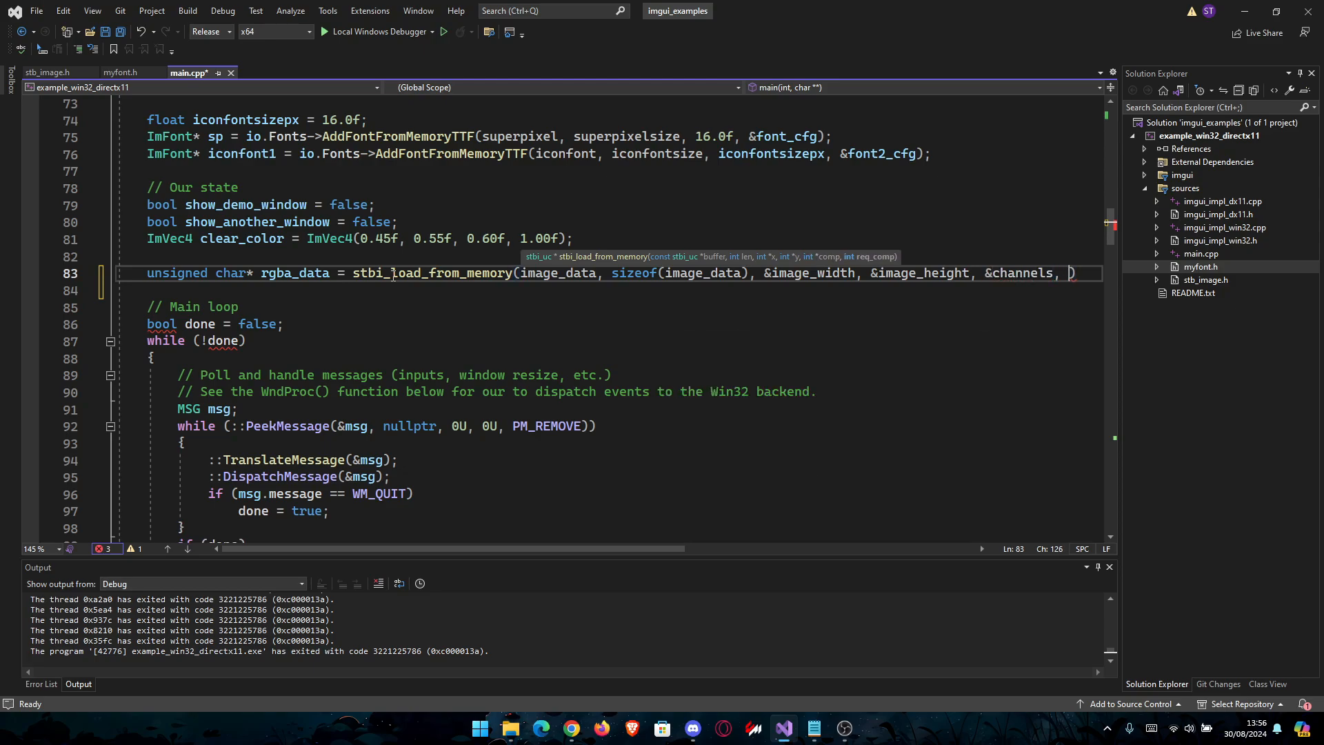
text(4)
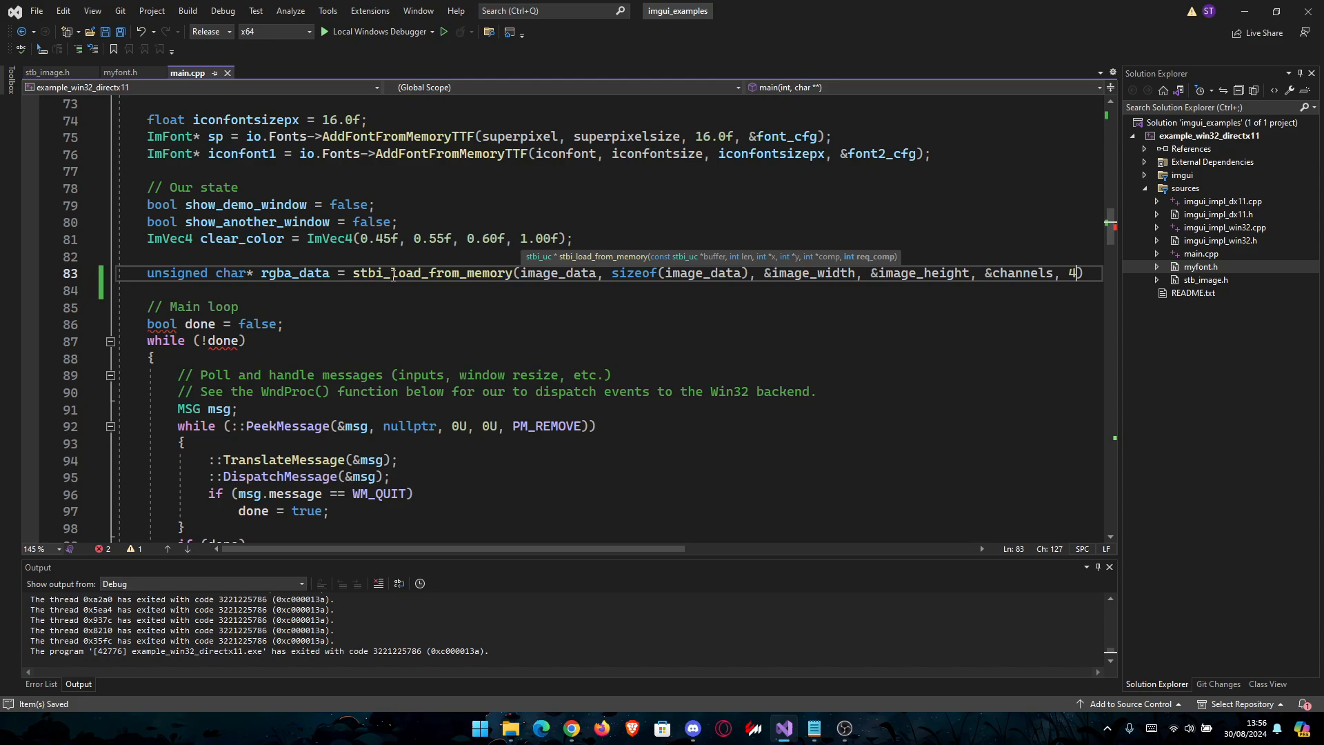
text(;)
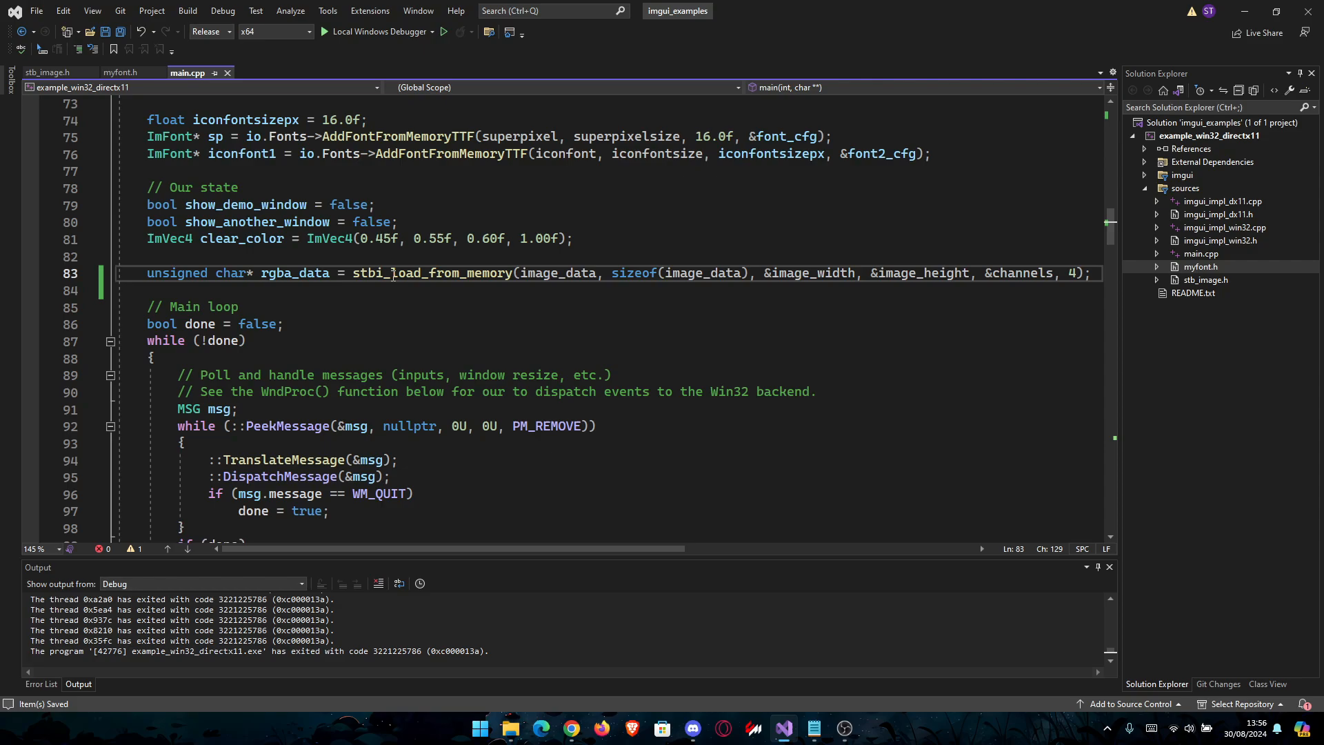
mouse_move(1058, 321)
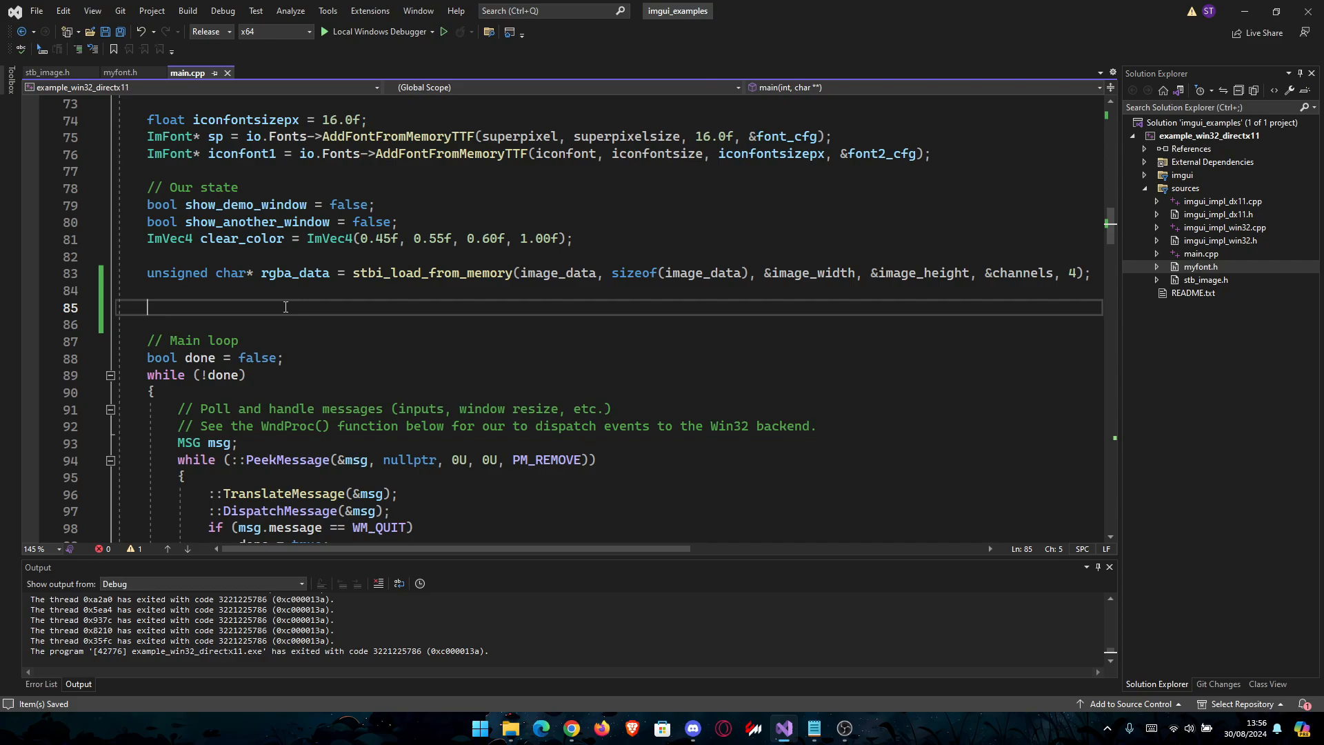
Declare a zeroed 'D3D11_TEXTURE2D_DESC desc = {};'.
text(ID)
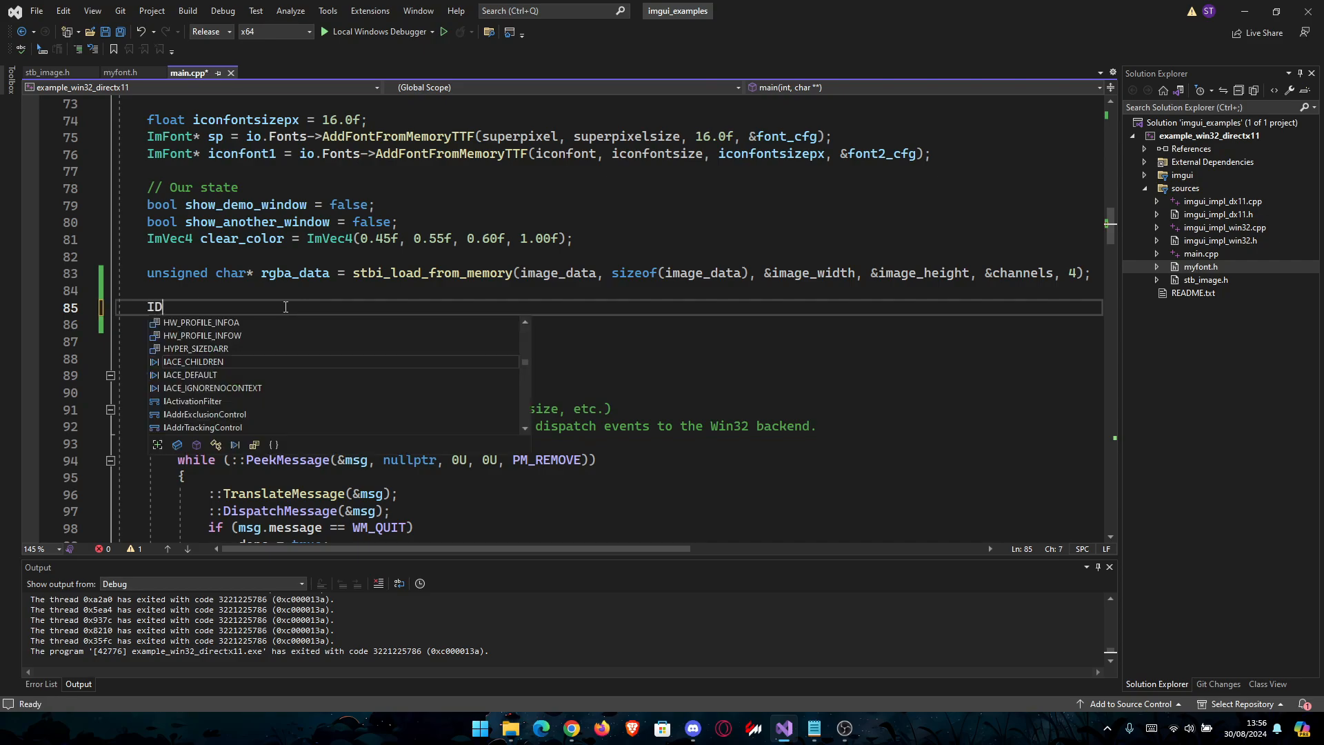
text(3D)
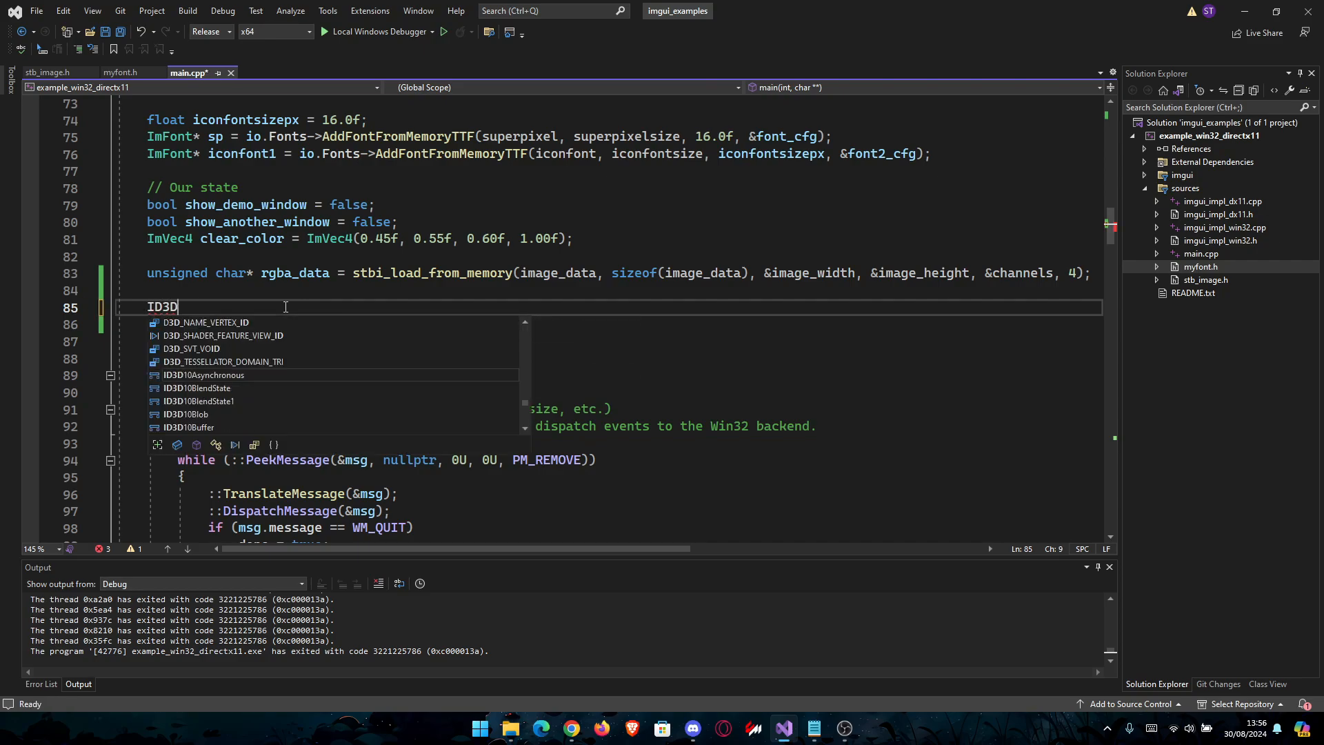
text(11_TEXTURE2)
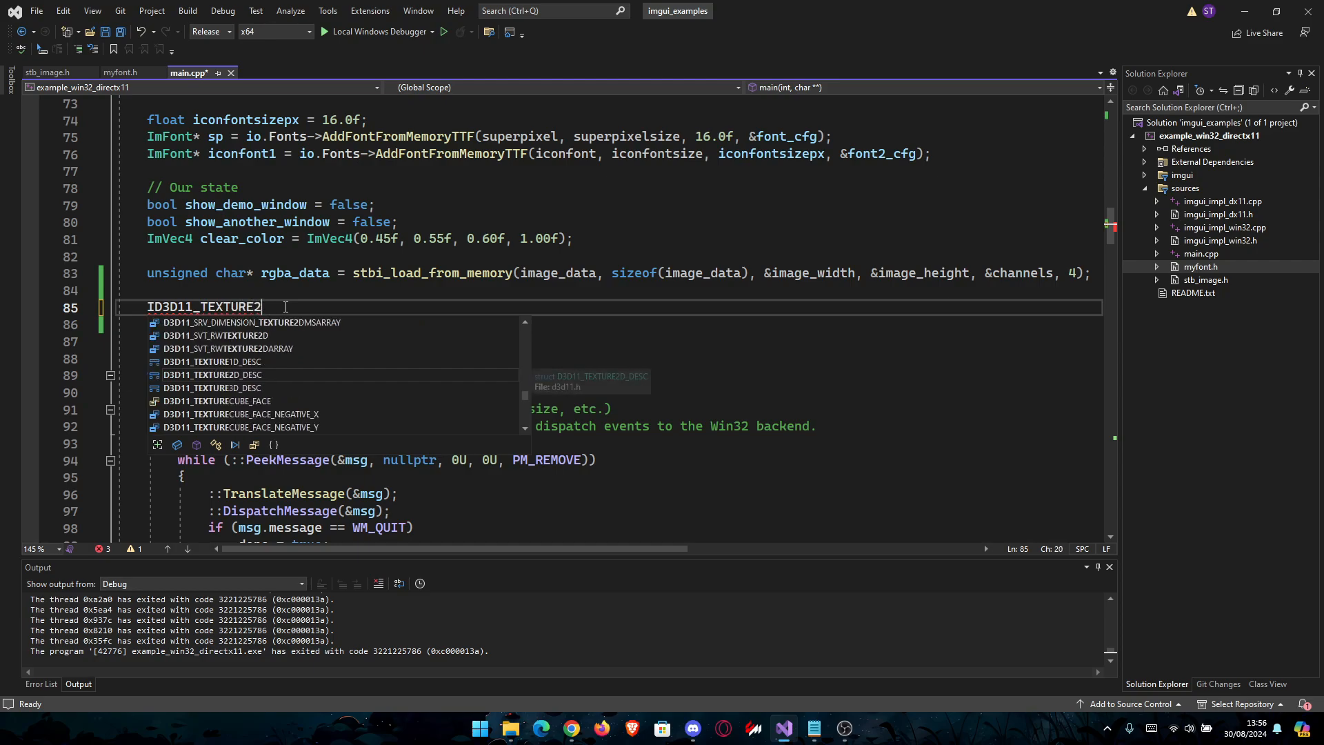
text(D_DESC)
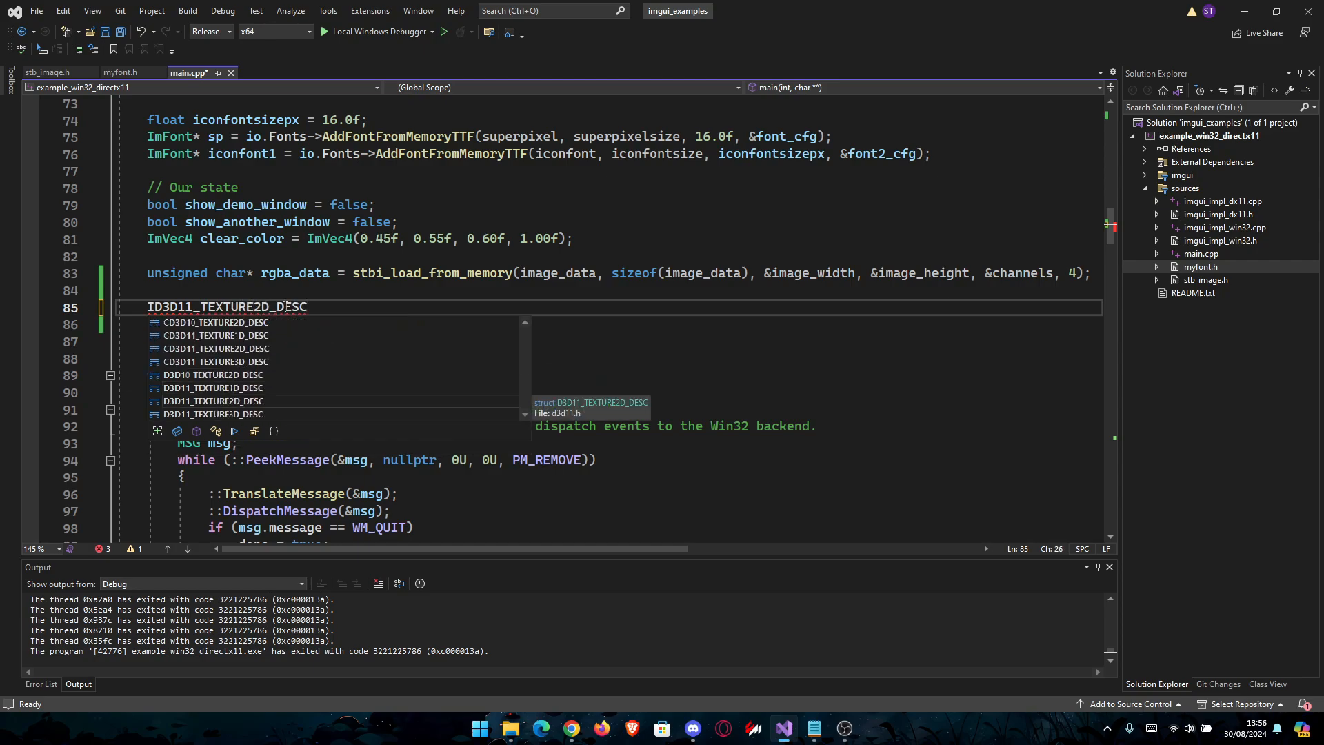
text(desc = {};)
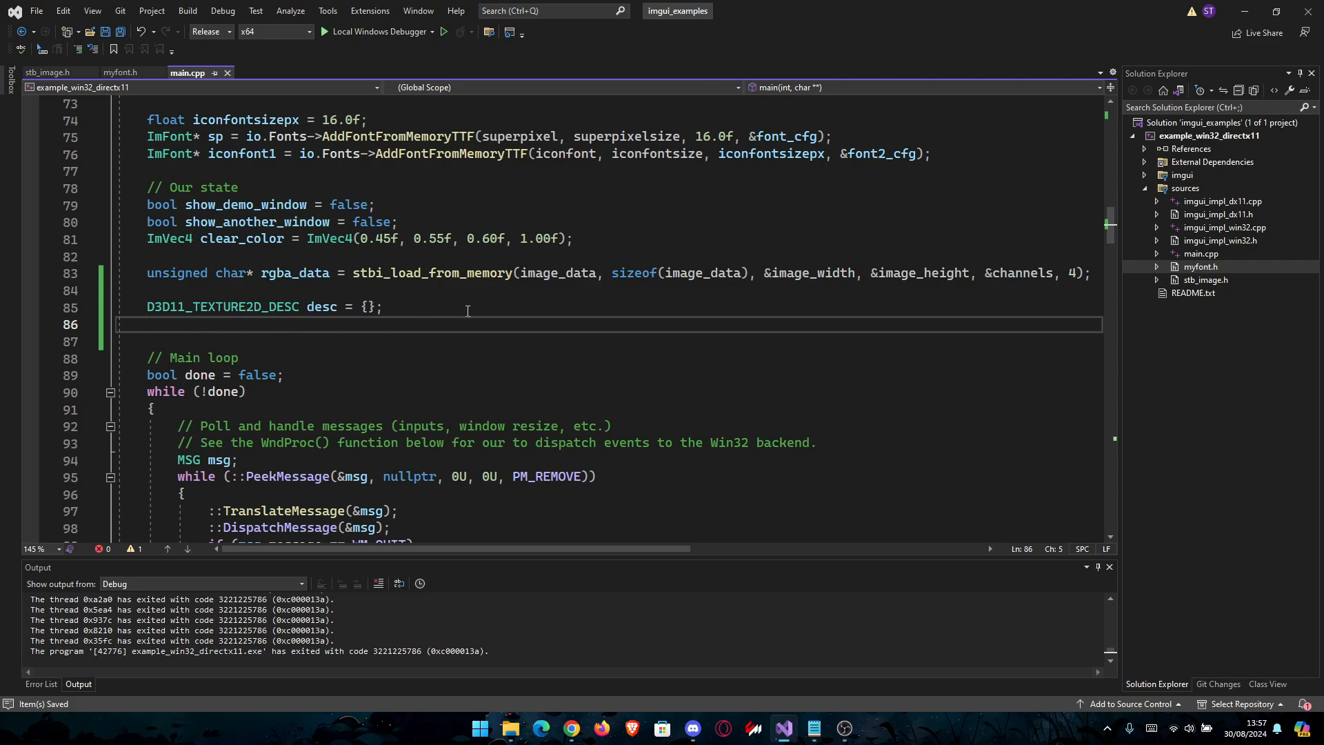
Set desc.Width = image_width and desc.Height = image_height.
text(desc.)
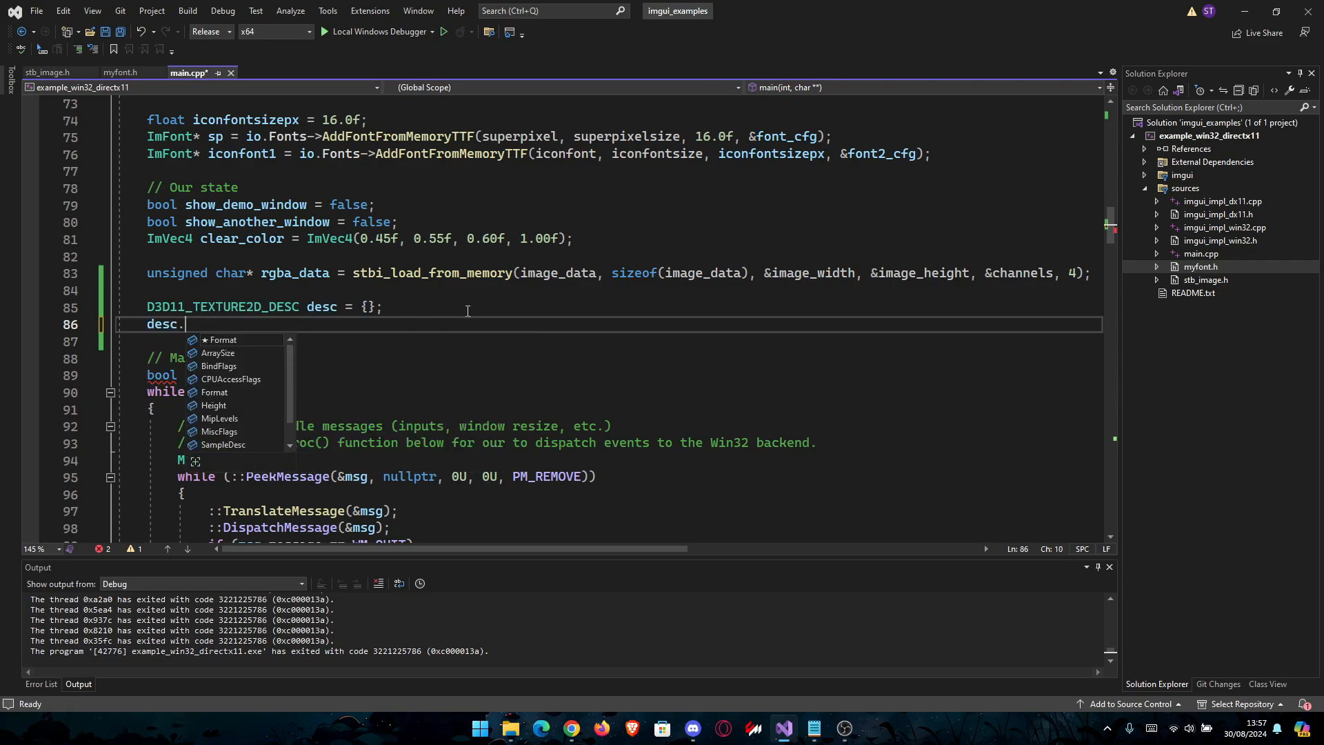
text(Width)
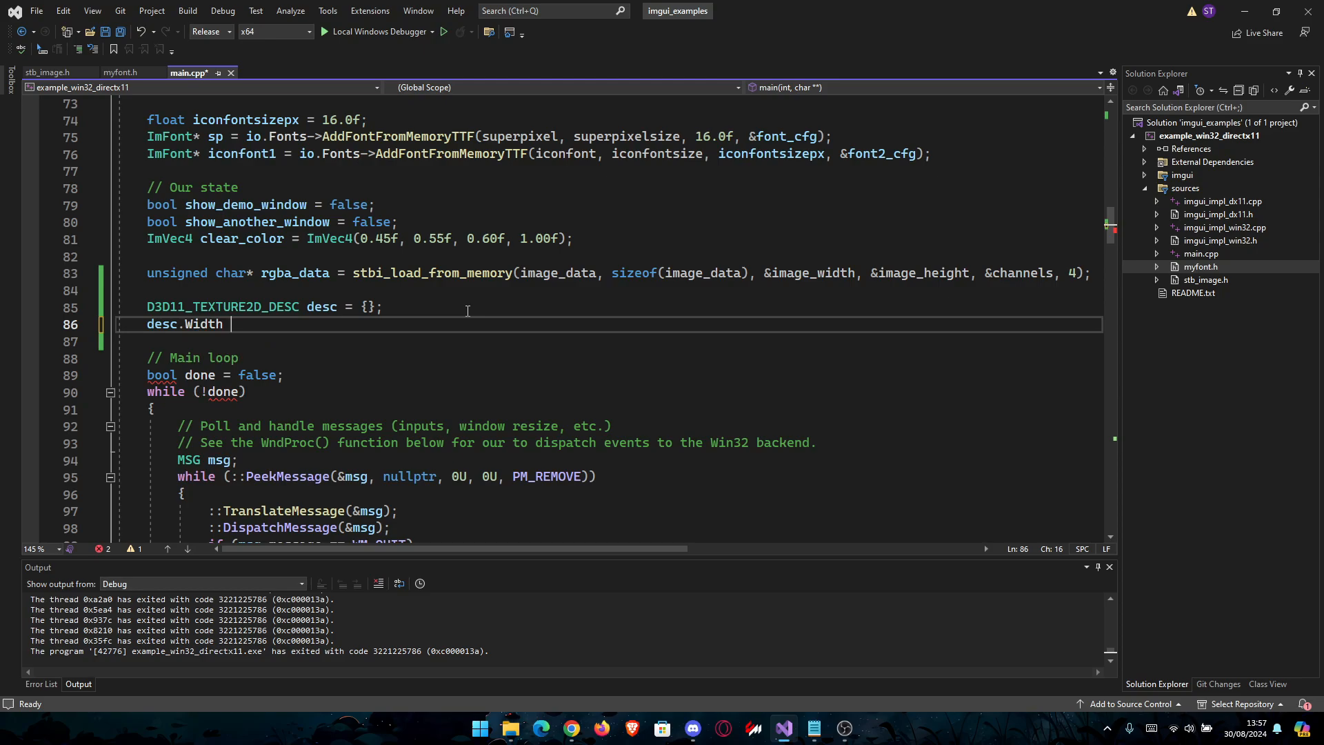
text(= Image_width;)
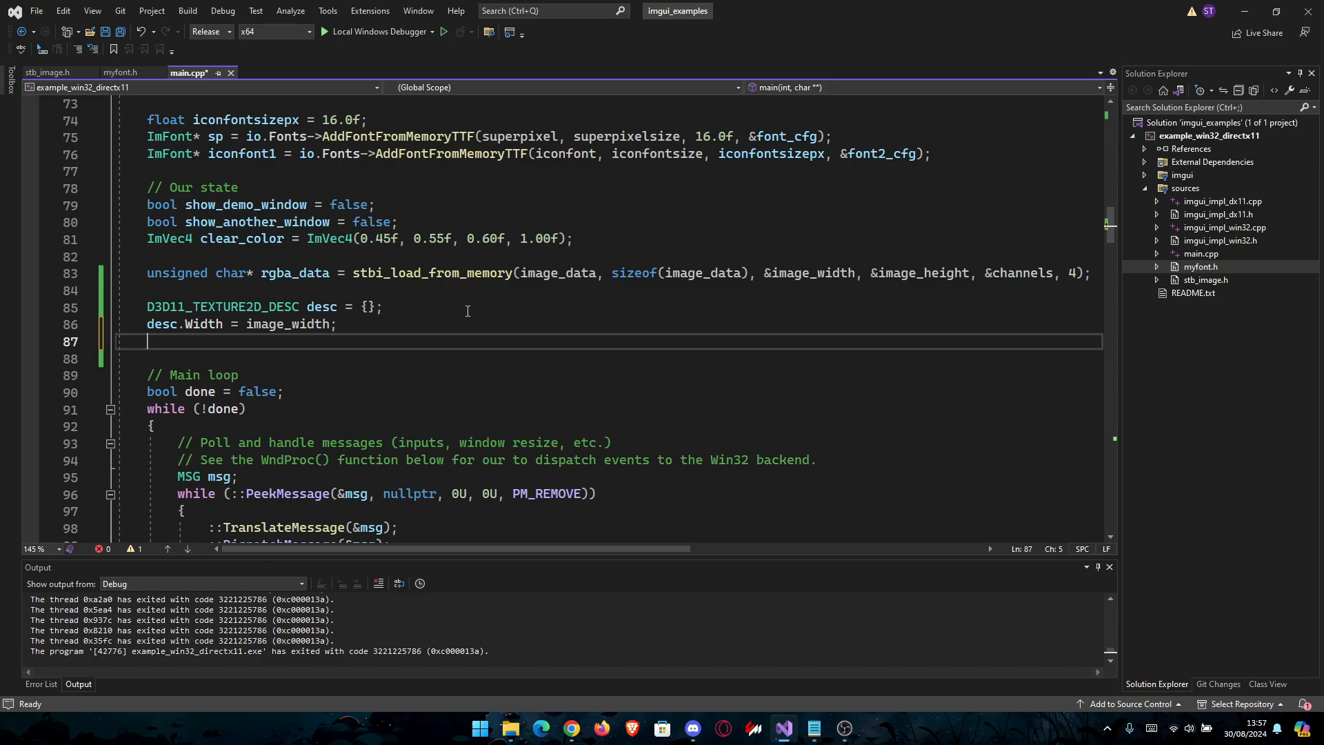
text(desc.Height = image)
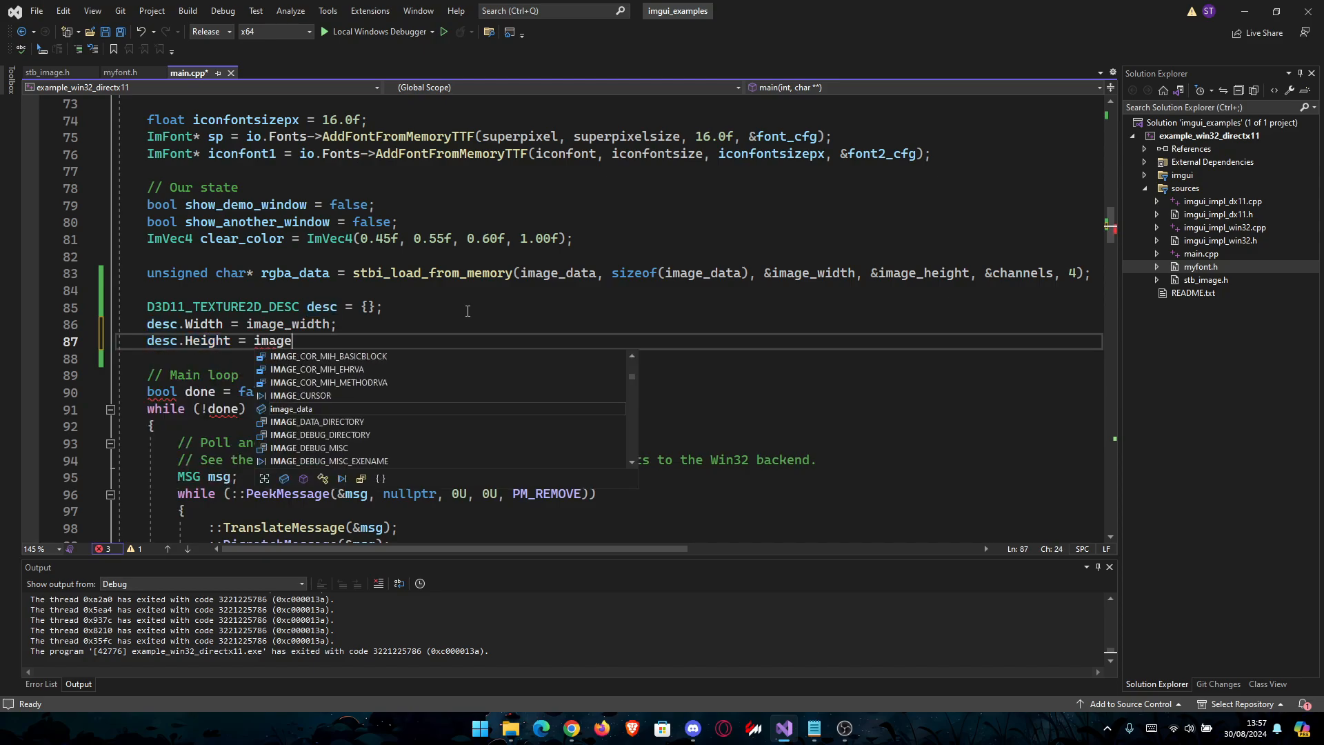
text(_height)
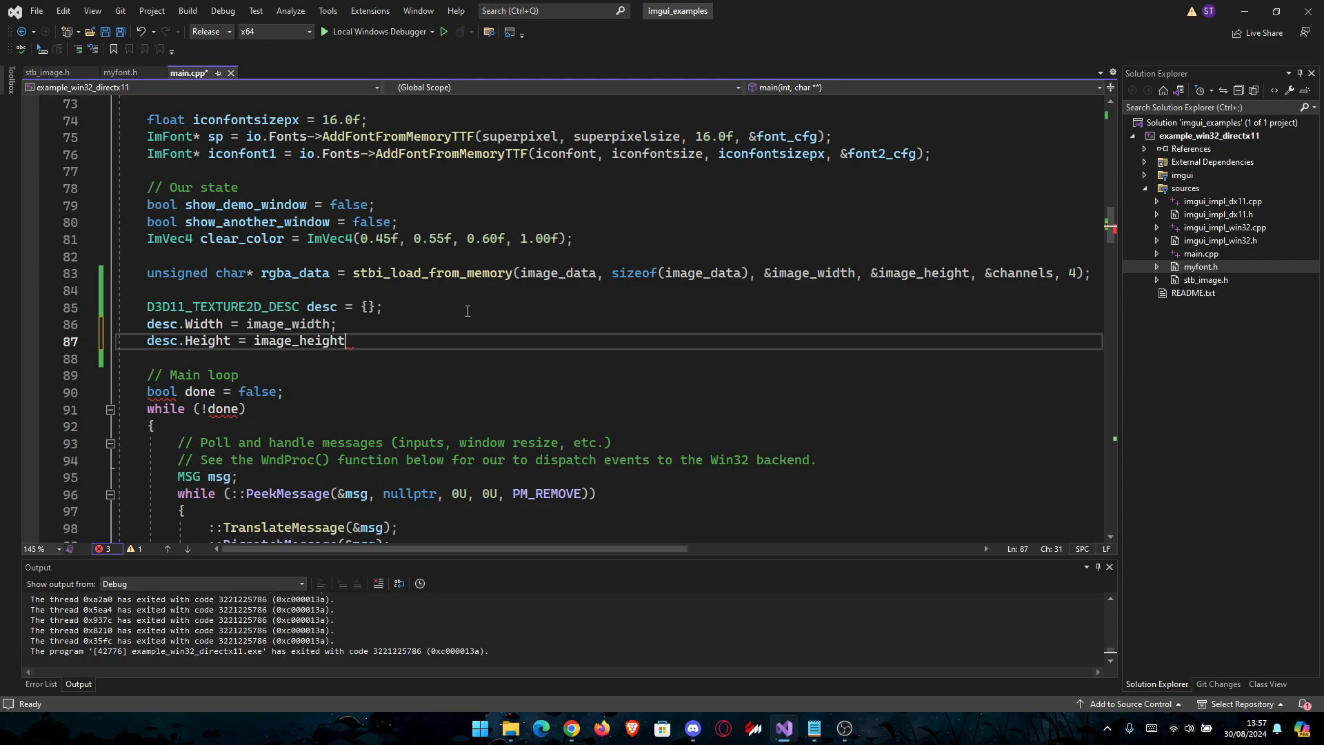
key(enter)
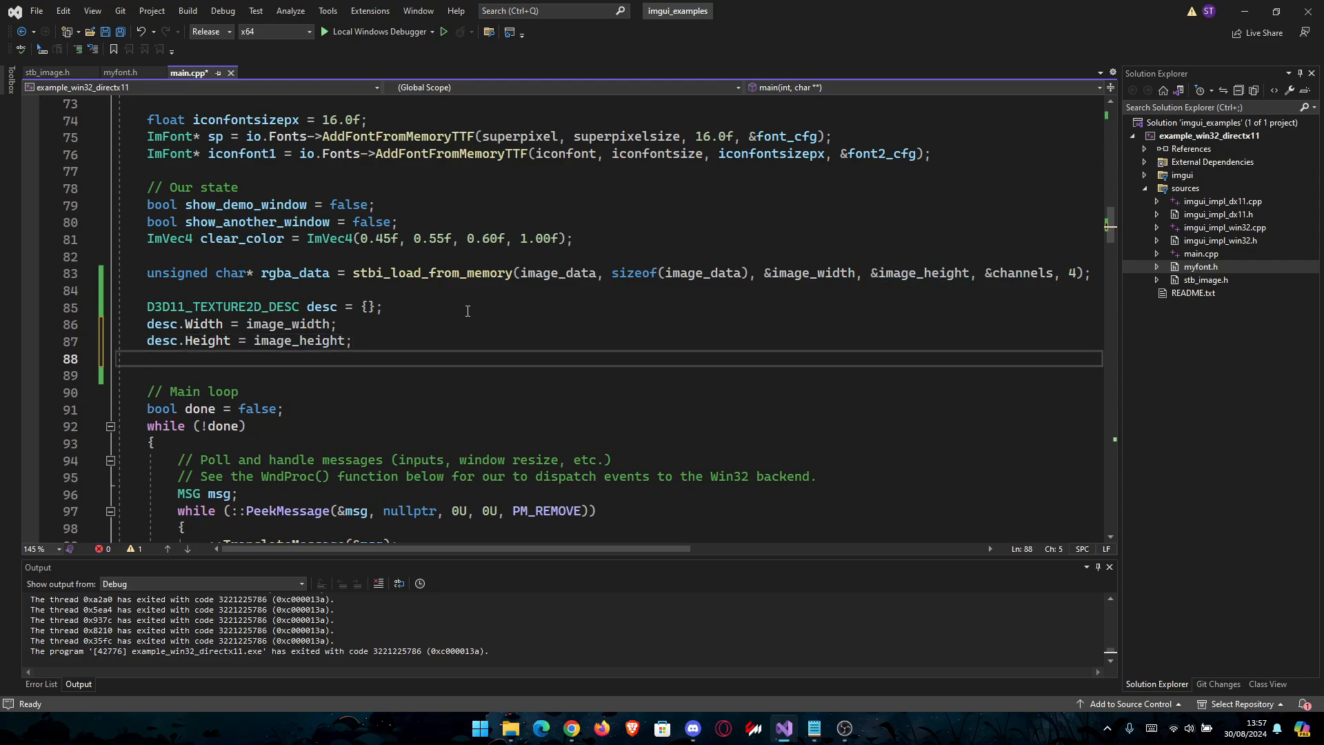
Set desc.MipLevels = 1 and desc.ArraySize = 1.
text(desc.MipLevels = 1;)
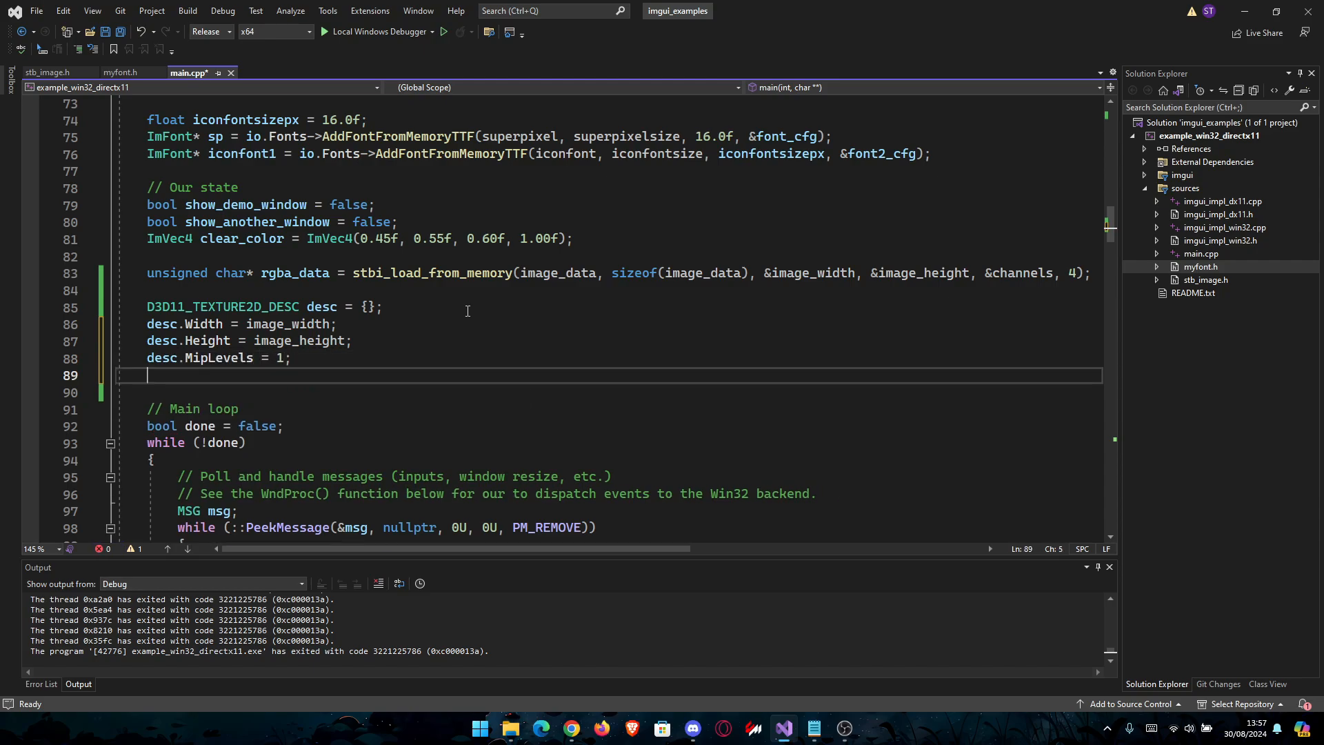
text(desc.Ar)
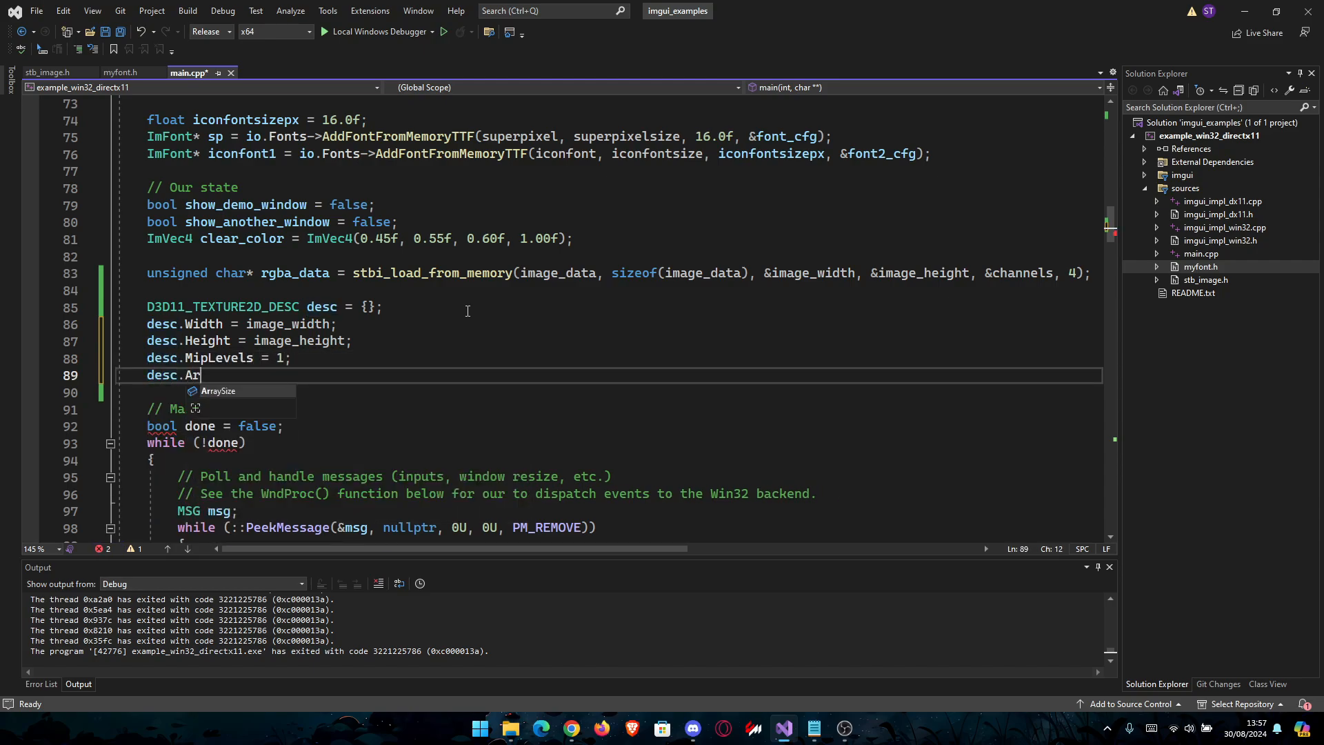
text(raySize = 1;)
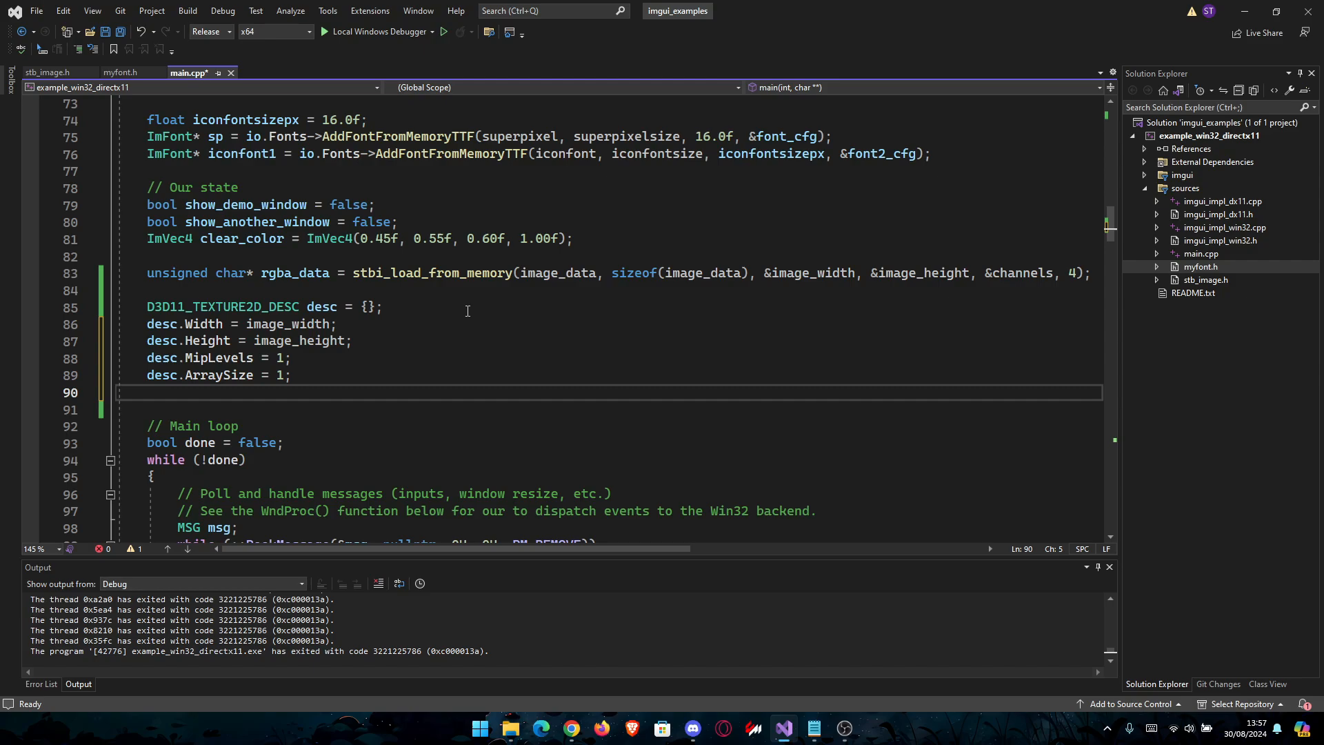
Set desc.Format = DXGI_FORMAT_R8G8B8A8_UNORM.
text(desc.)
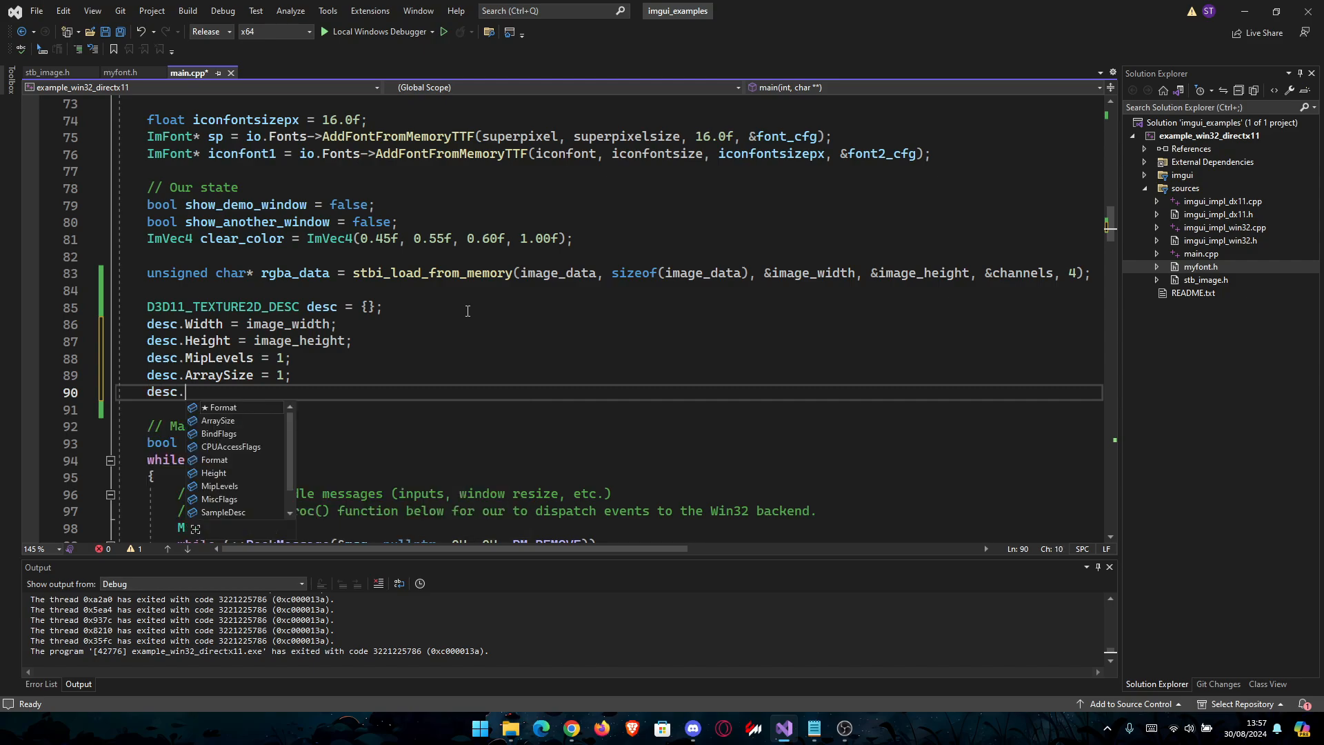
text(Format)
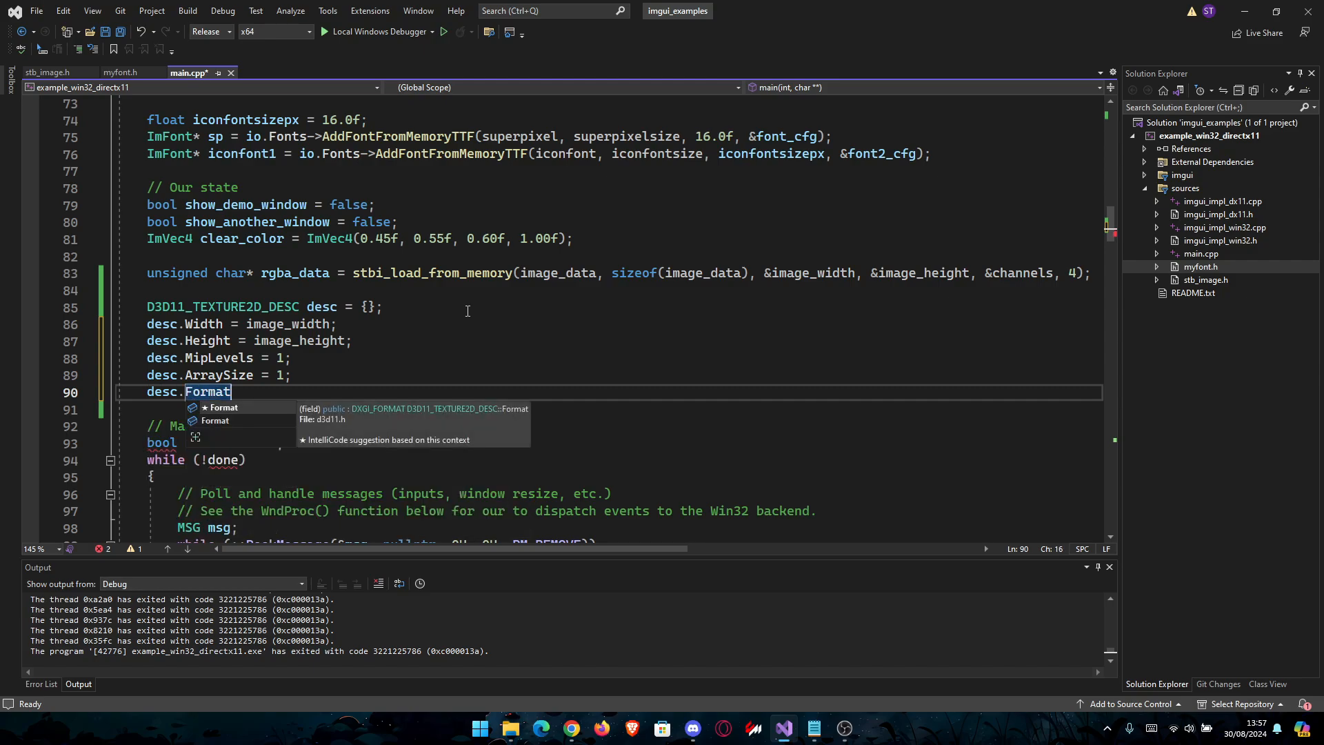
text(= DXG)
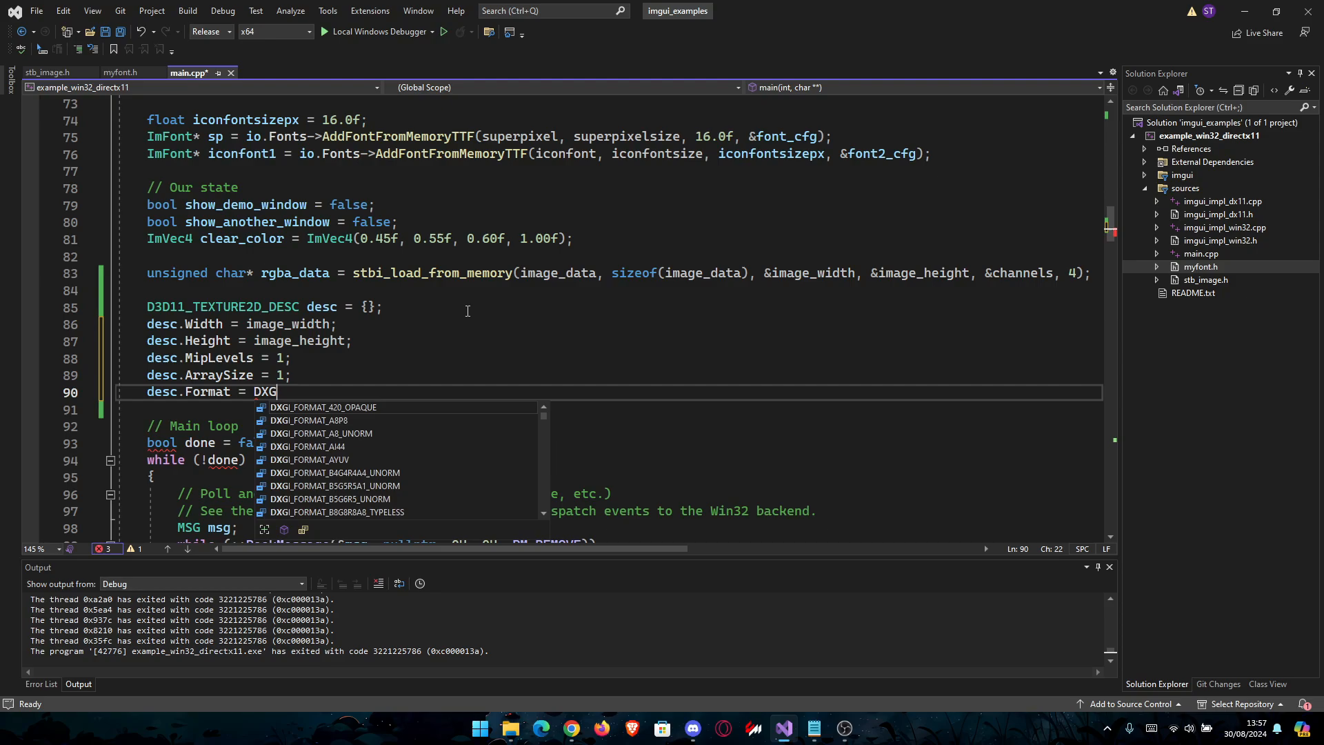
text(I_FORMAT)
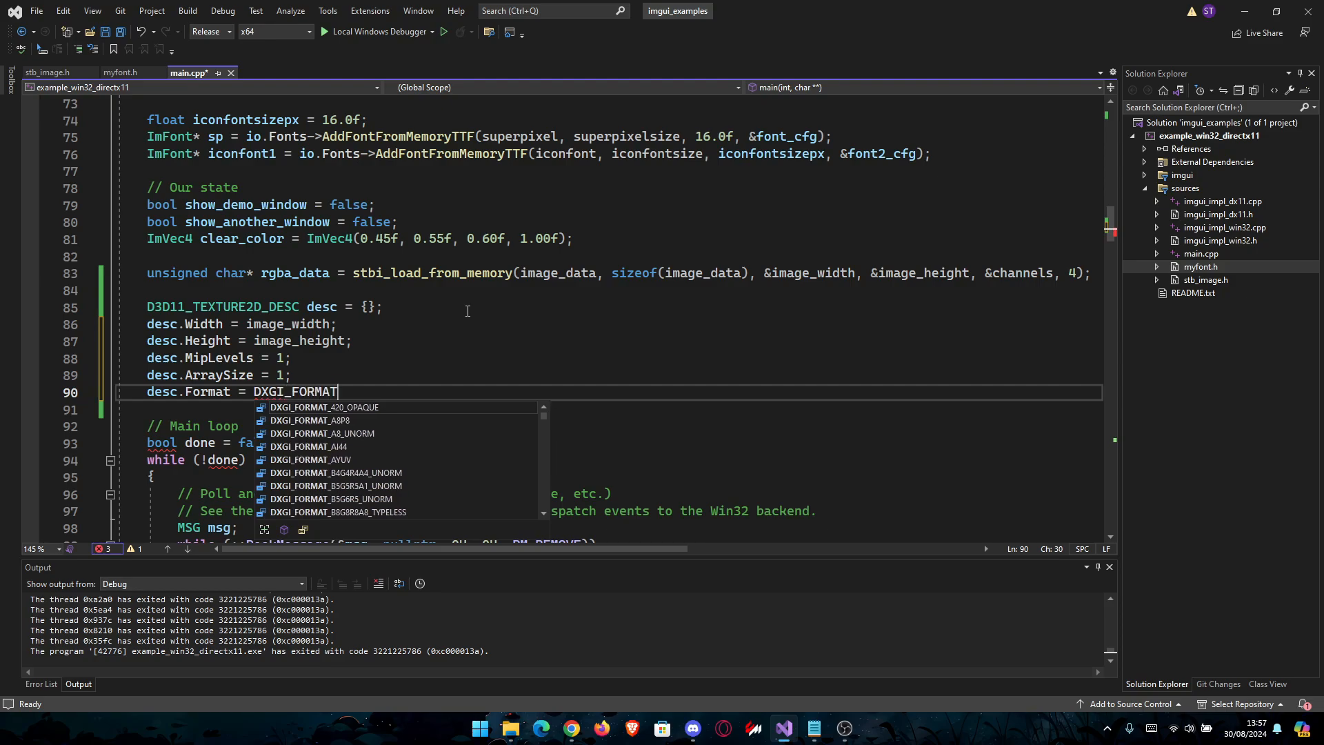
text(_R8)
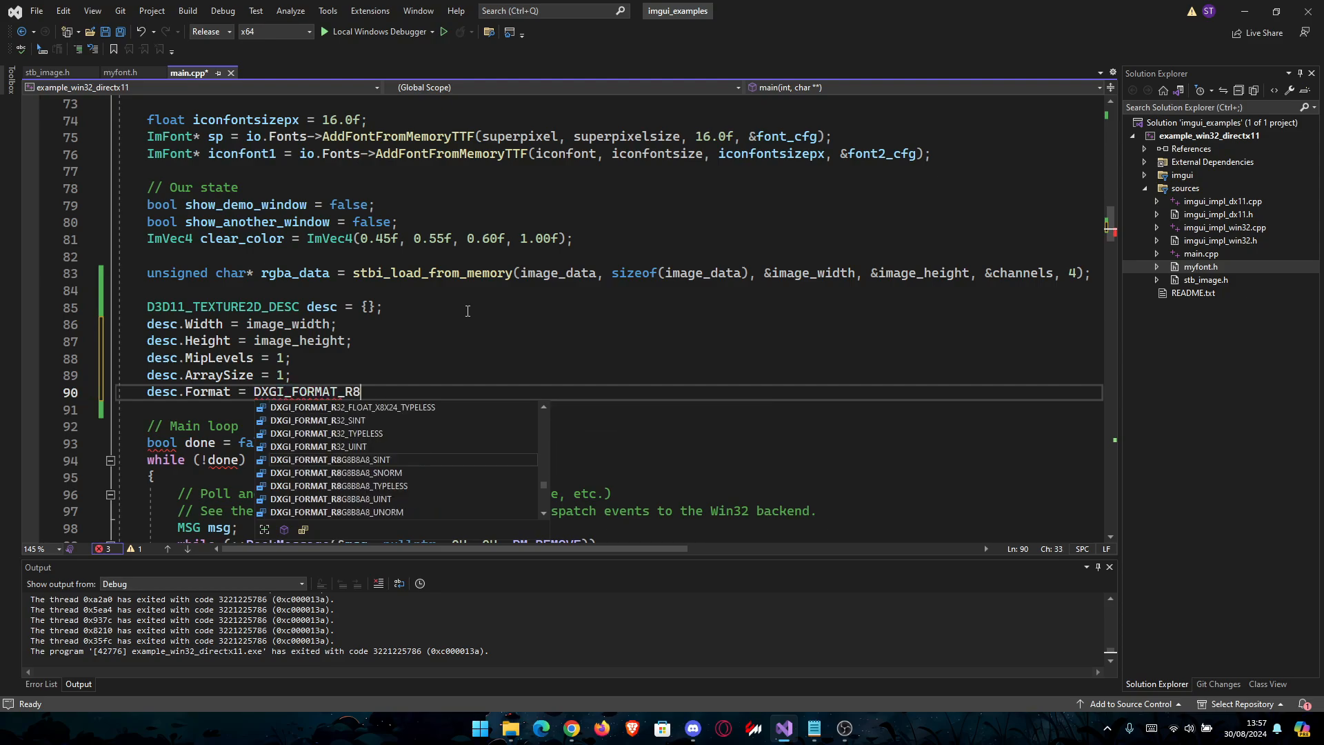
text(G8B)
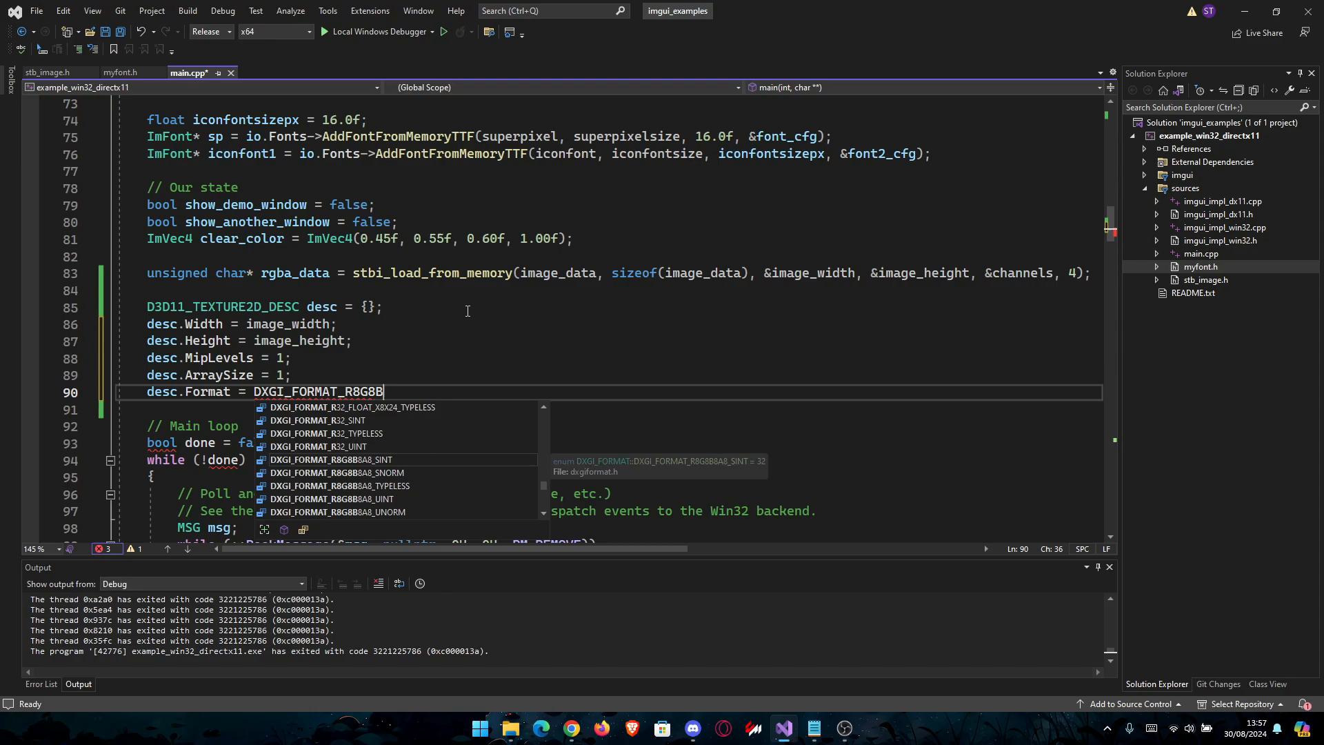
text(8A8)
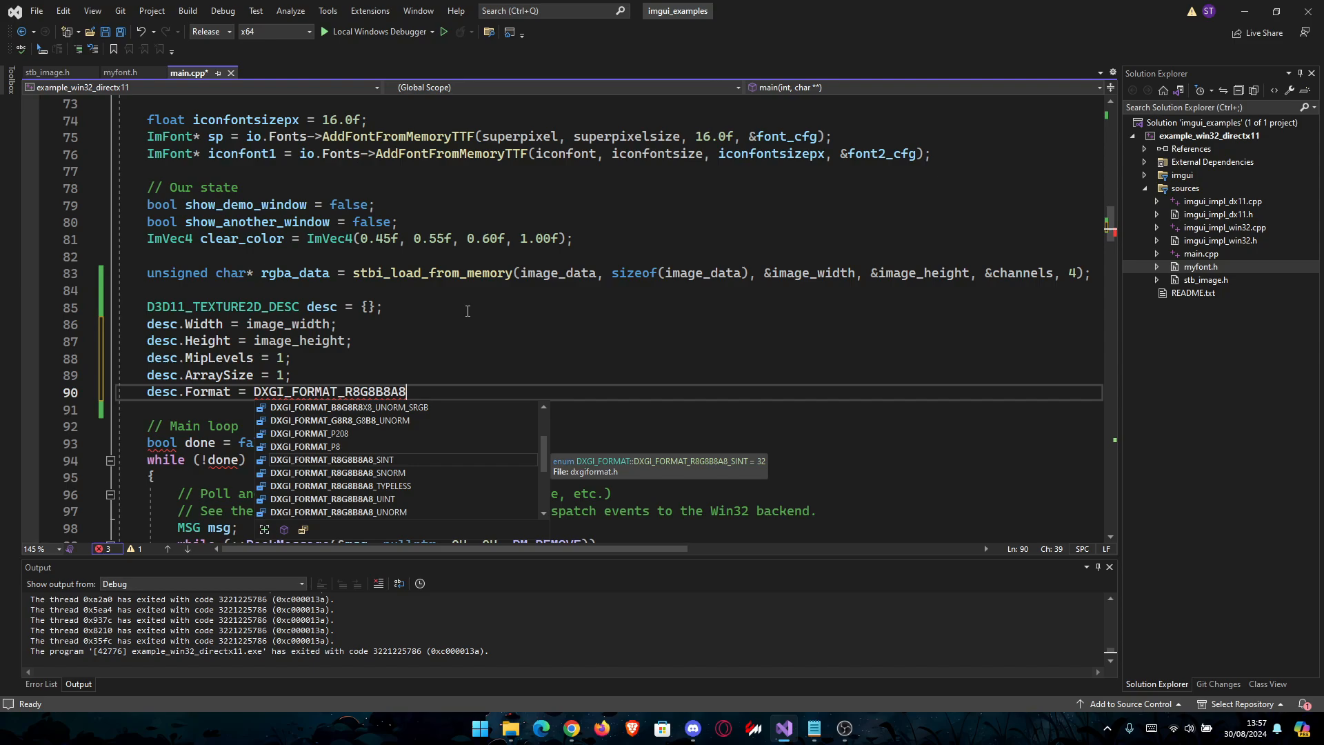
text(_UNORM)
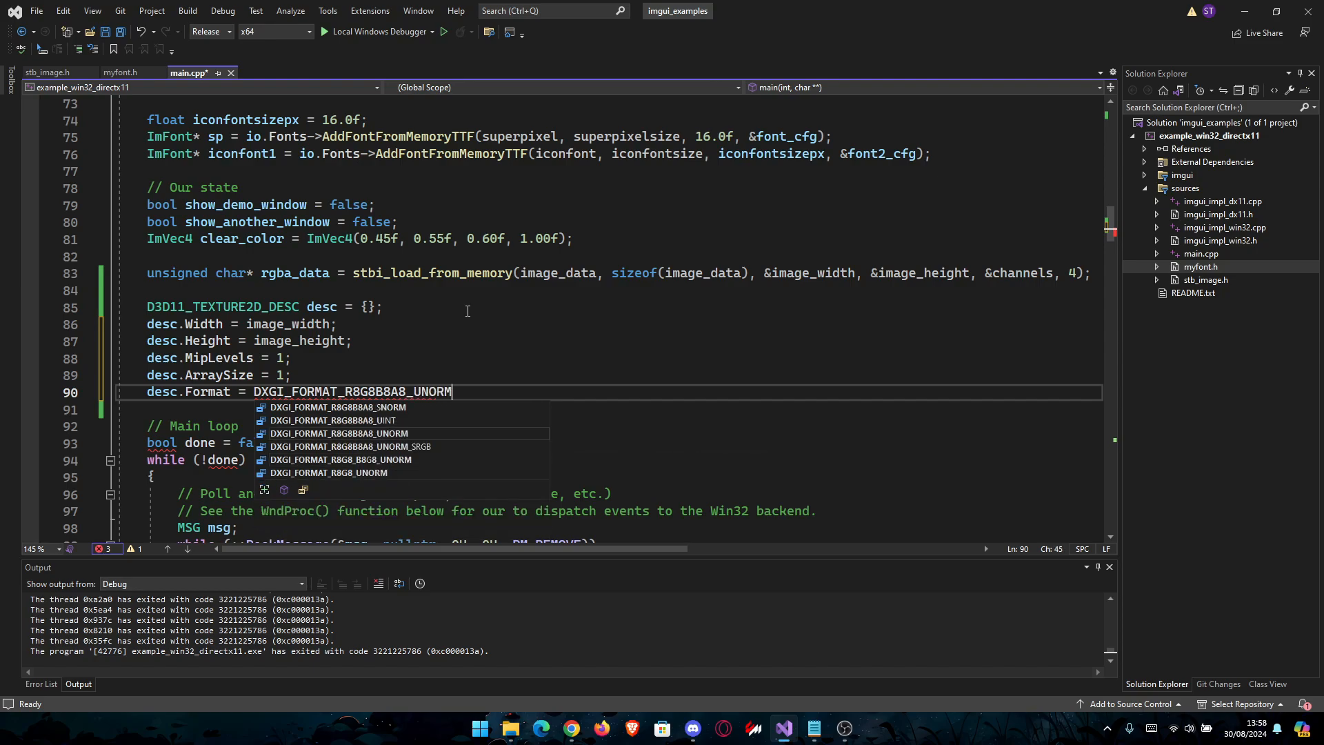
key(Escape)
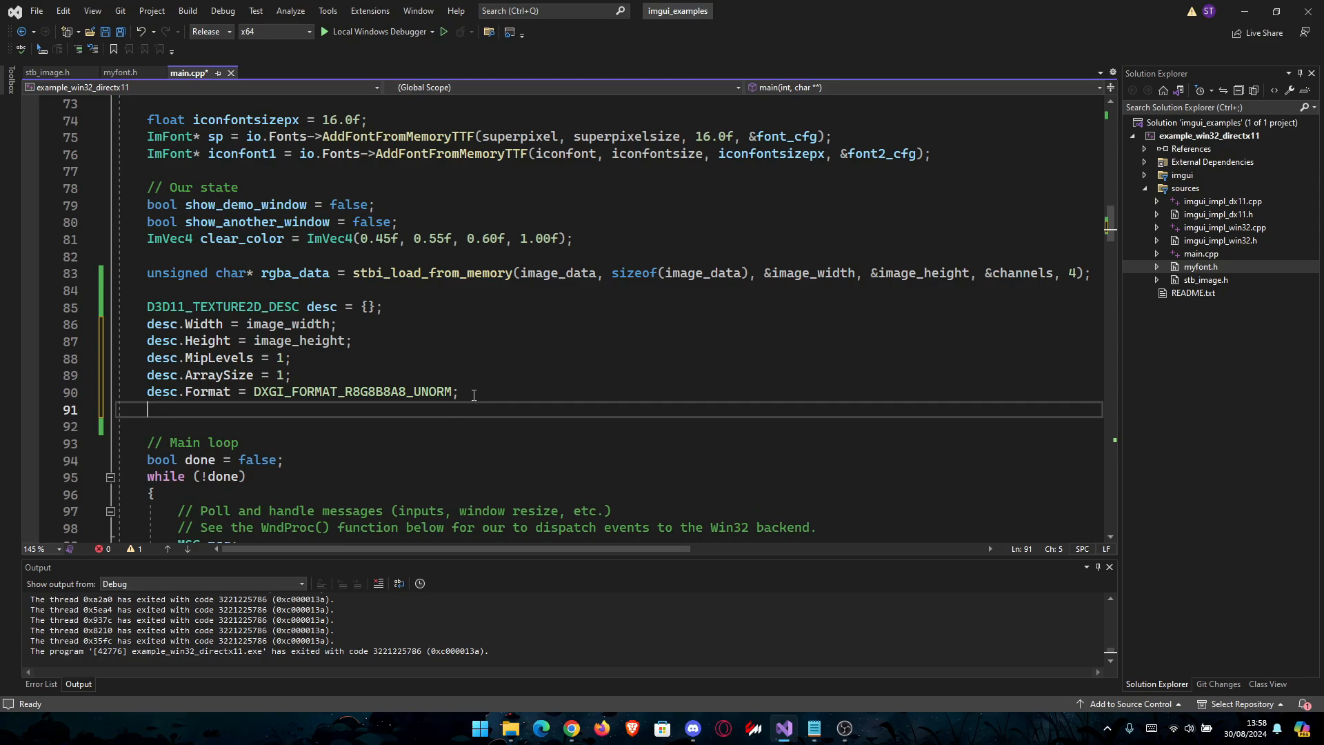
Set desc.SampleDesc.Count = 1 and desc.Usage = D3D11_USAGE_DEFAULT.
text(desc.SampleDesc)
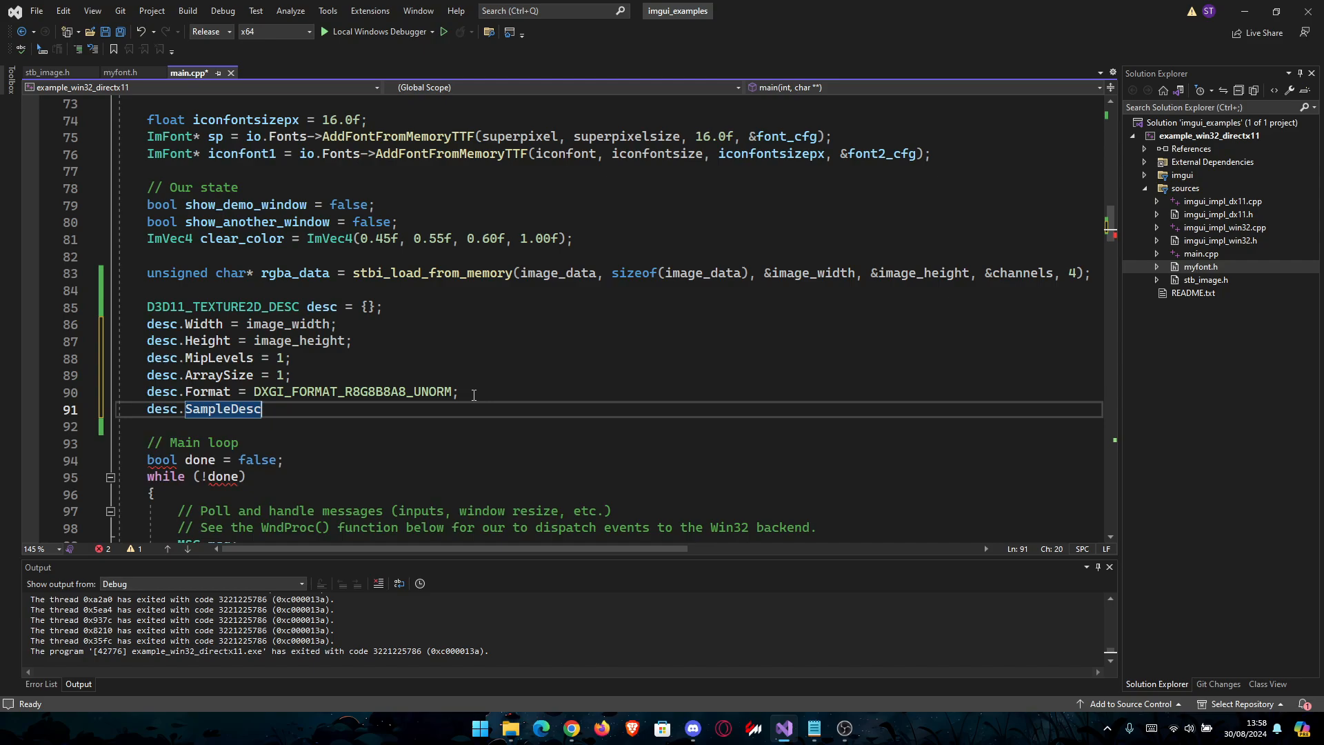
text(.Count = 1;)
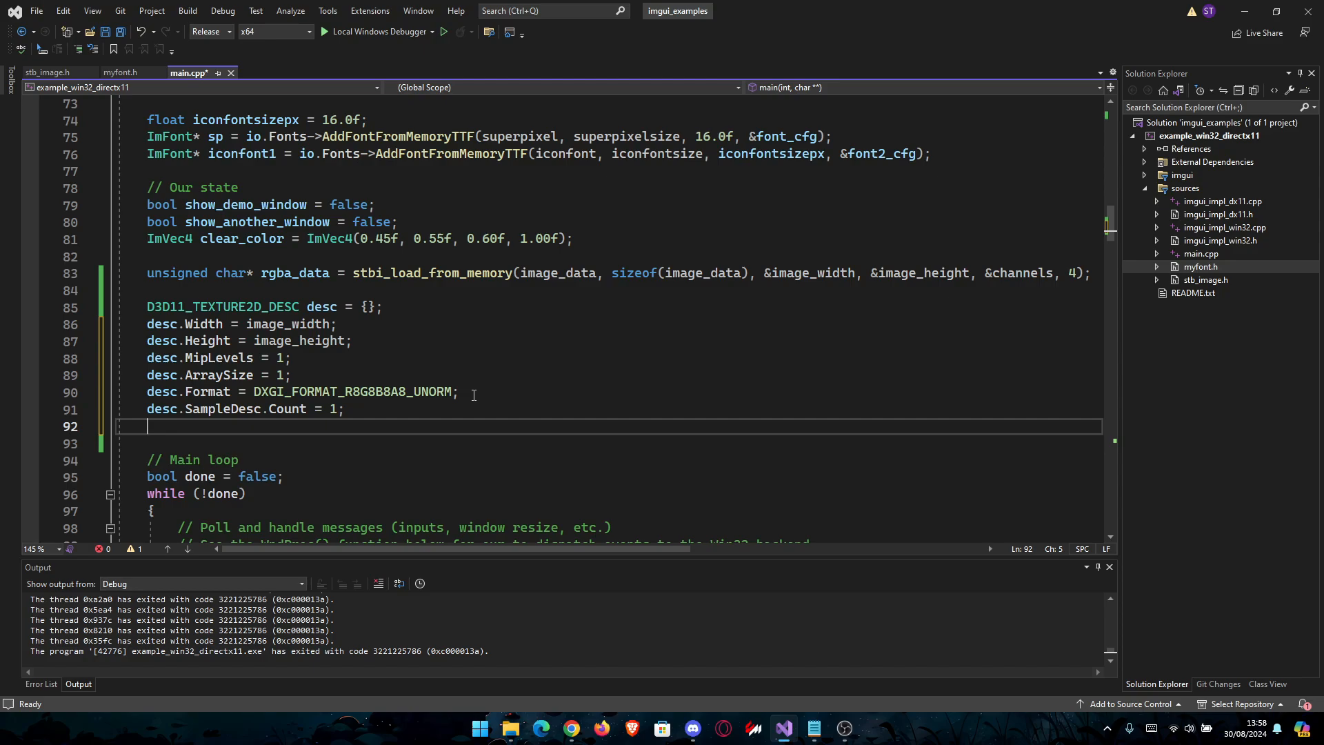
text(dew)
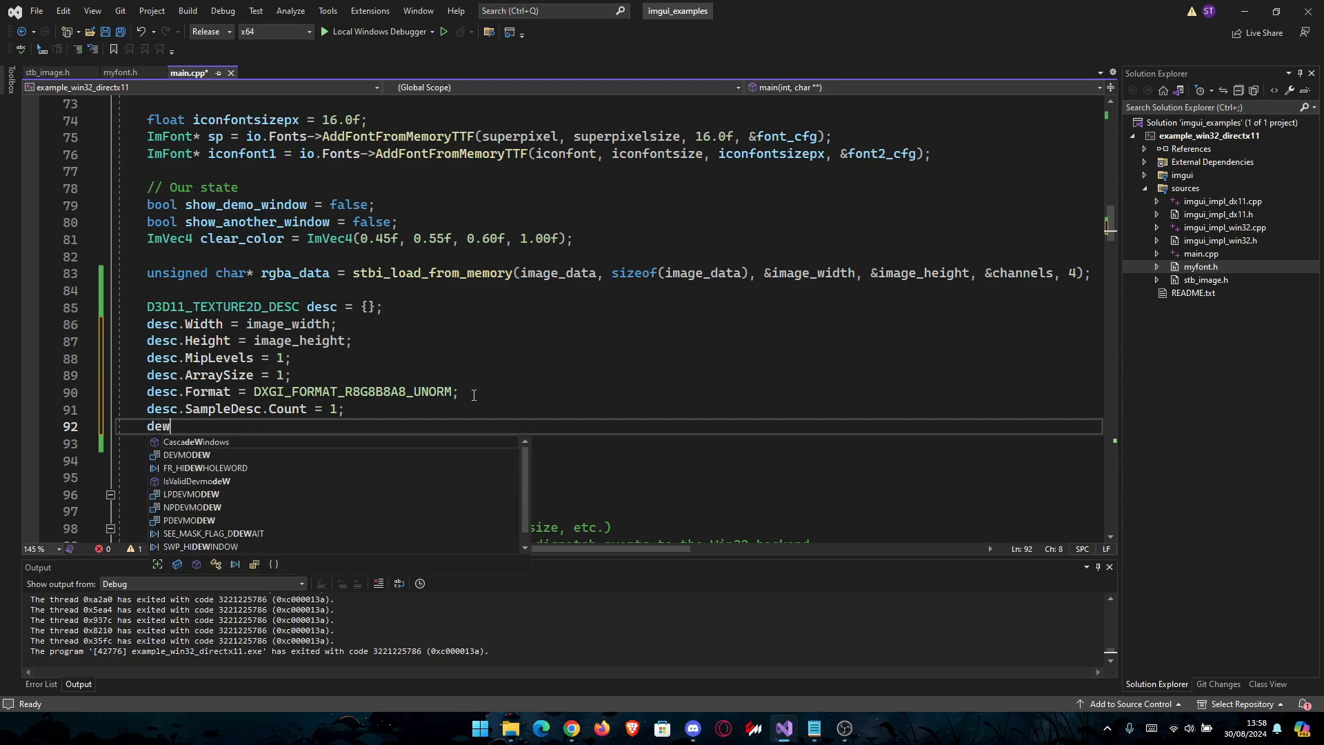
text(desc.Usage)
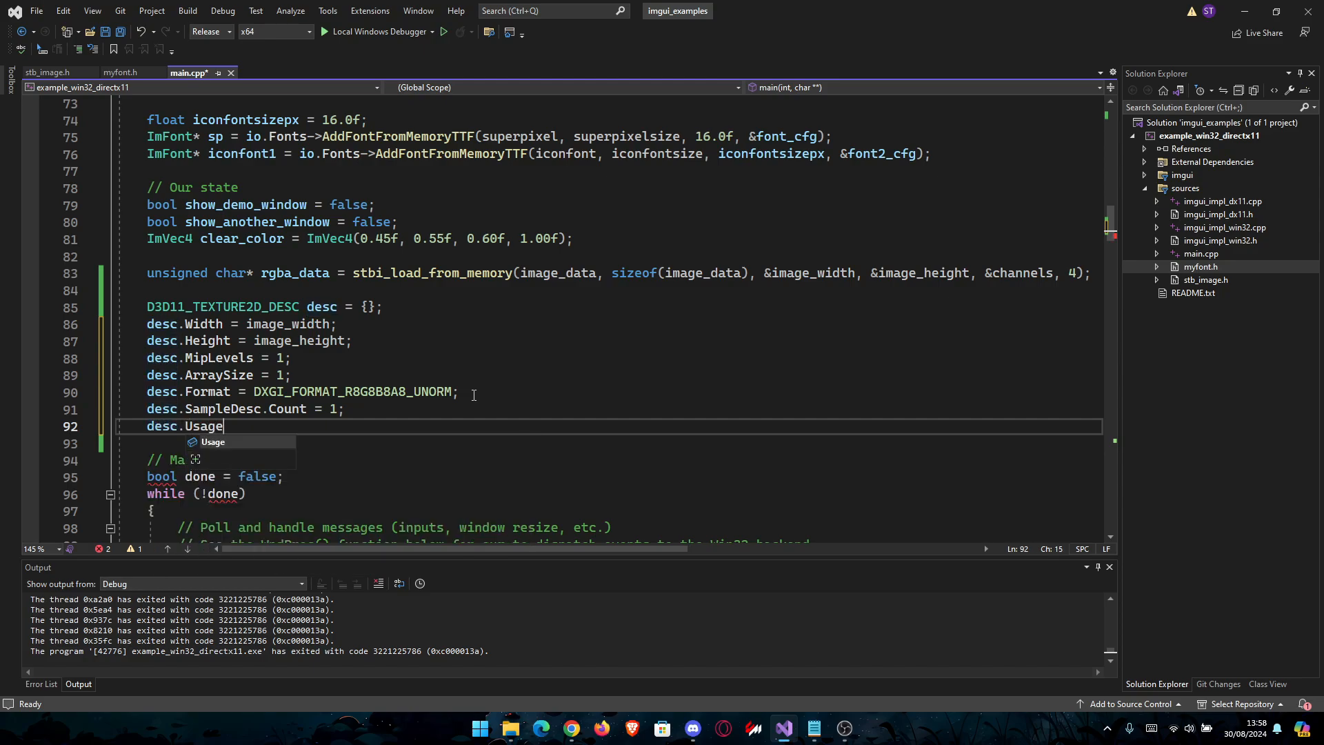
text(= D3)
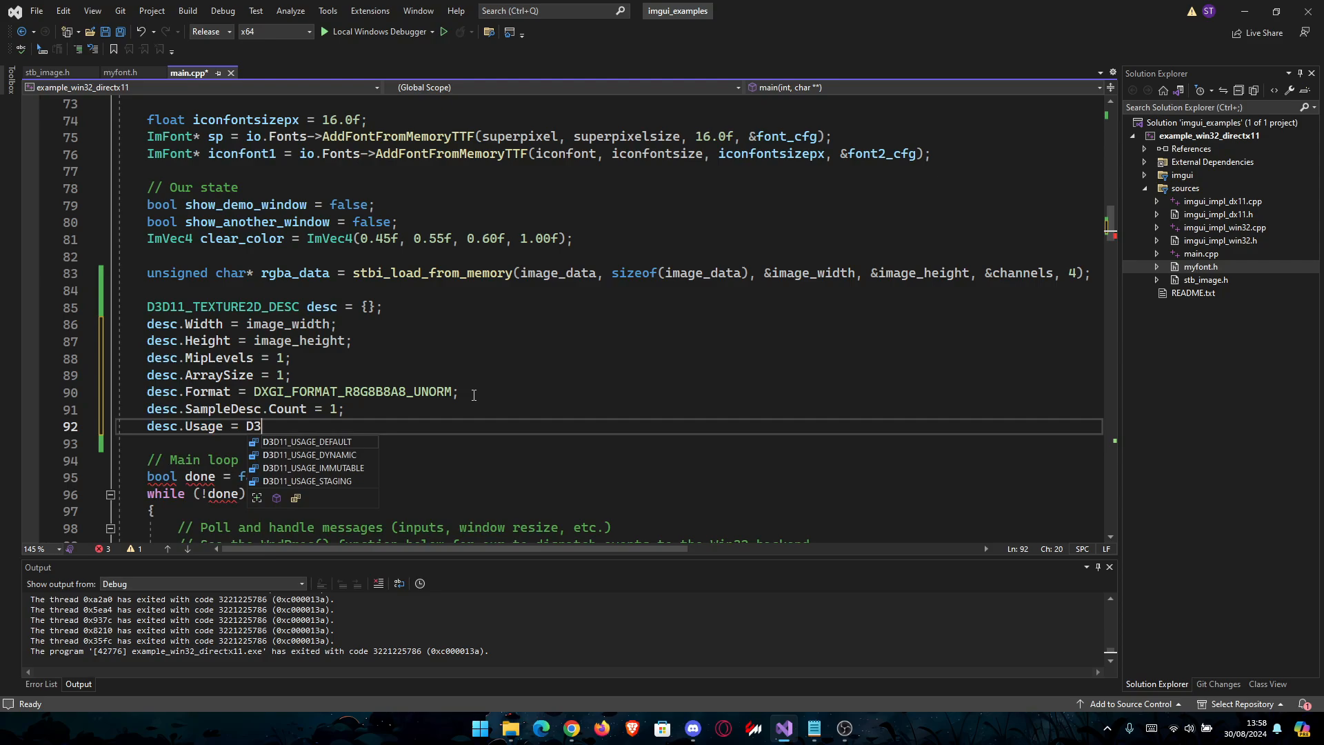
text(d1)
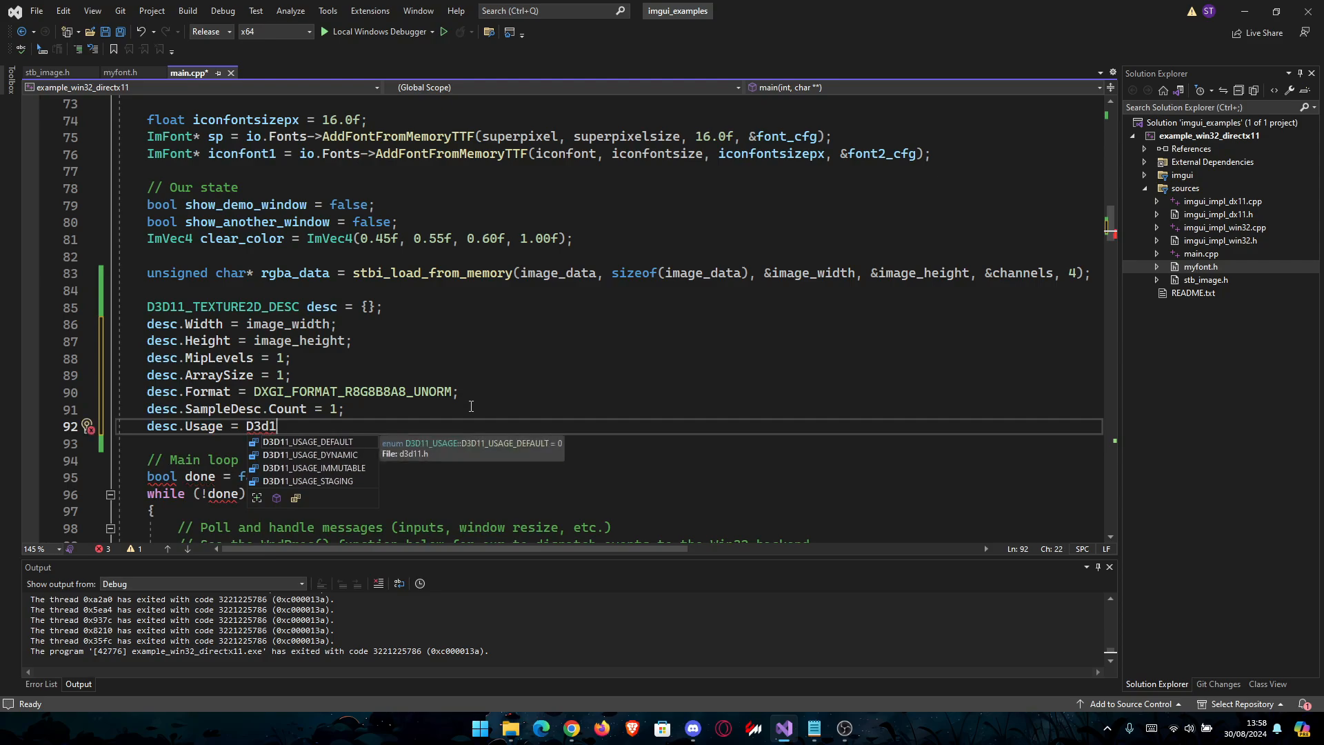
key(tab)
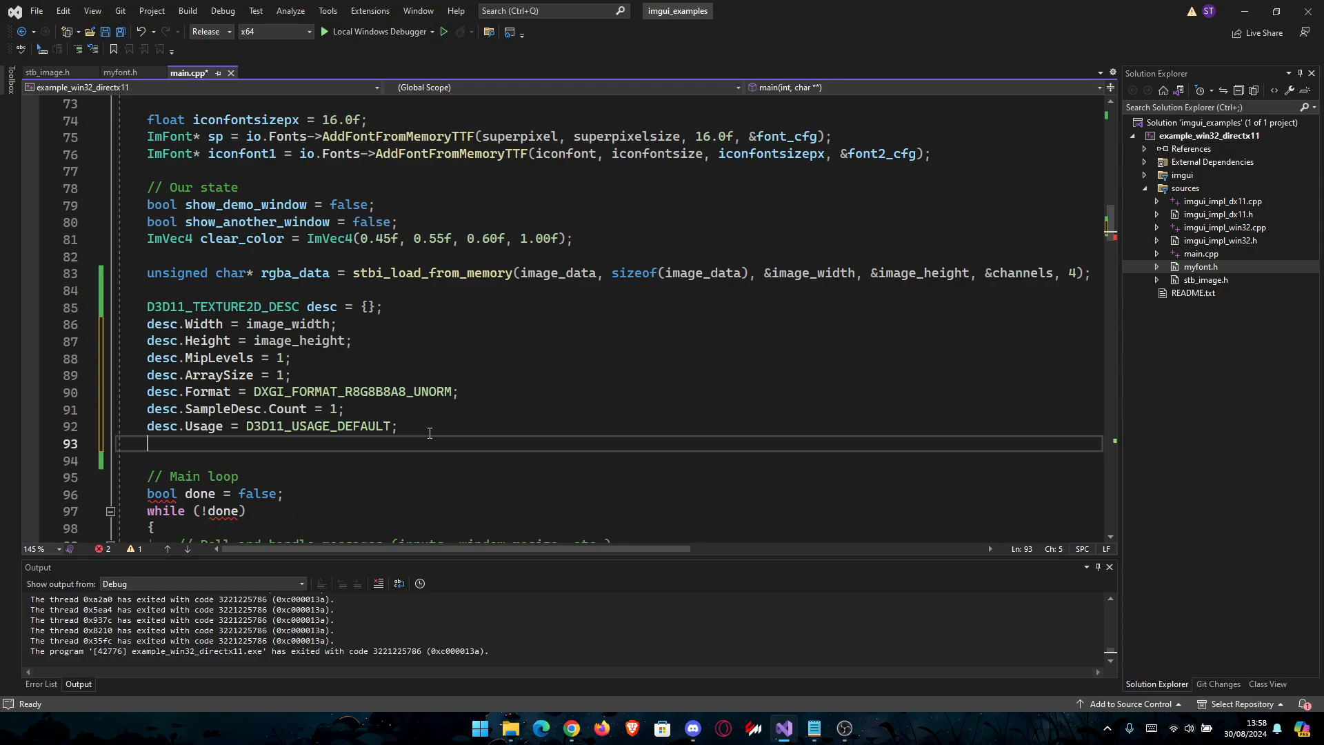
Set desc.BindFlags = D3D11_BIND_SHADER_RESOURCE and save main.cpp.
text(d)
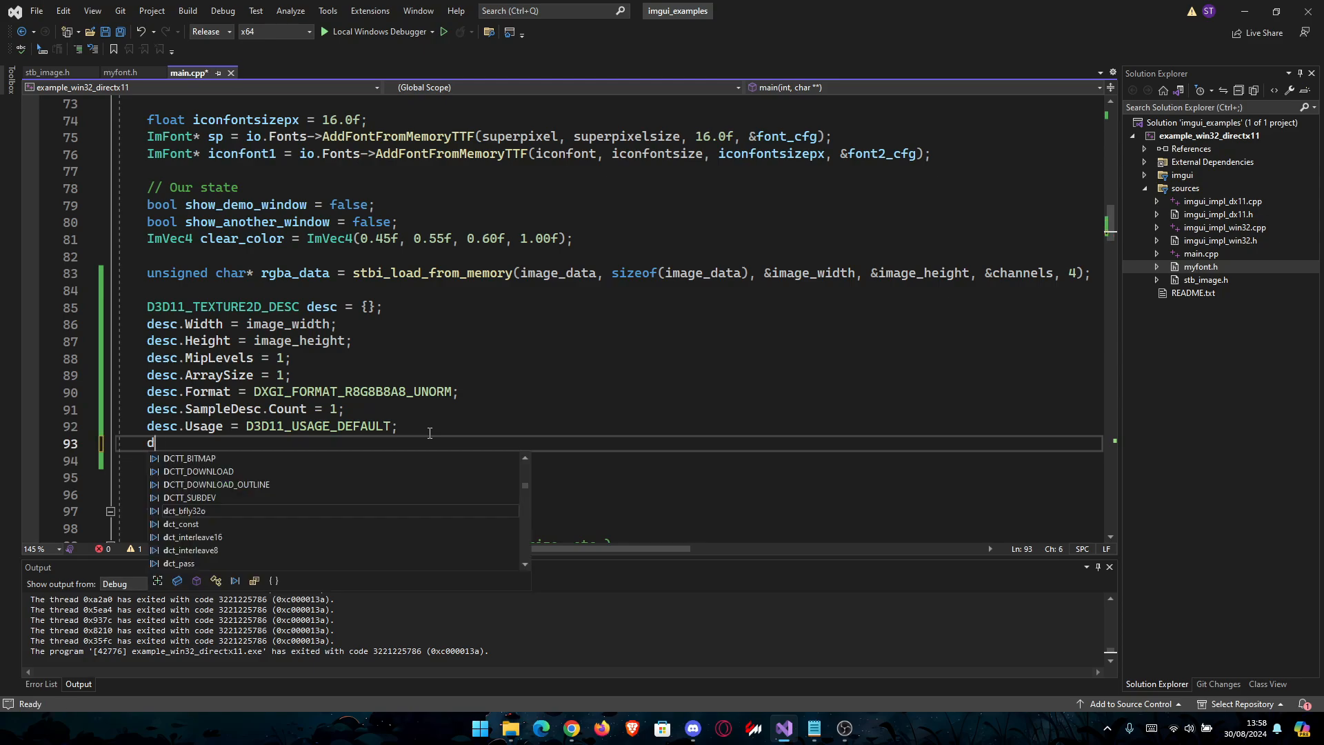
text(esc.Blind)
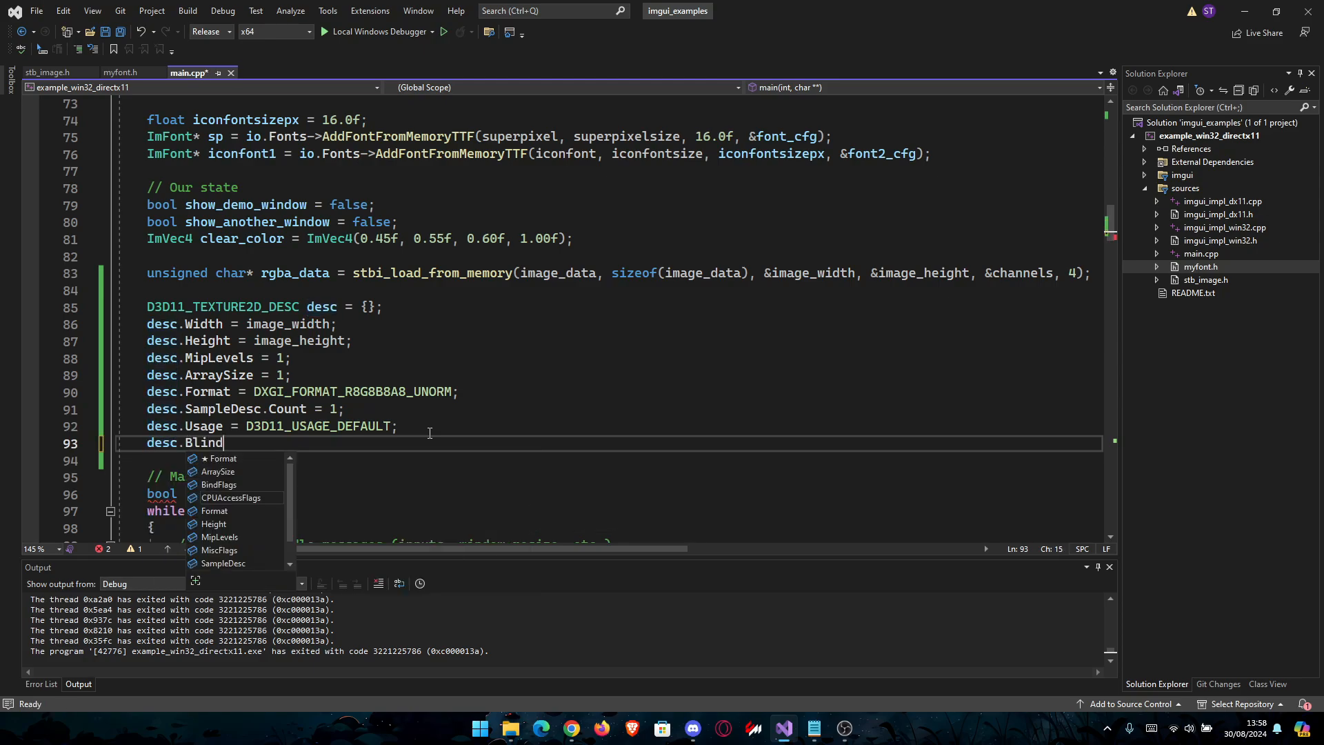
text(Flags)
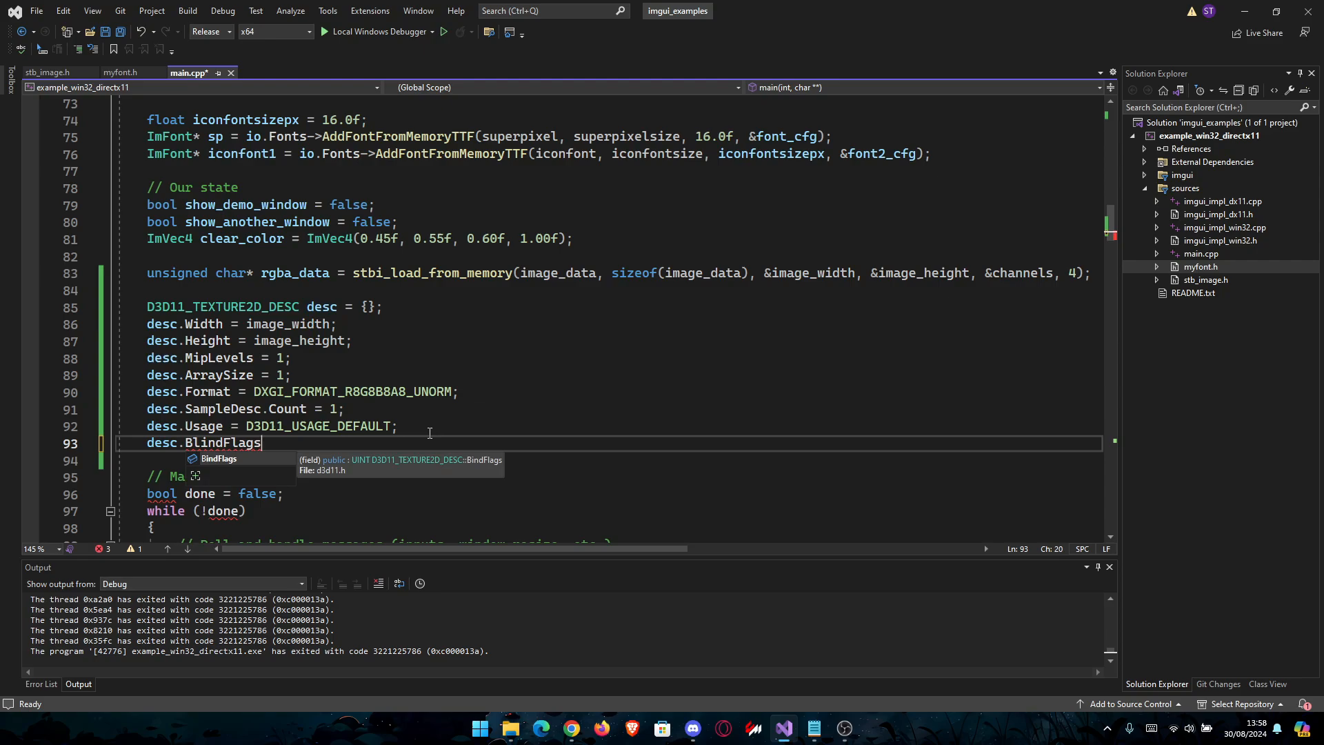
text(= D)
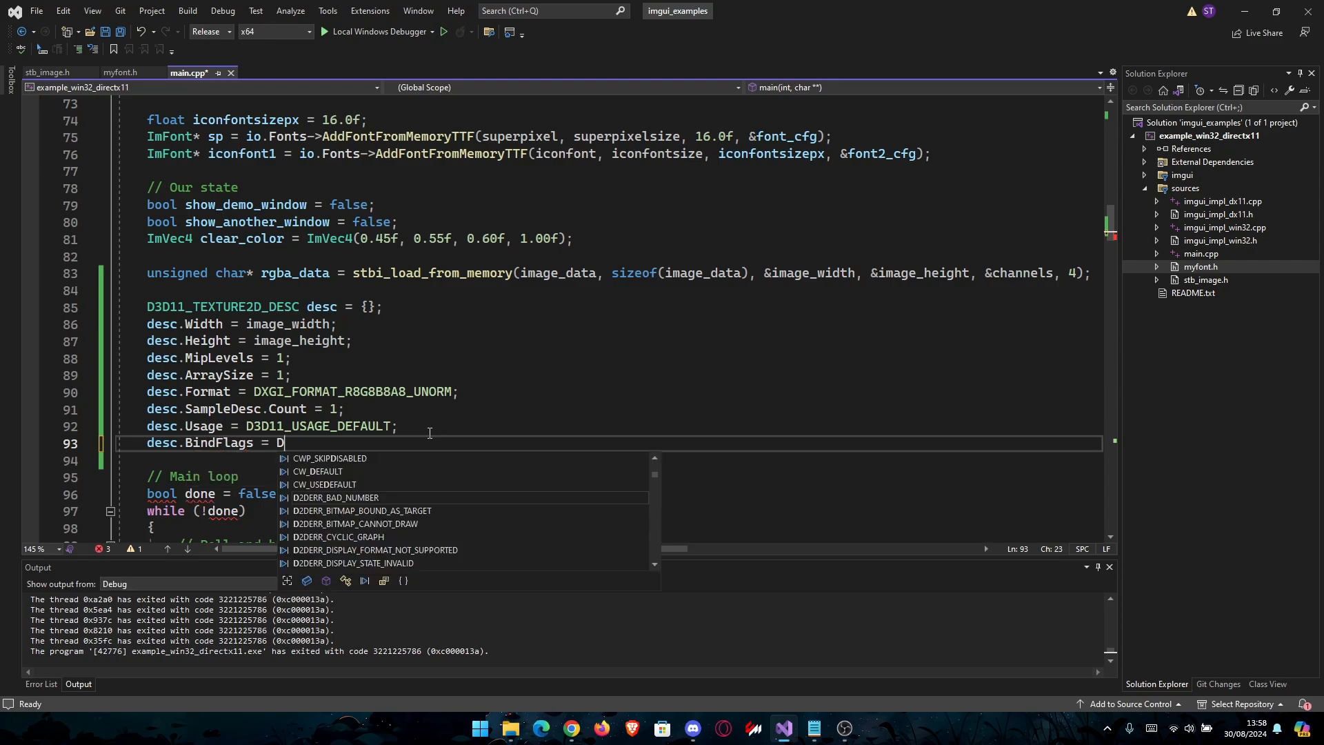
text(3D1)
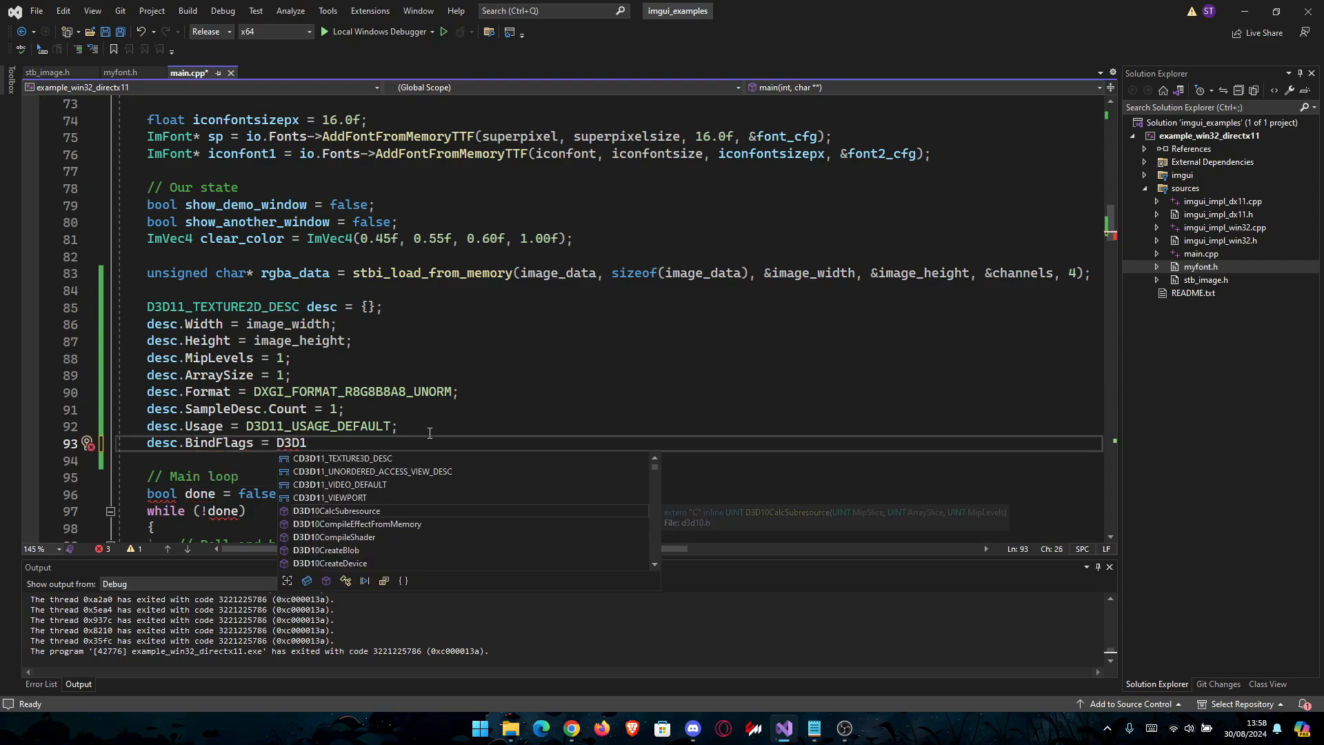
text(1)
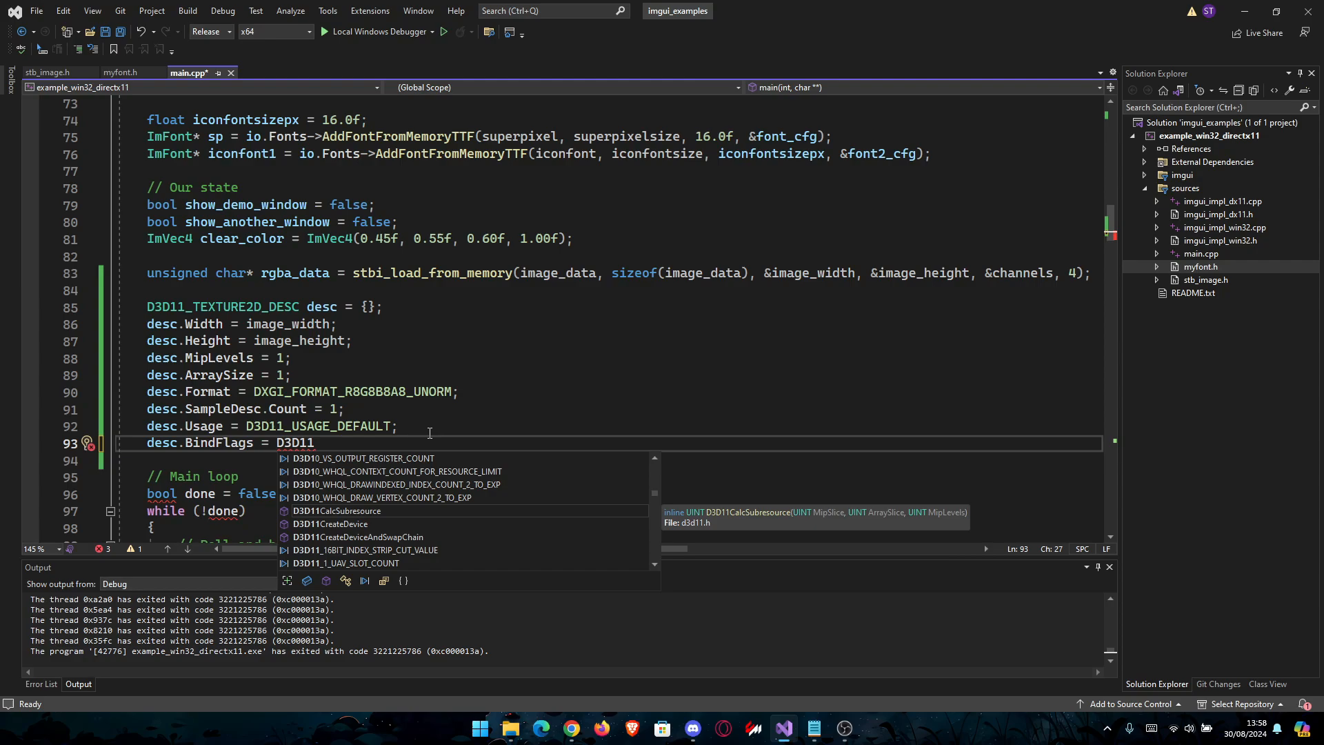
text(_BinD)
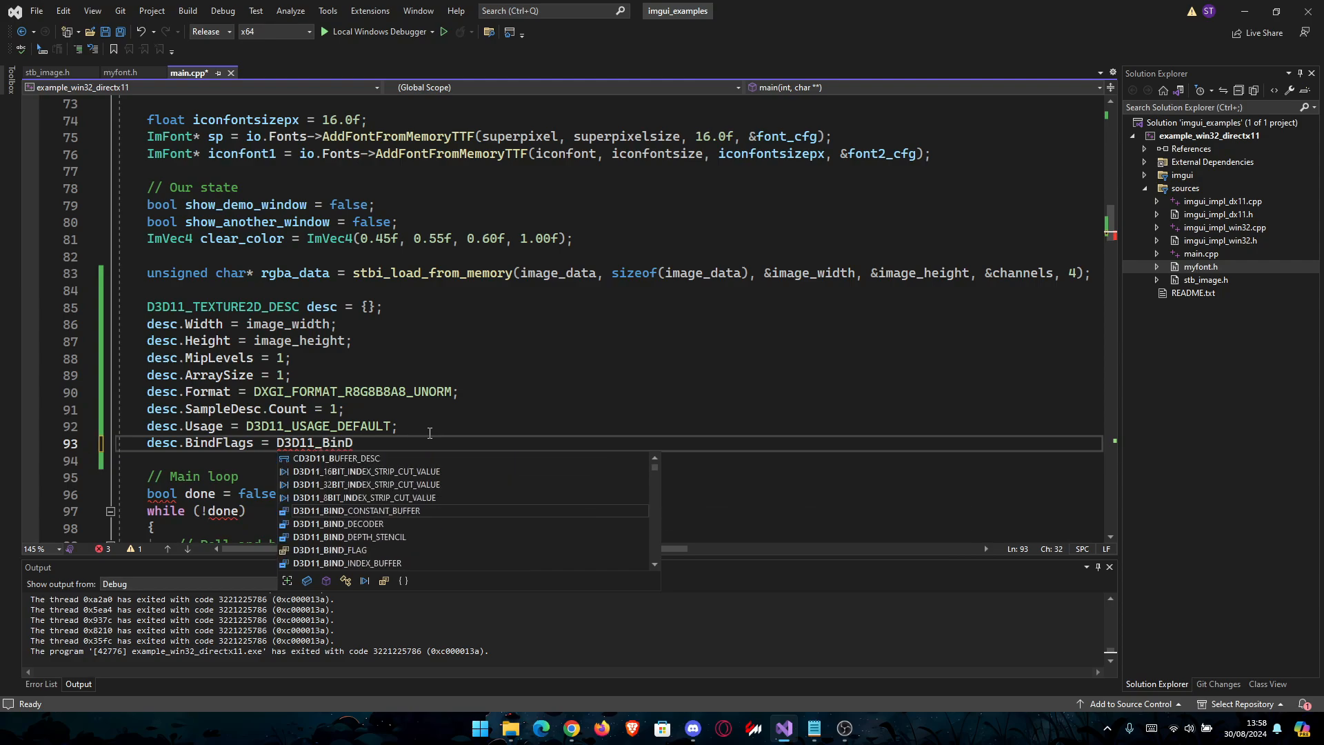
text(_SHADER_RESOURCE;)
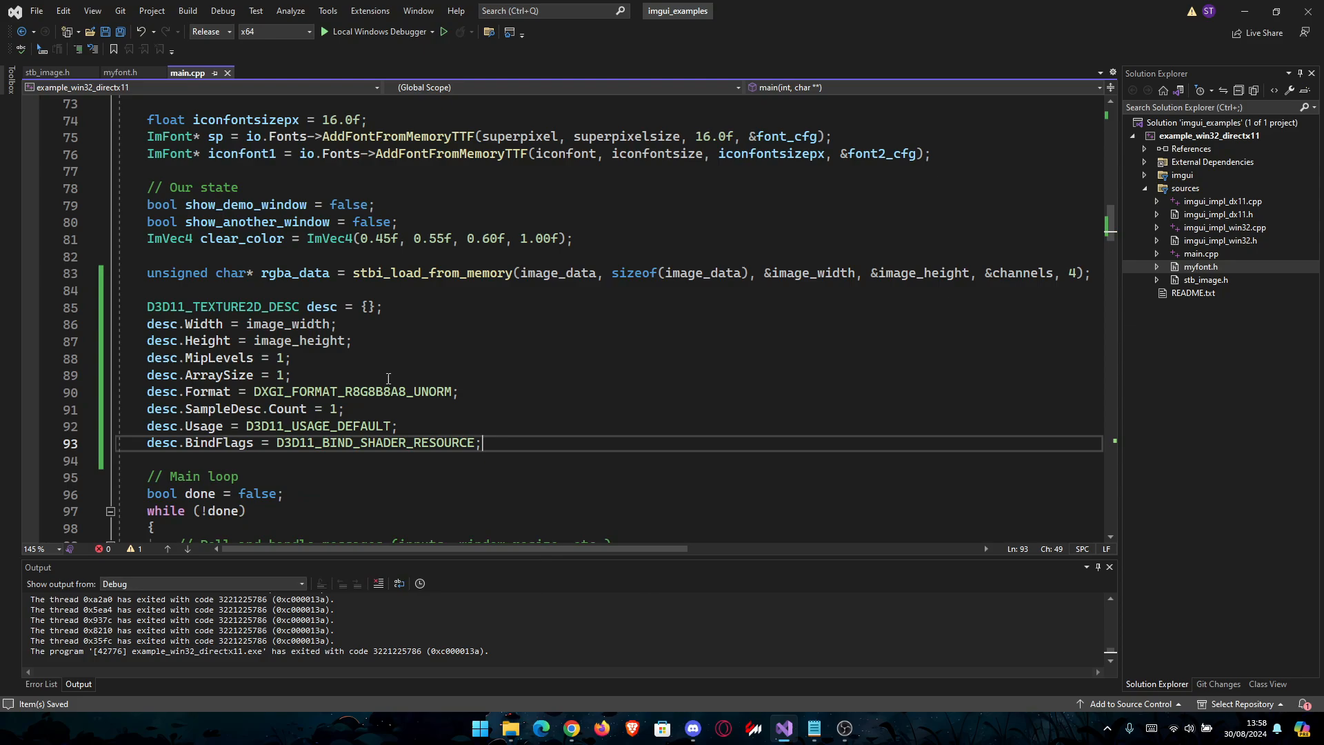
scroll(down, 3)
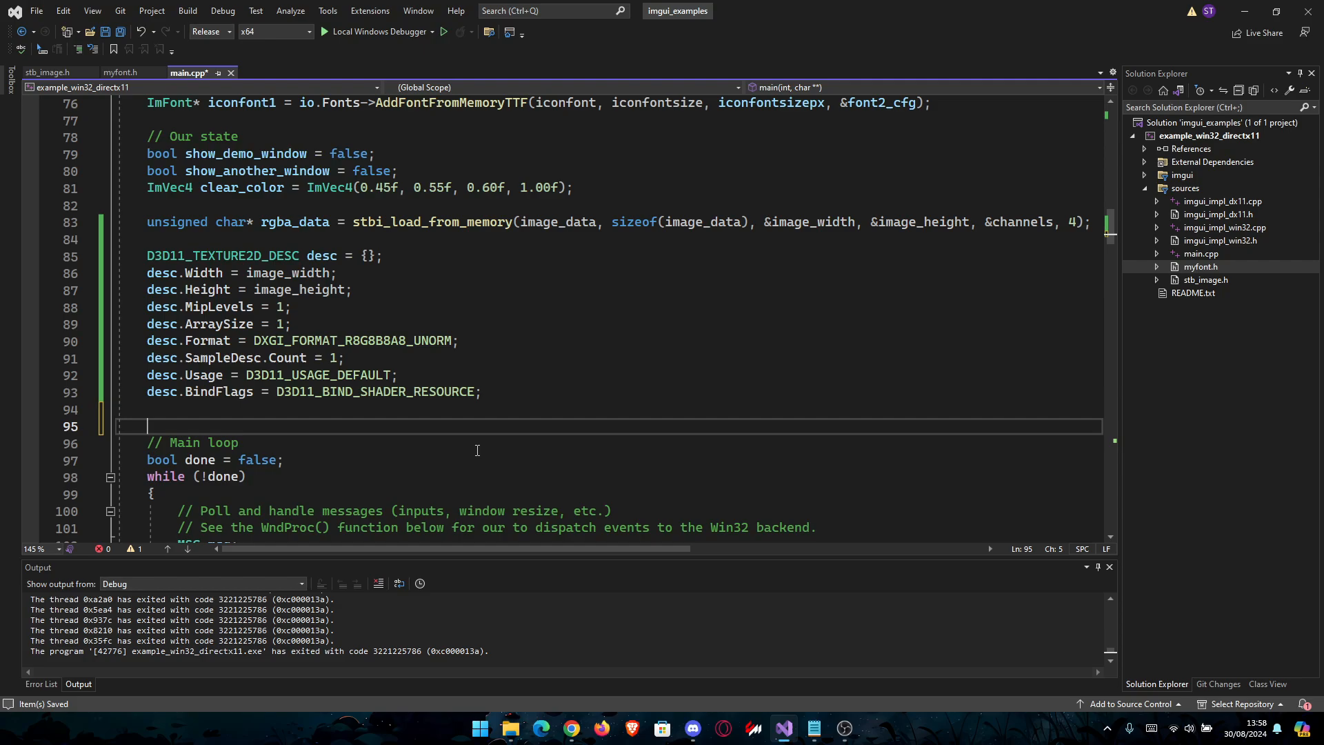
Declare a zeroed 'D3D11_SUBRESOURCE_DATA subResource = {};'.
text(D3D11)
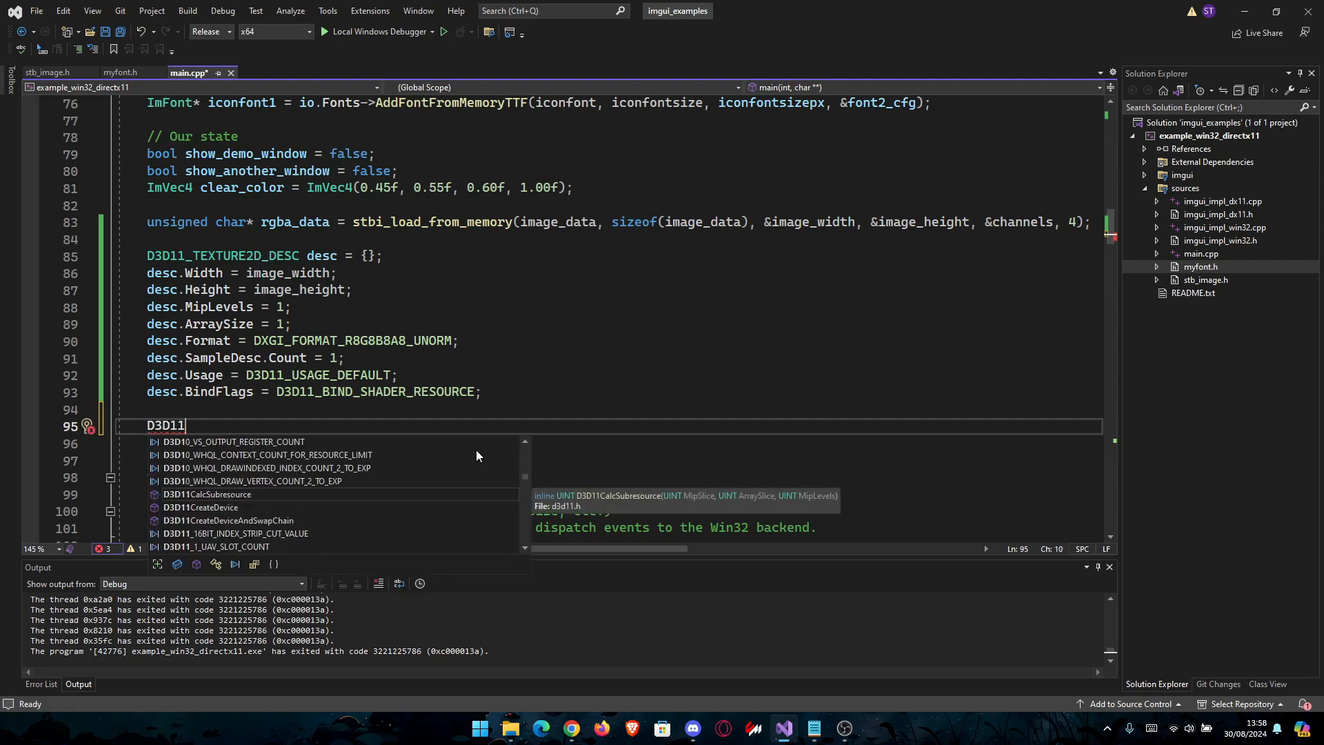
text(_)
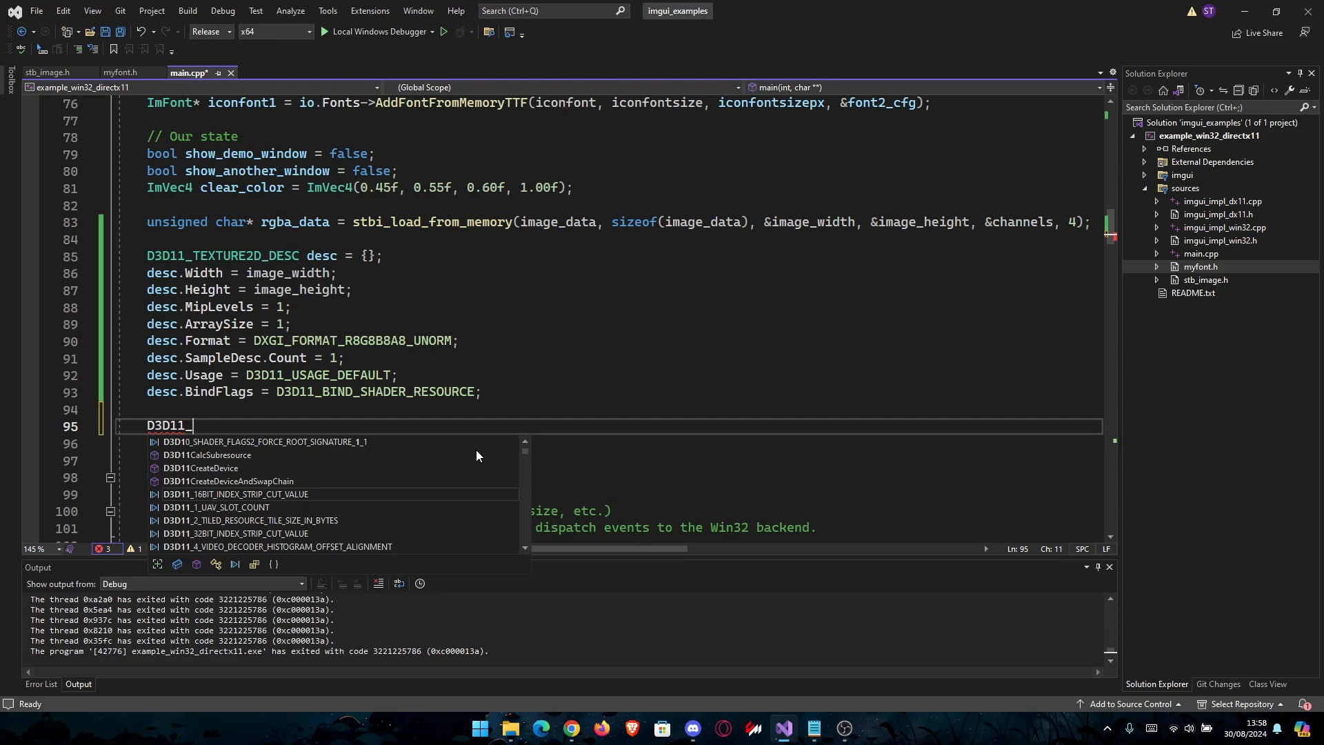
text(SUBRESOURCE)
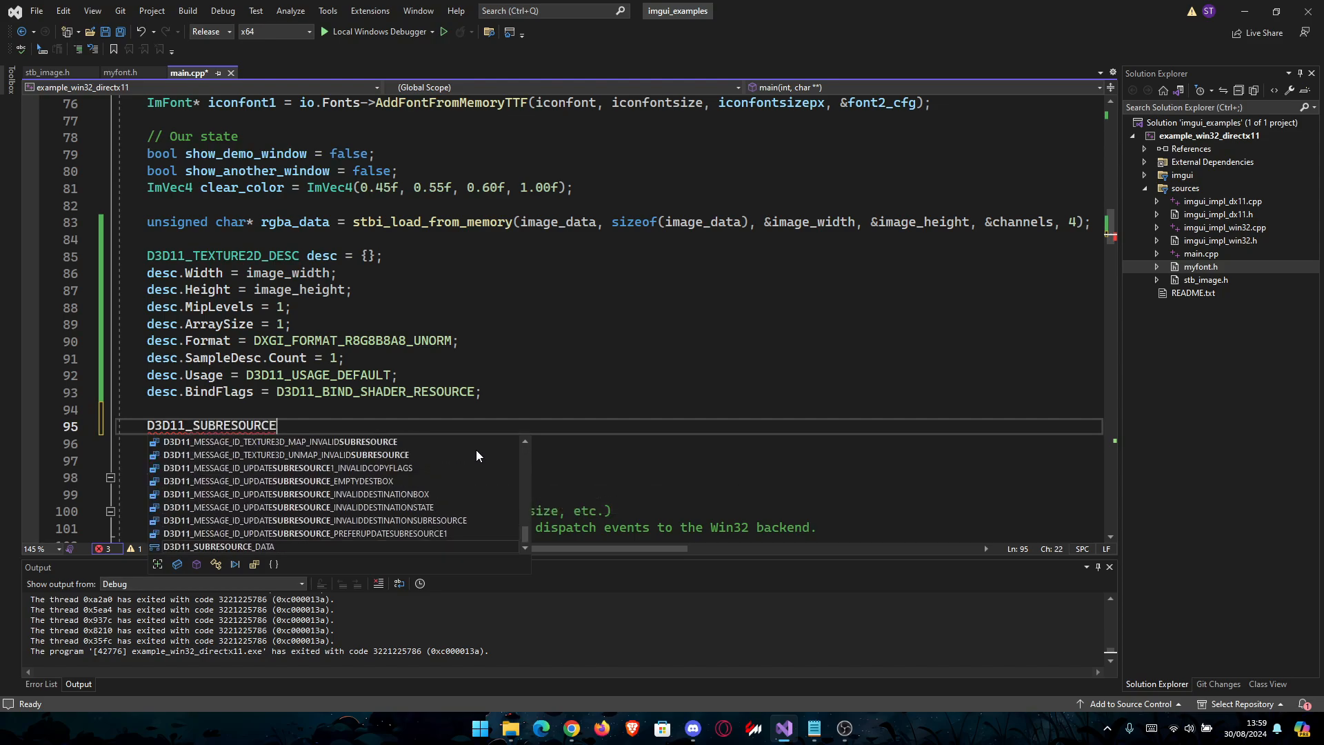
text(_DATA)
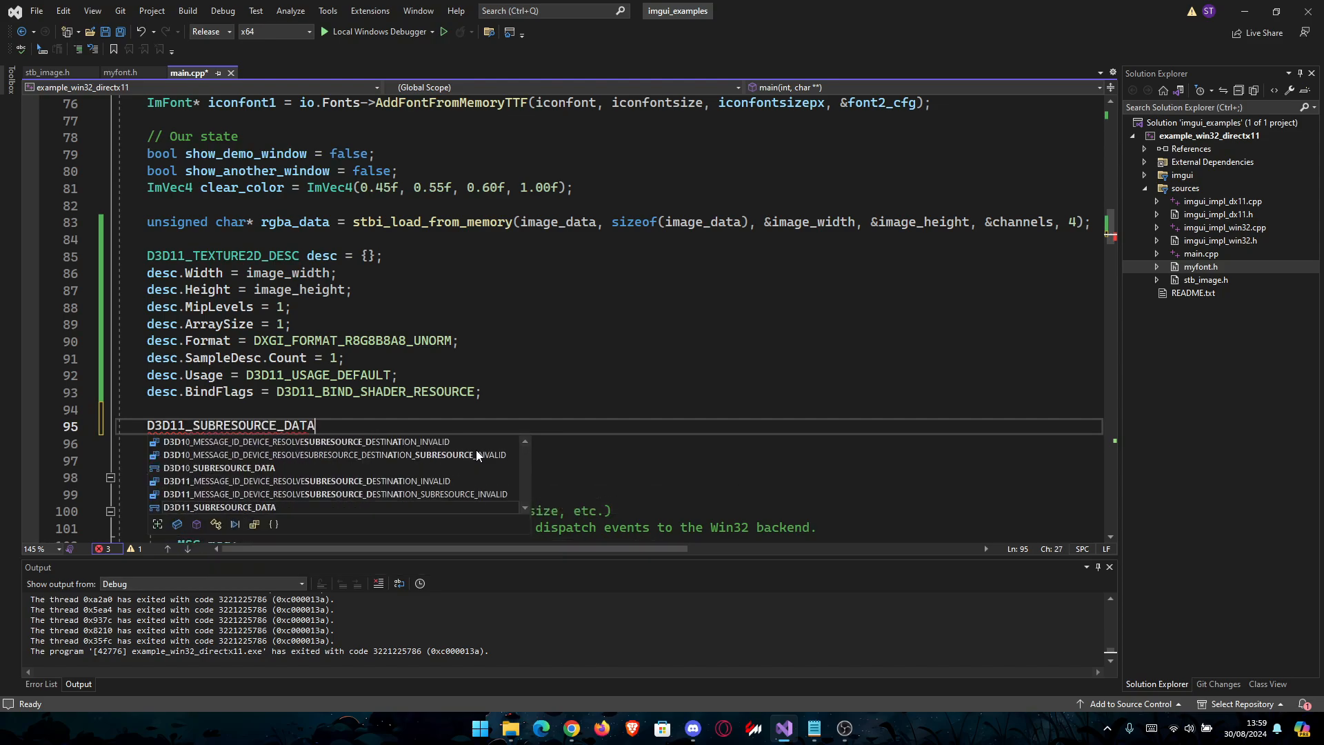
text(subResource)
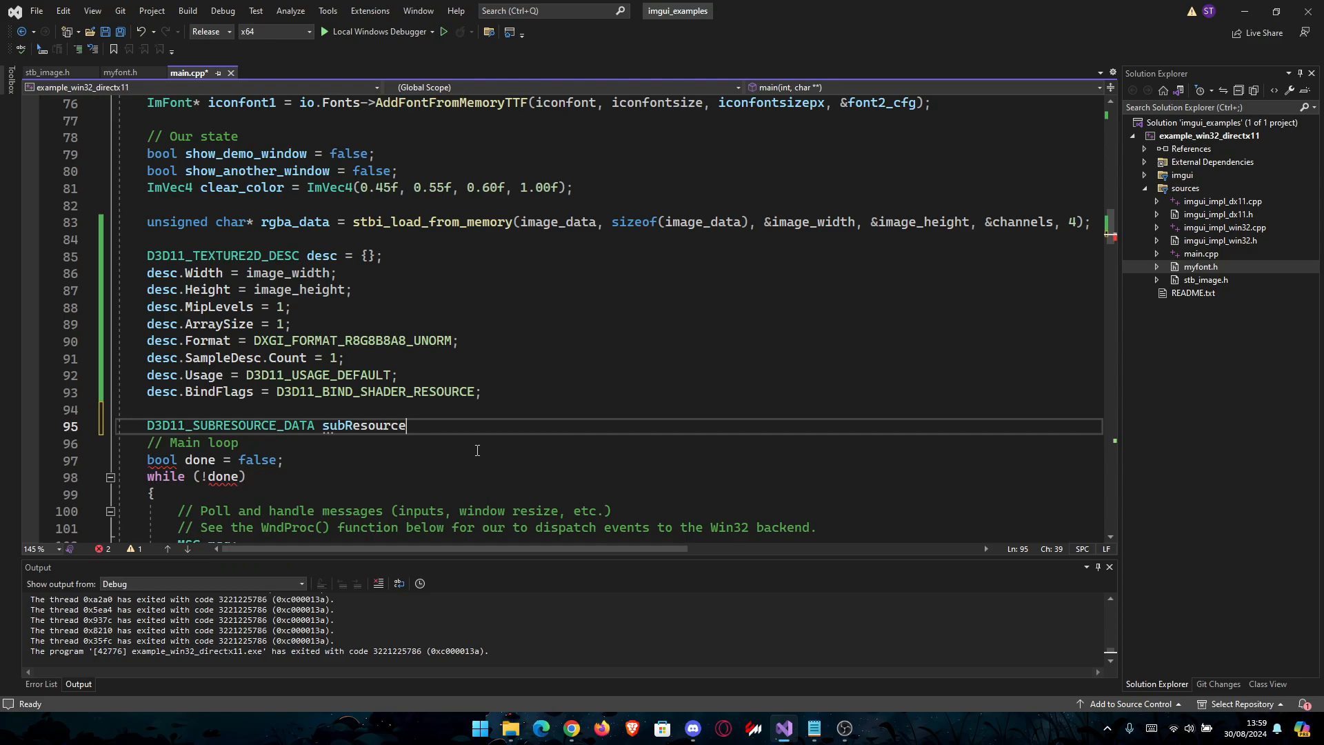
text(= {})
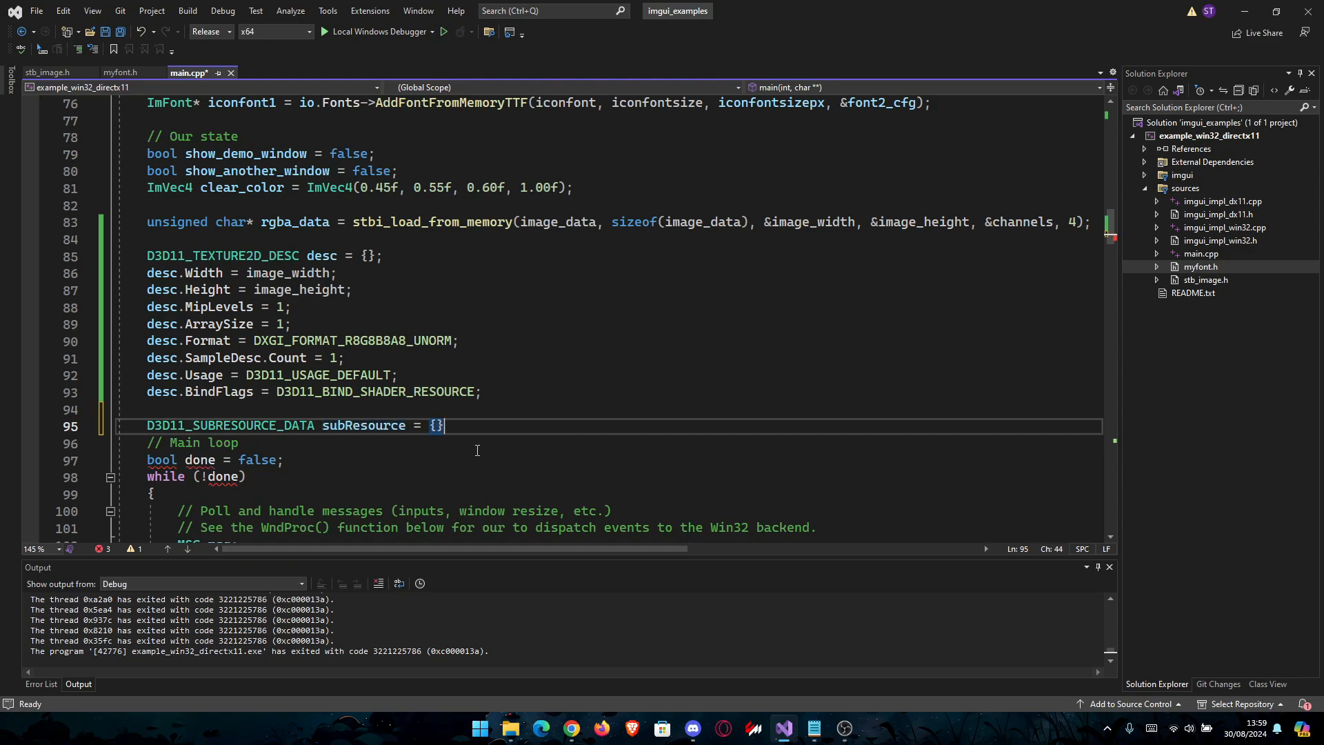
key(enter)
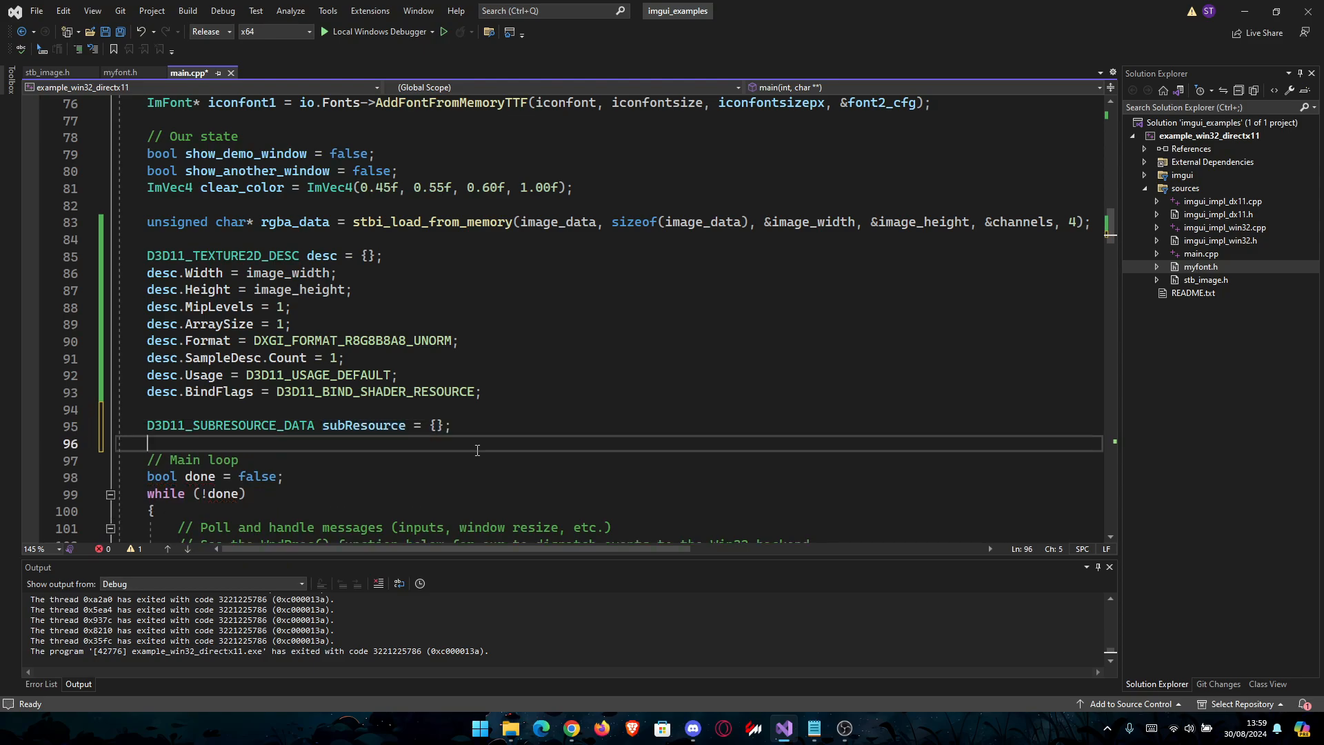
Set subResource.pSysMem = rgba_data and subResource.SysMemPitch = image_width * 4.
text(subResource)
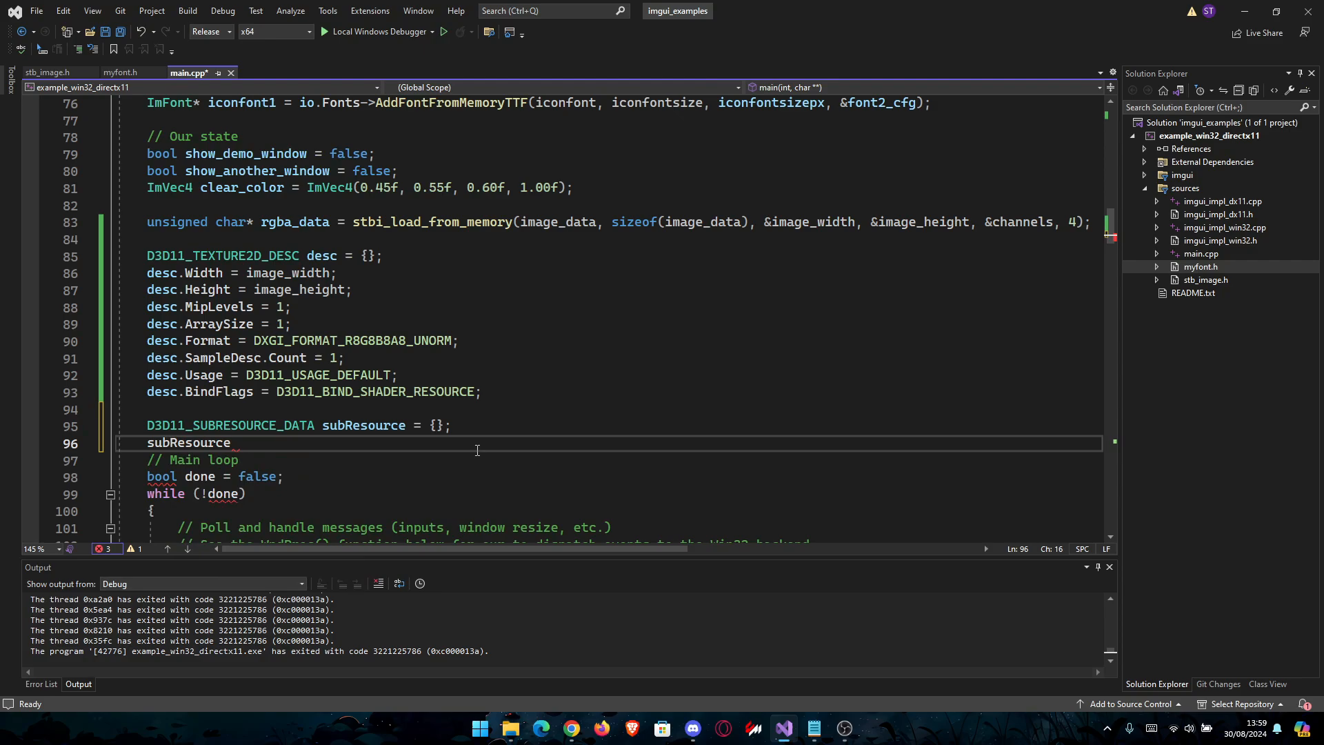
text(.pSysMem =)
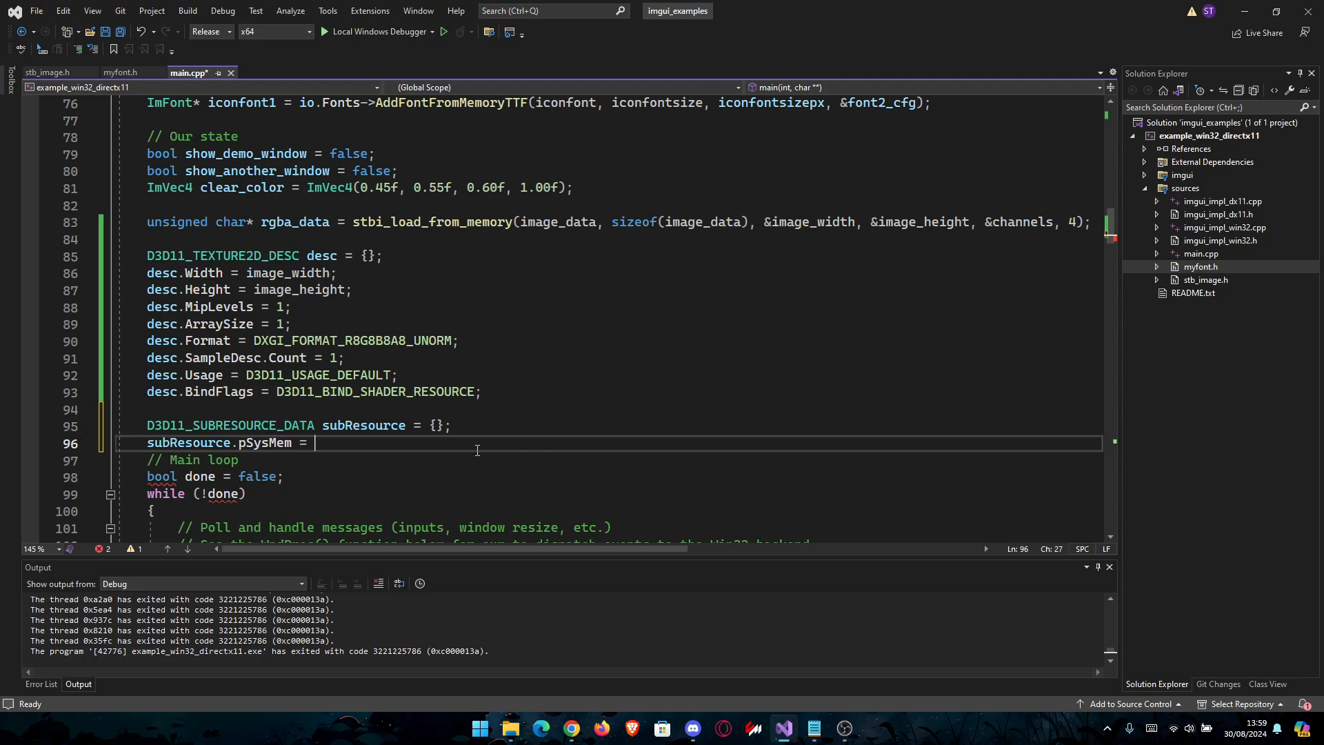
text(rgba_data;)
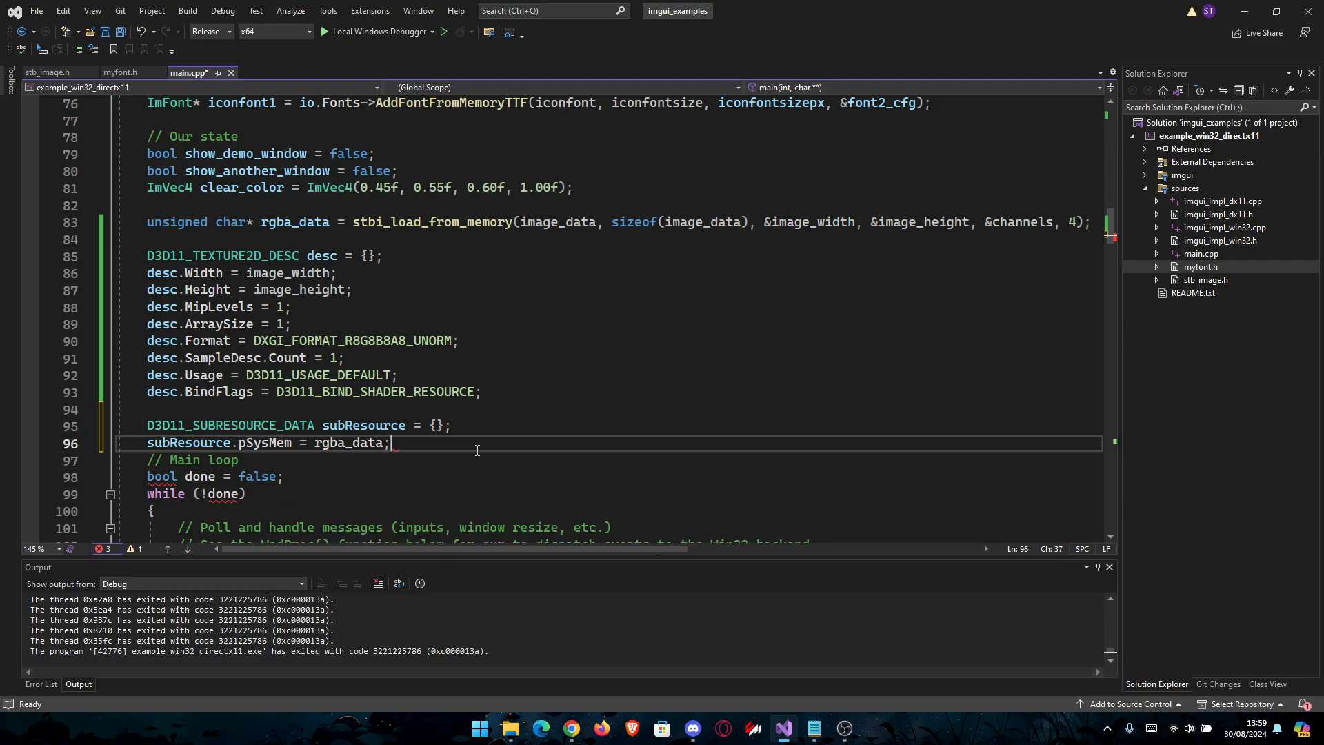
key(enter)
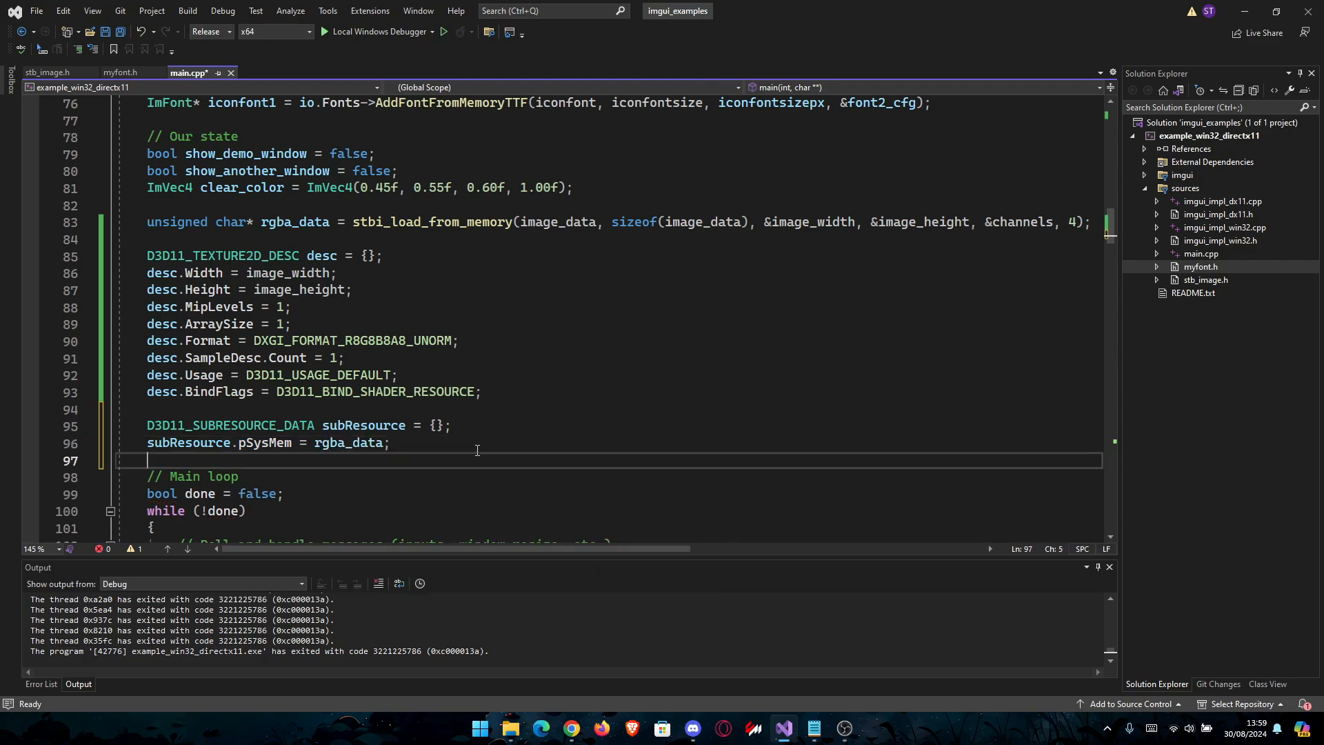
text(subResource)
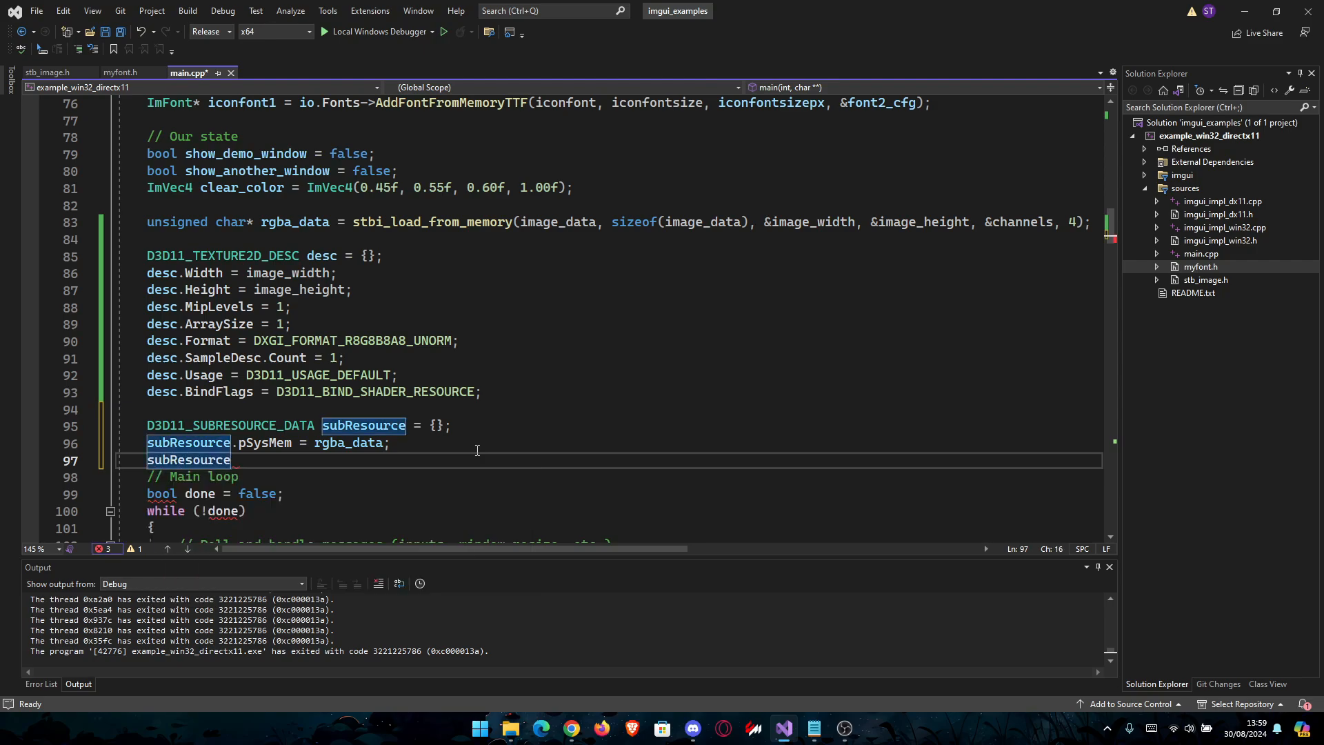
text(.SysMemPitch)
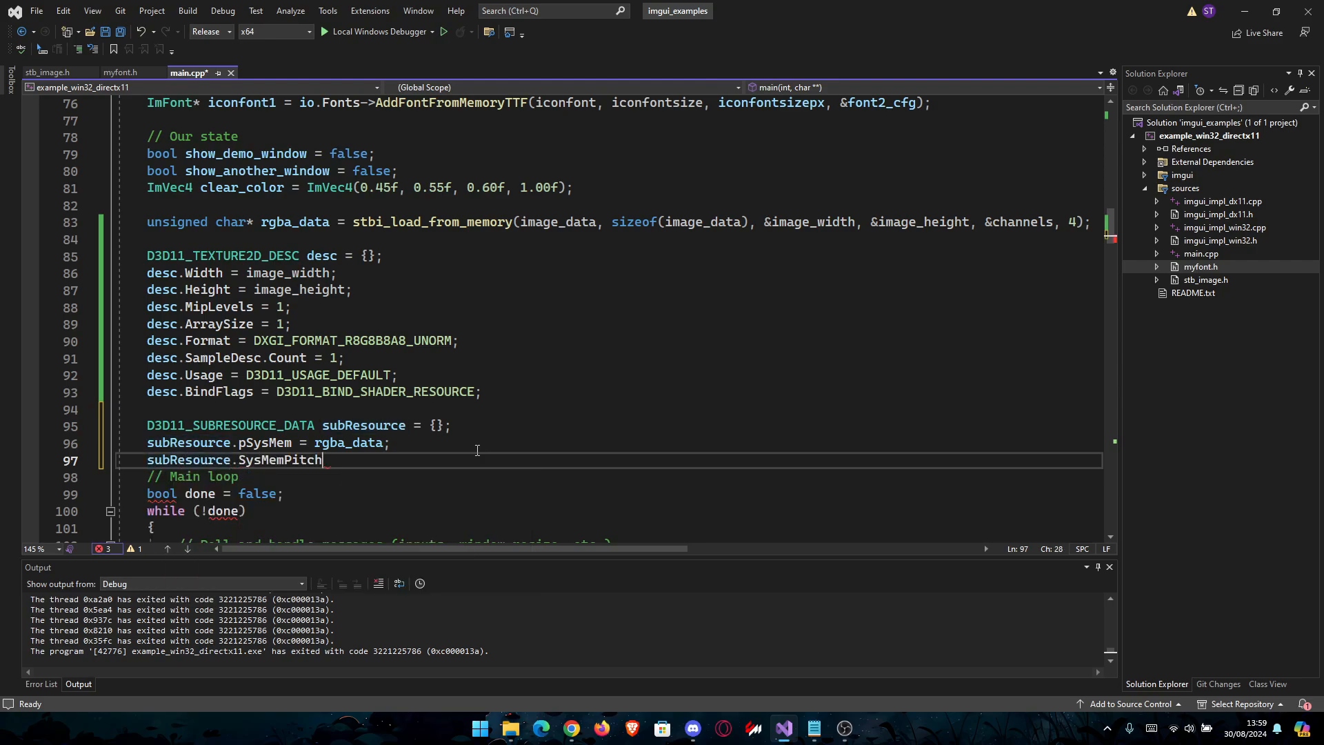
text(=)
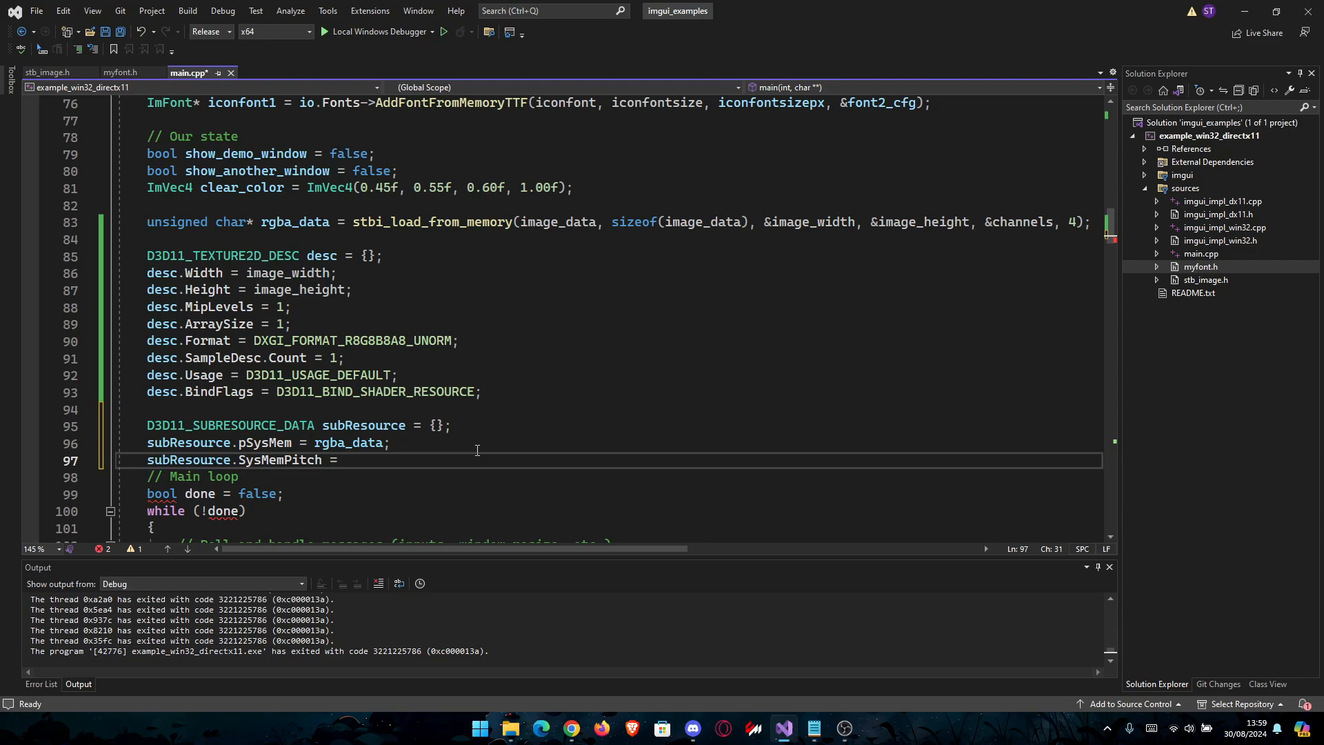
text(imag)
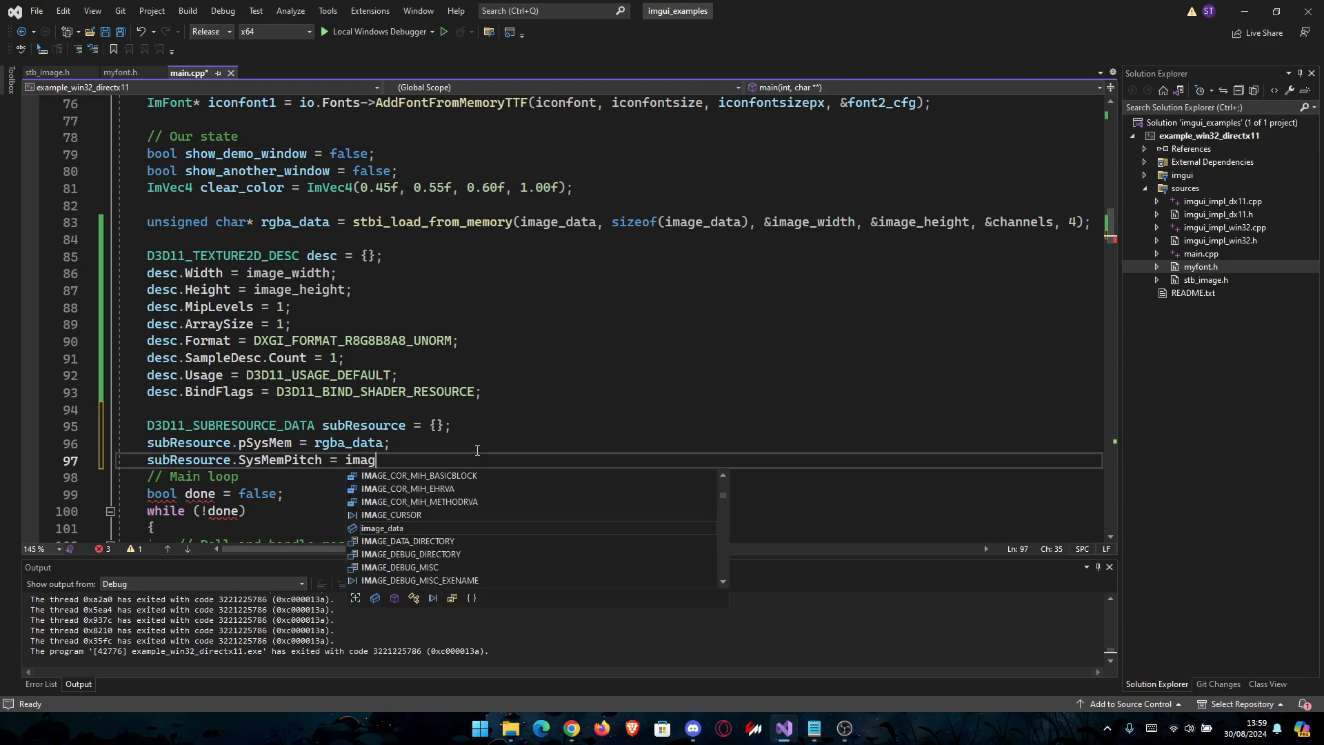
text(e_width)
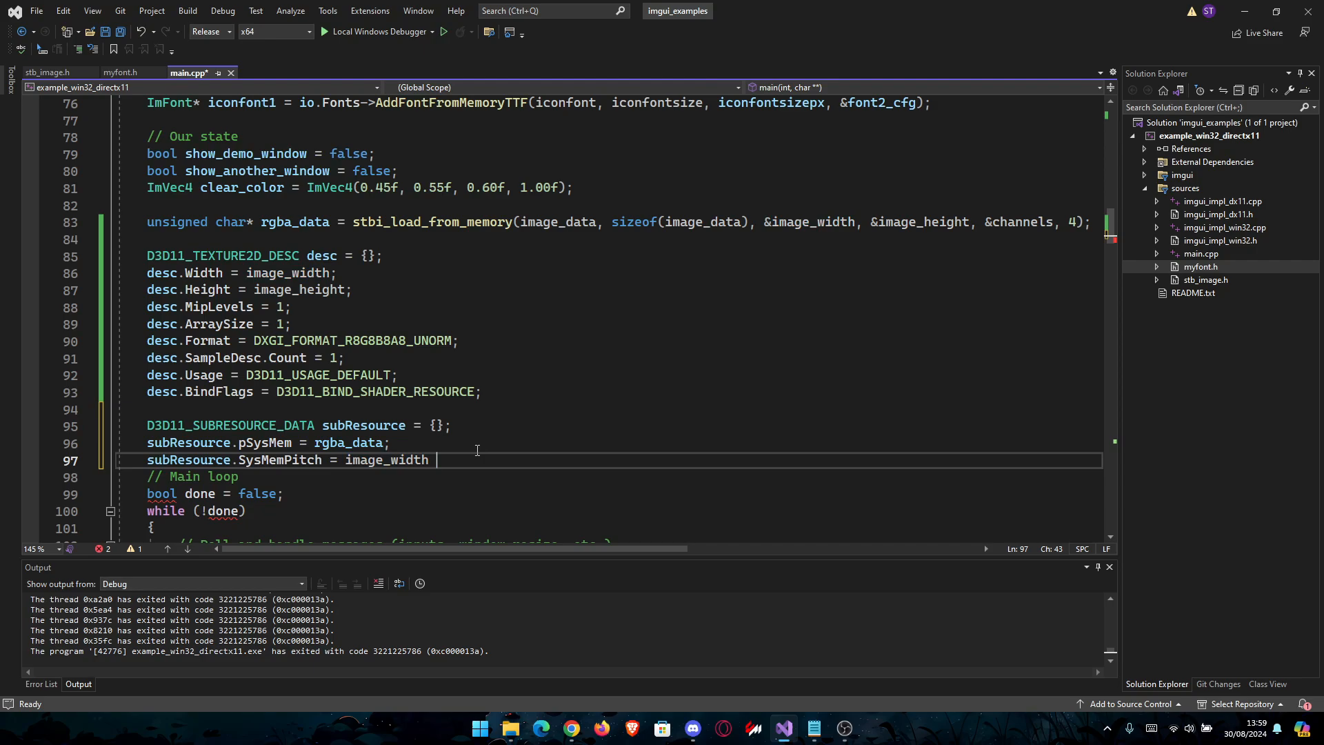
text(* 4;)
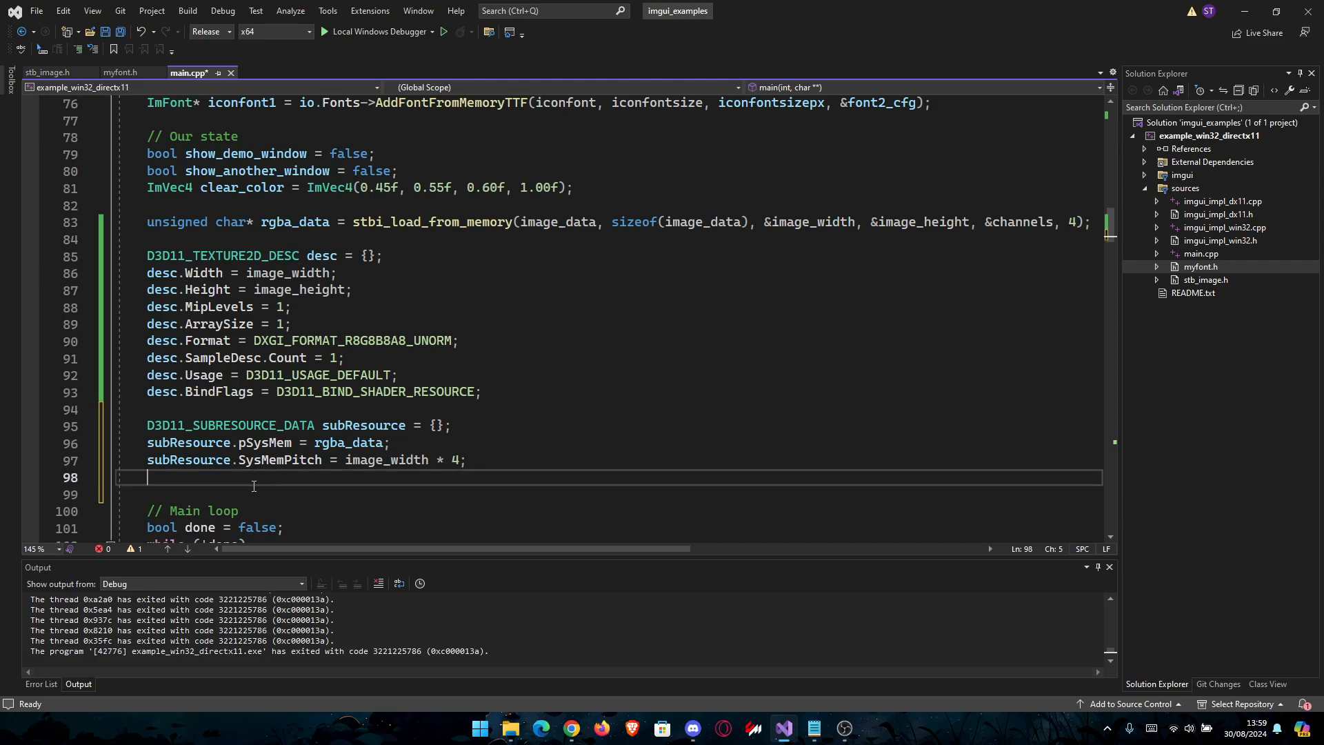
Declare 'ID3D11Texture2D* pTexture = nullptr;'.
key(enter)
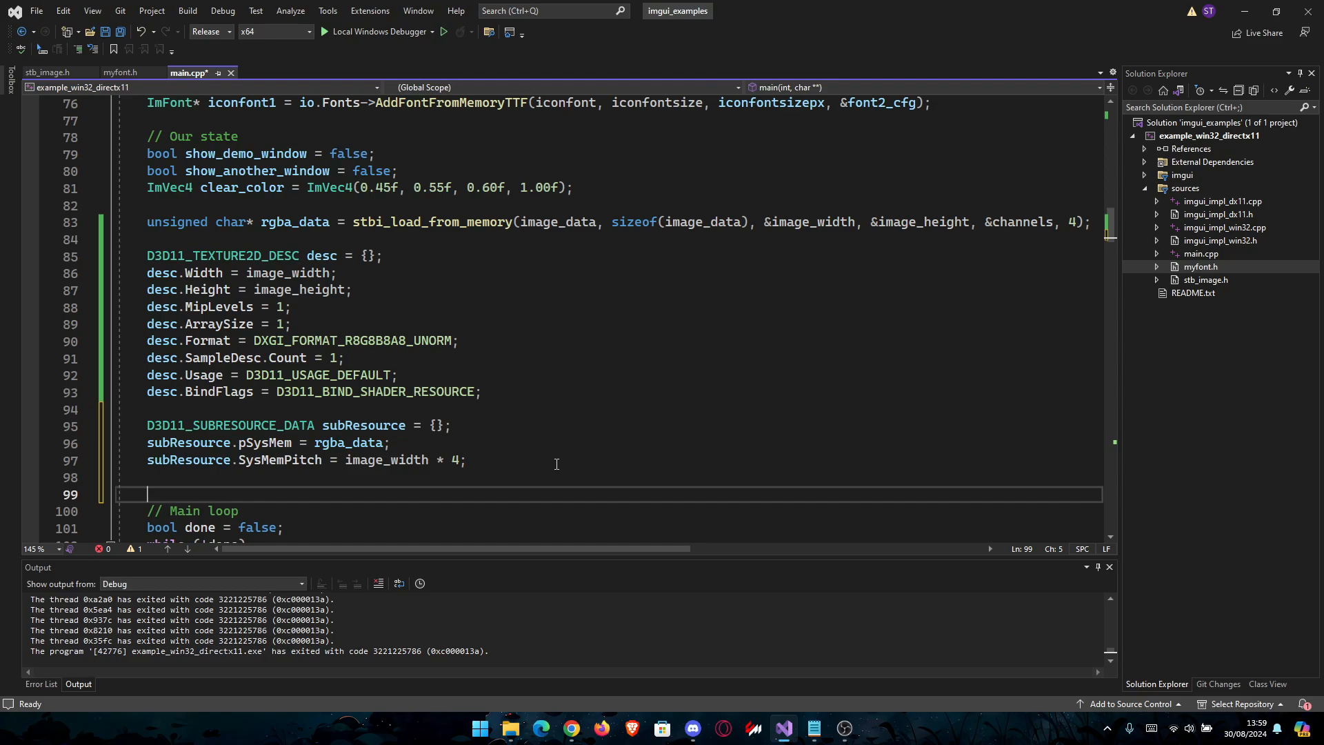
text(ID3D)
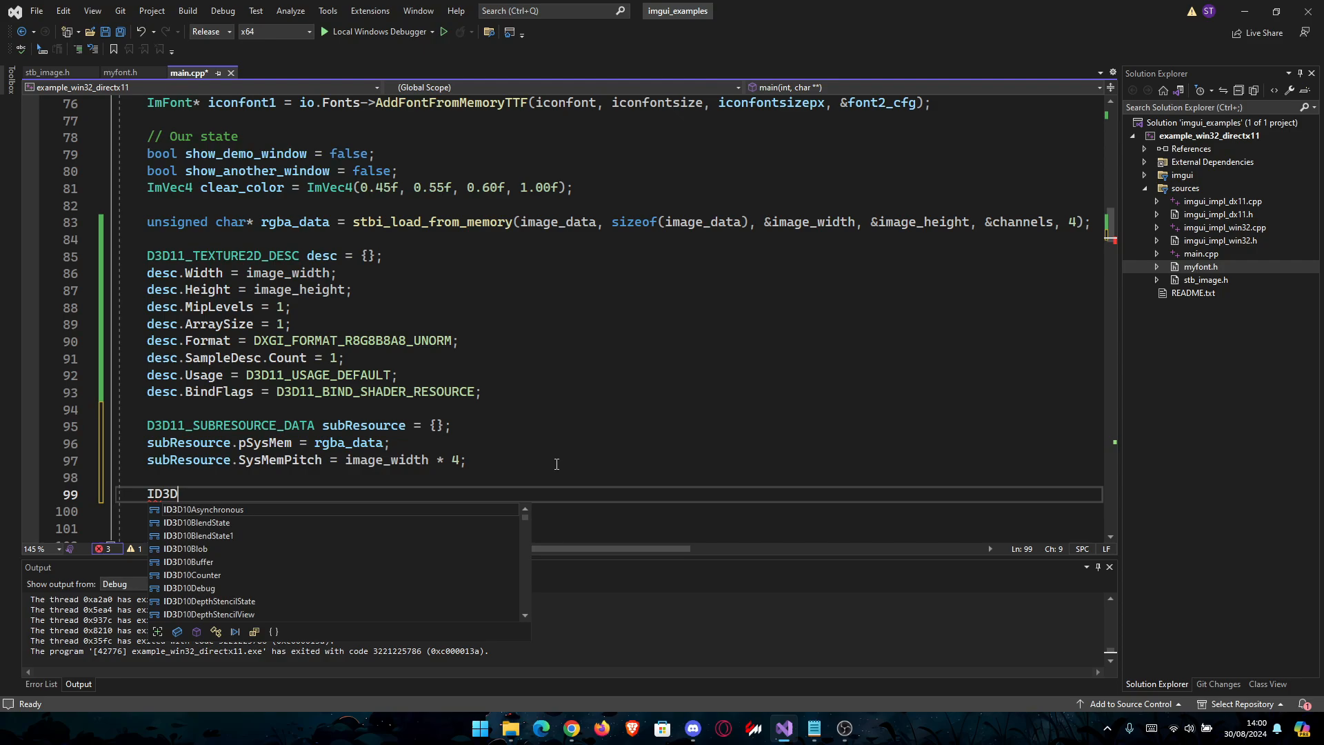
text(11)
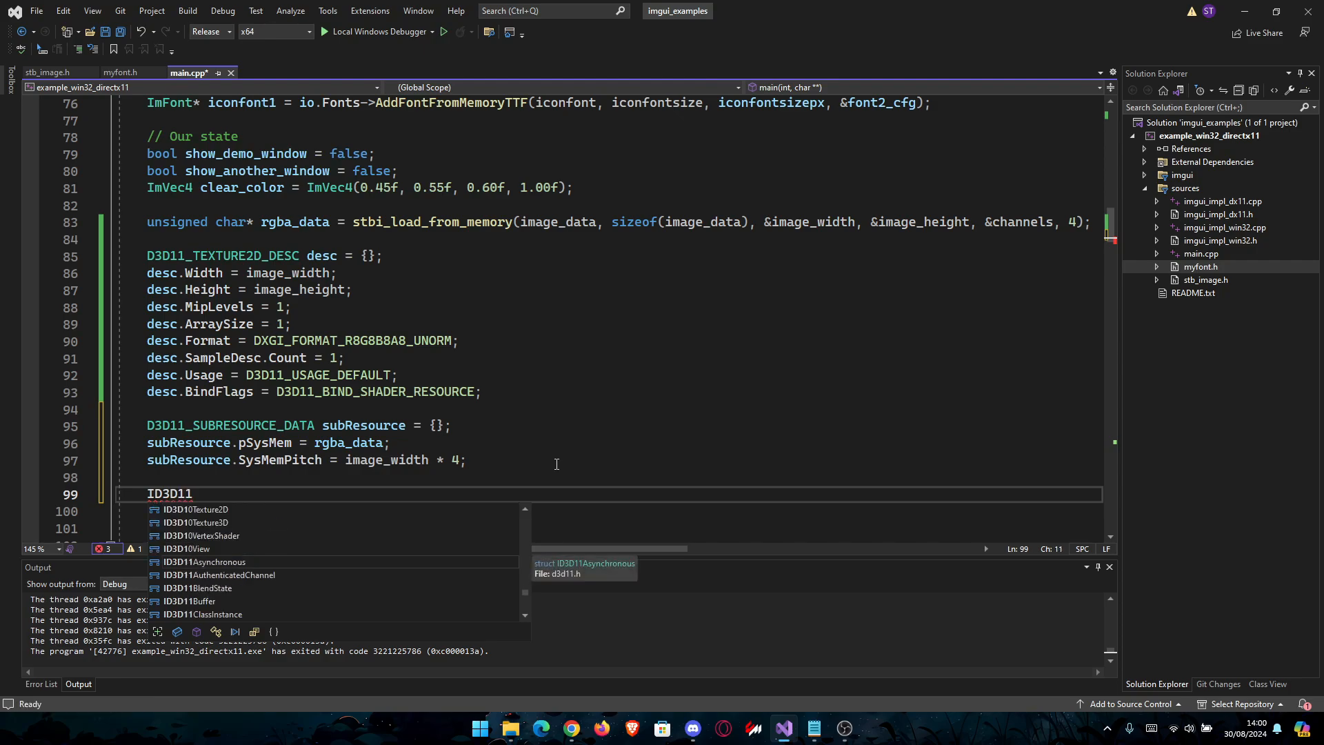
text(Texture2df)
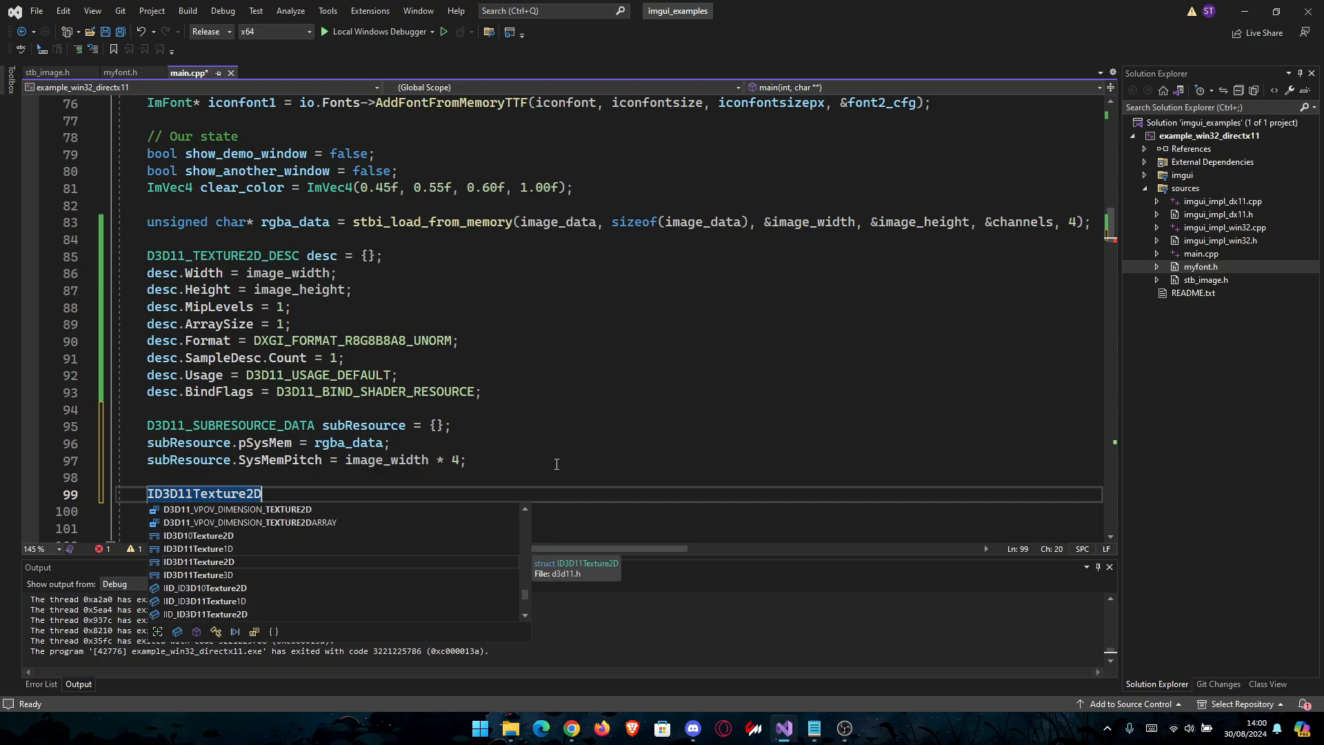
text(*)
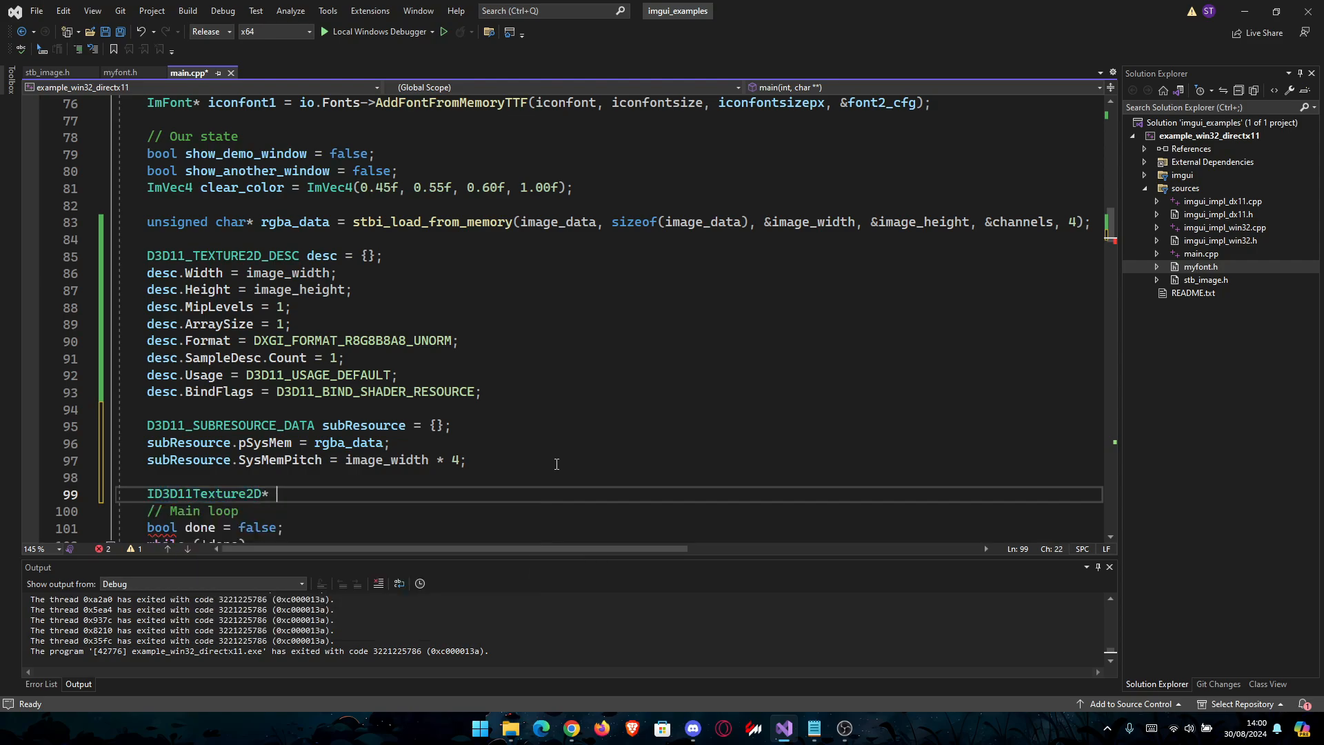
text(pTextr)
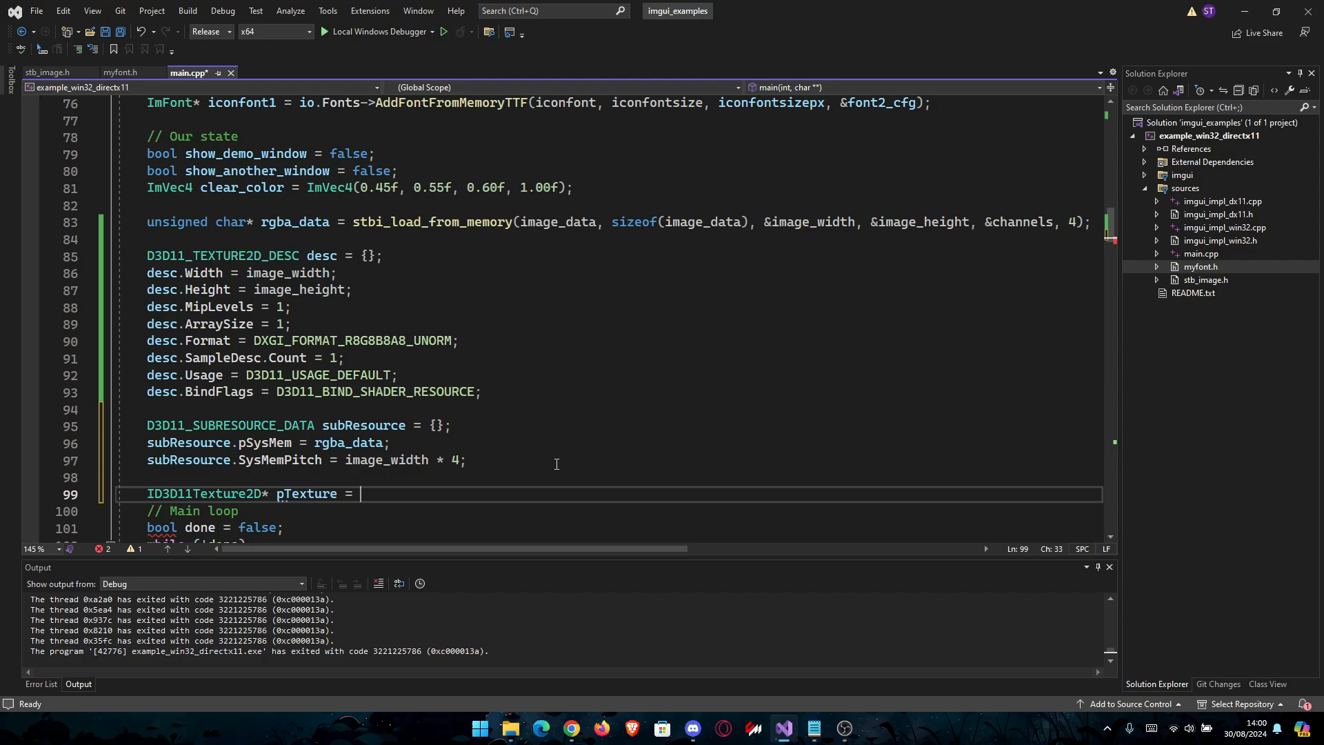
text(nullptr;)
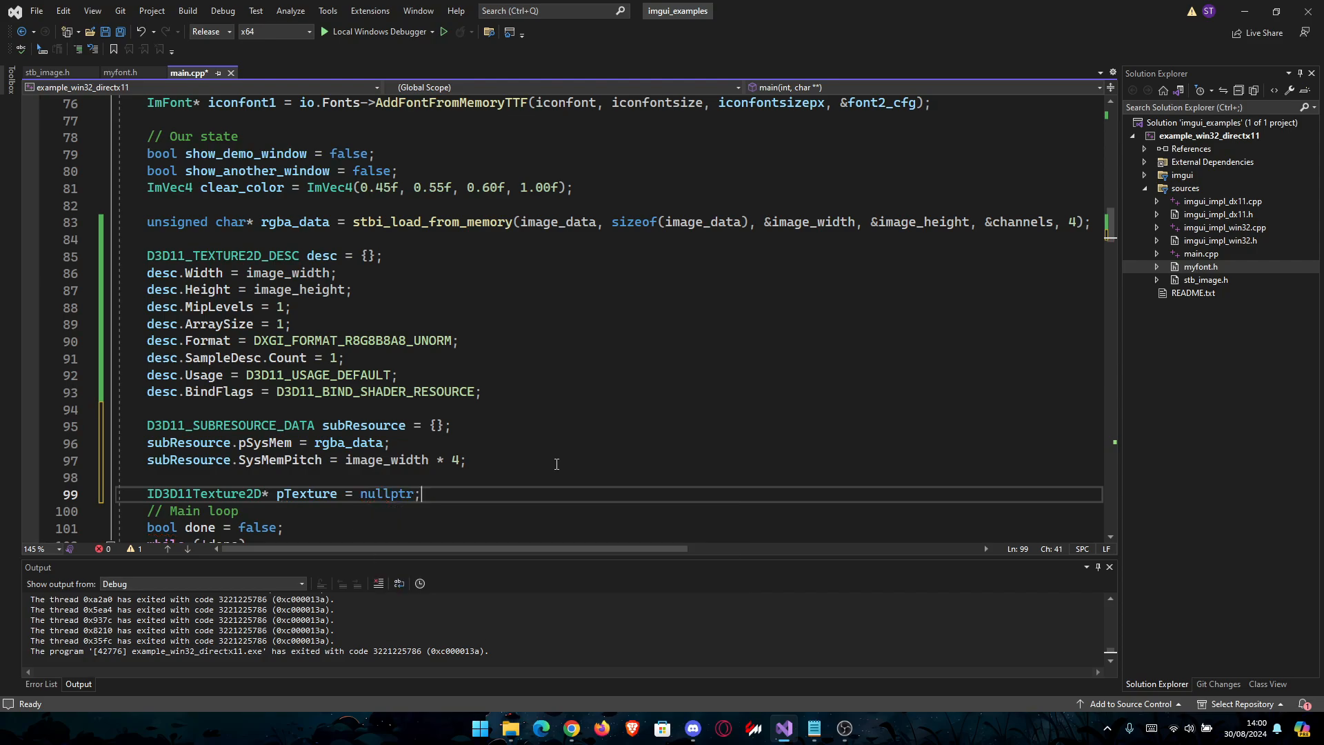
key(enter)
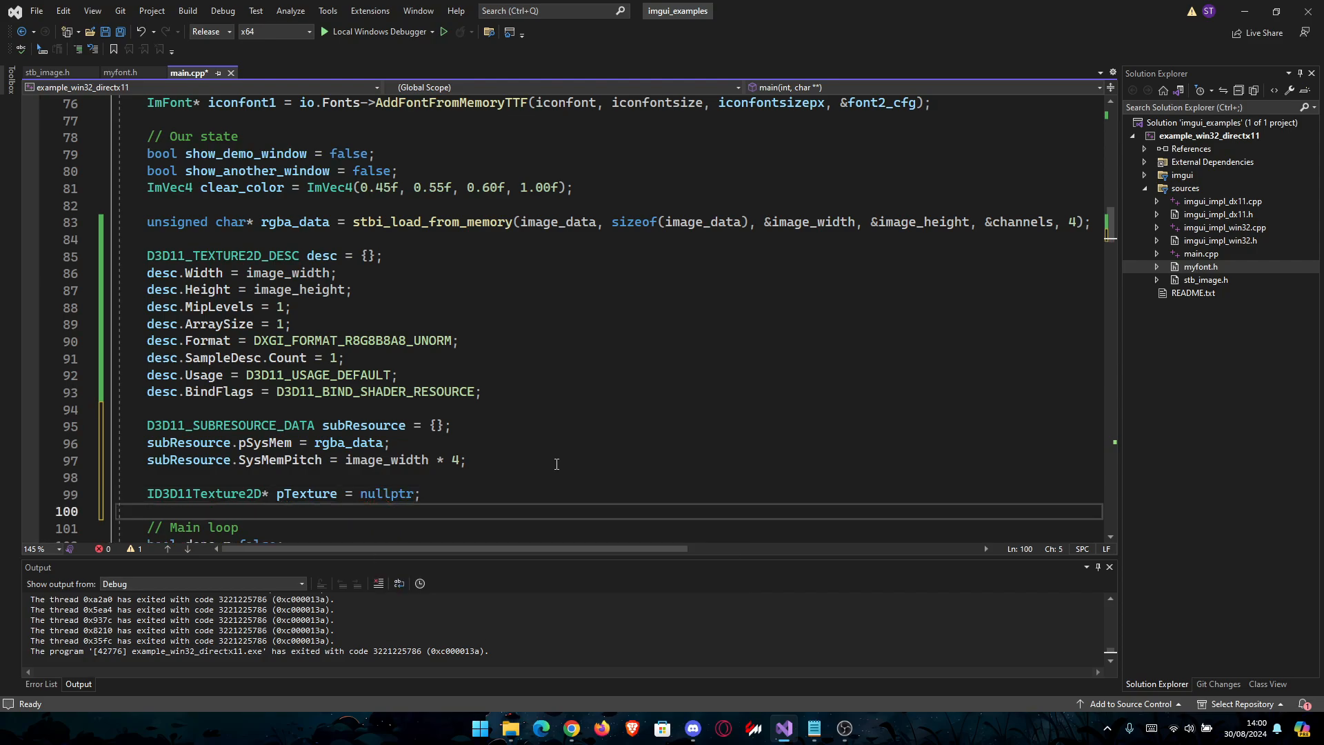
Call g_pd3dDevice->CreateTexture2D(&desc, &subResource, &pTexture) into HRESULT hr and begin an if.
text(HRESULT hr)
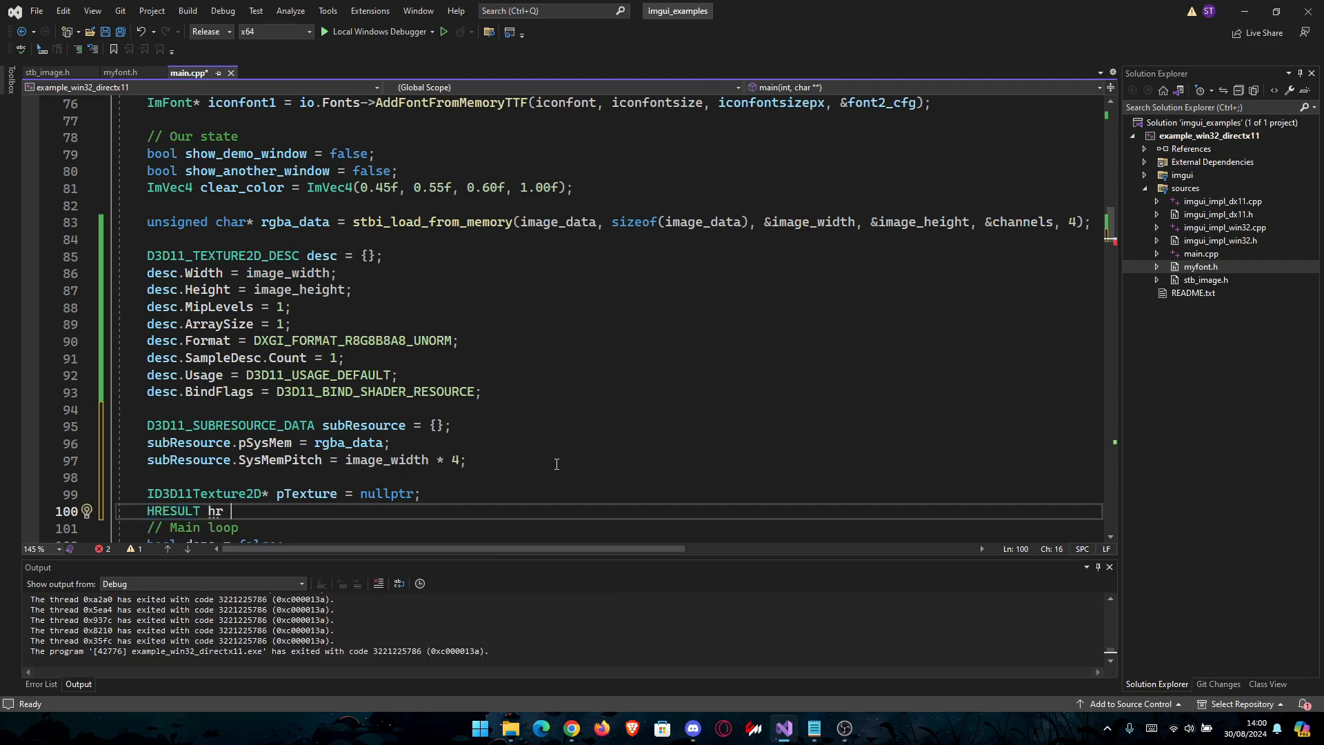
text(= g_pd3dDevice)
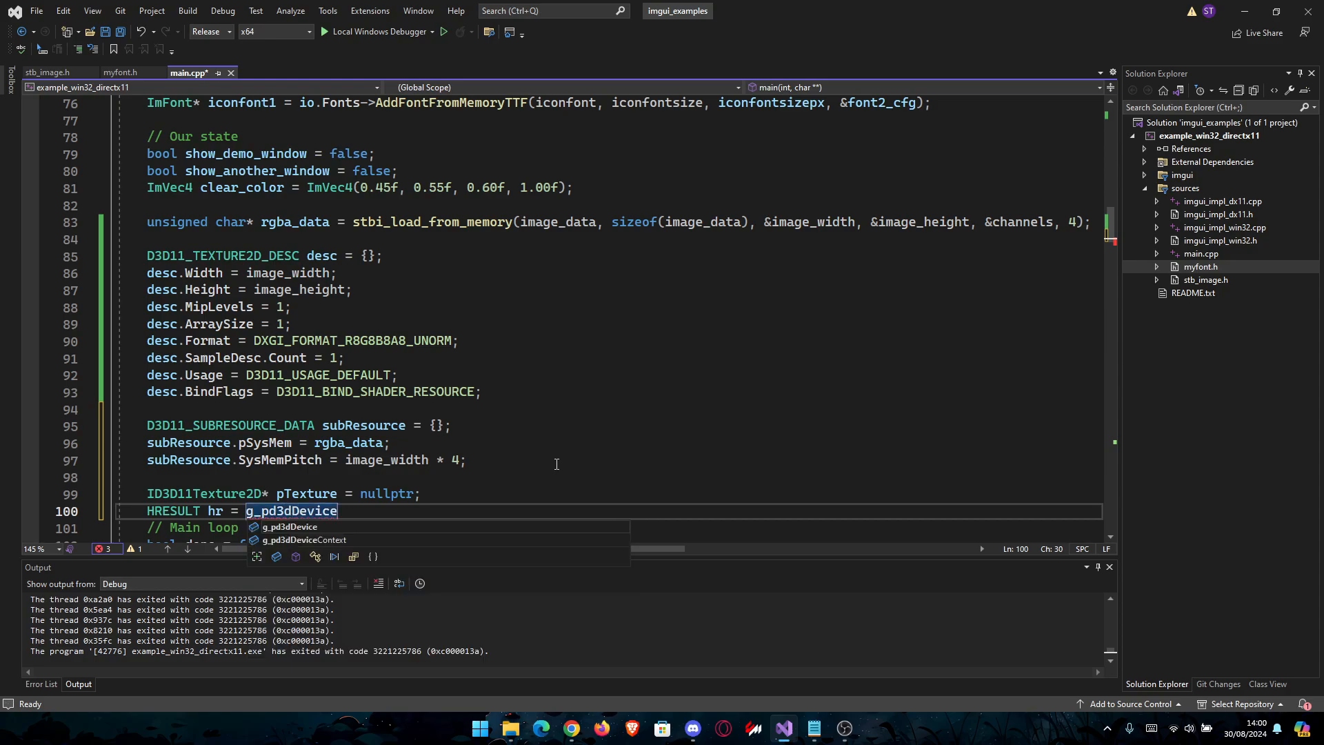
text(->)
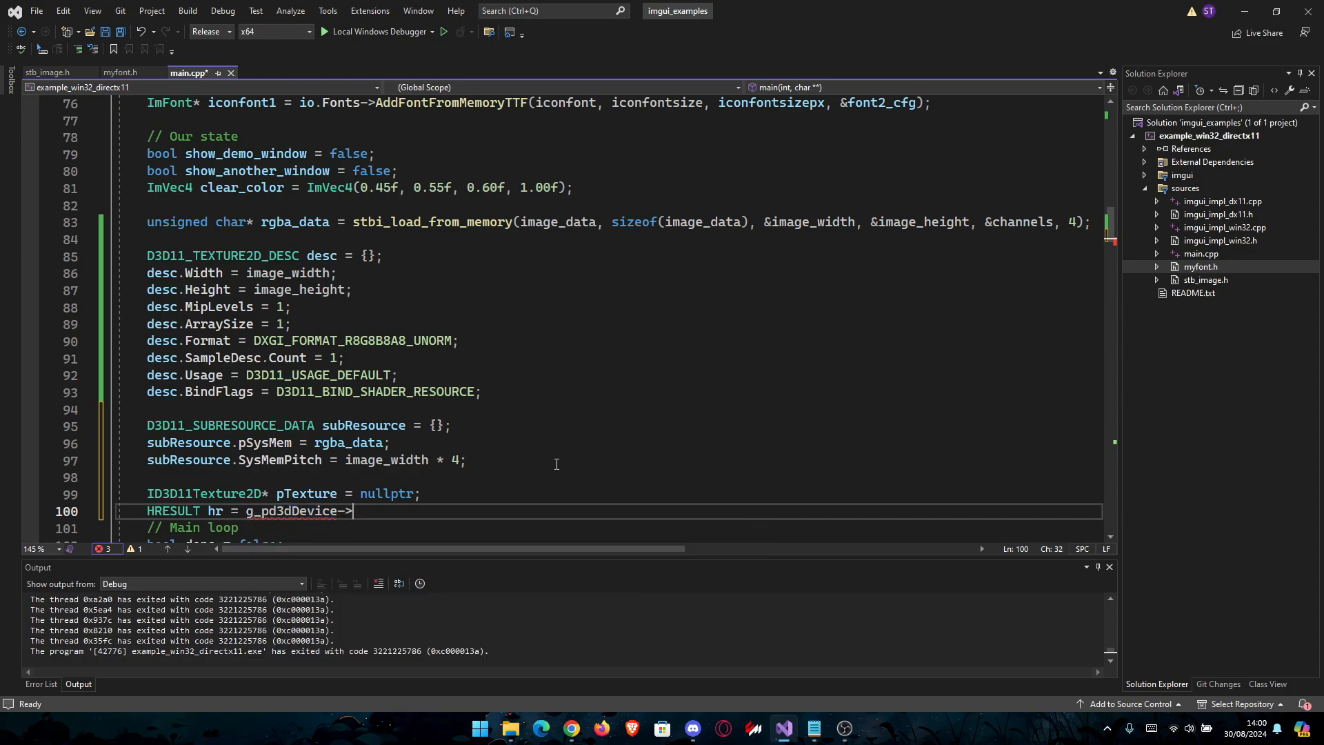
text(CreateTexture2D)
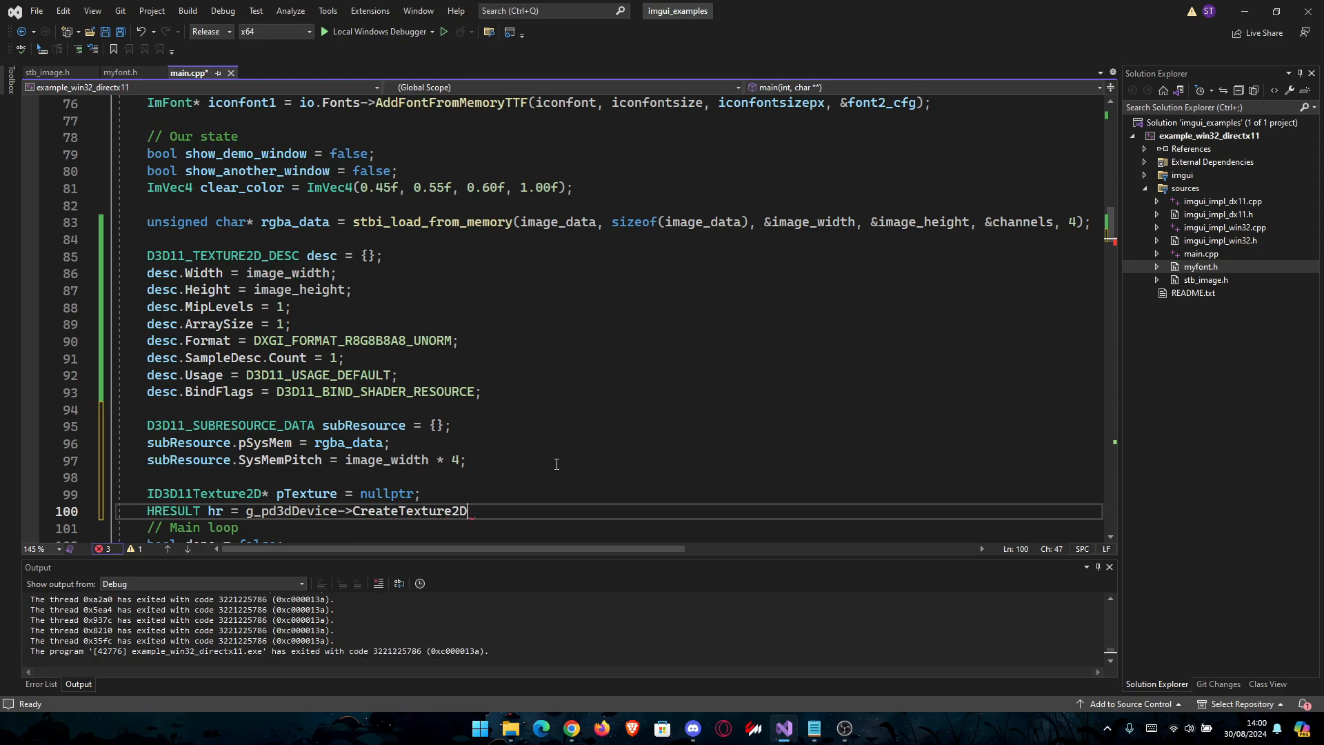
text())
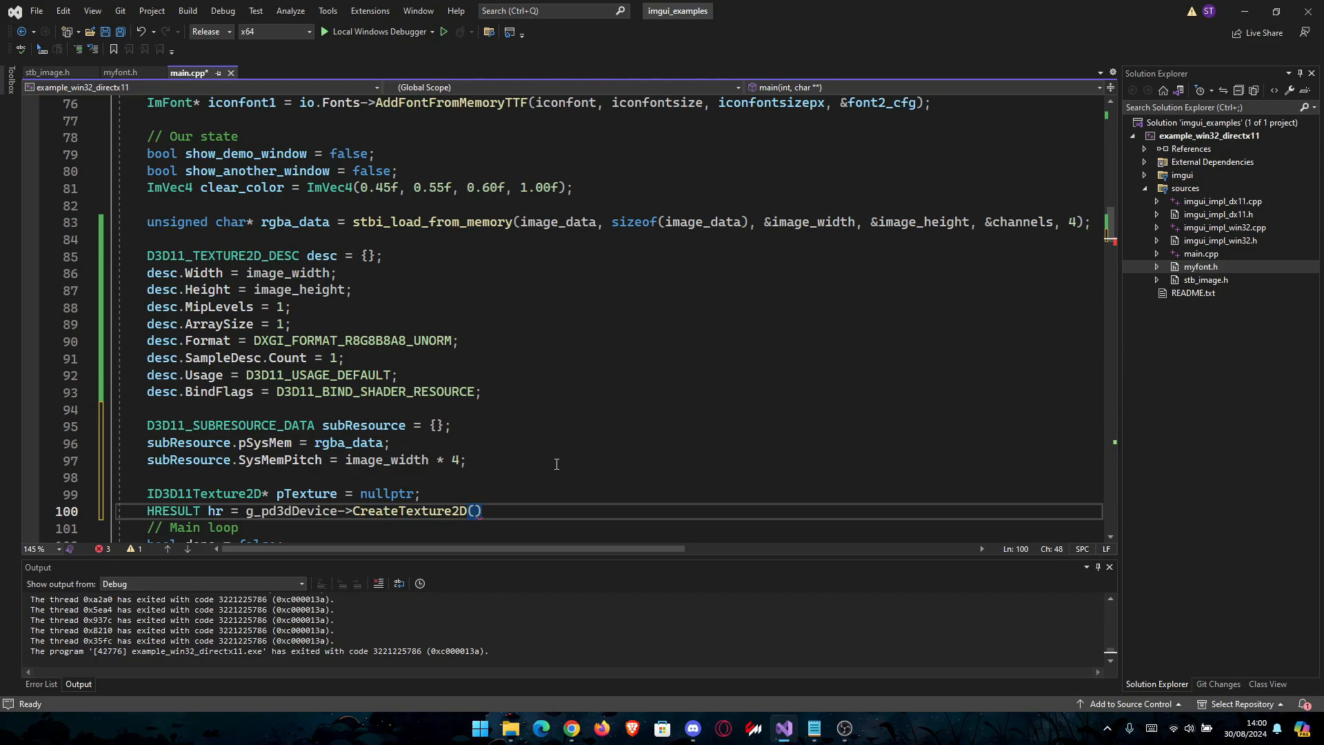
text(&desc,)
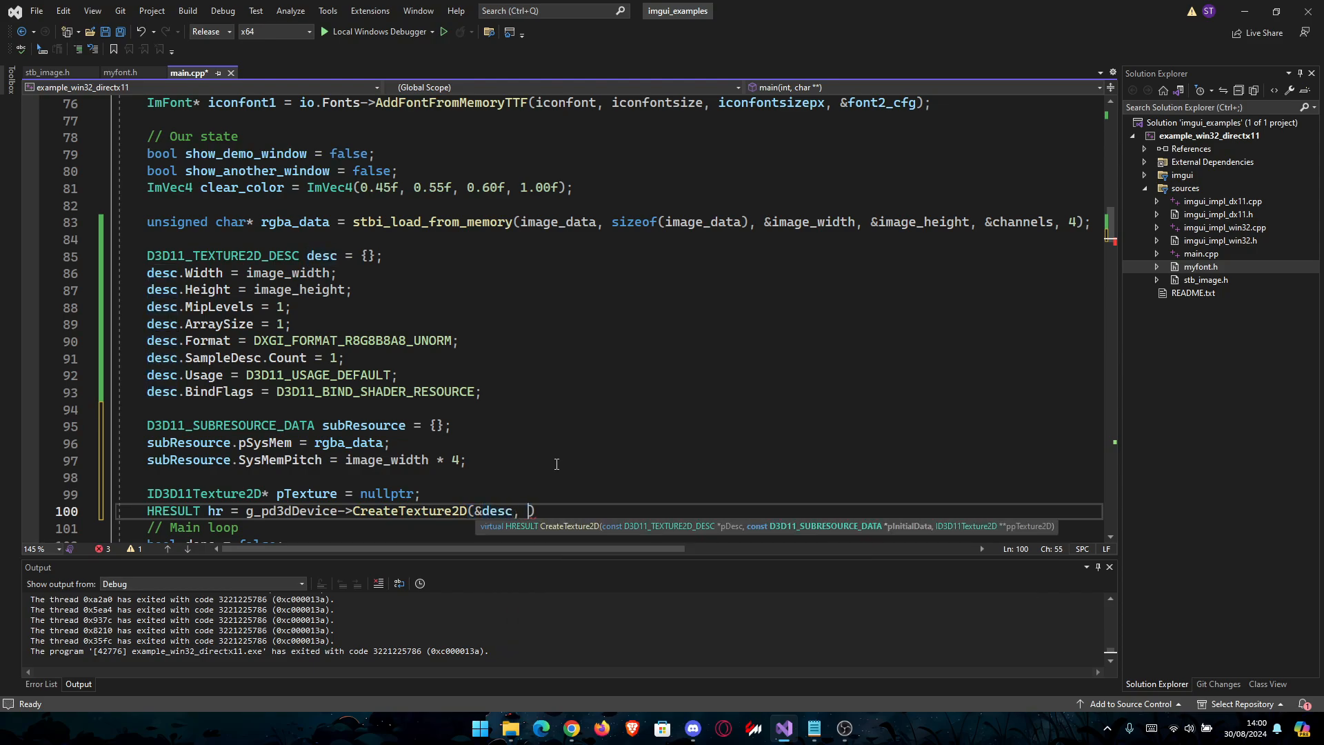
text(&subResource)
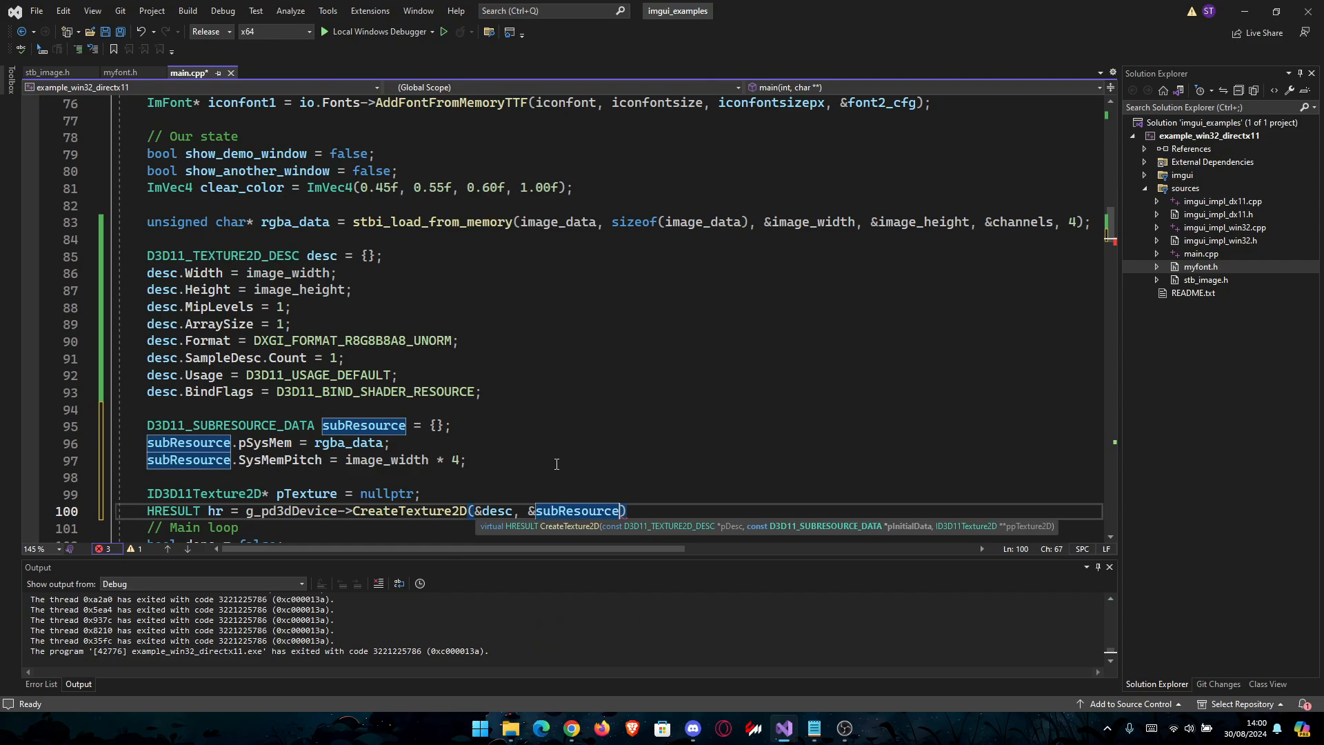
text(, &pTe)
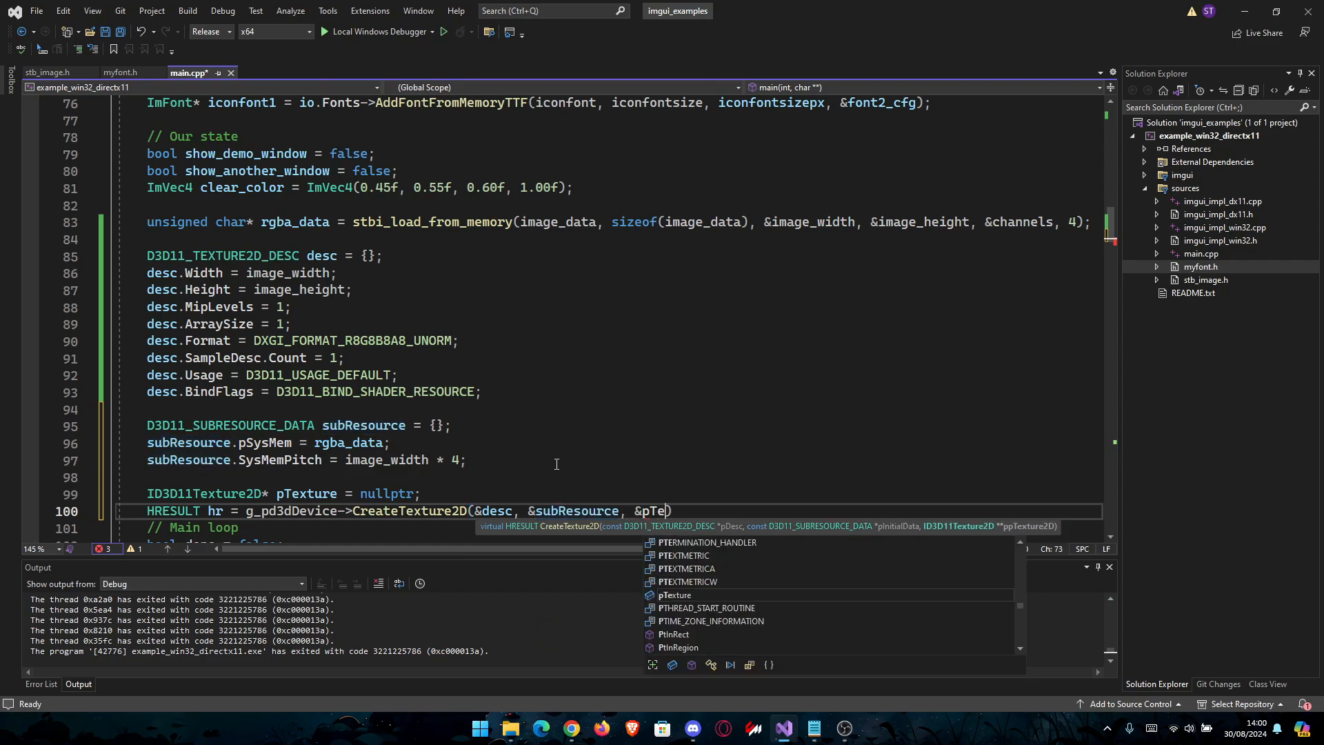
text(xture))
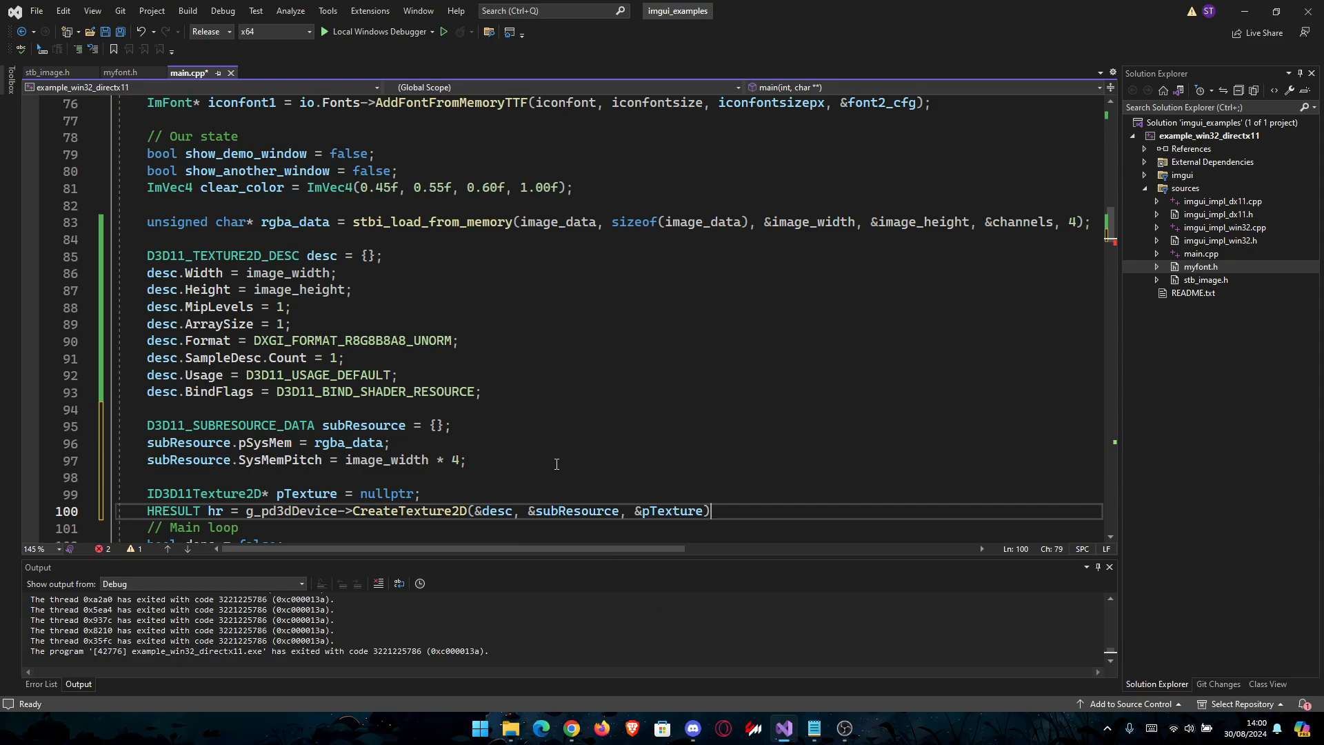
text(if ())
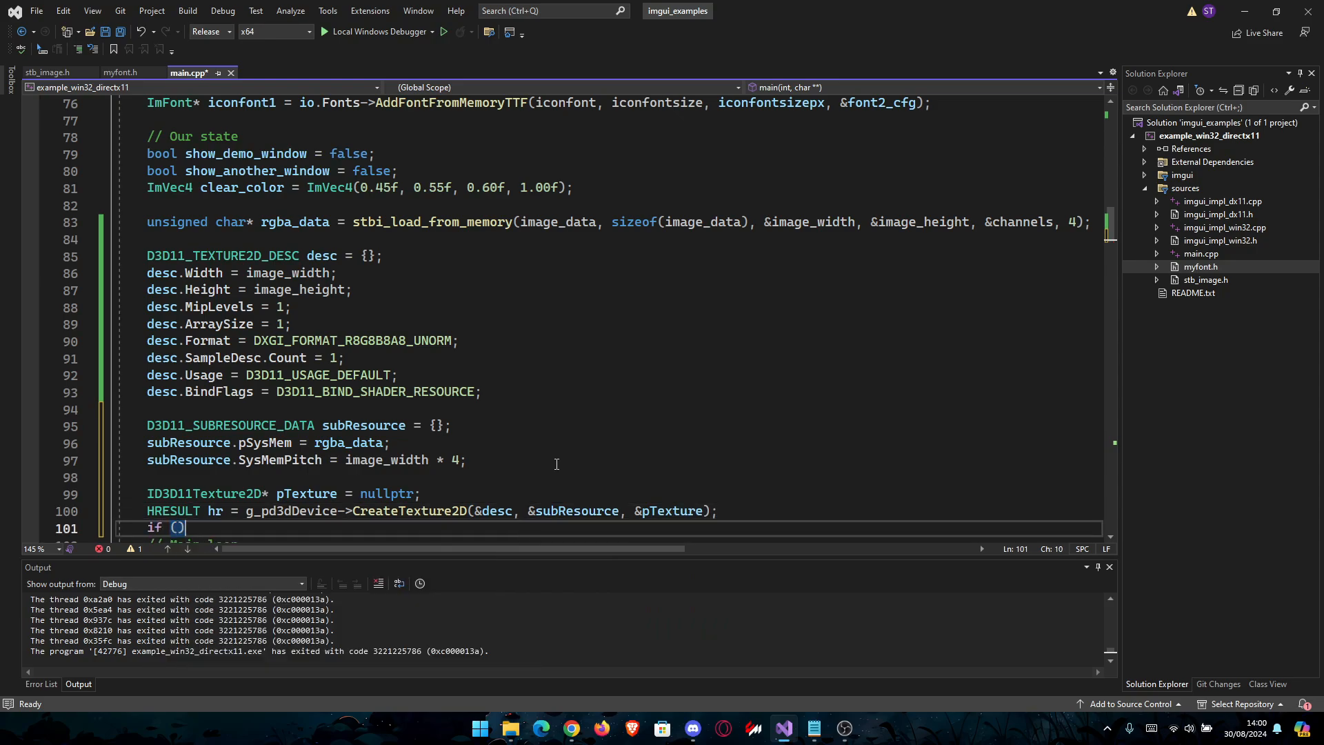
Inside if (SUCCEEDED(hr)), declare a D3D11_SHADER_RESOURCE_VIEW_DESC srvDesc.
text(SUCCEEDED(hr)
text({)
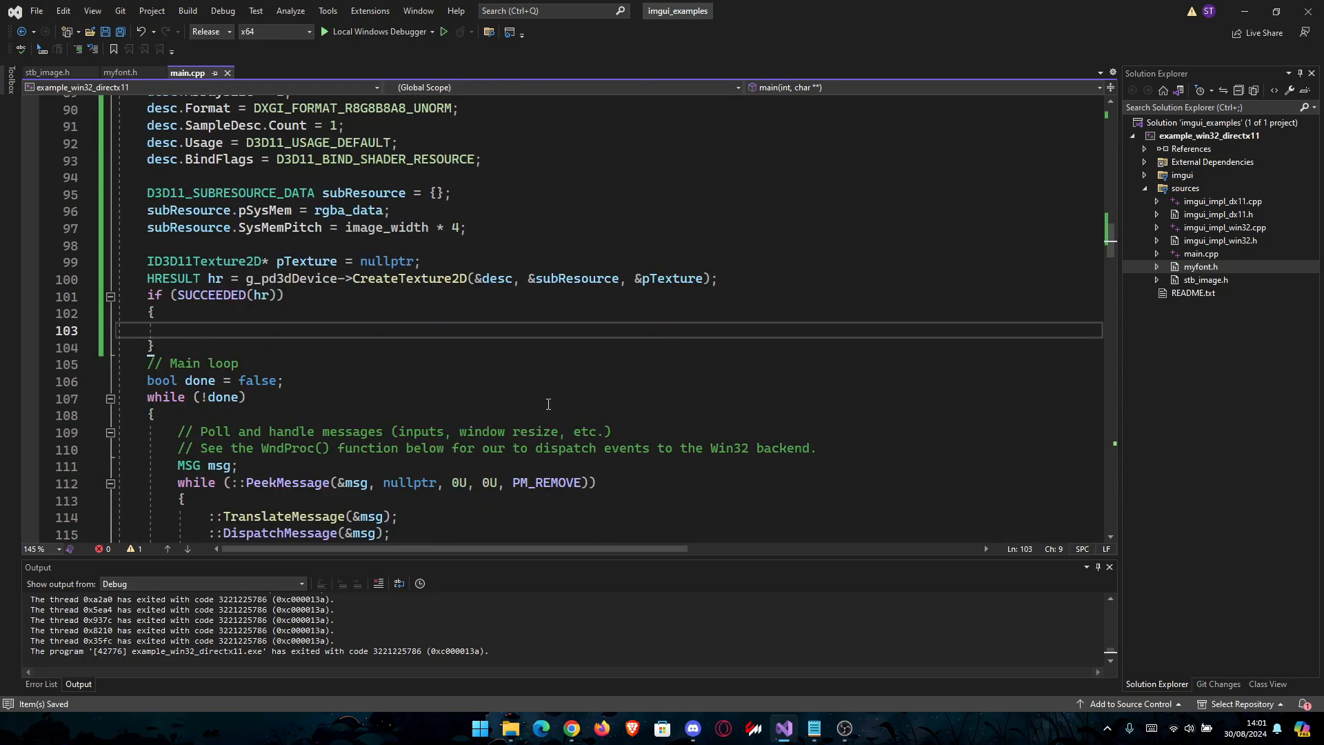
text(D#)
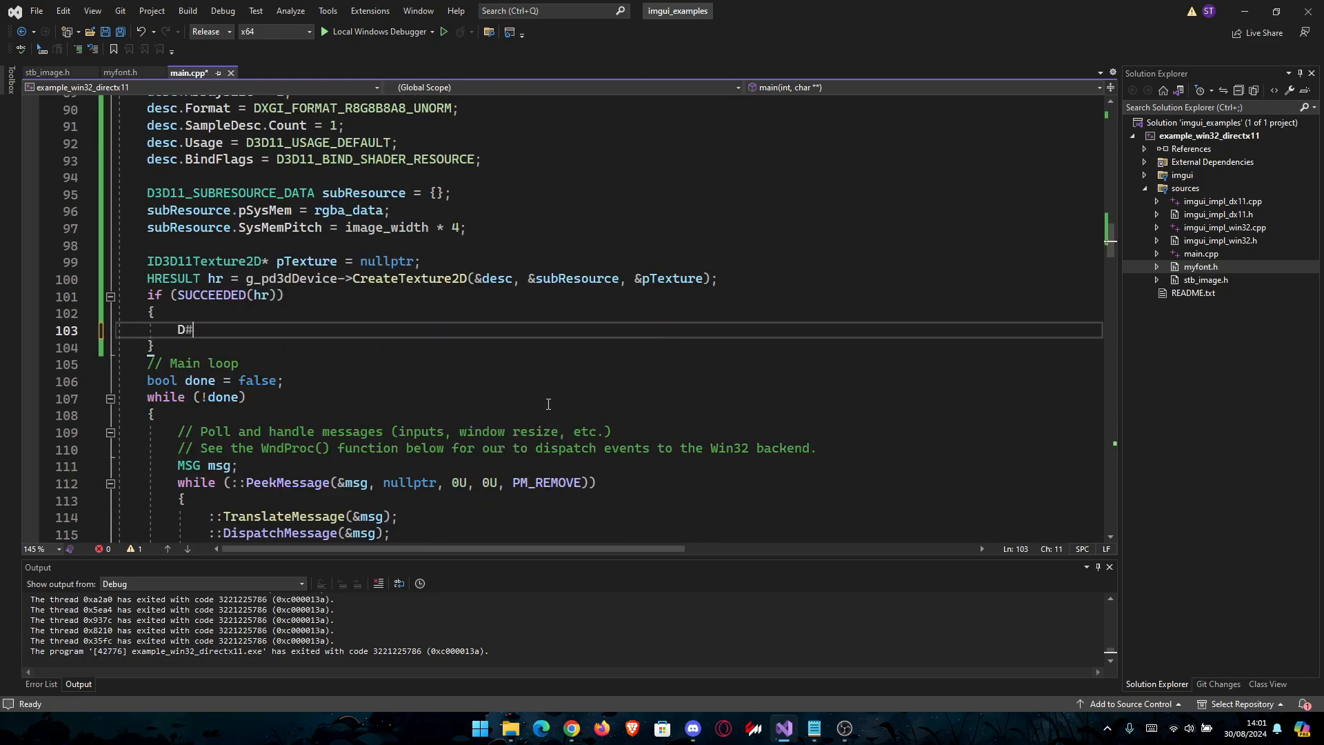
text(3D11)
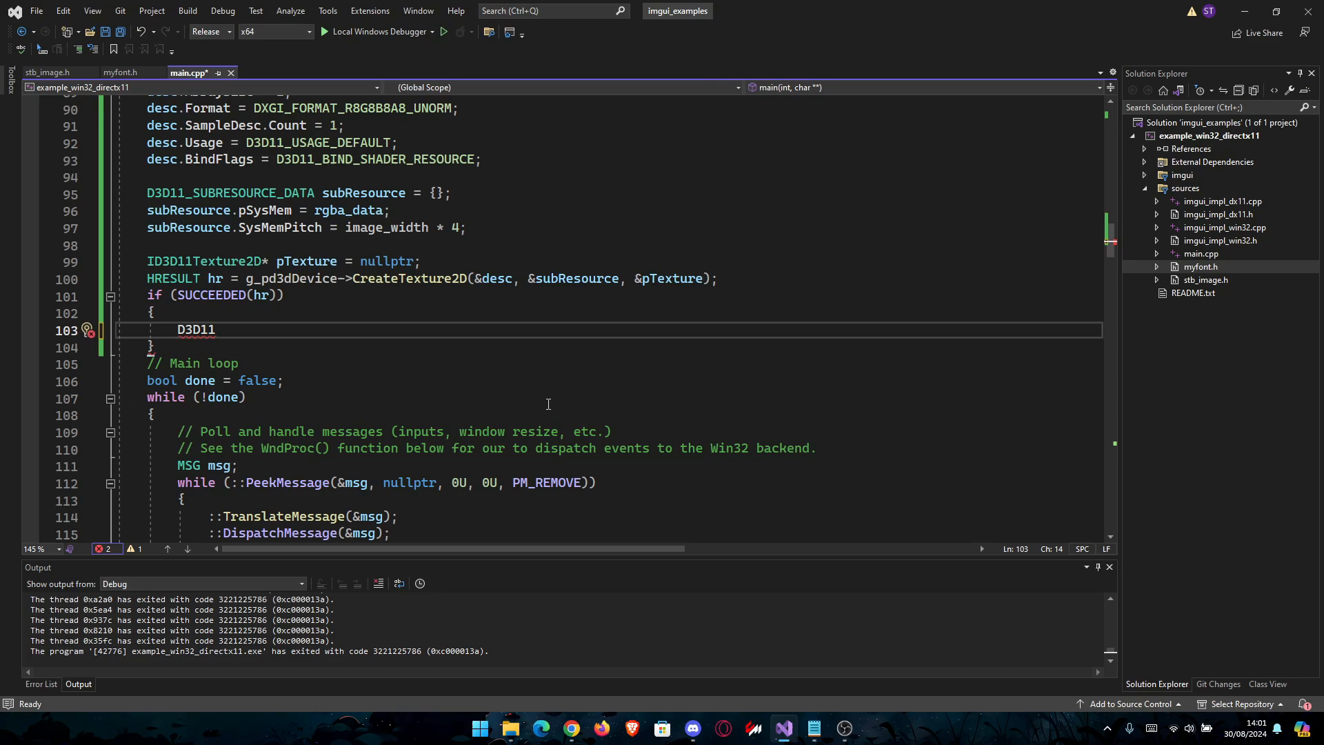
text(_SHad)
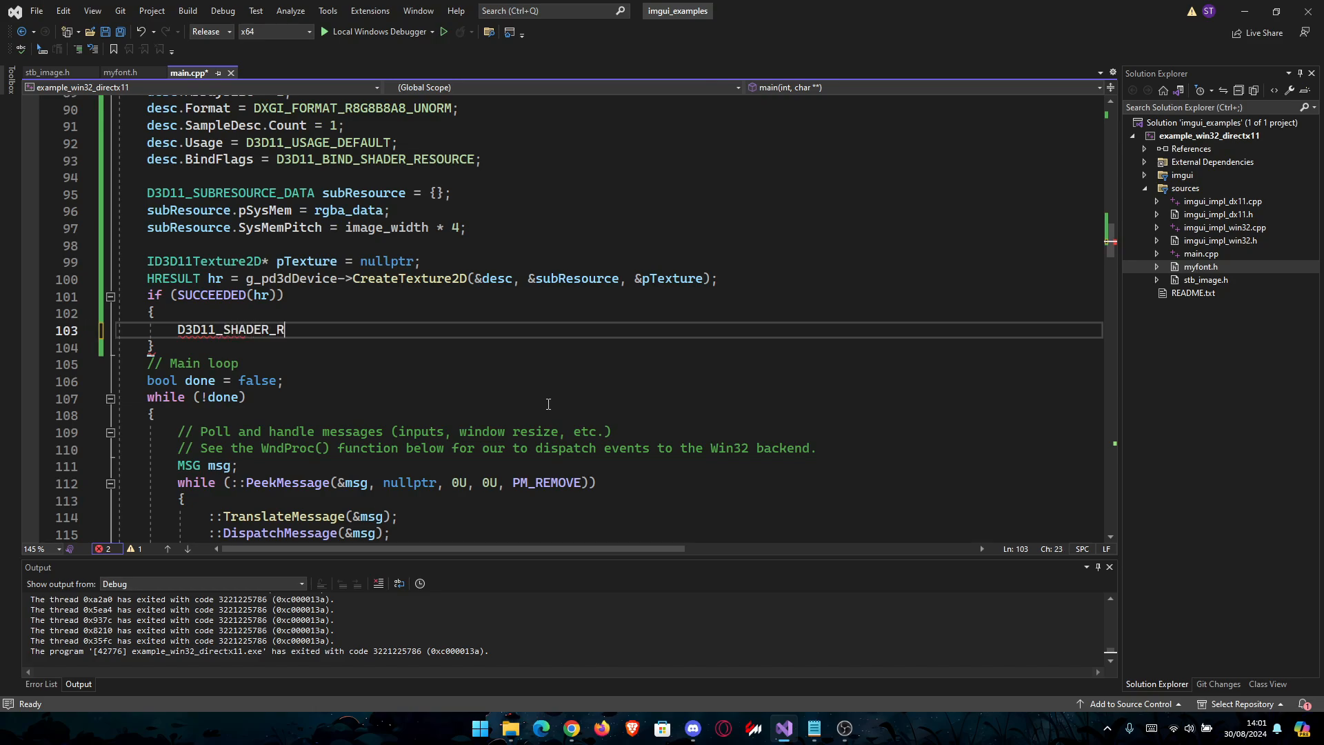
text(ESOUIR)
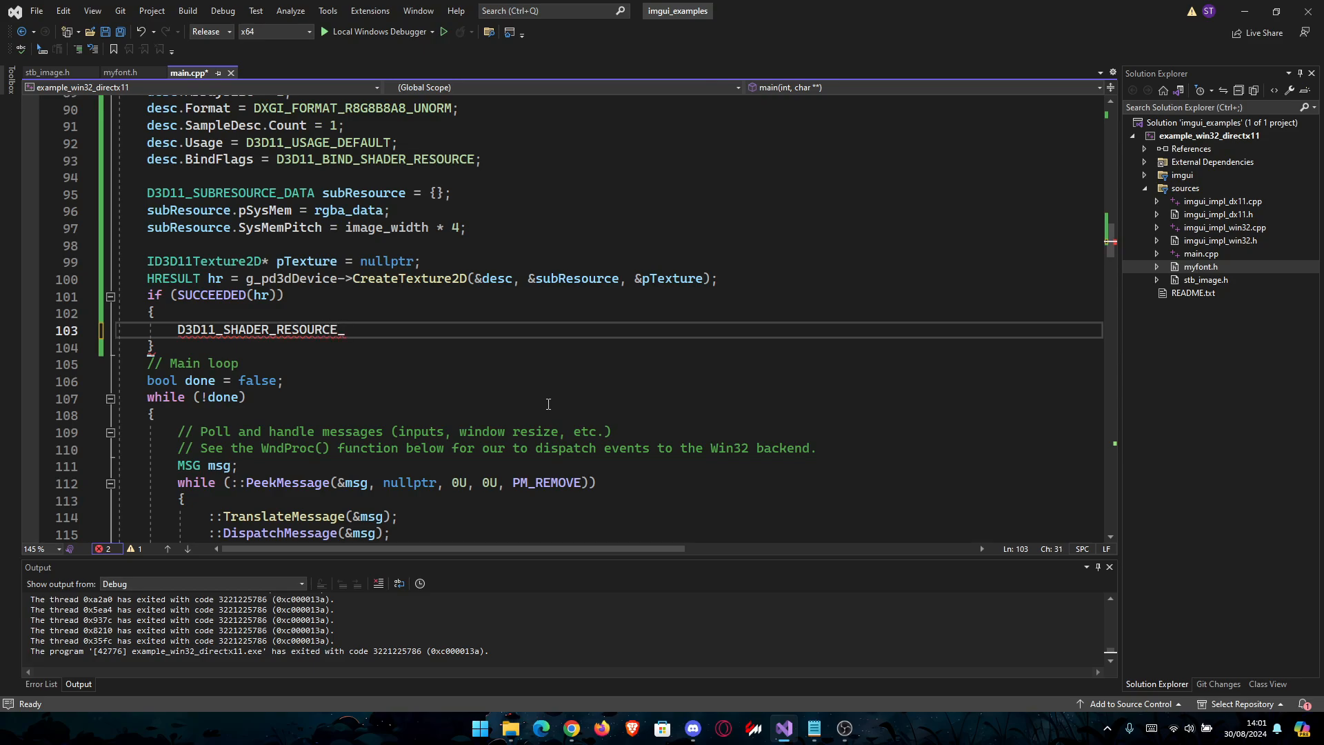
text(VIEW_)DESC)
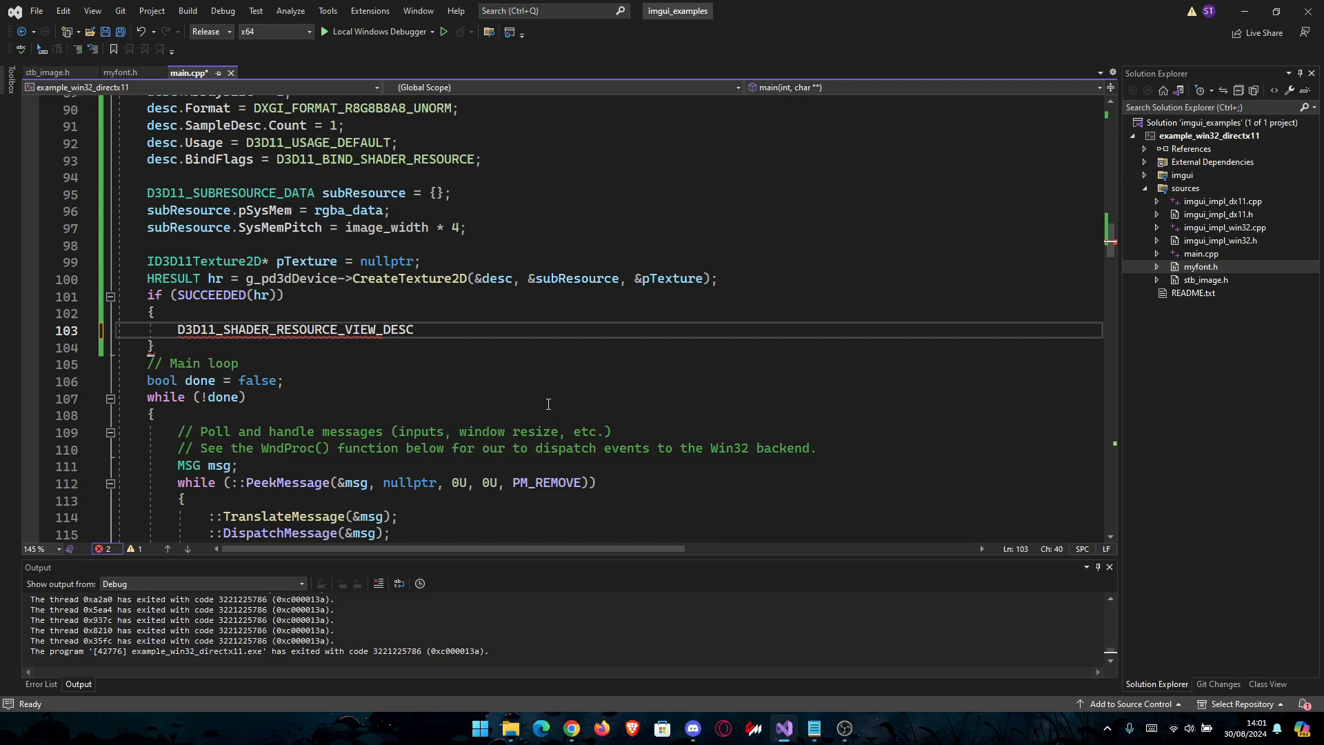
text(s)
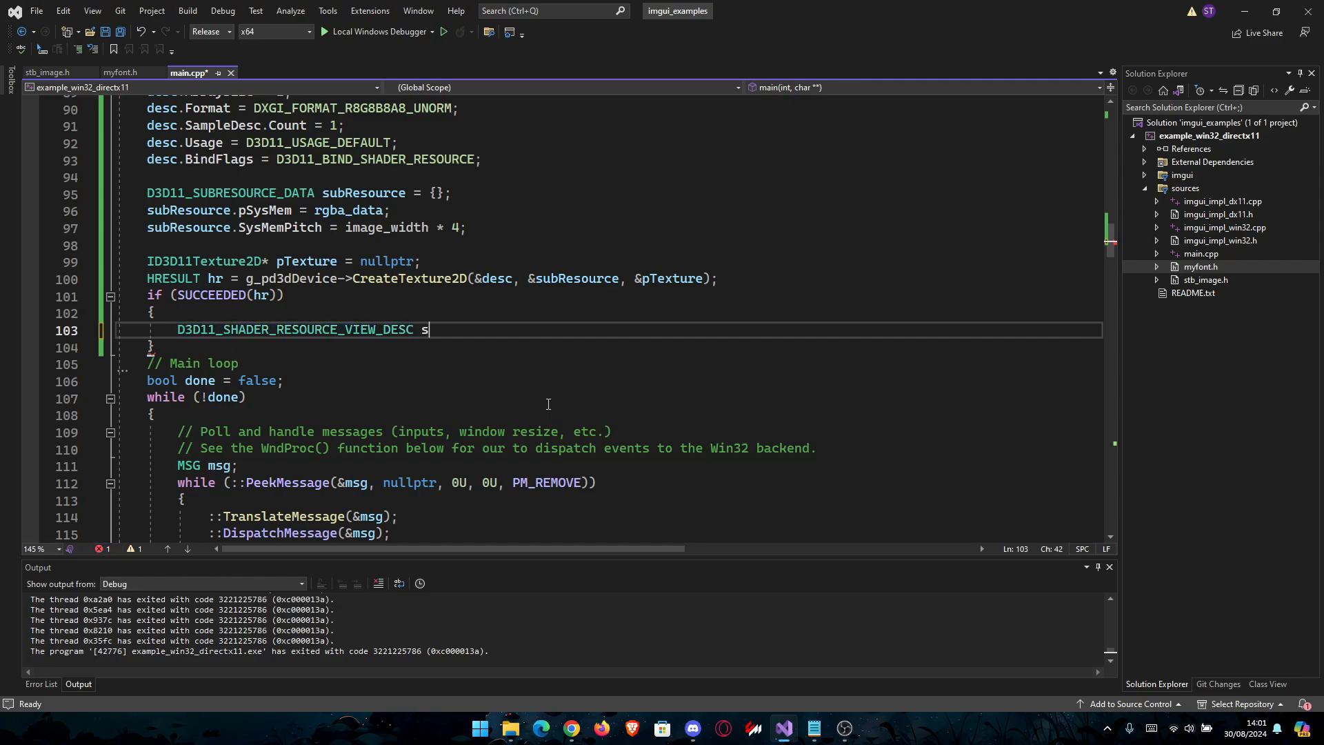
text(rv)
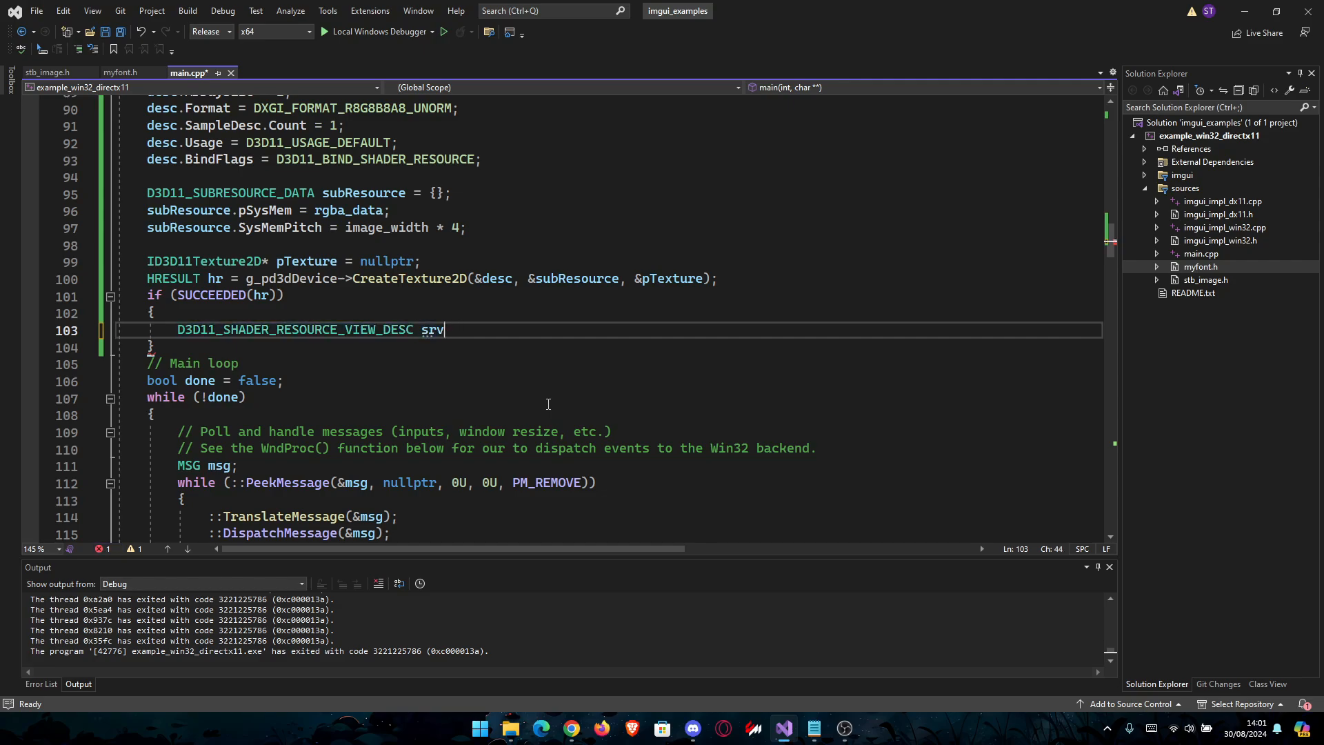
text(Desc = {};)
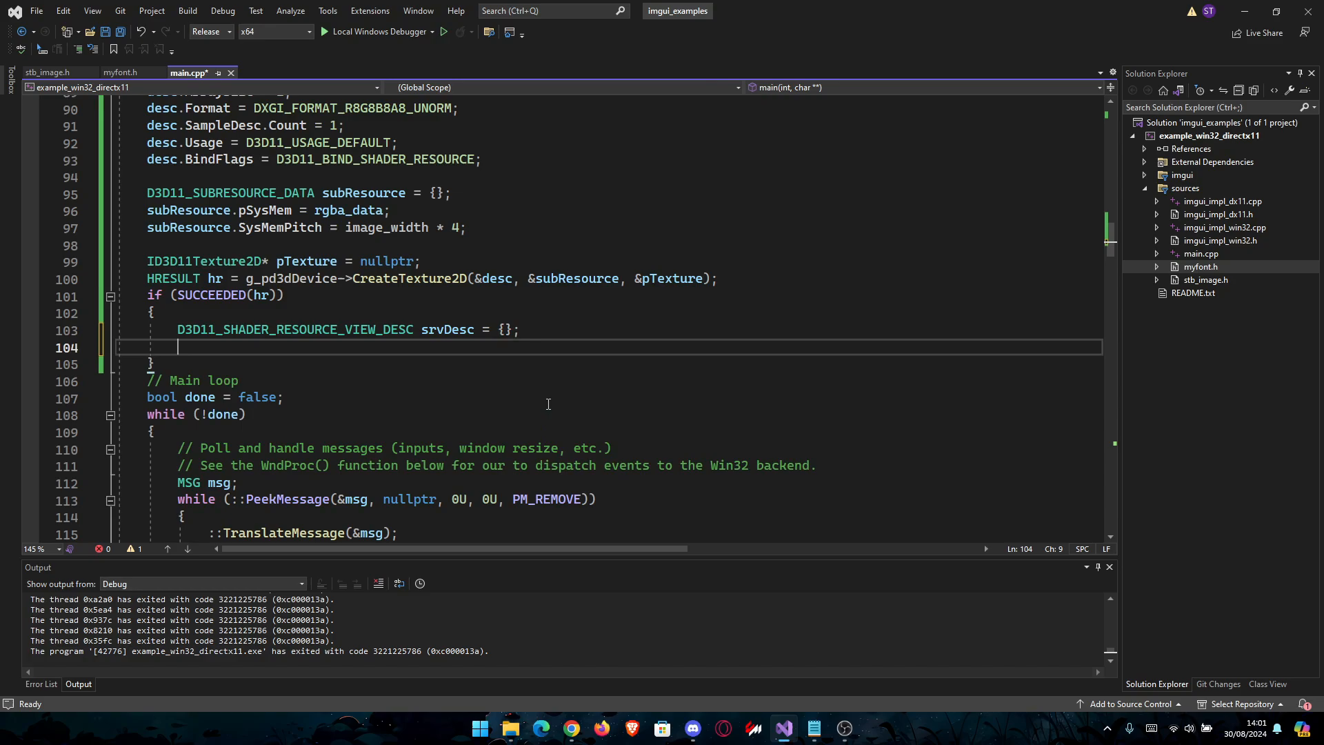
Set srvDesc.Format = desc.Format and ViewDimension = D3D11_SRV_DIMENSION_TEXTURE2D, saving.
text(srvDesc.Fomr)
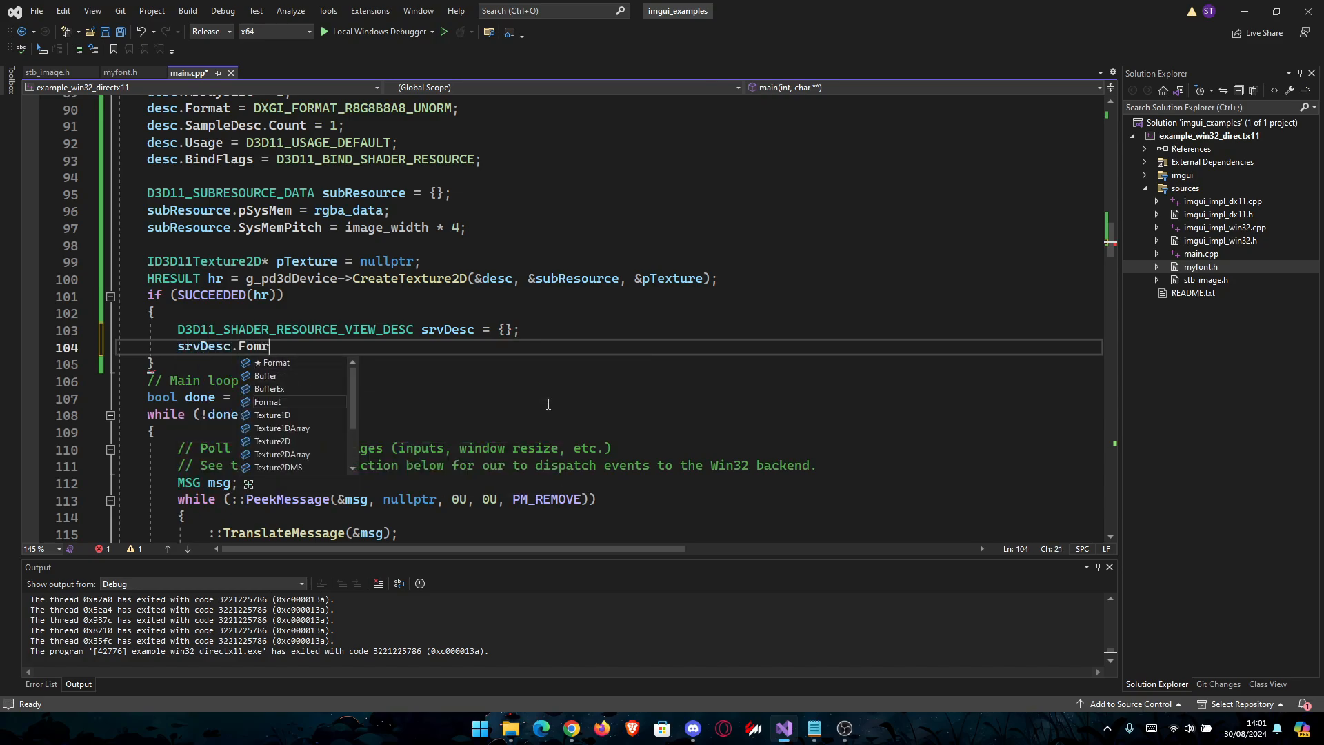
text(= desc)
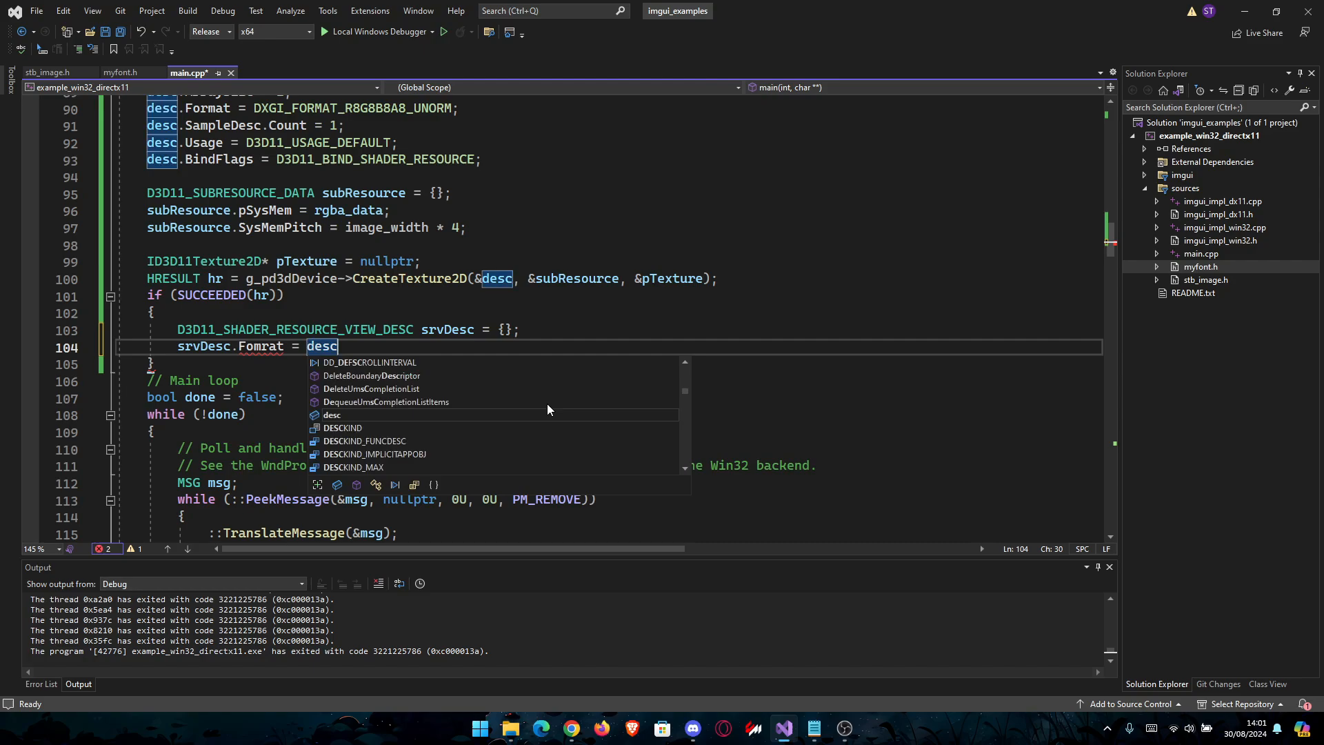
text(.Format)
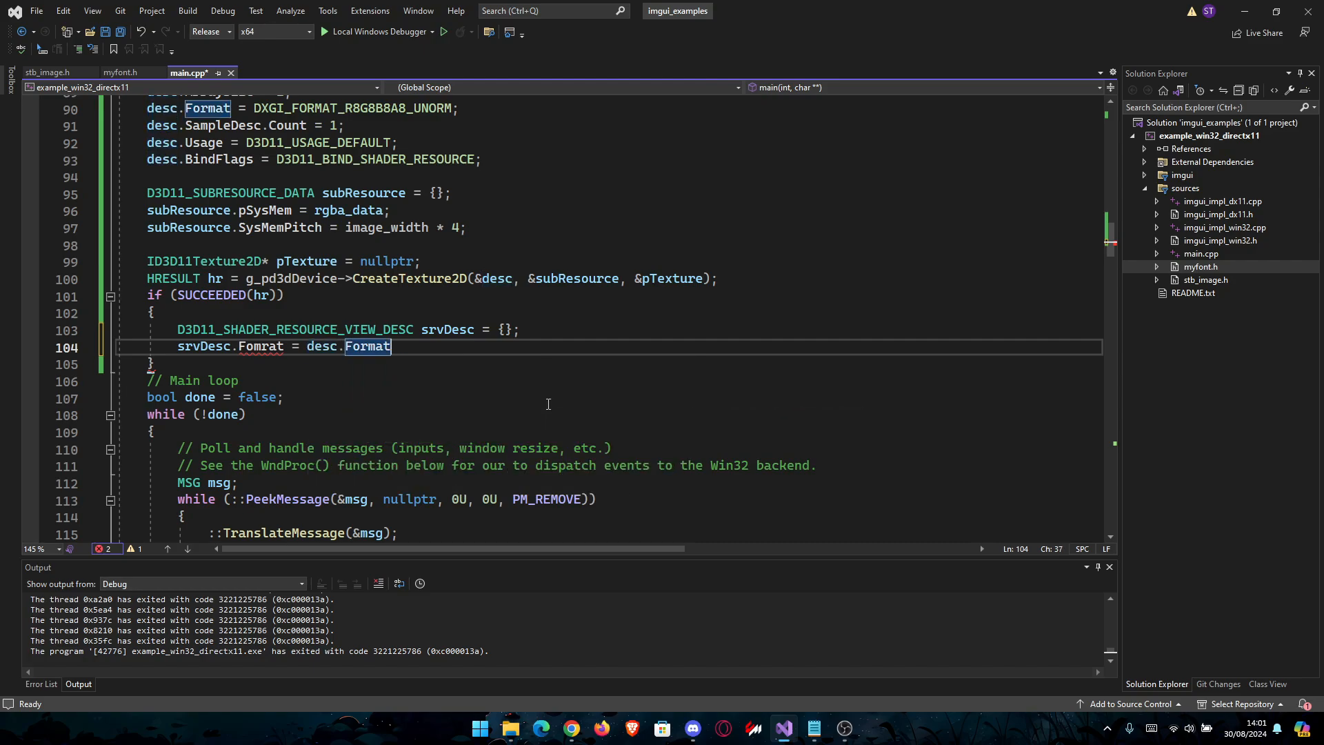
key(ctrl+s)
text(srvDesc.)
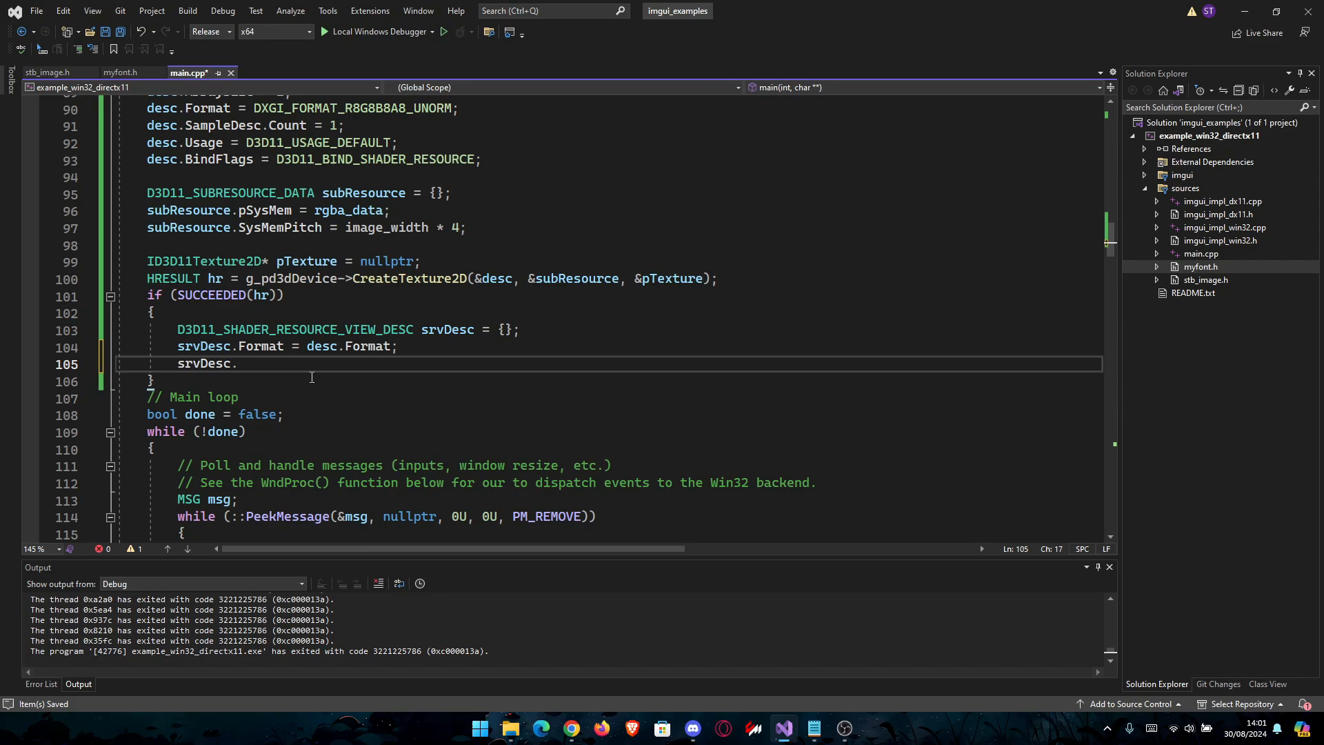
text(ViewDimension)
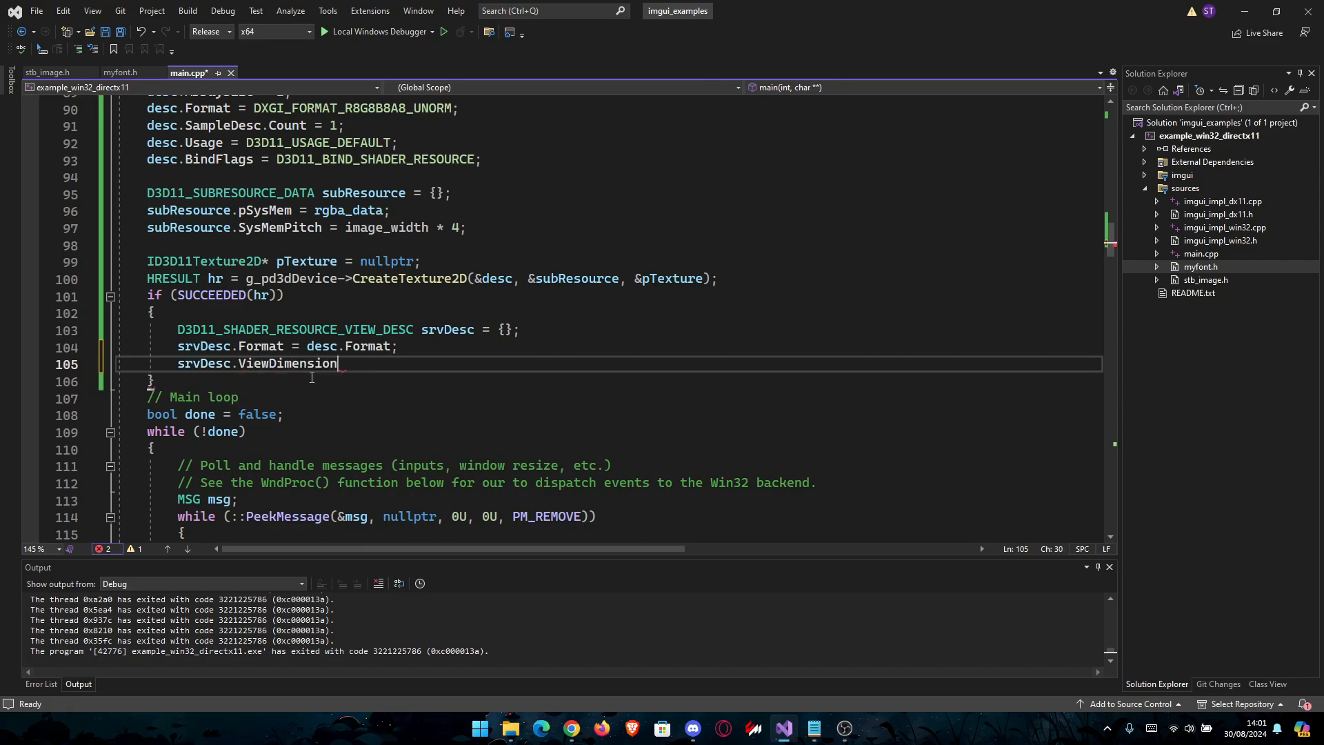
text(=)
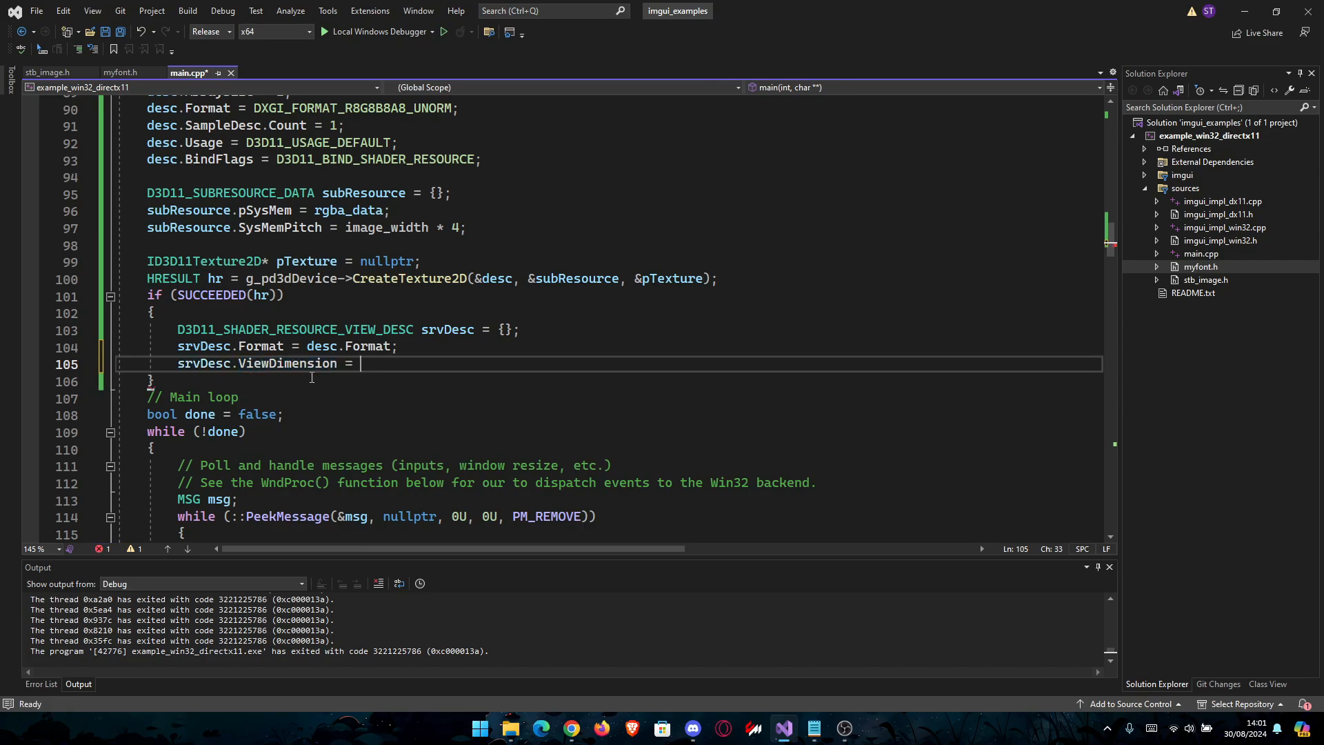
text(D)
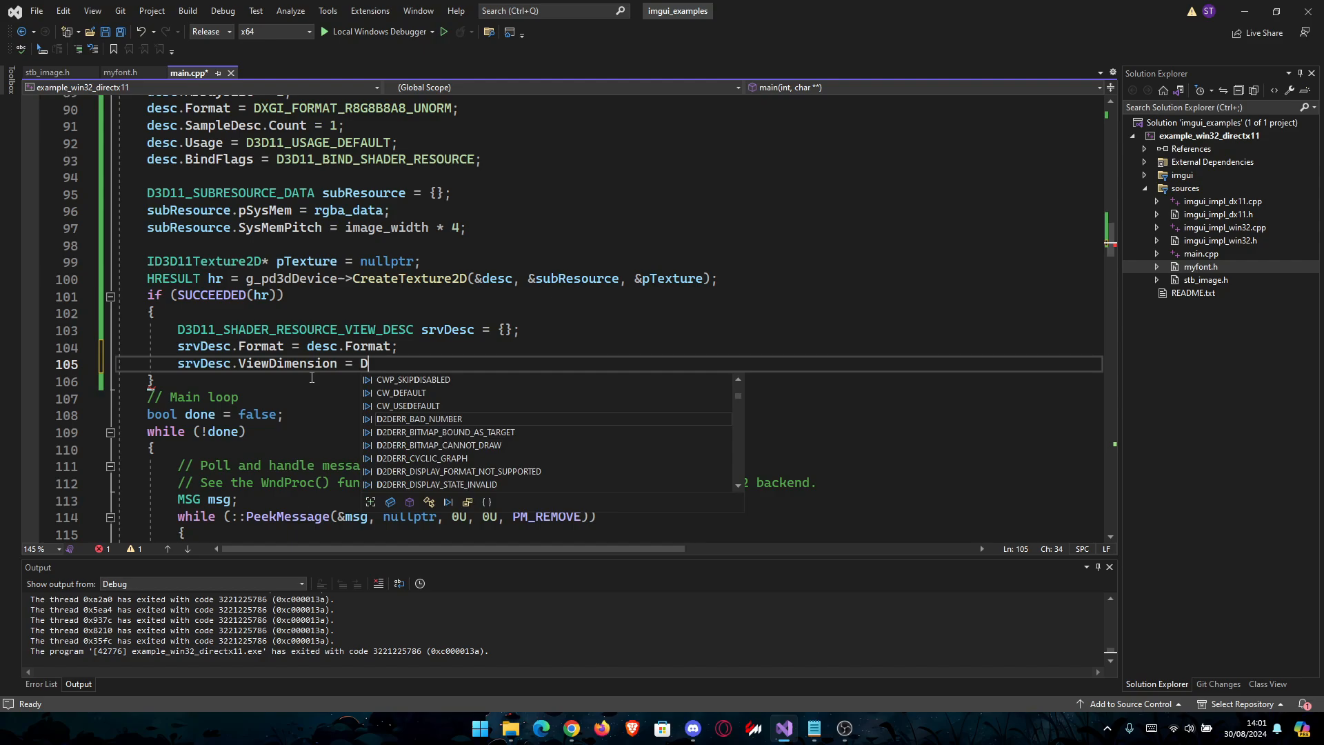
text(3D11_)
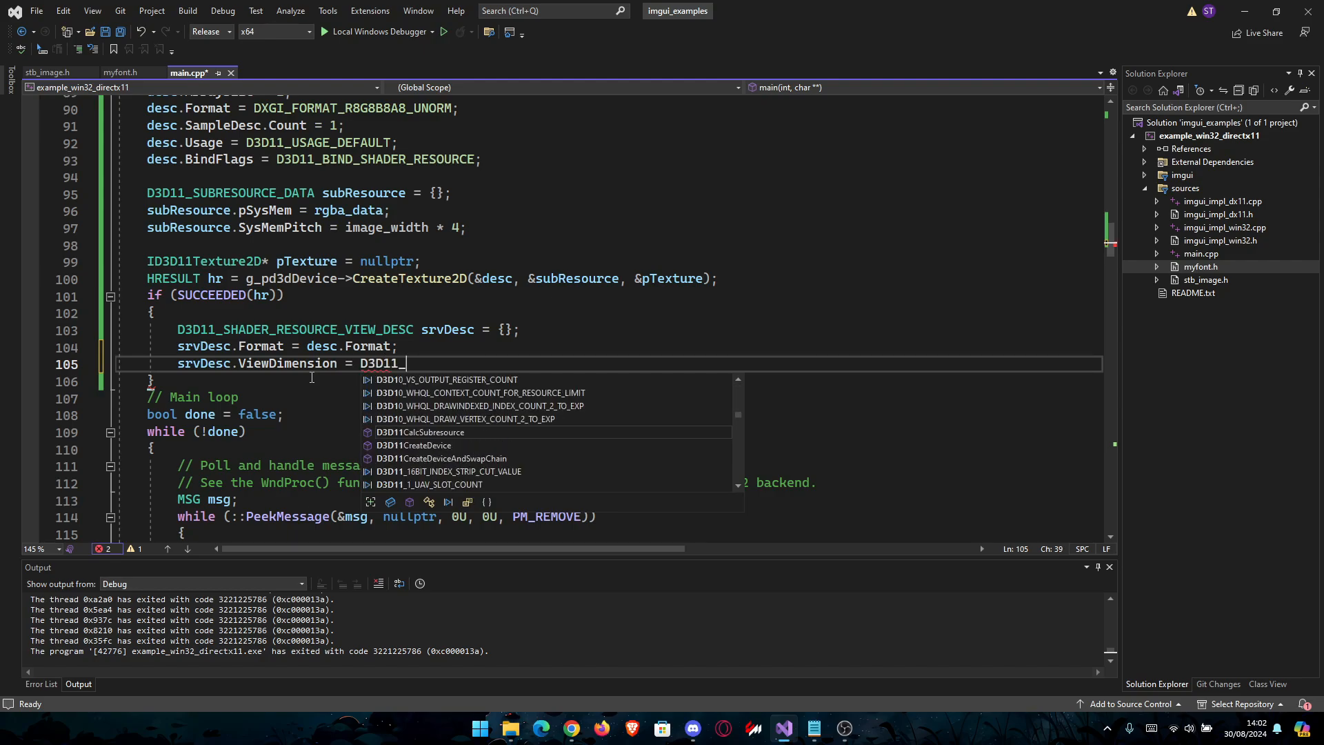
text(SRV_DIMENSION)
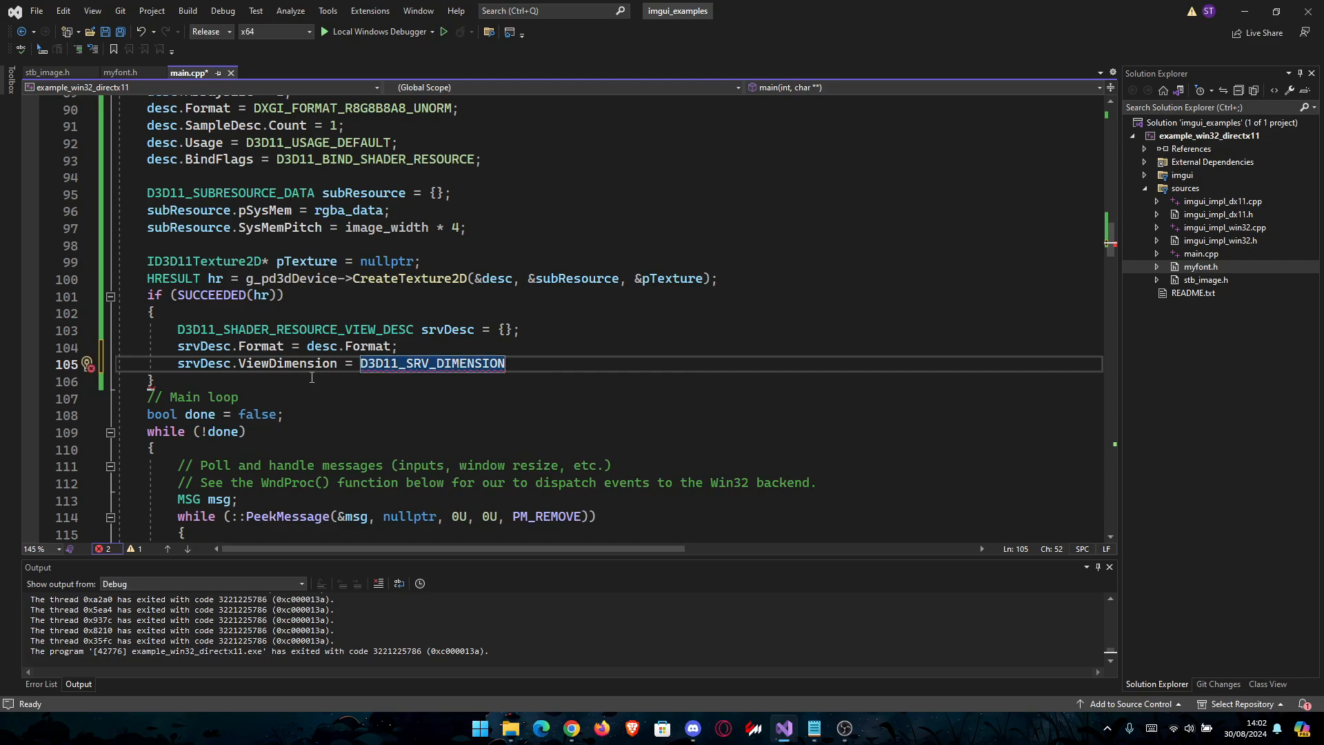
text(_TEXTURE2d)
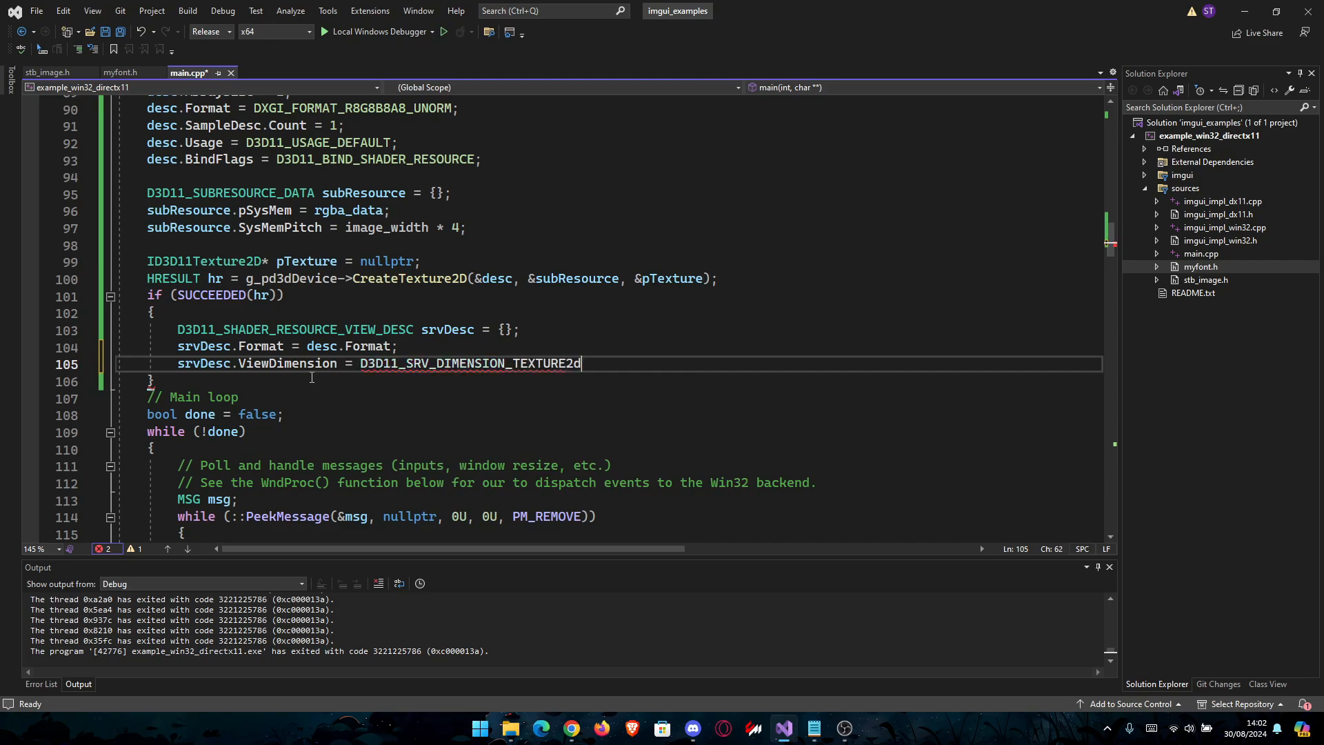
text(D;)
text(srvDesc.)
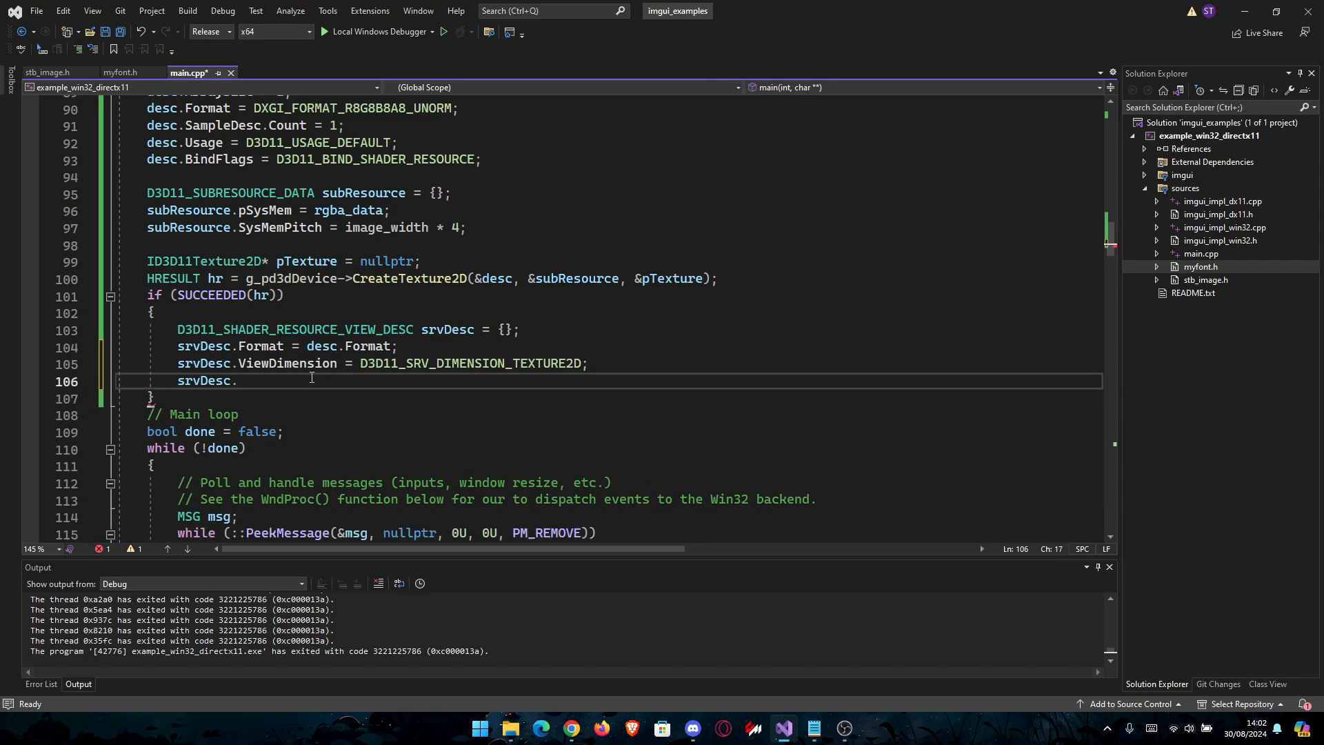
Set srvDesc.Texture2D.MostDetailedMip = 0 and MipLevels = 1, then begin reassigning hr.
text(Texture2D)
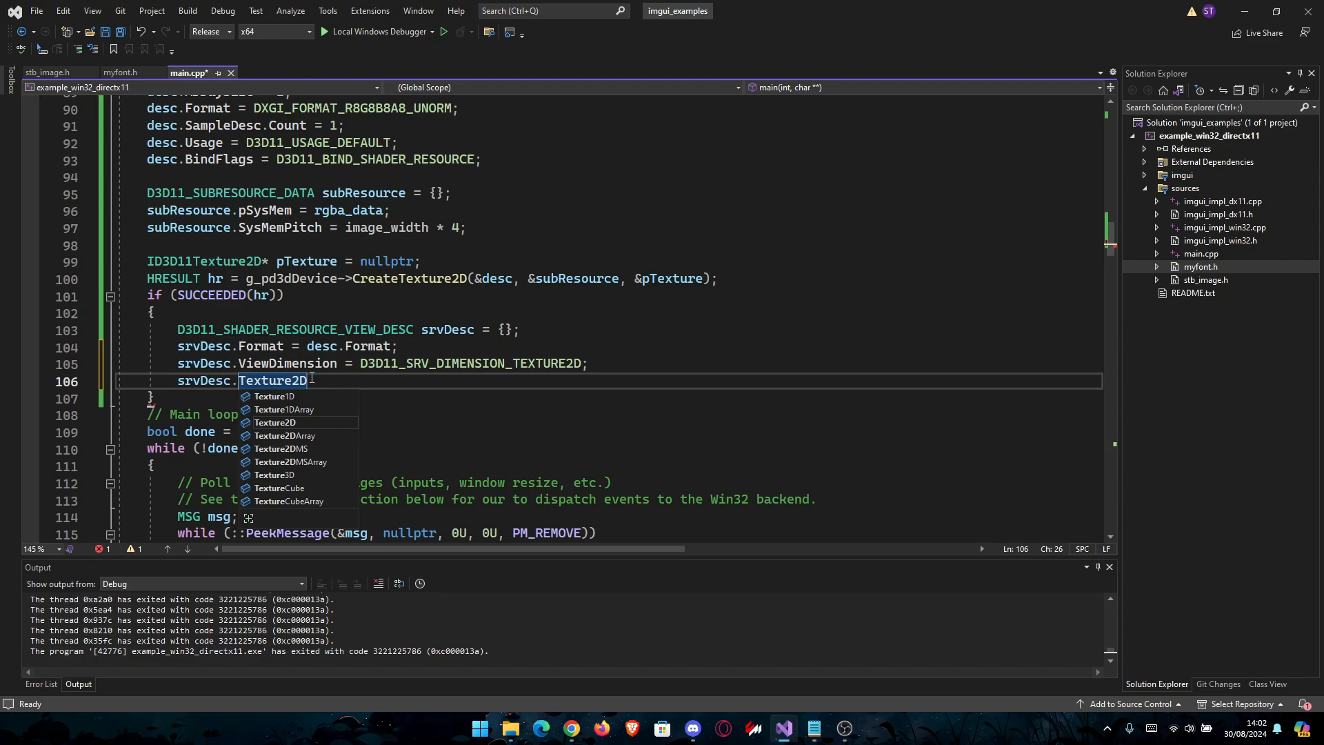
text(.MostDetailedMip = 0;)
text(srvDesc.Texture2D.)
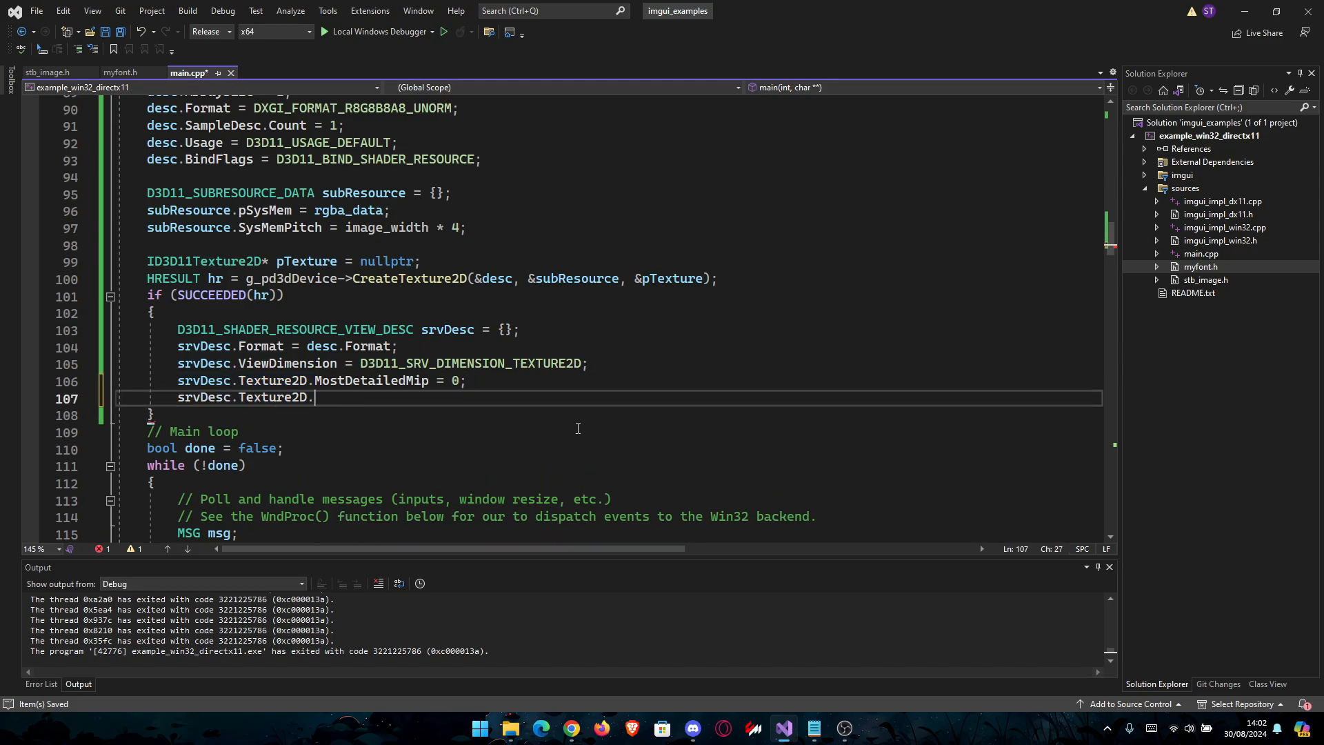
text(MipLevels = 1;)
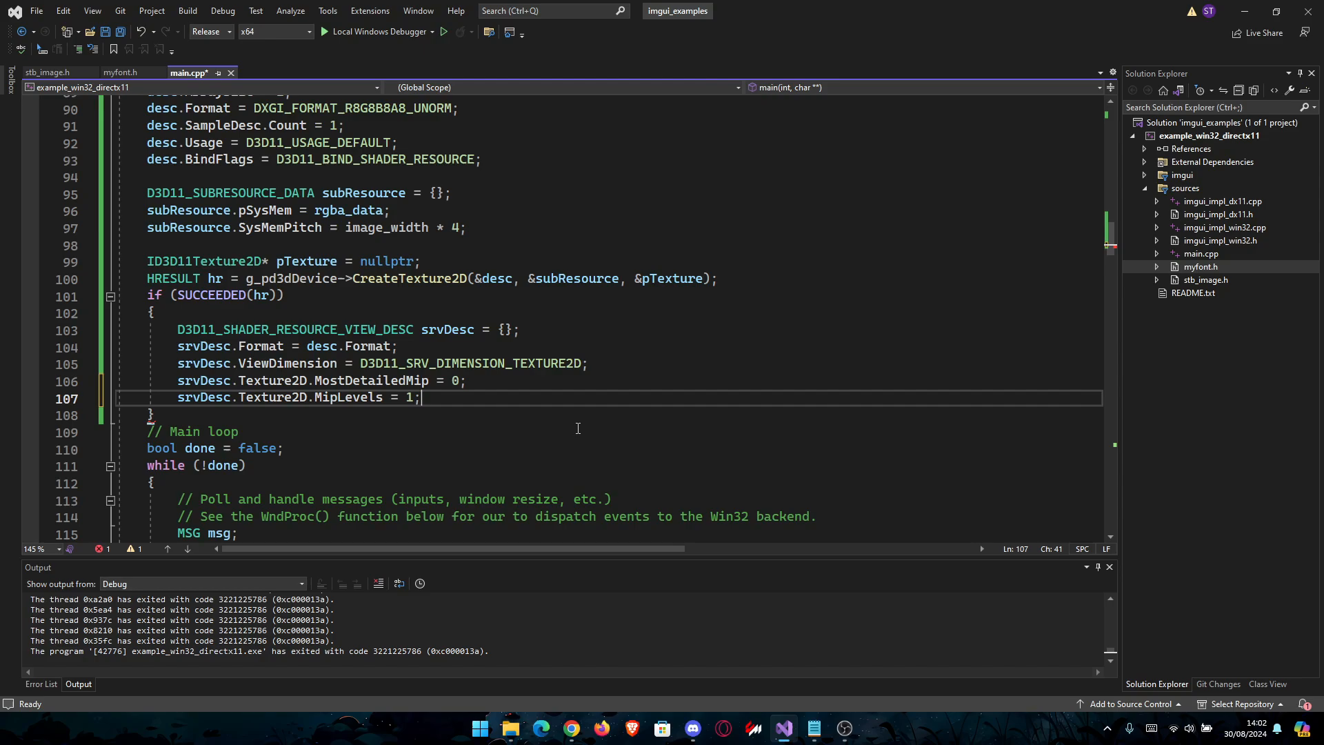
text(hr =)
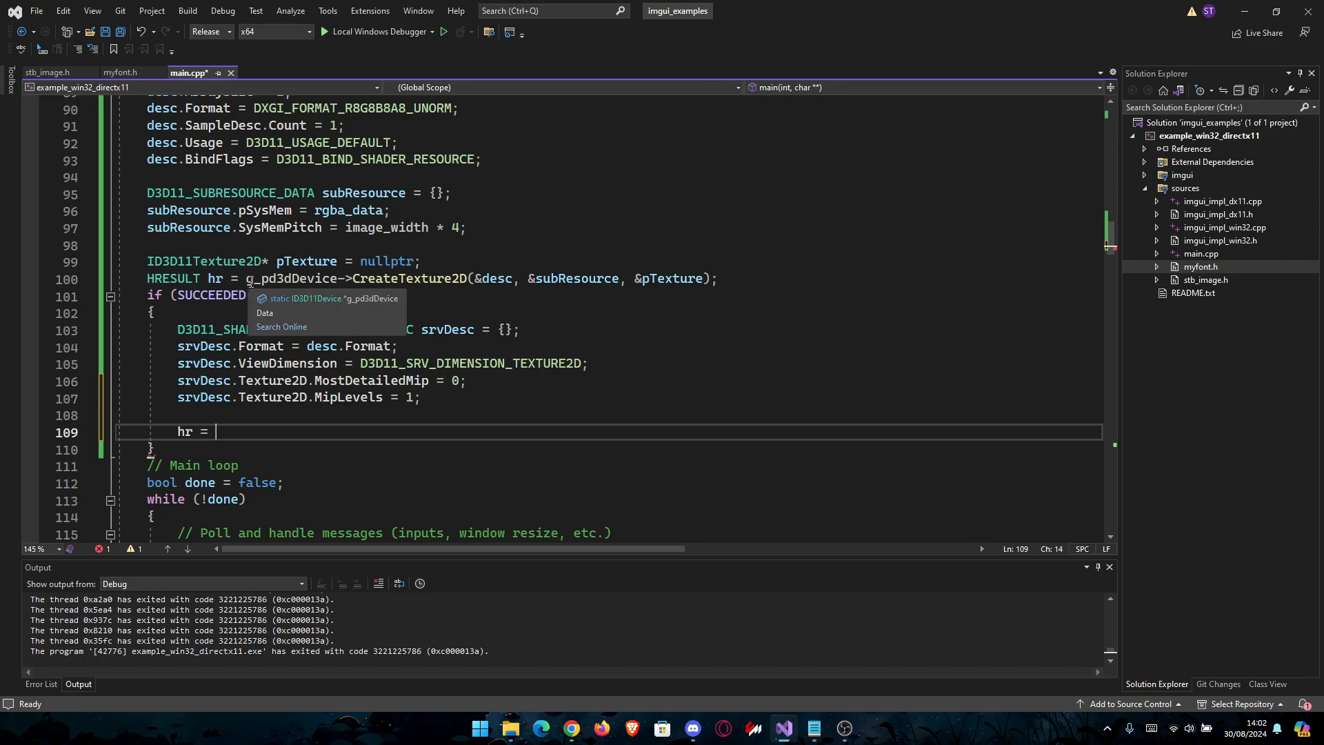
Duplicate the CreateTexture2D call as CreateShaderResourceView taking pTexture and &srvDesc, and save.
text(g_pd3dDevice->CreateTexture2D(&desc, &subResource, &pTexture);)
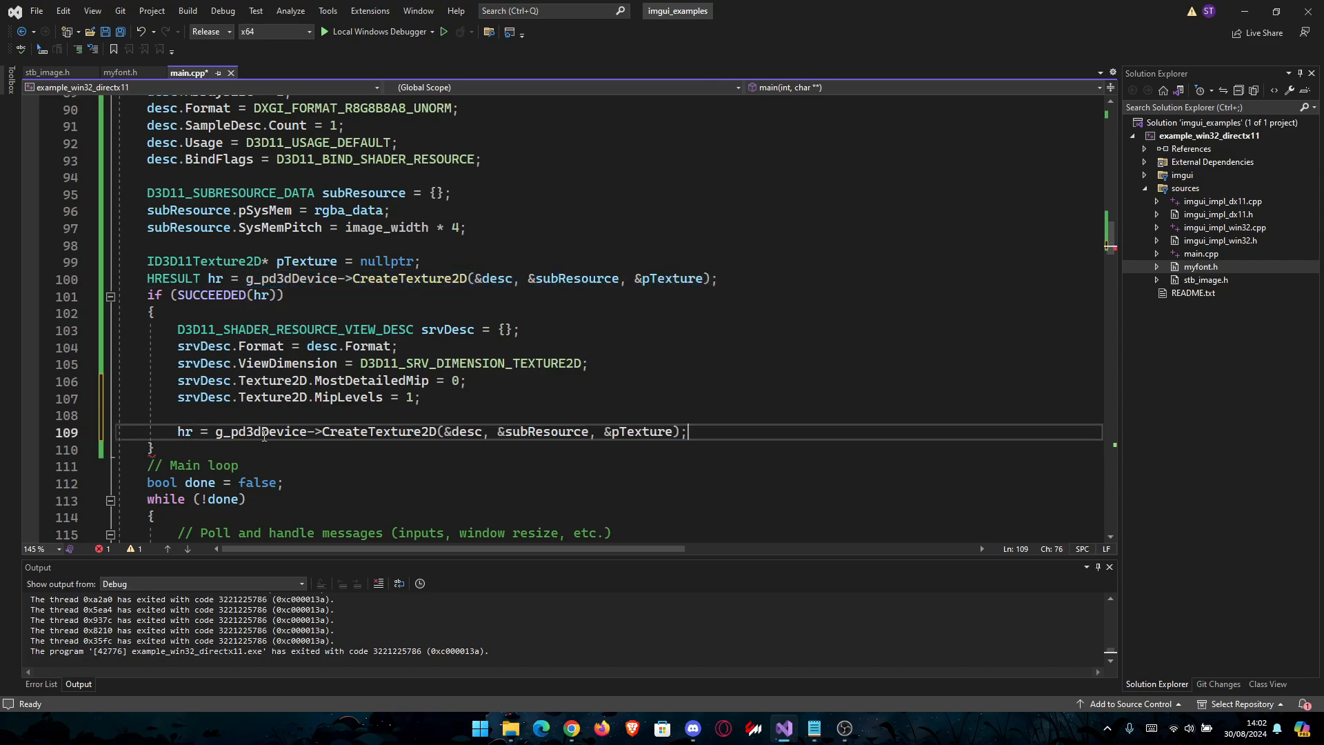
double_click(379, 432)
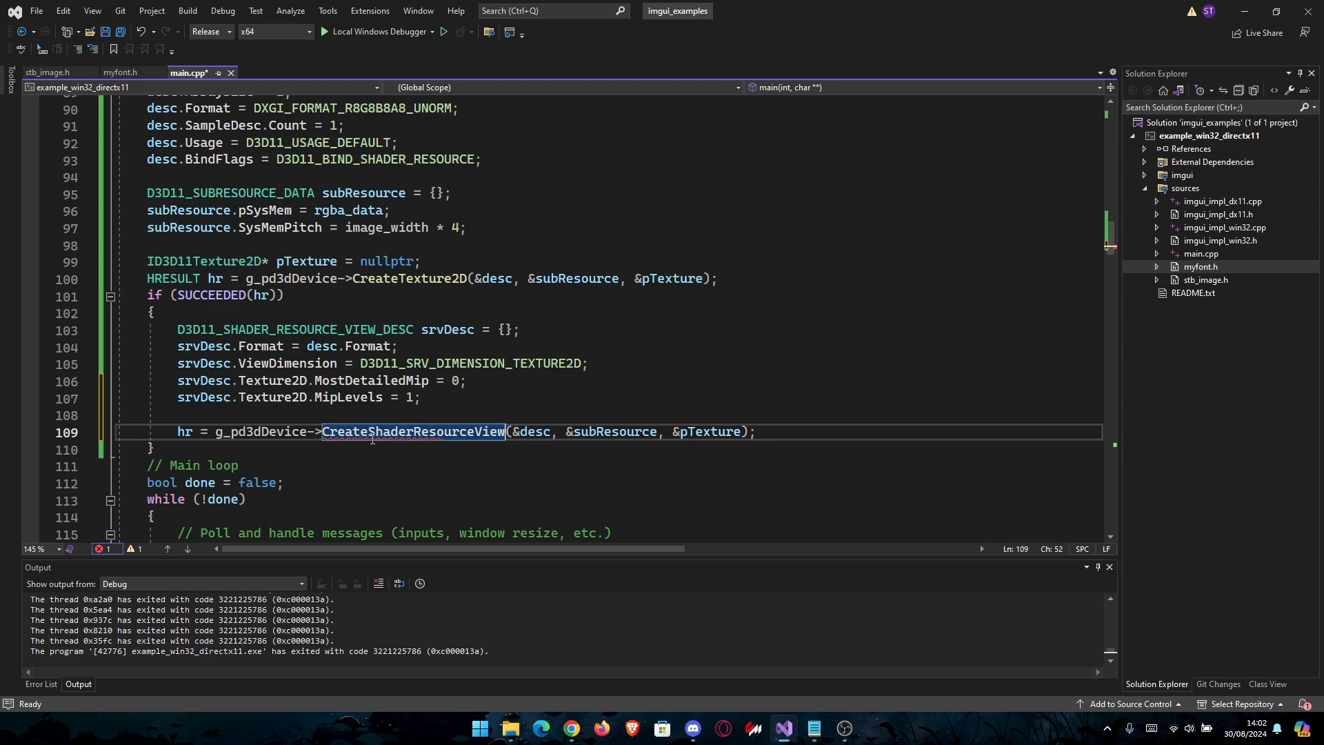
key(ctrl+s)
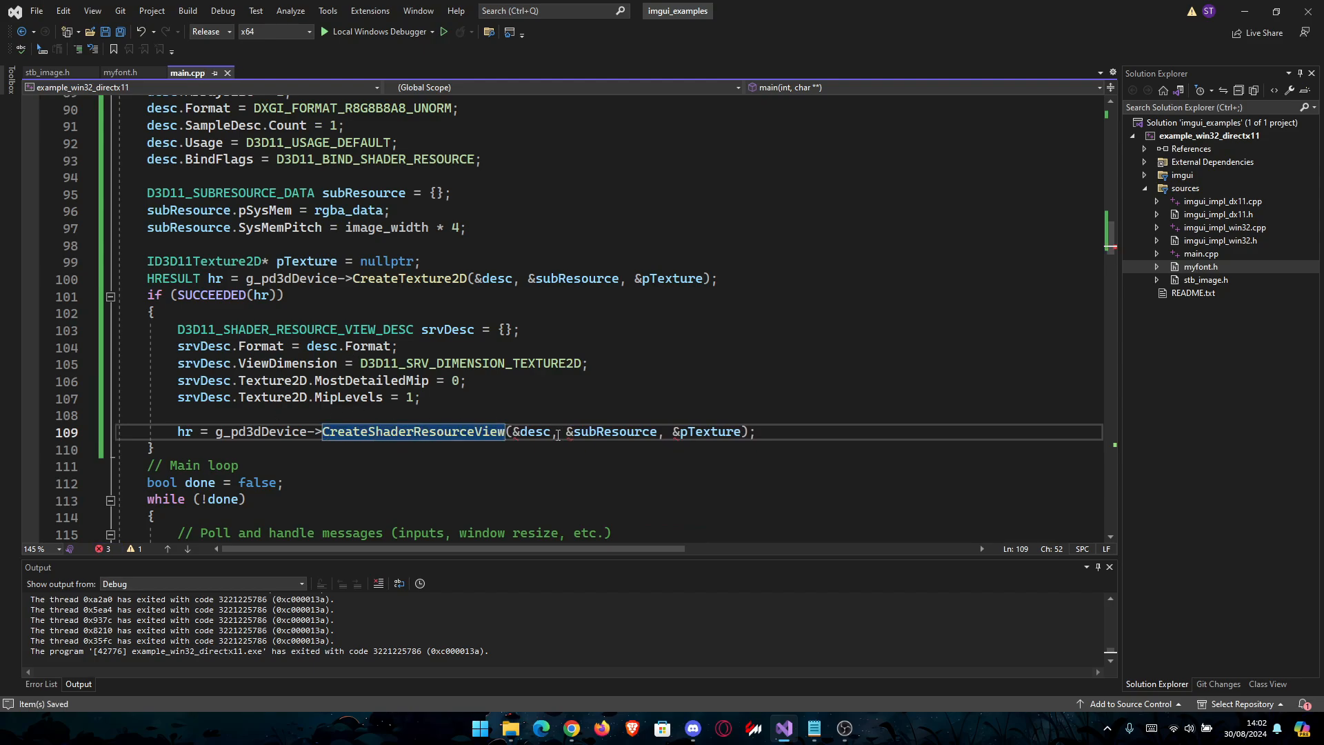
click(534, 431)
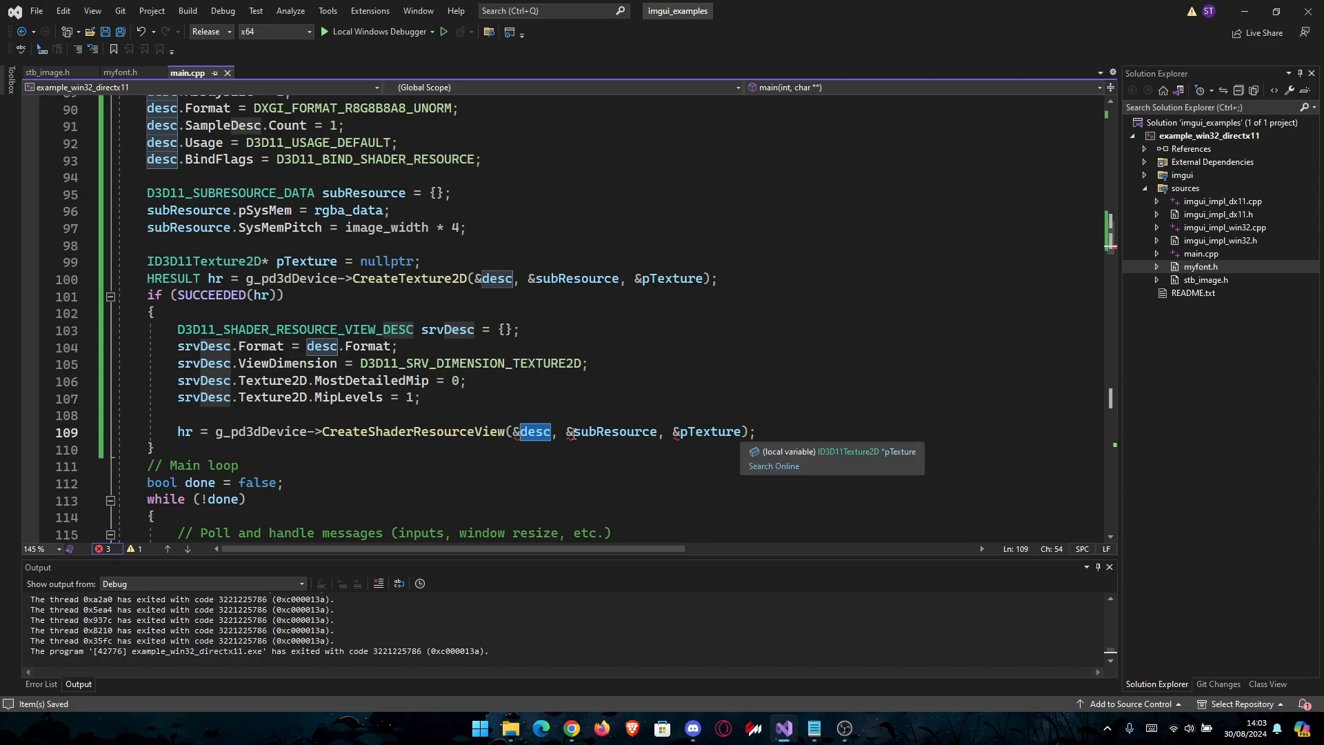
text(pTexture)
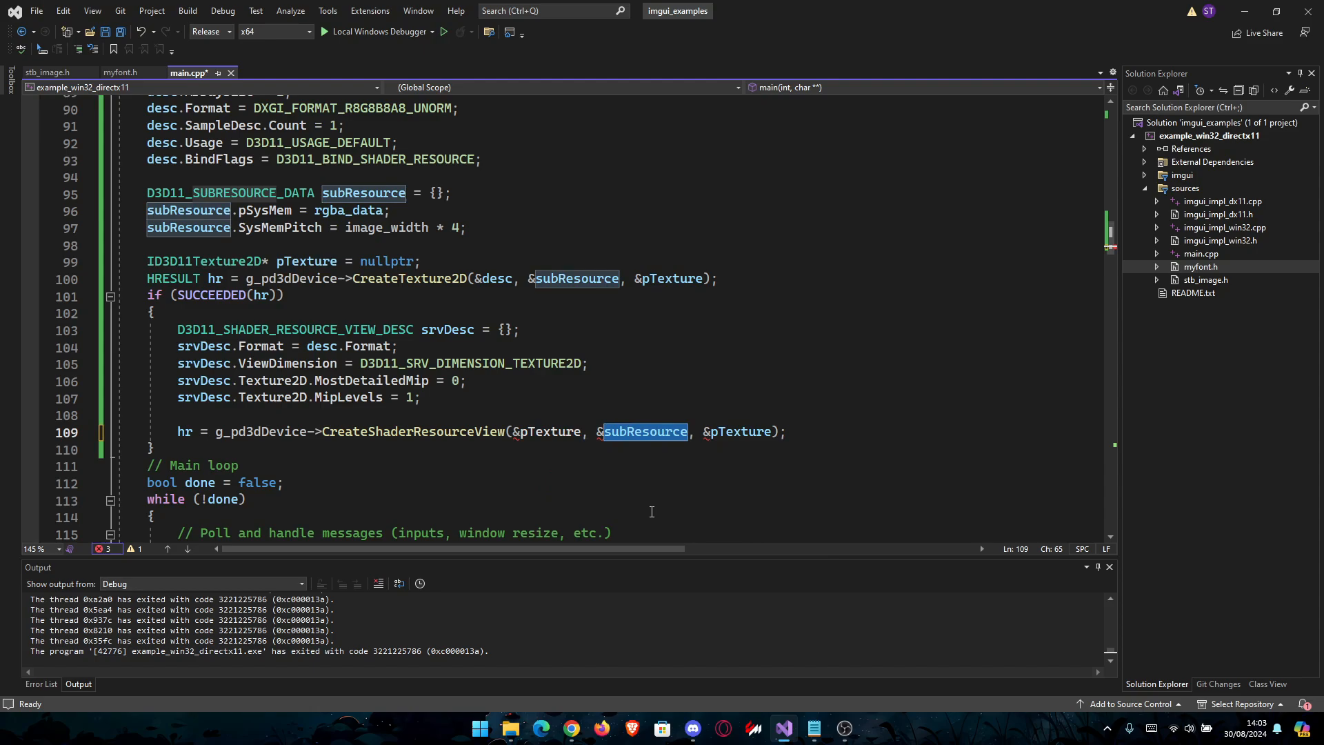
text(srvD)
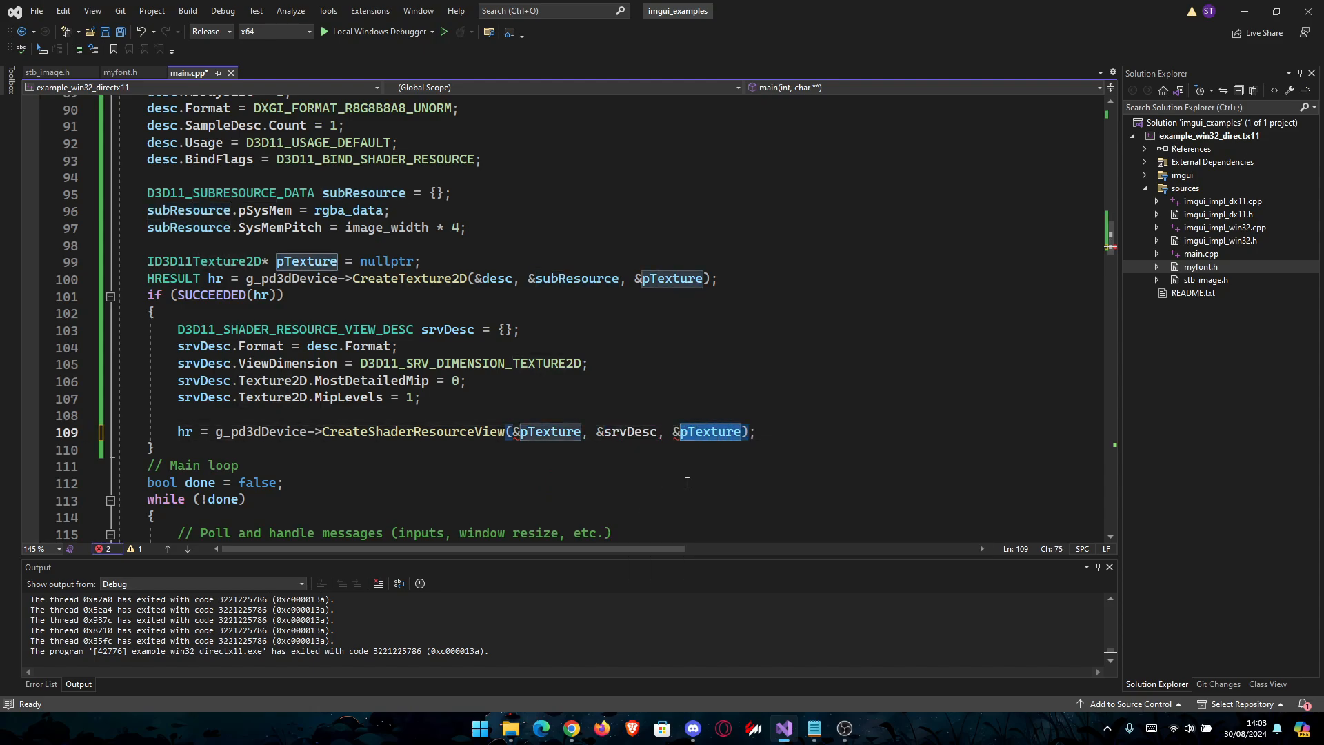
text(myText)
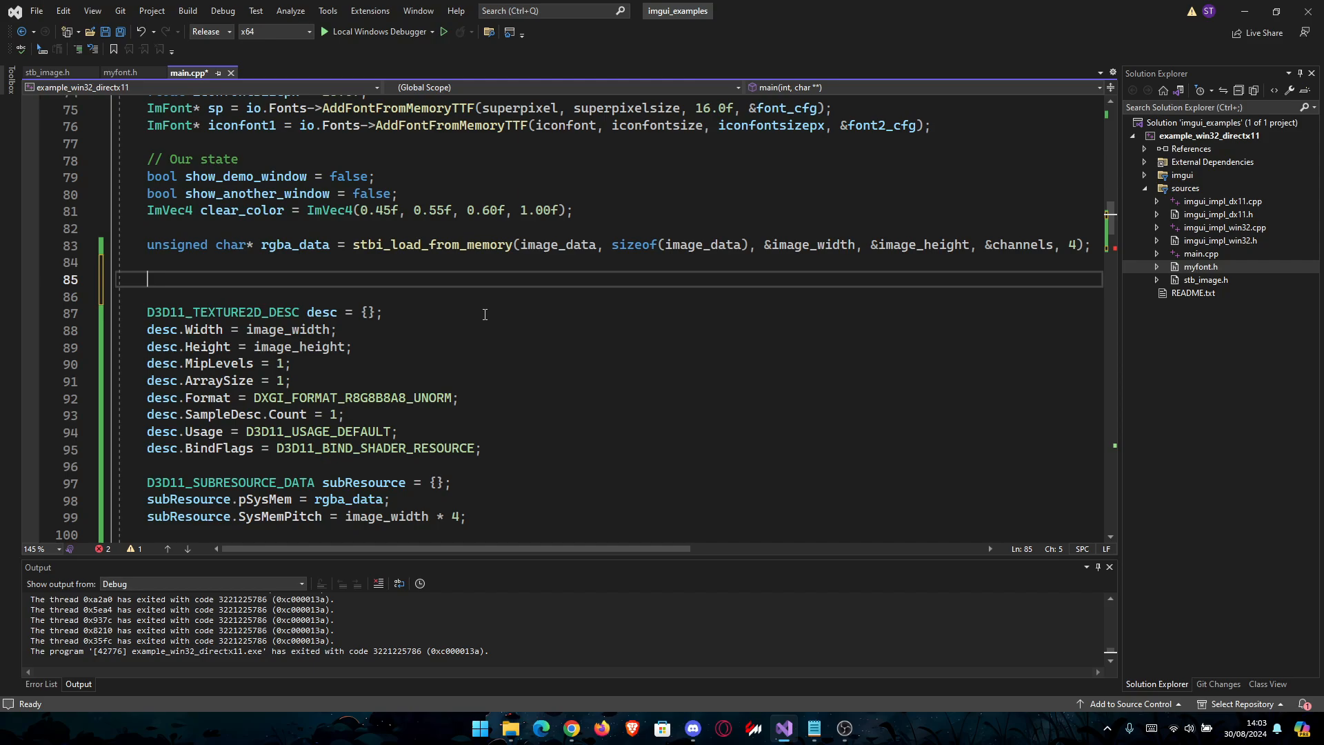
Declare 'ID3D11ShaderResourceView* myTexture;' as the view the loaded texture is created into.
text(ID)
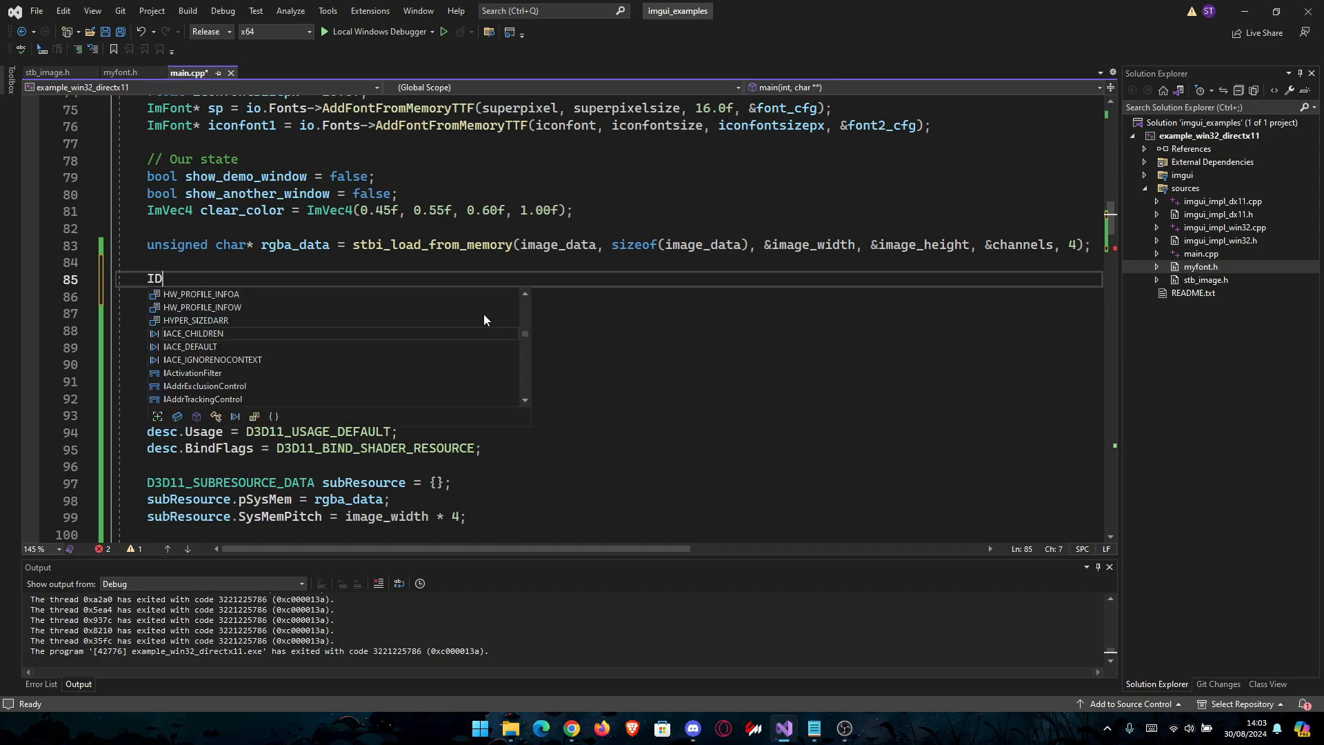
text(3D11)
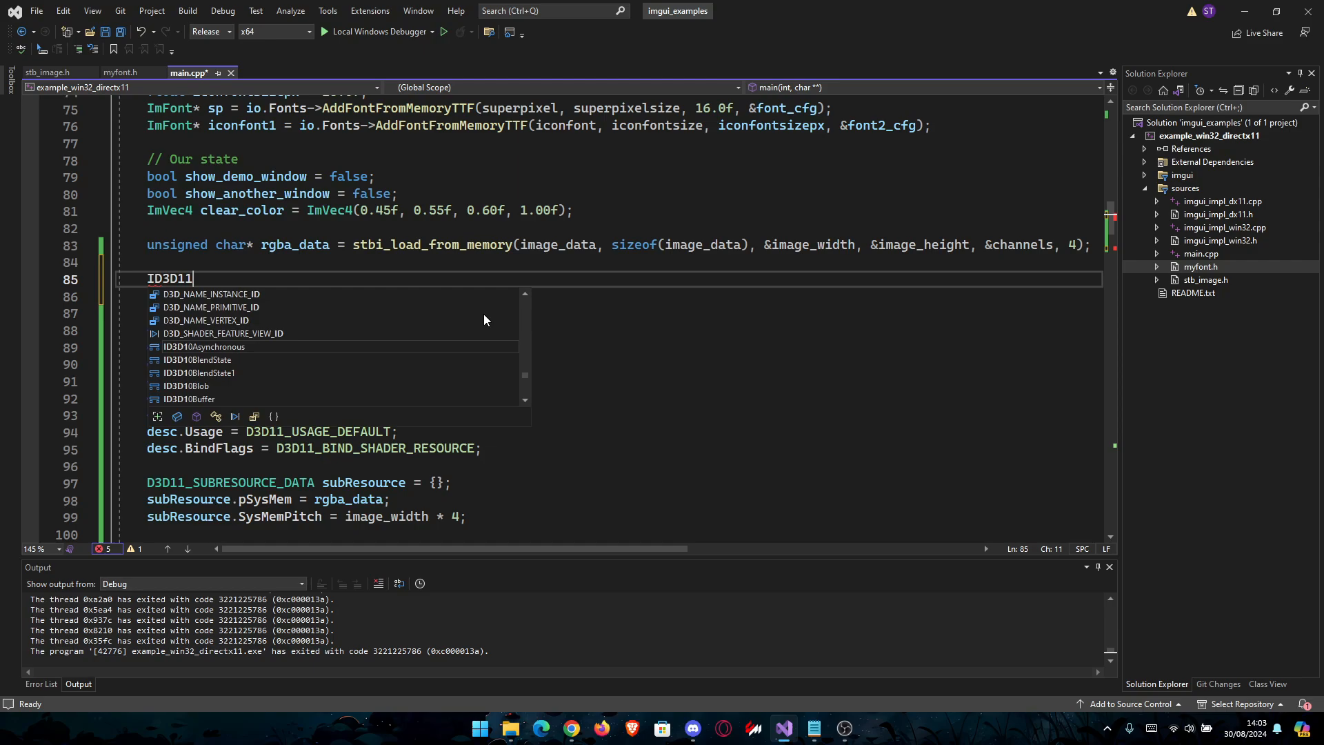
text(ShaderResourceView)
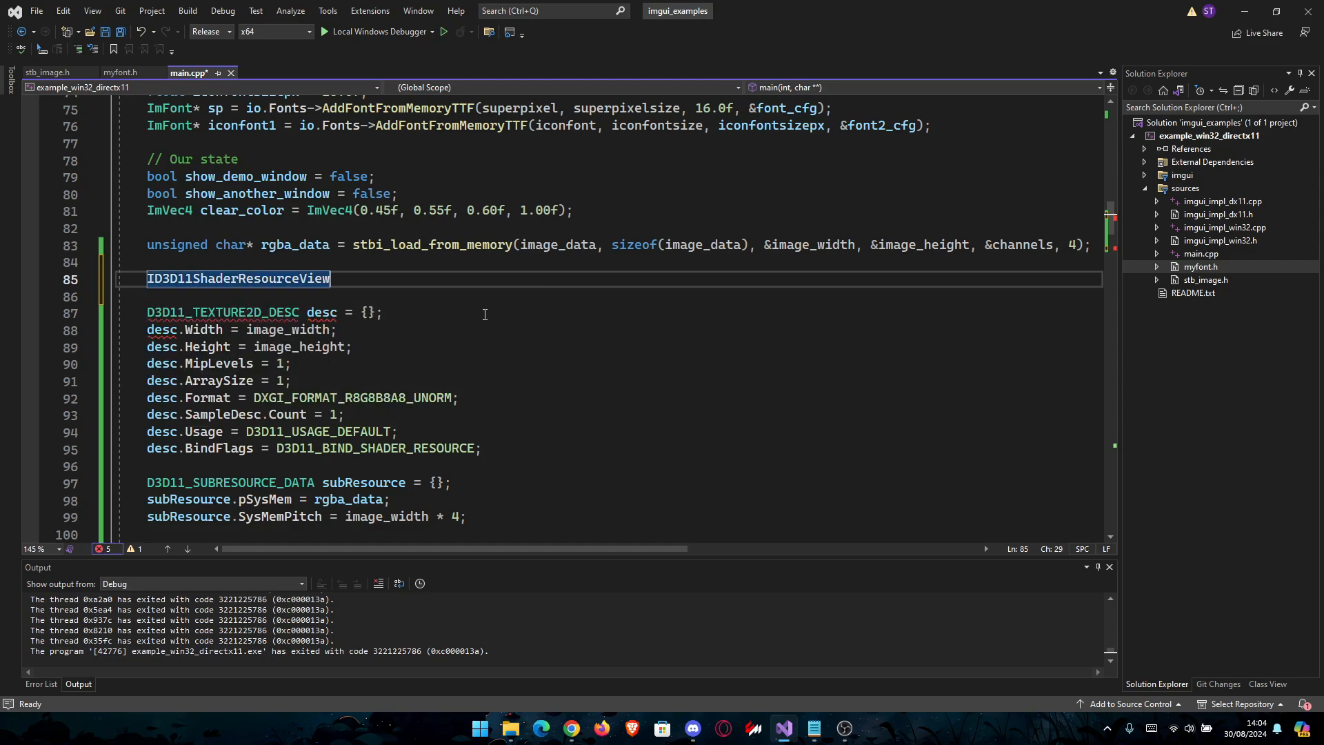
text(* m)
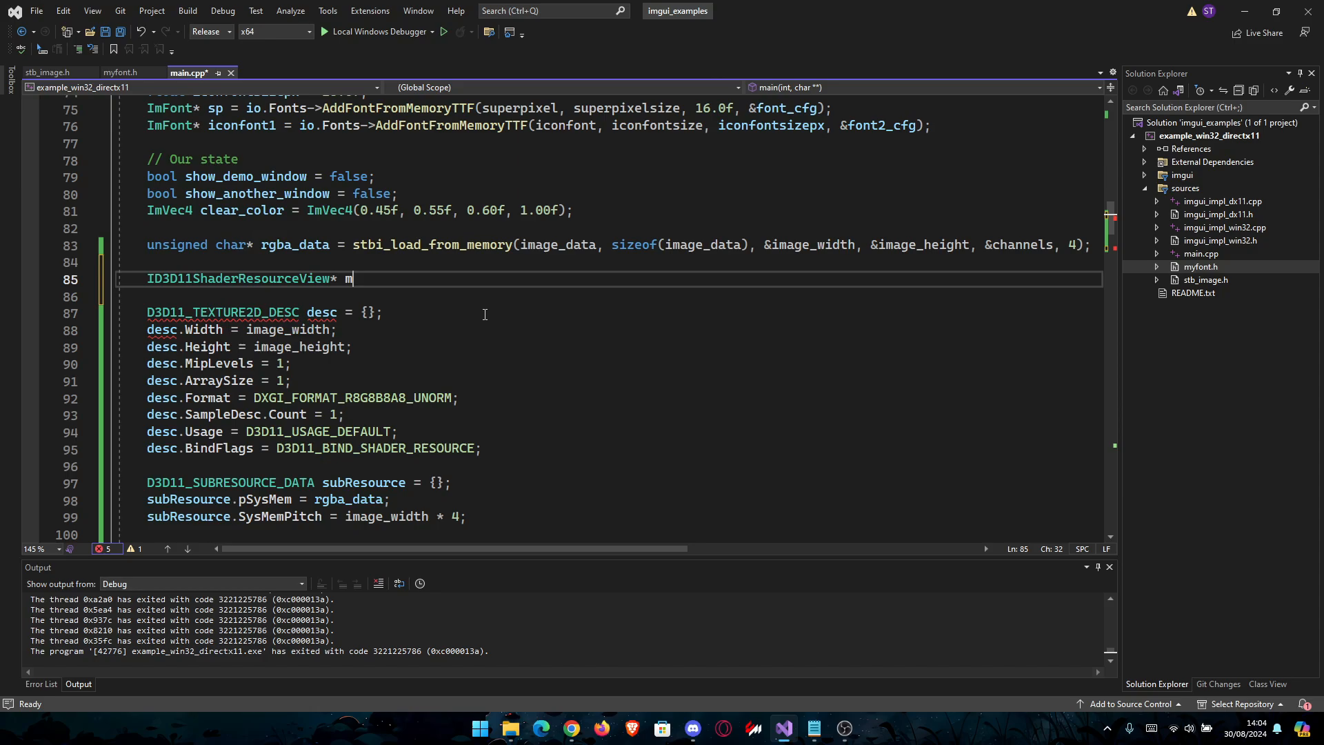
text(yTexture)
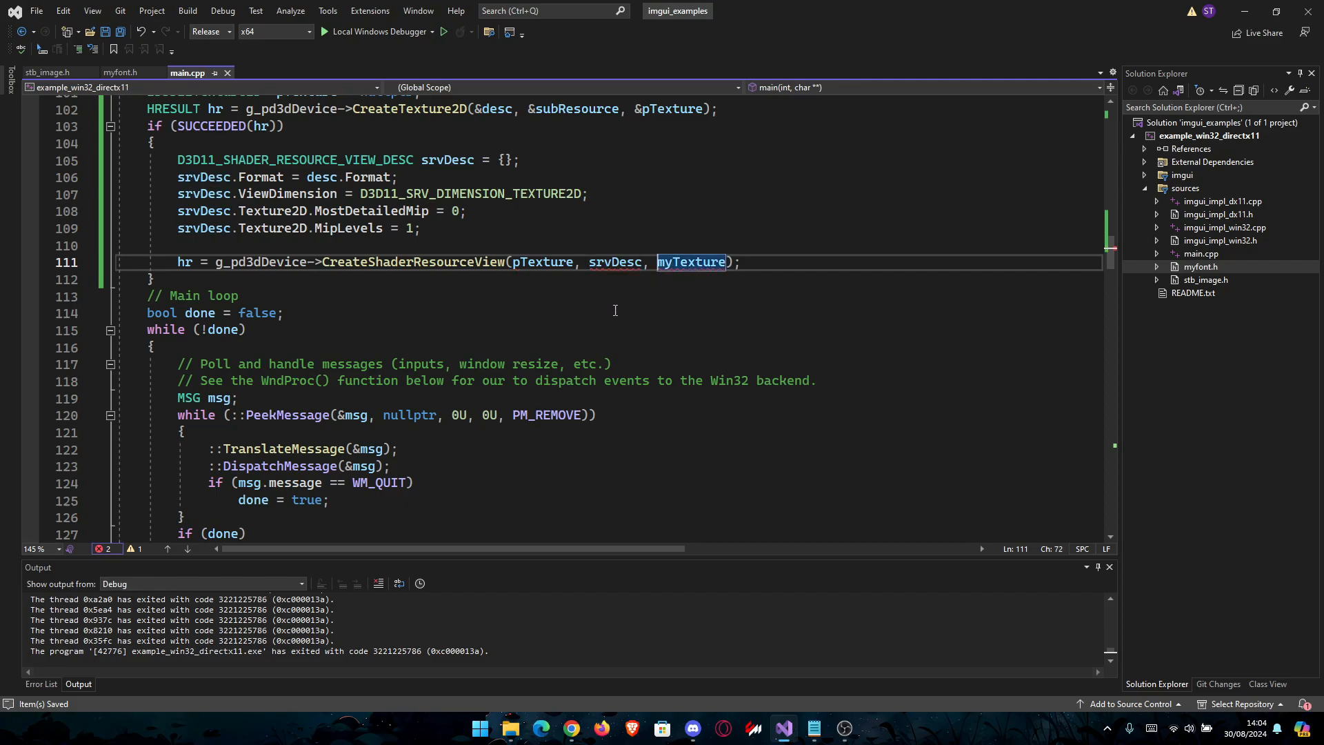
mouse_move(309, 326)
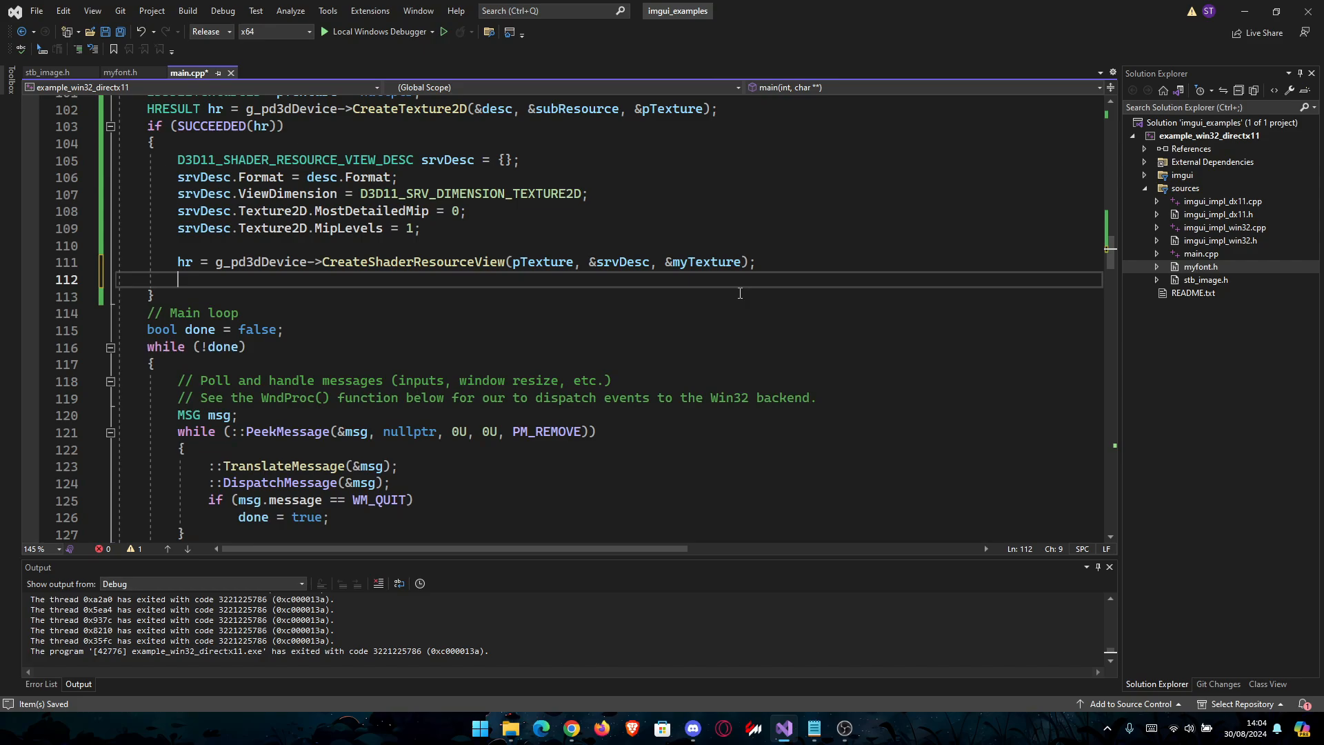
Add pTexture->Release(); after the shader resource view is created.
text(pTexture)
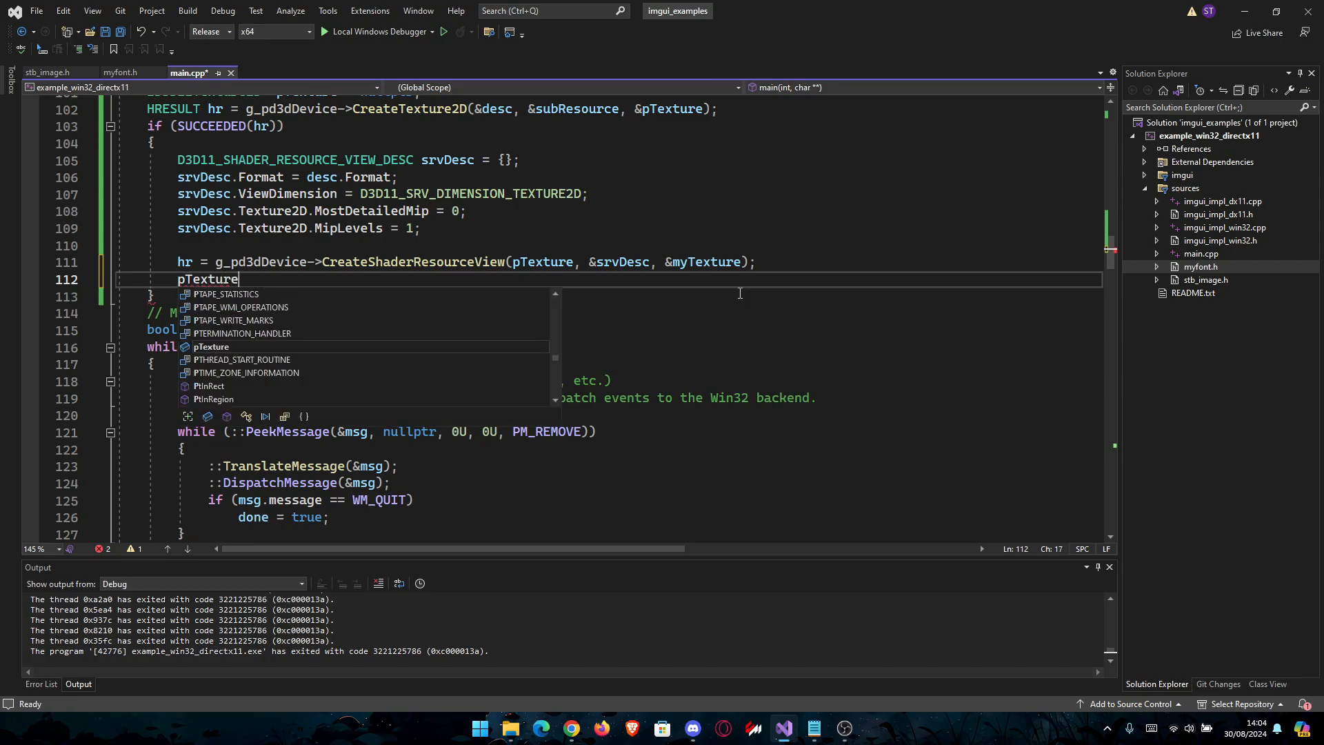
text(->Release)
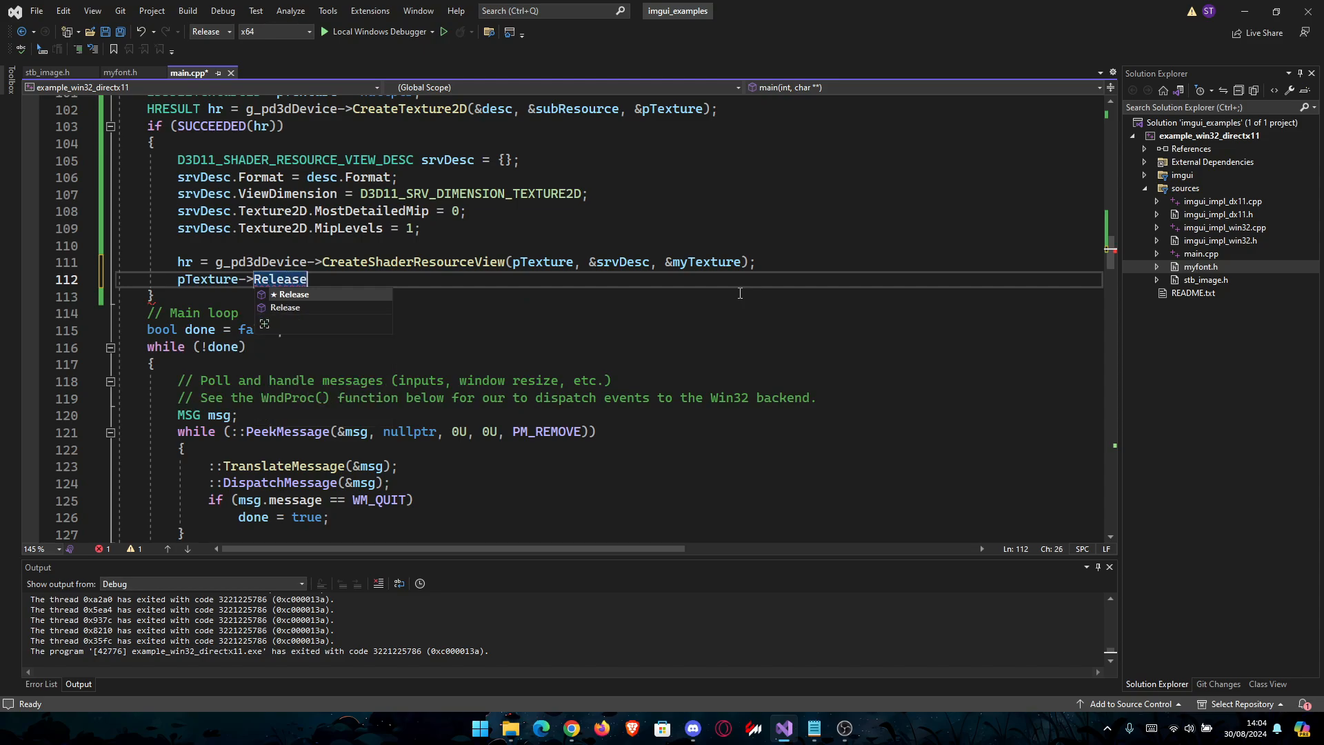
text(();)
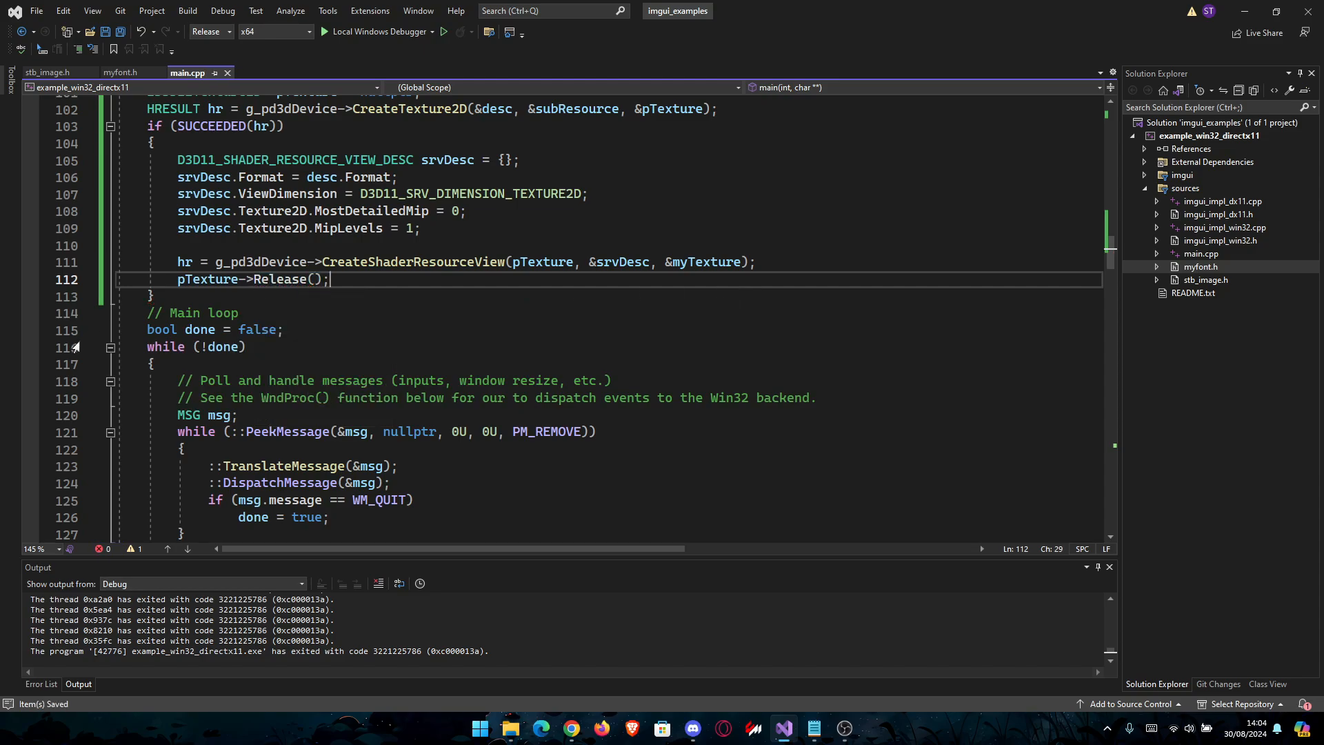
Free the decoded pixels with stbi_image_free(rgba_data); after the texture block.
click(153, 297)
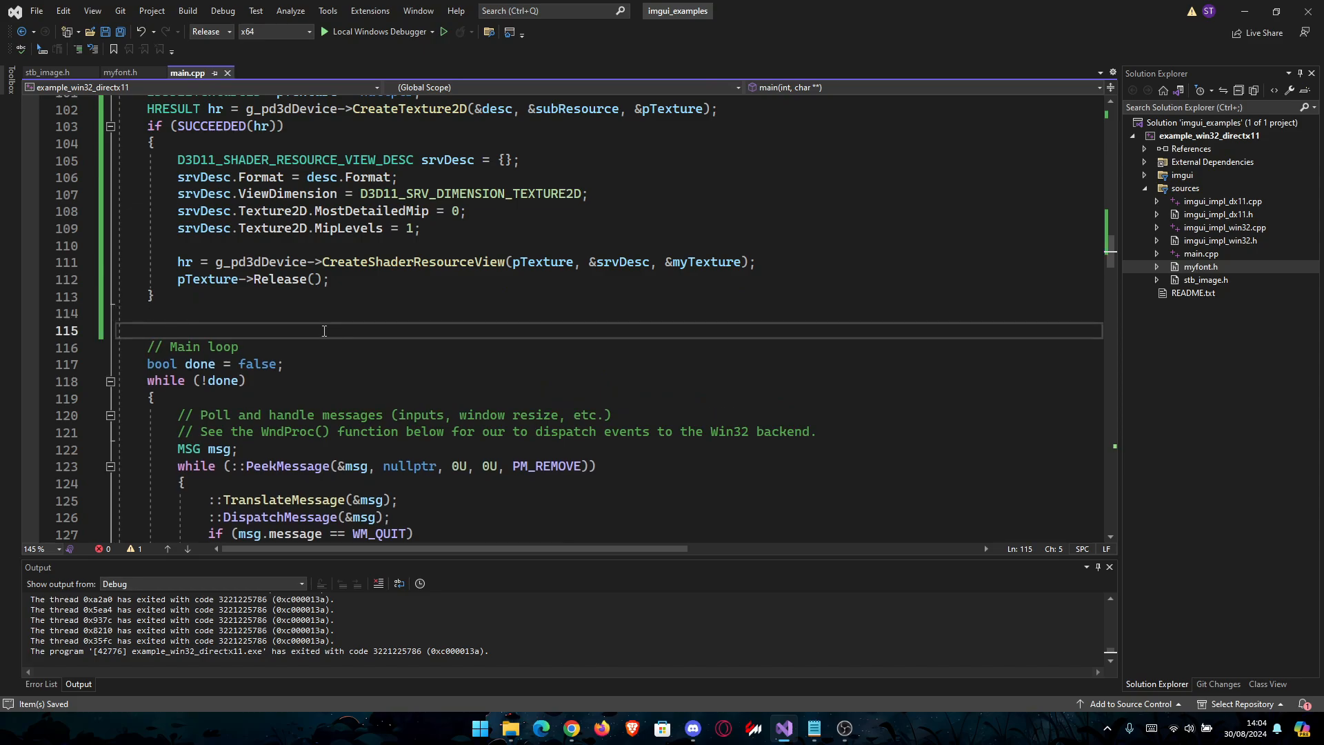
text(stbi)
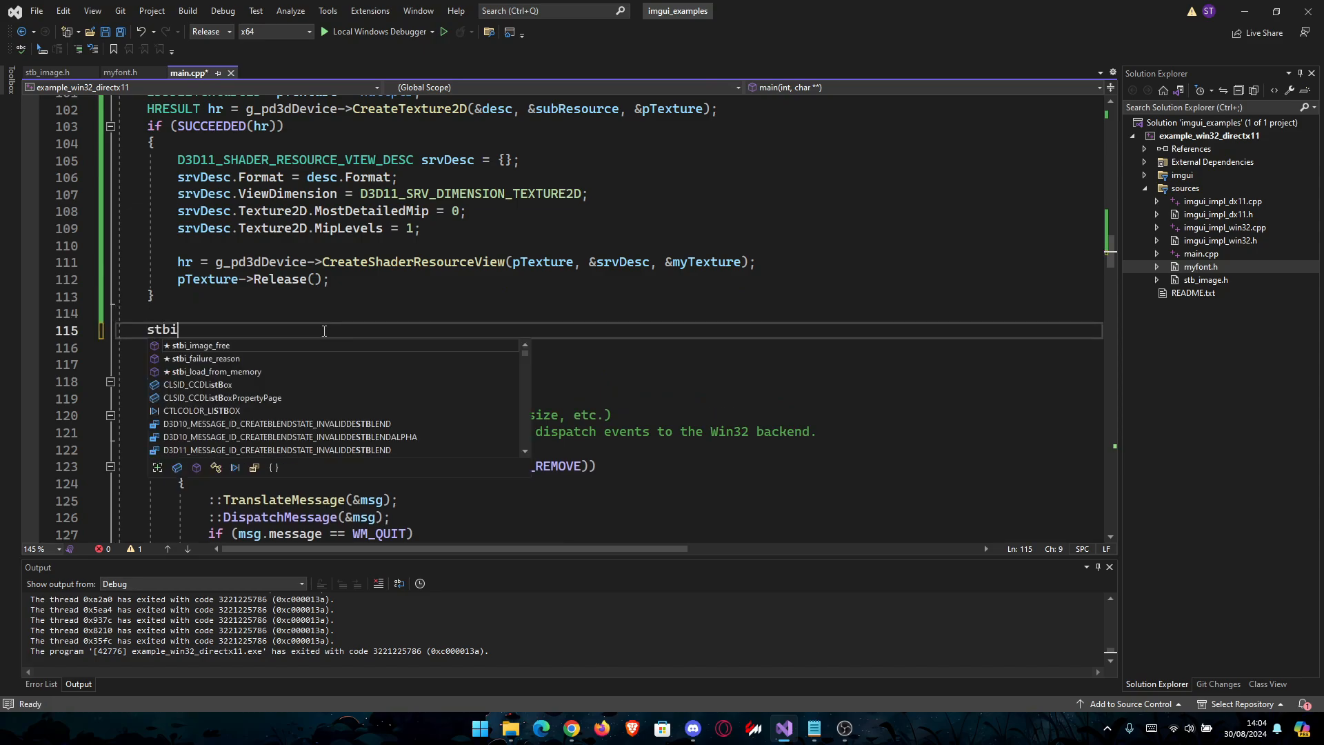
text(_image_free)
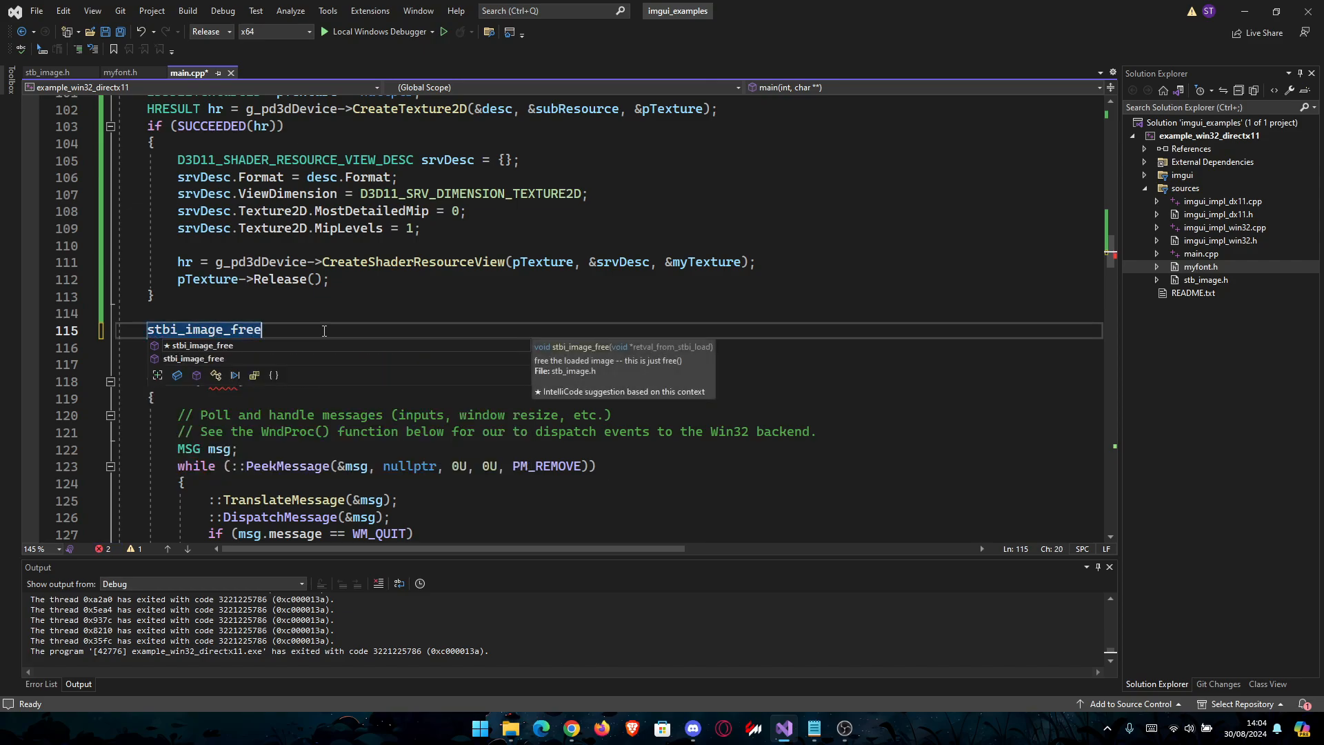
text((rgba)
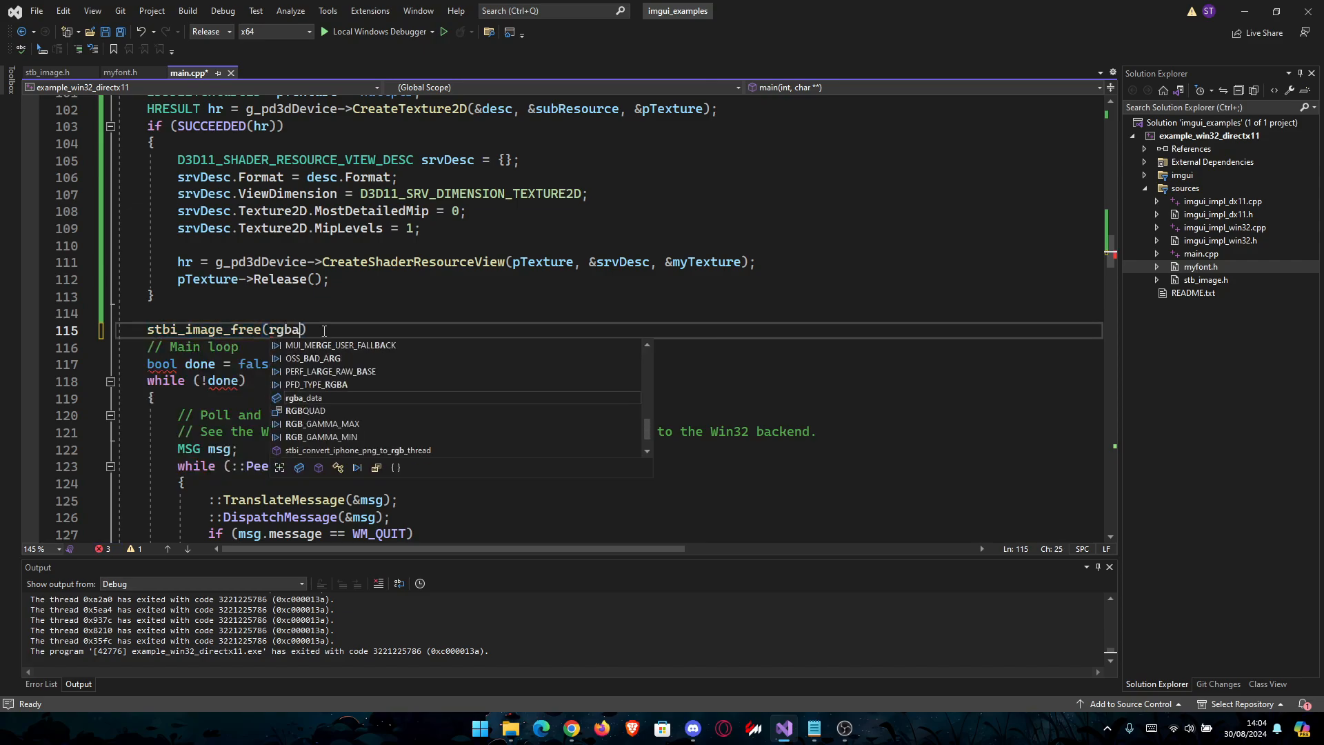
key(Tab)
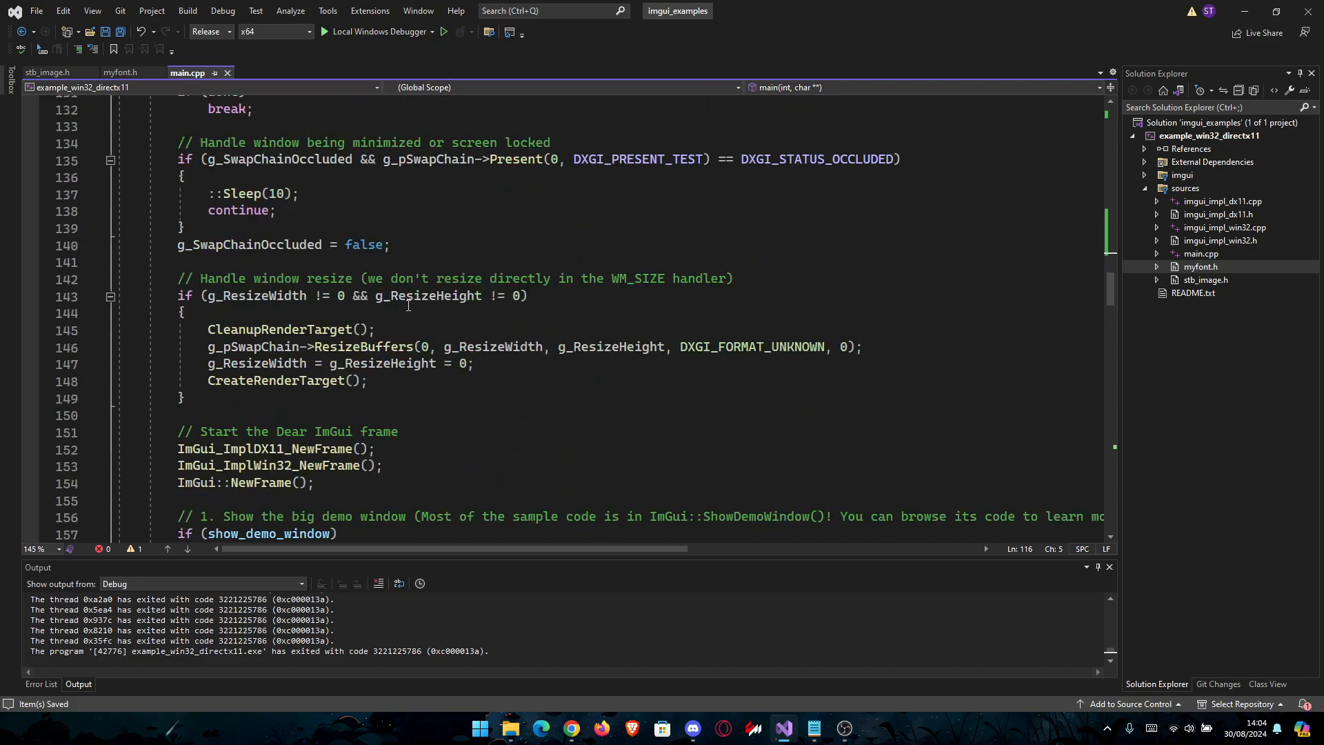
After ImGui::Begin("Hello, world!"), start an ImGui::Image call on (void*)myTexture.
scroll(down, 3)
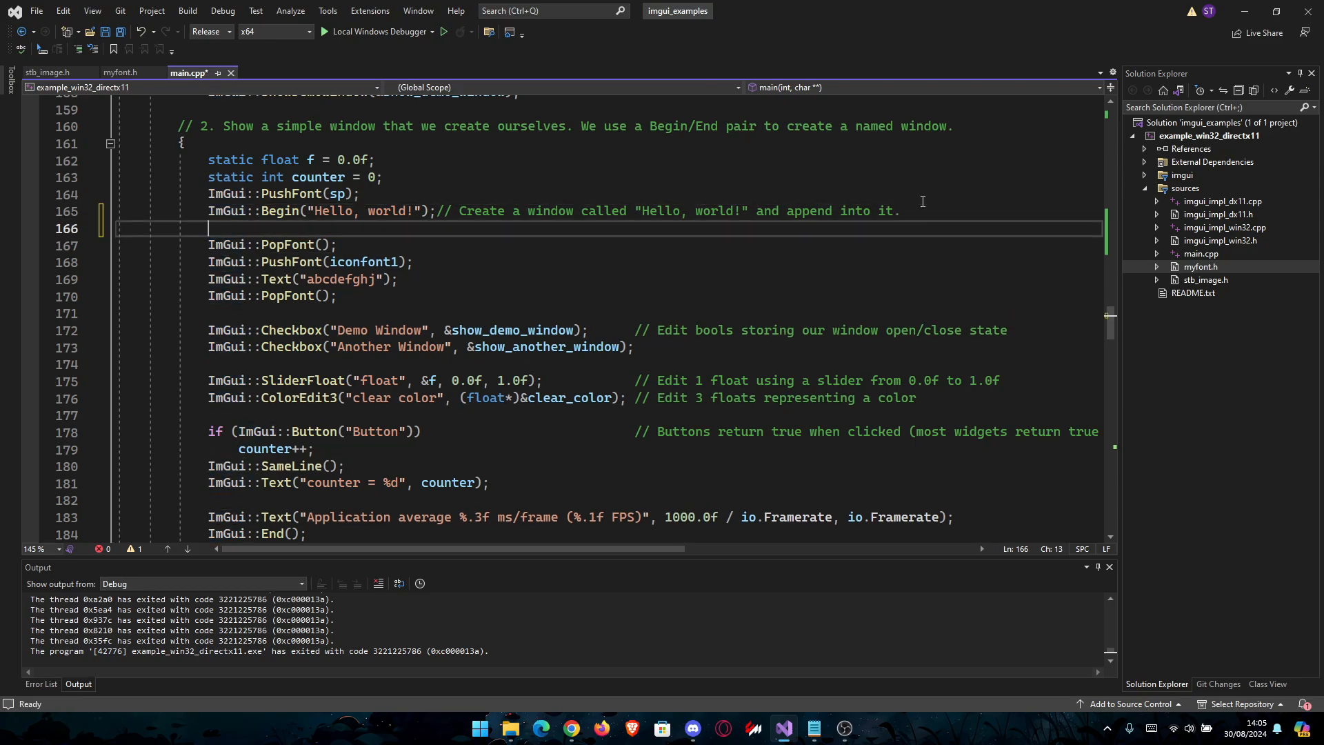
text(ImGui::Image()
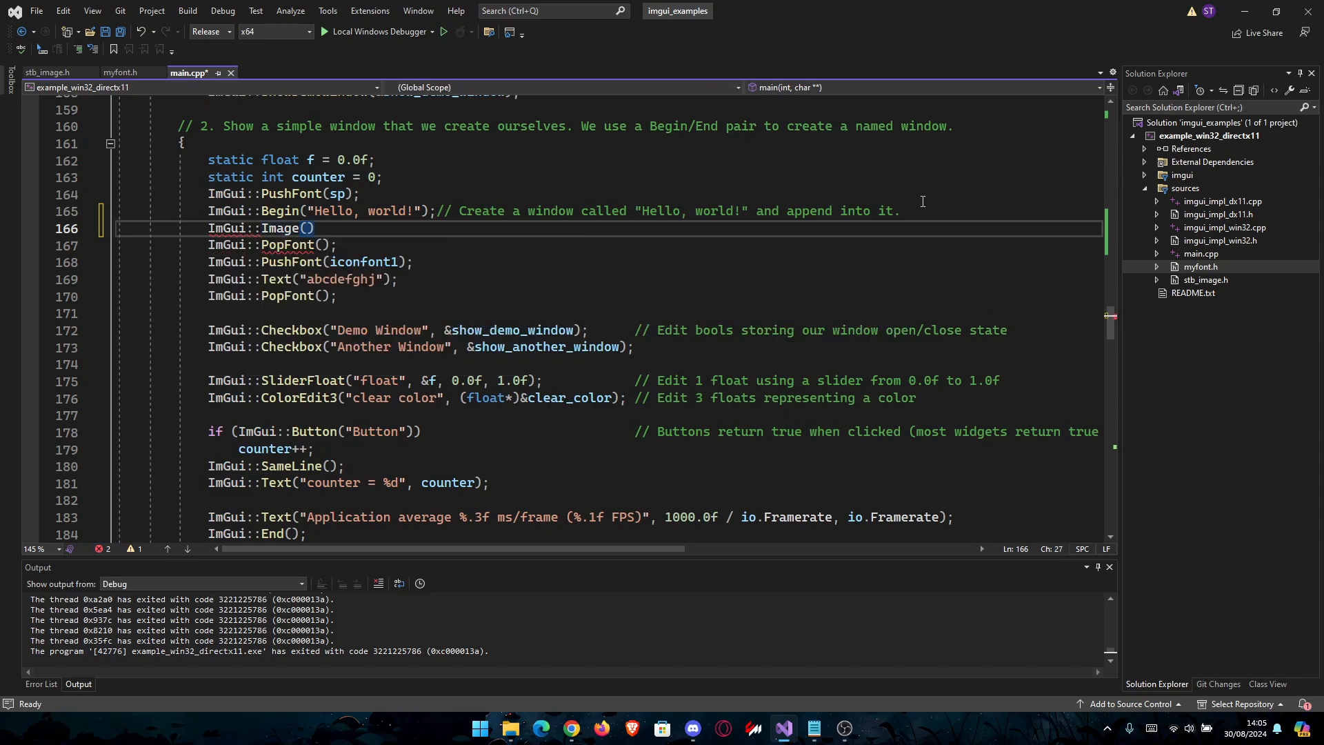
text(m)
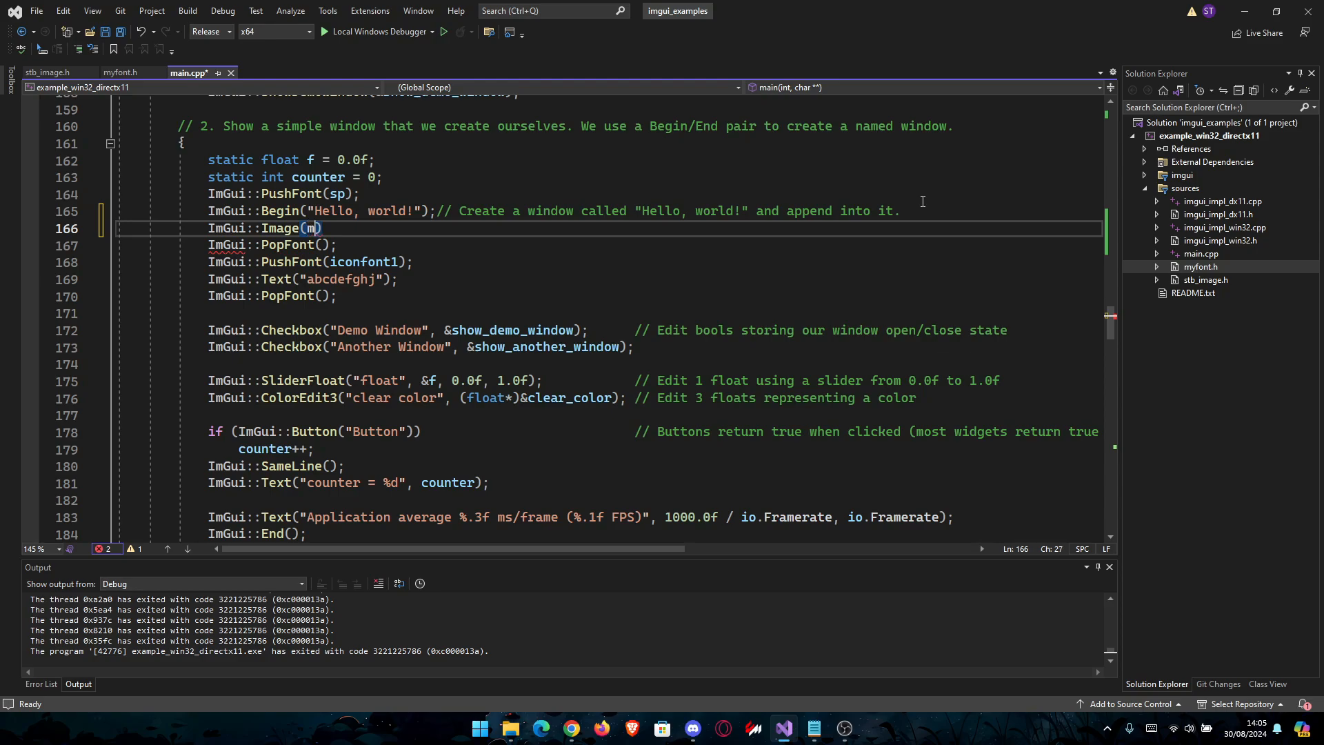
text(yTexture)
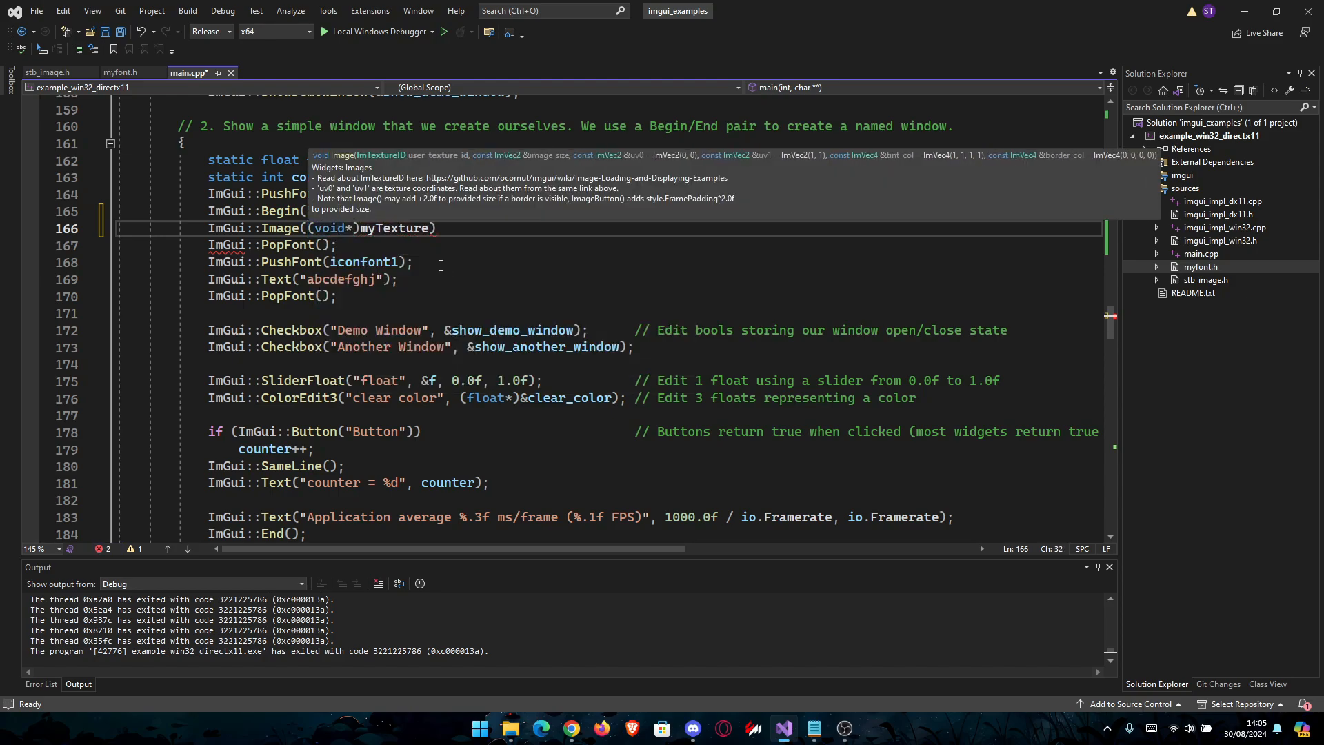
double_click(394, 227)
text(, ImVec2)
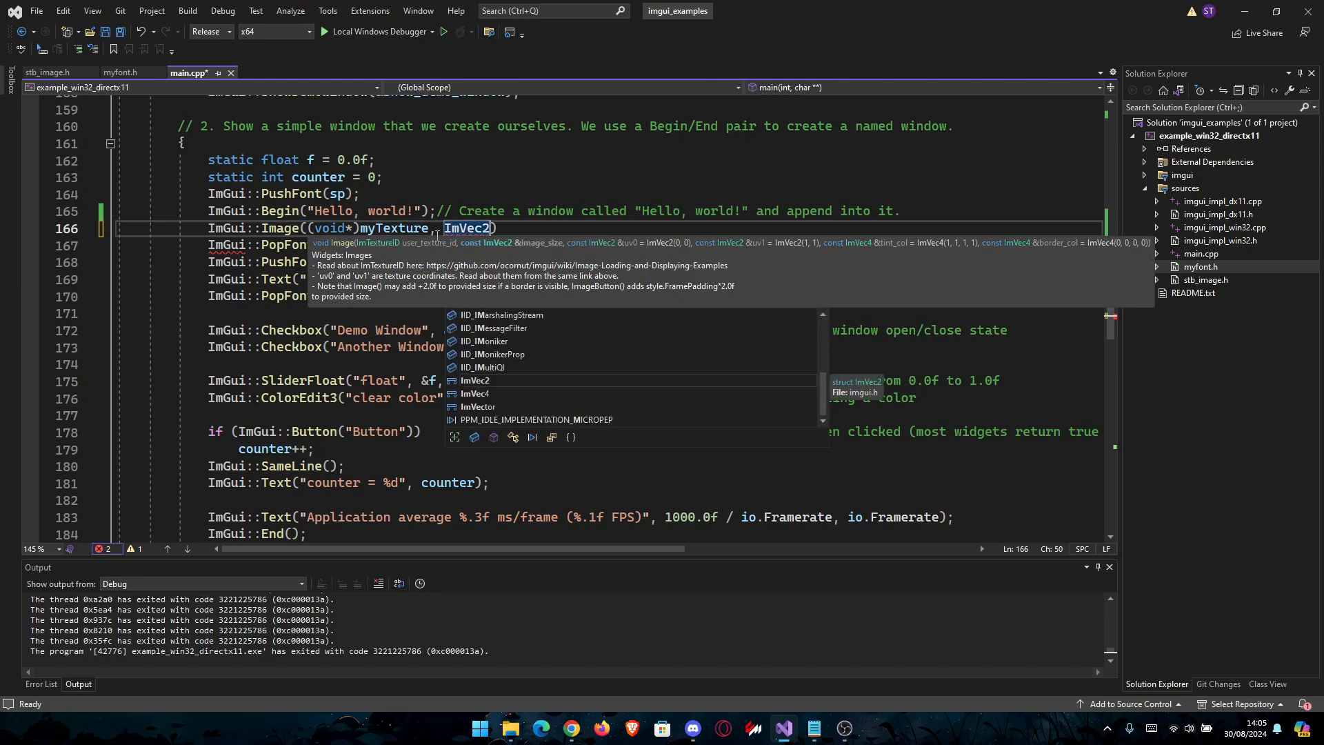
Size the image with ImVec2(image_width, image_height) and close the statement.
text((image)
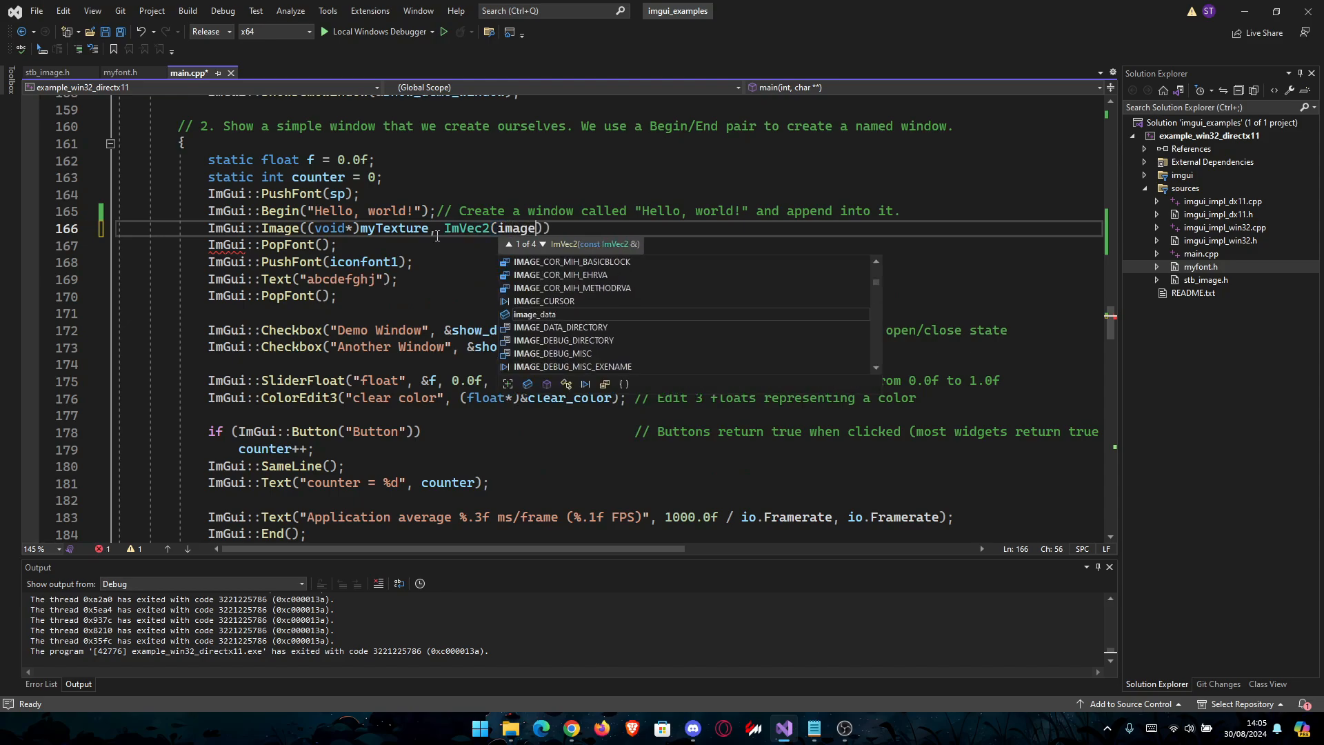
text(_width,)
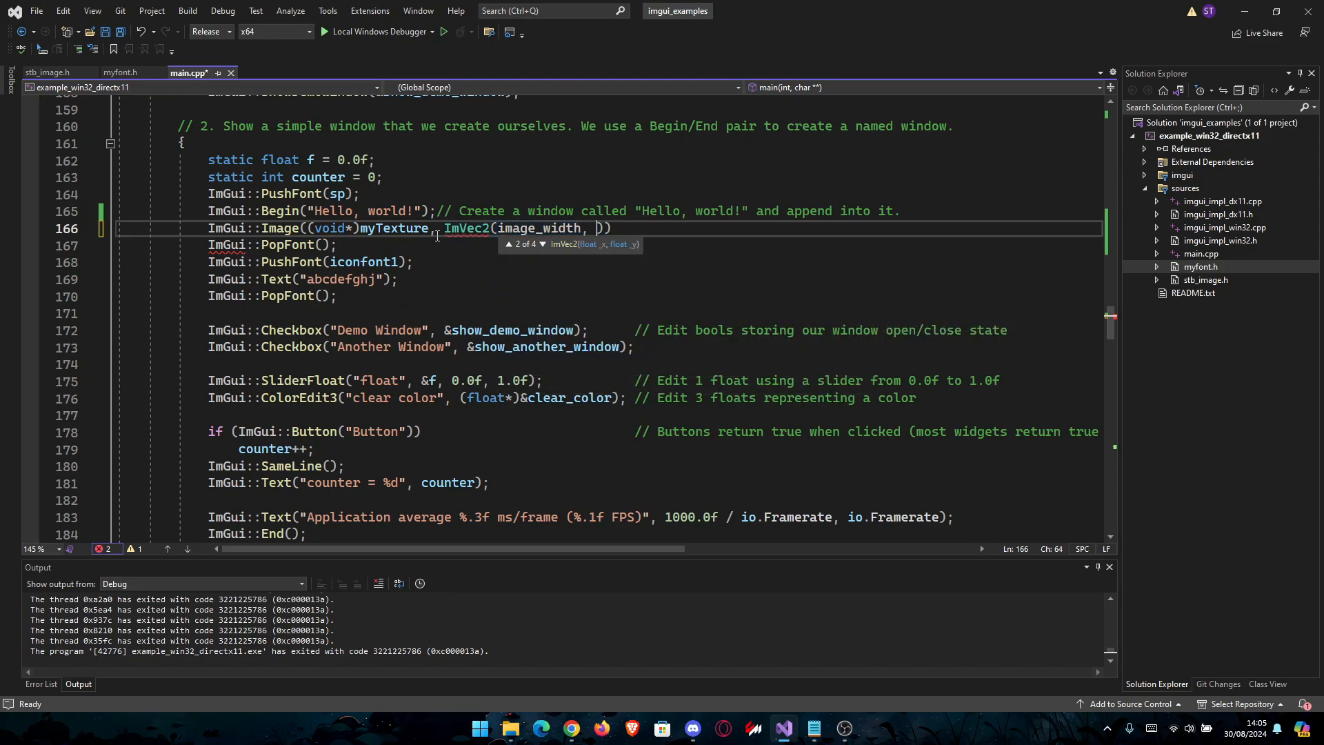
text(image)
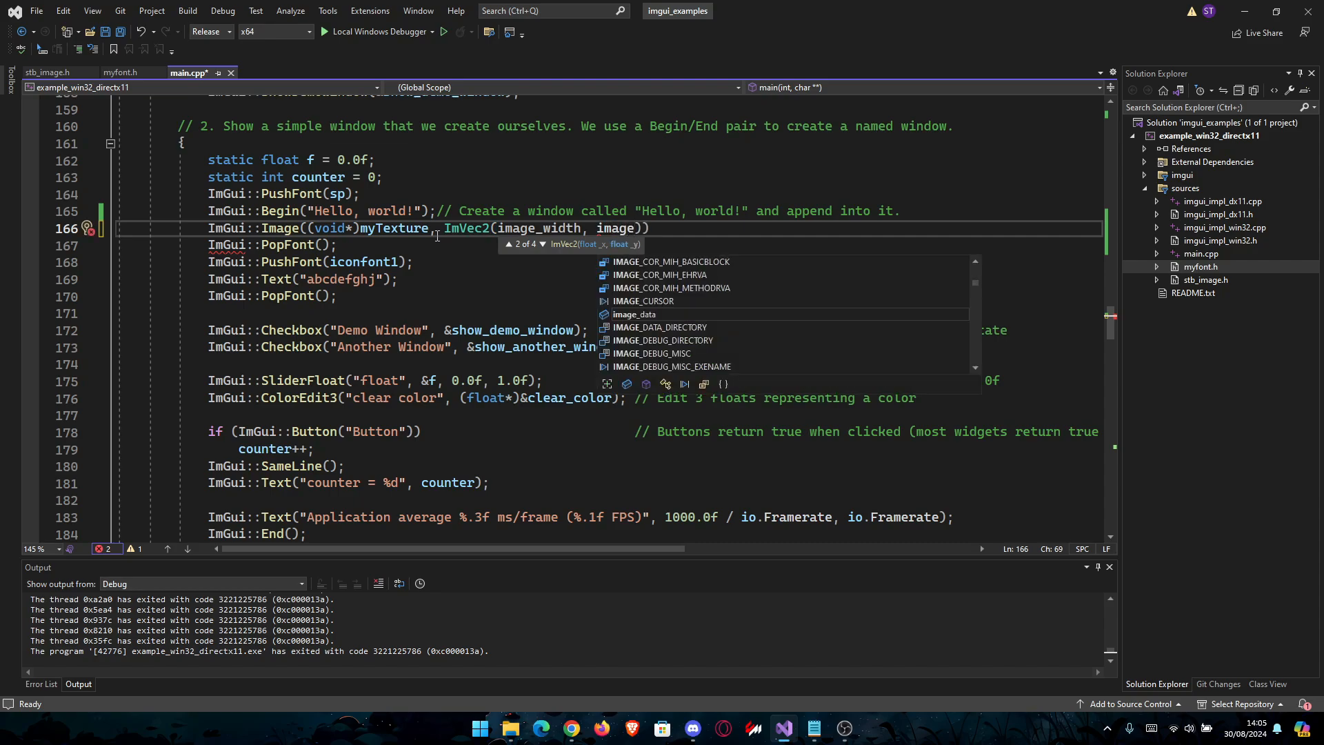
text(_height)
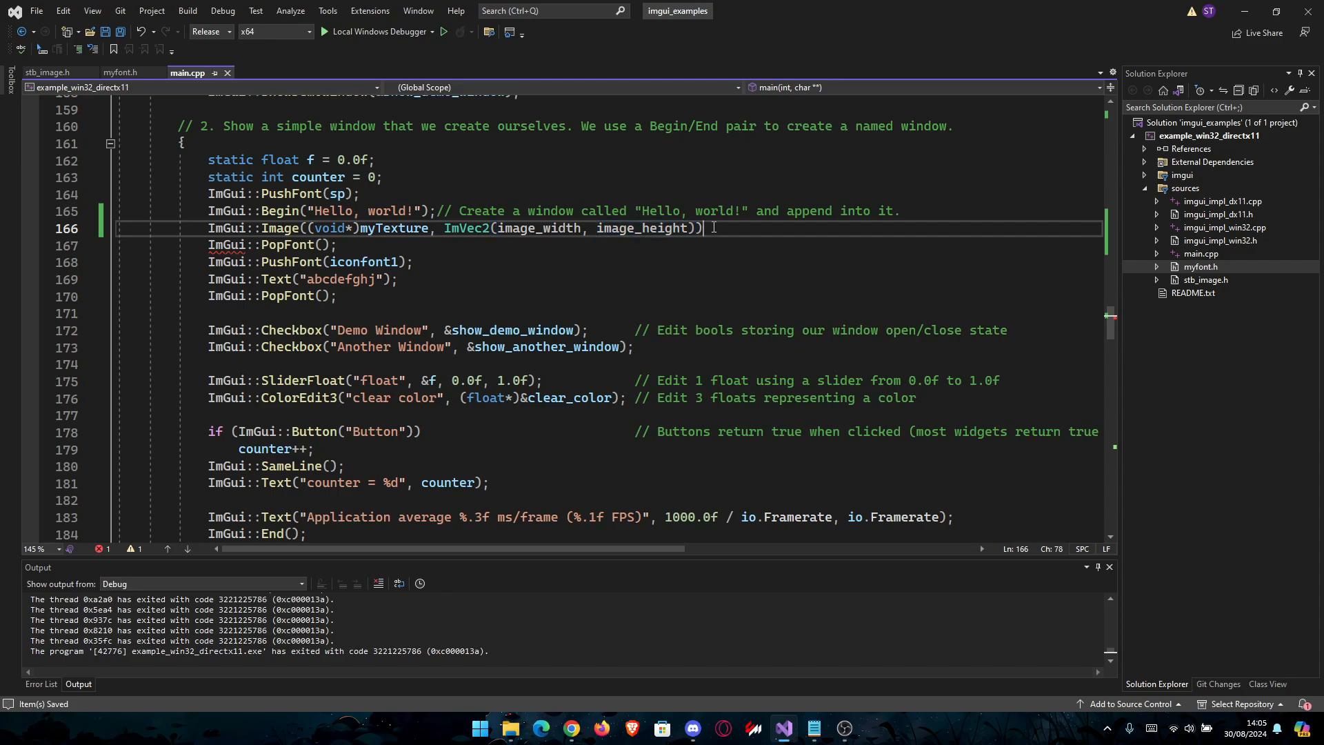
text(;)
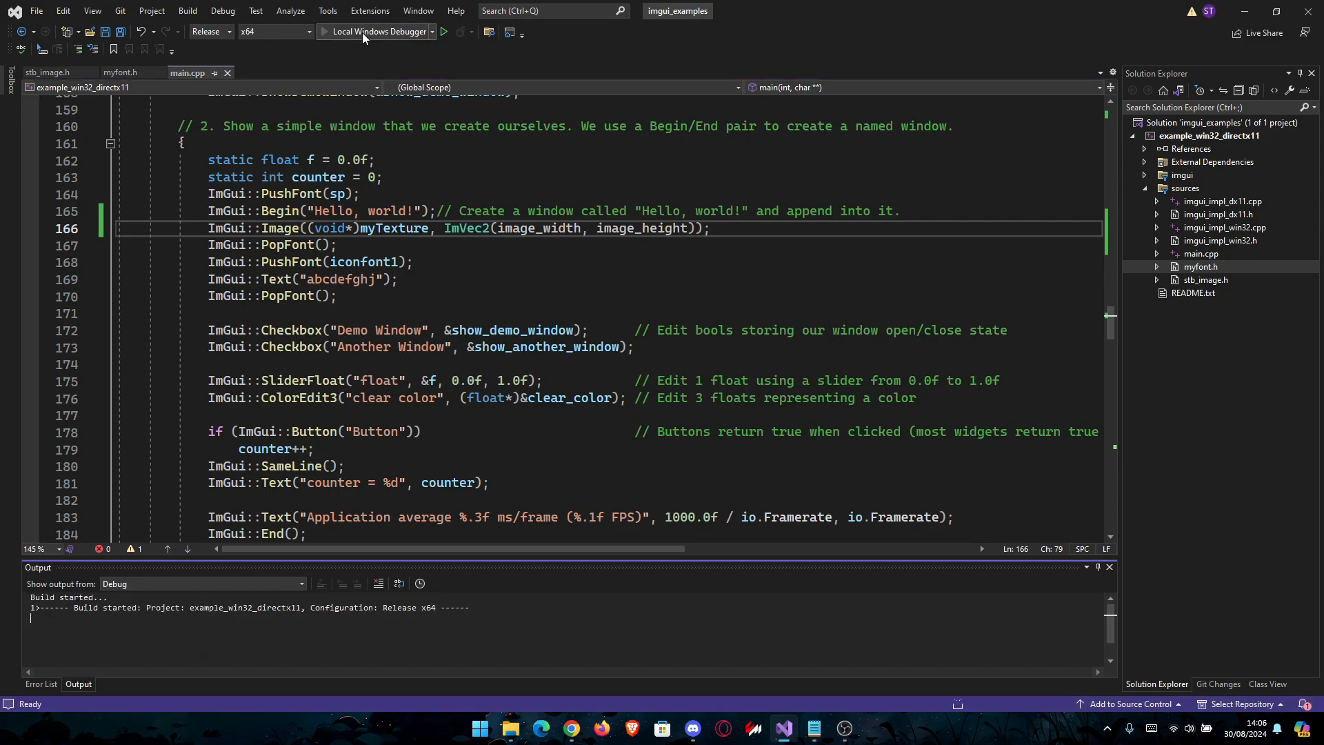
Launch with Local Windows Debugger and resize the Hello, world! window around the red smiley.
click(376, 32)
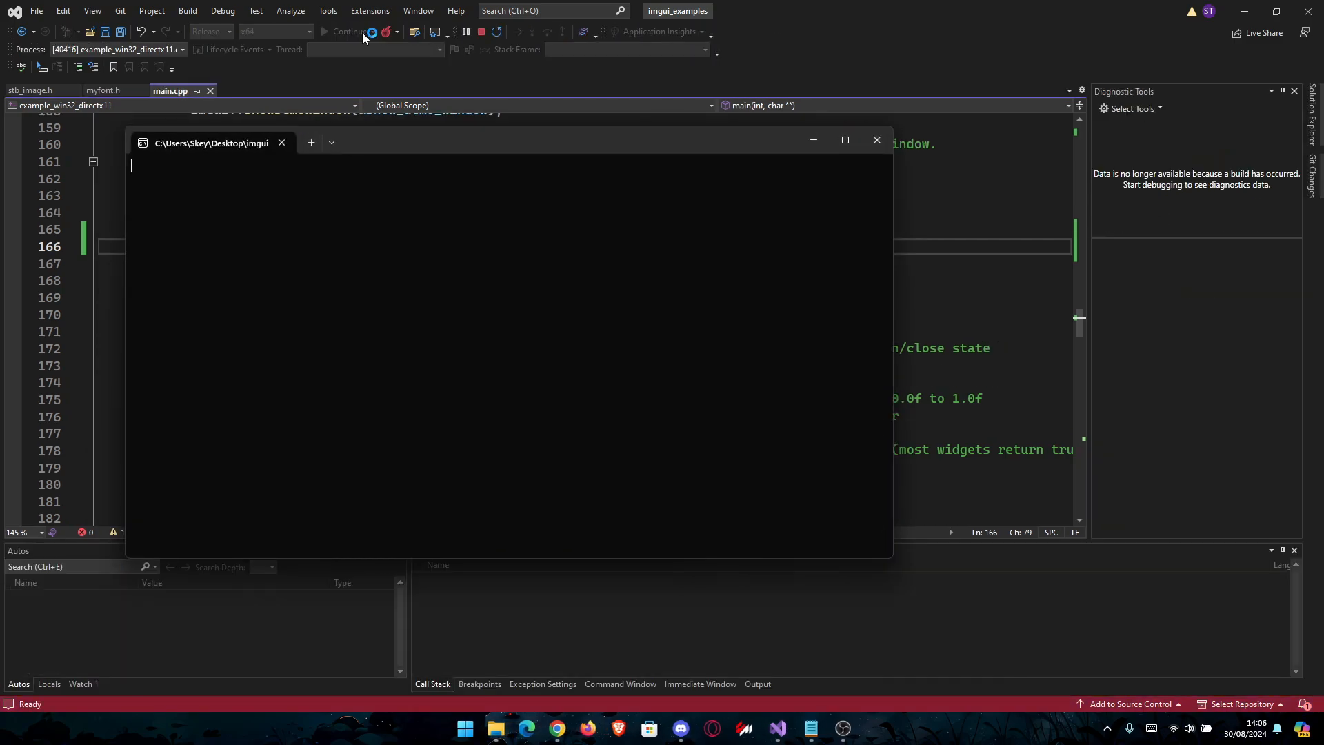
click(346, 32)
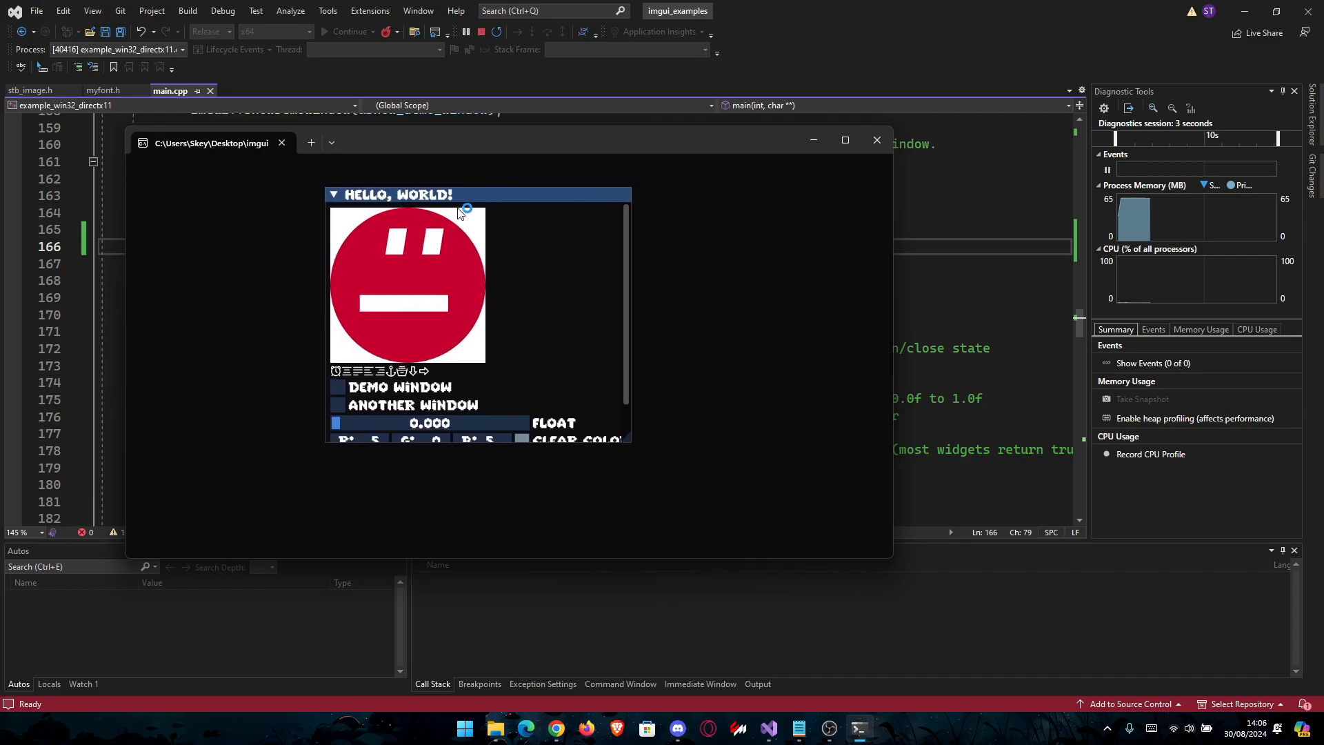
mouse_move(473, 258)
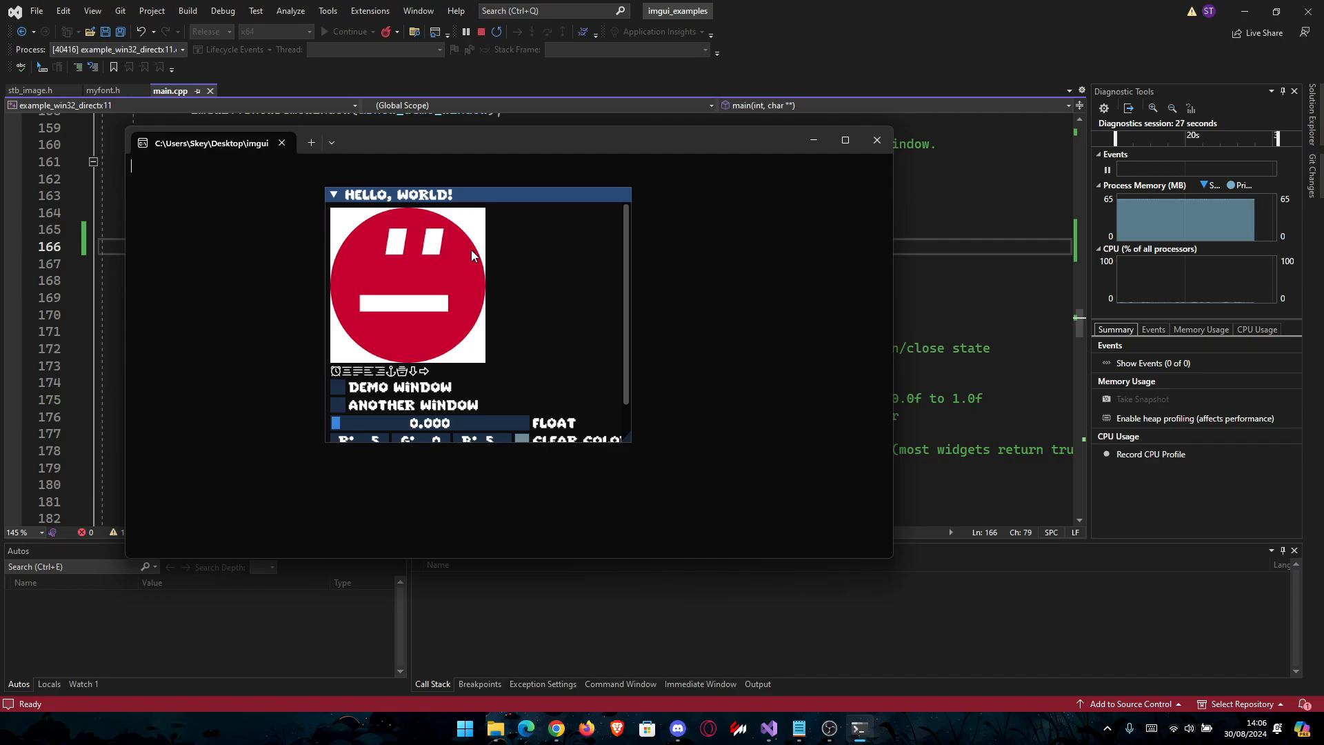
mouse_move(637, 454)
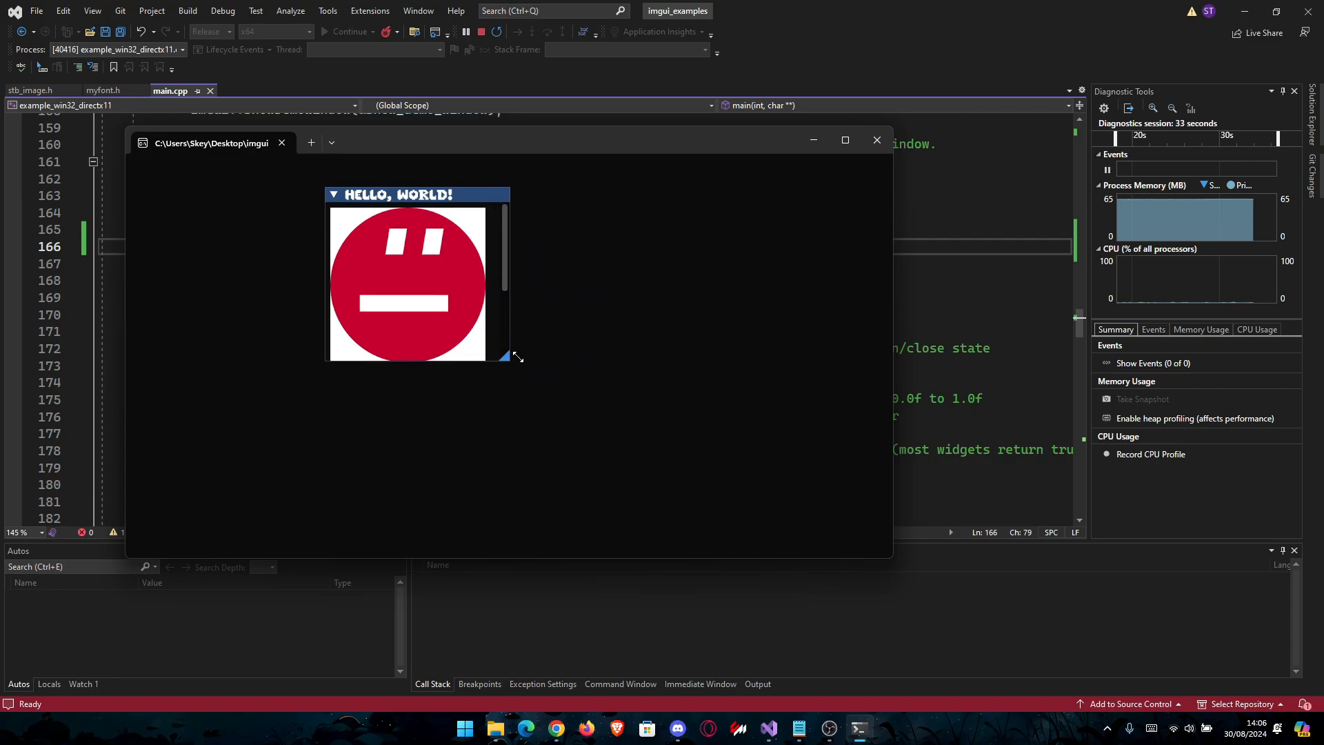
drag(514, 355, 804, 534)
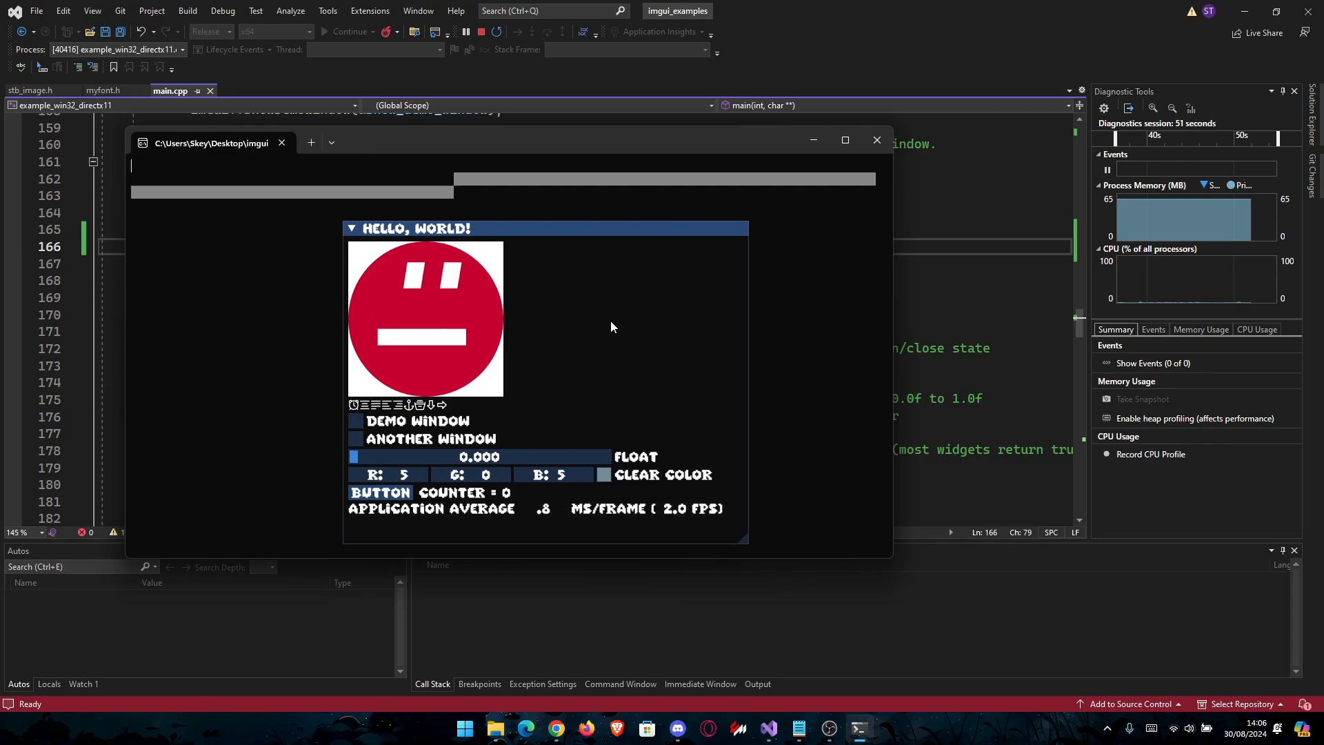
mouse_move(509, 292)
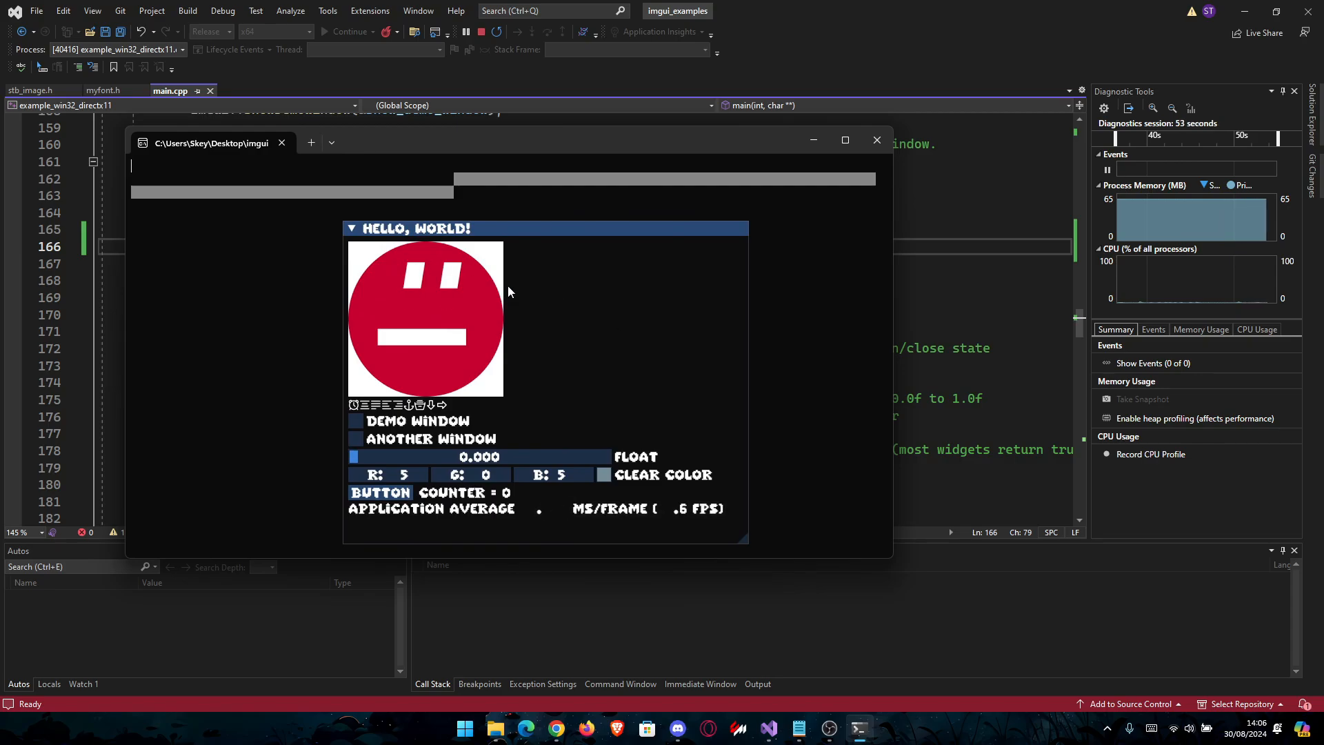